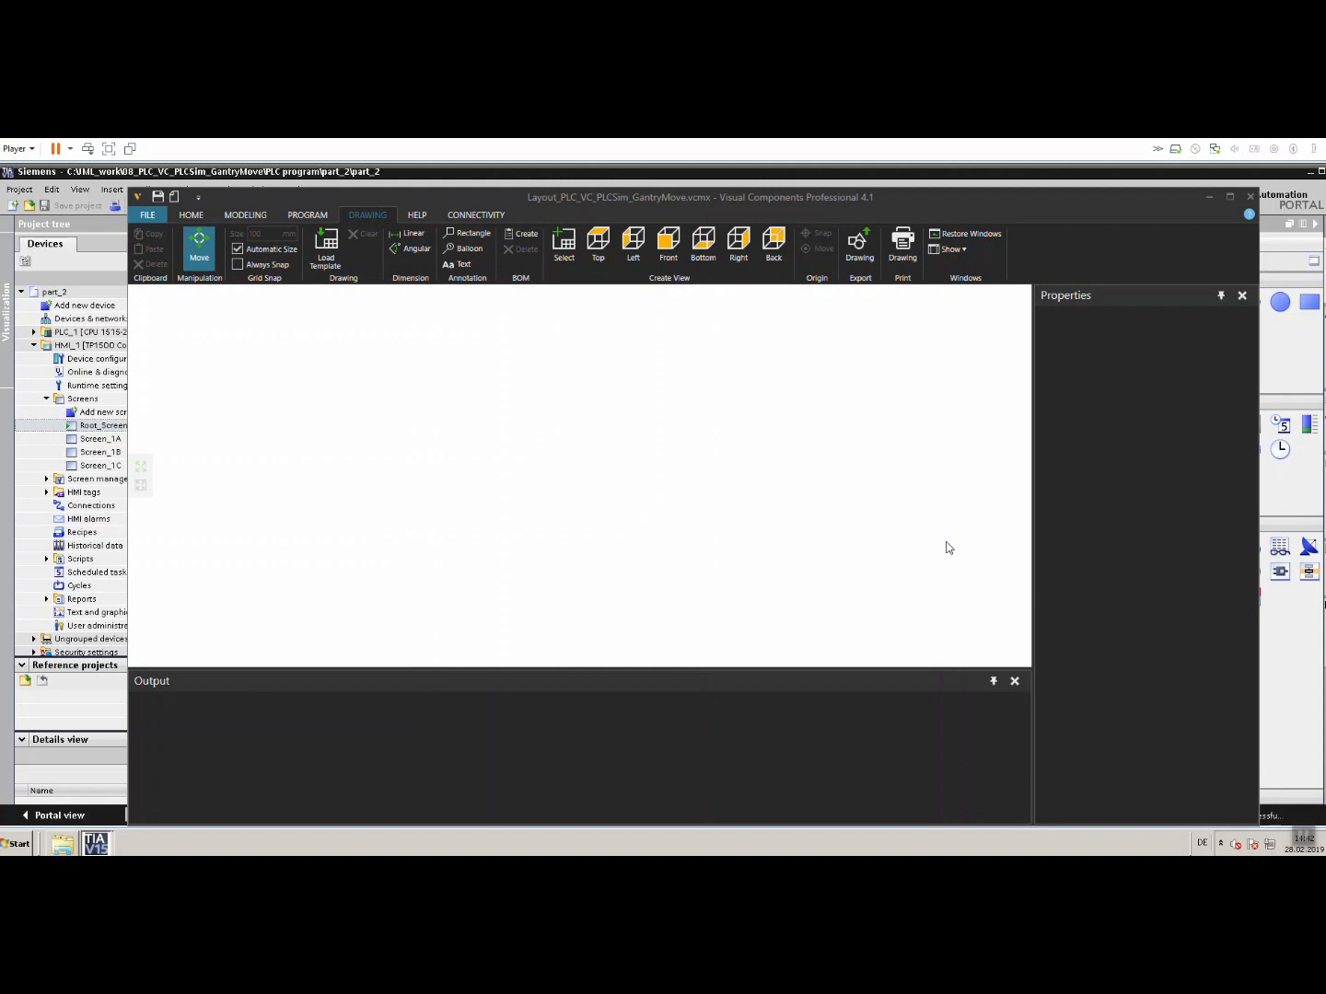
mouse_move(175, 295)
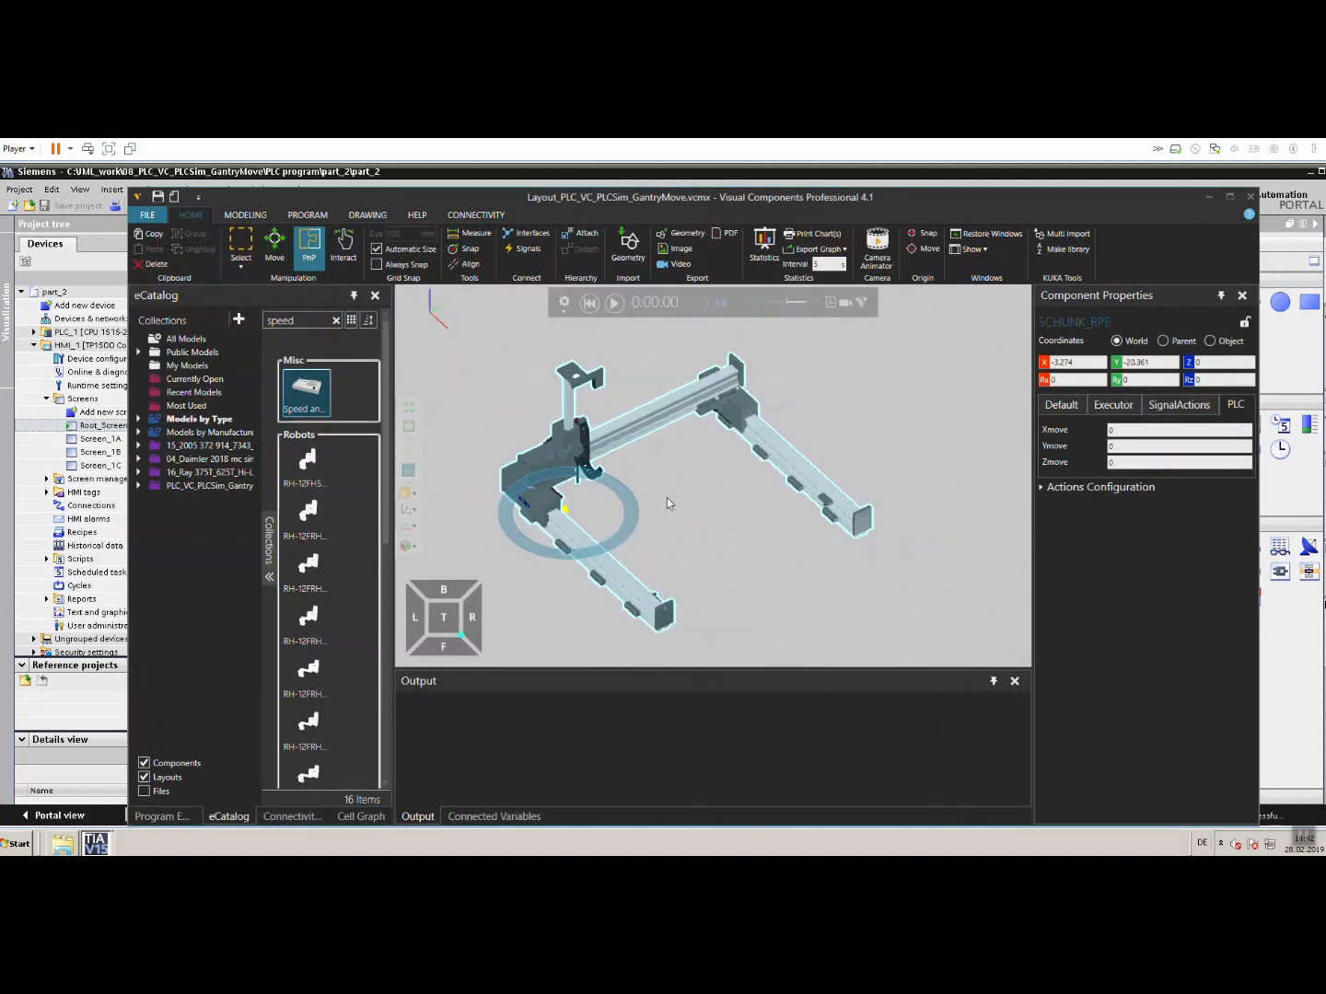
mouse_move(680, 509)
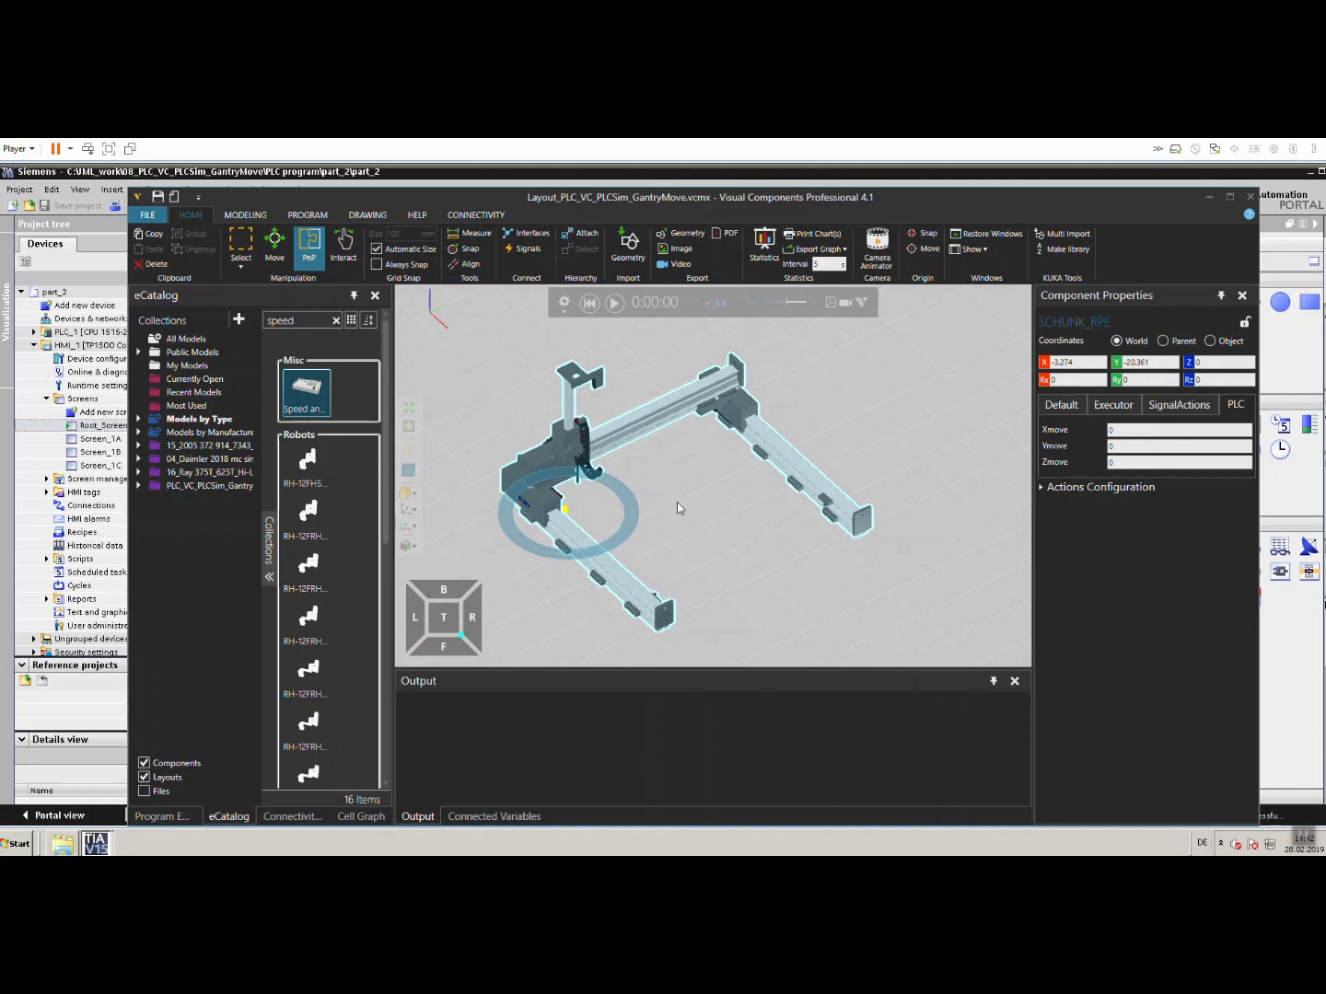
mouse_move(876, 541)
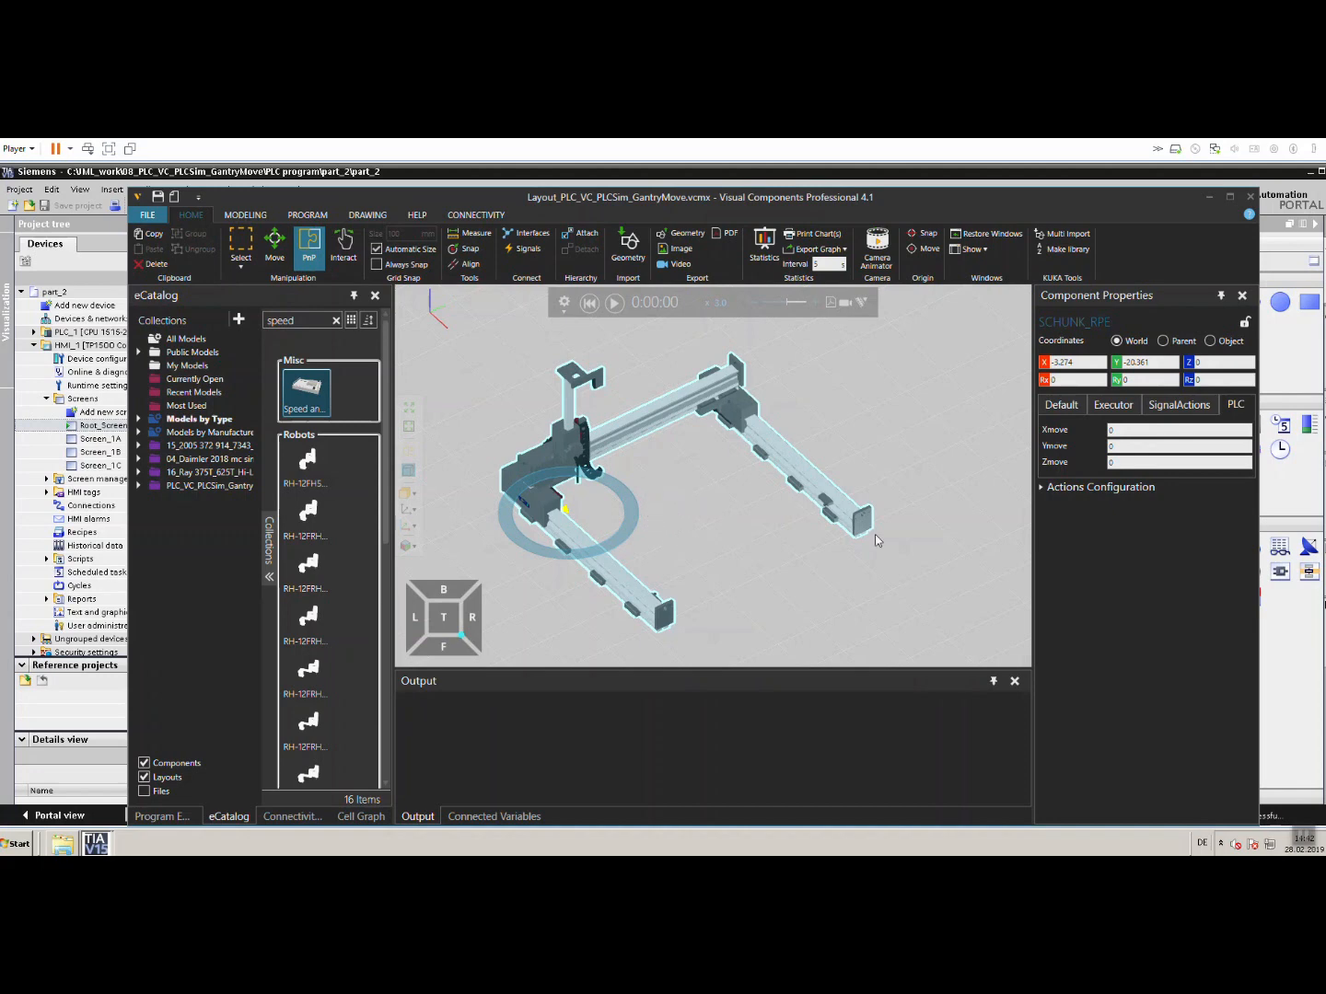
mouse_move(718, 486)
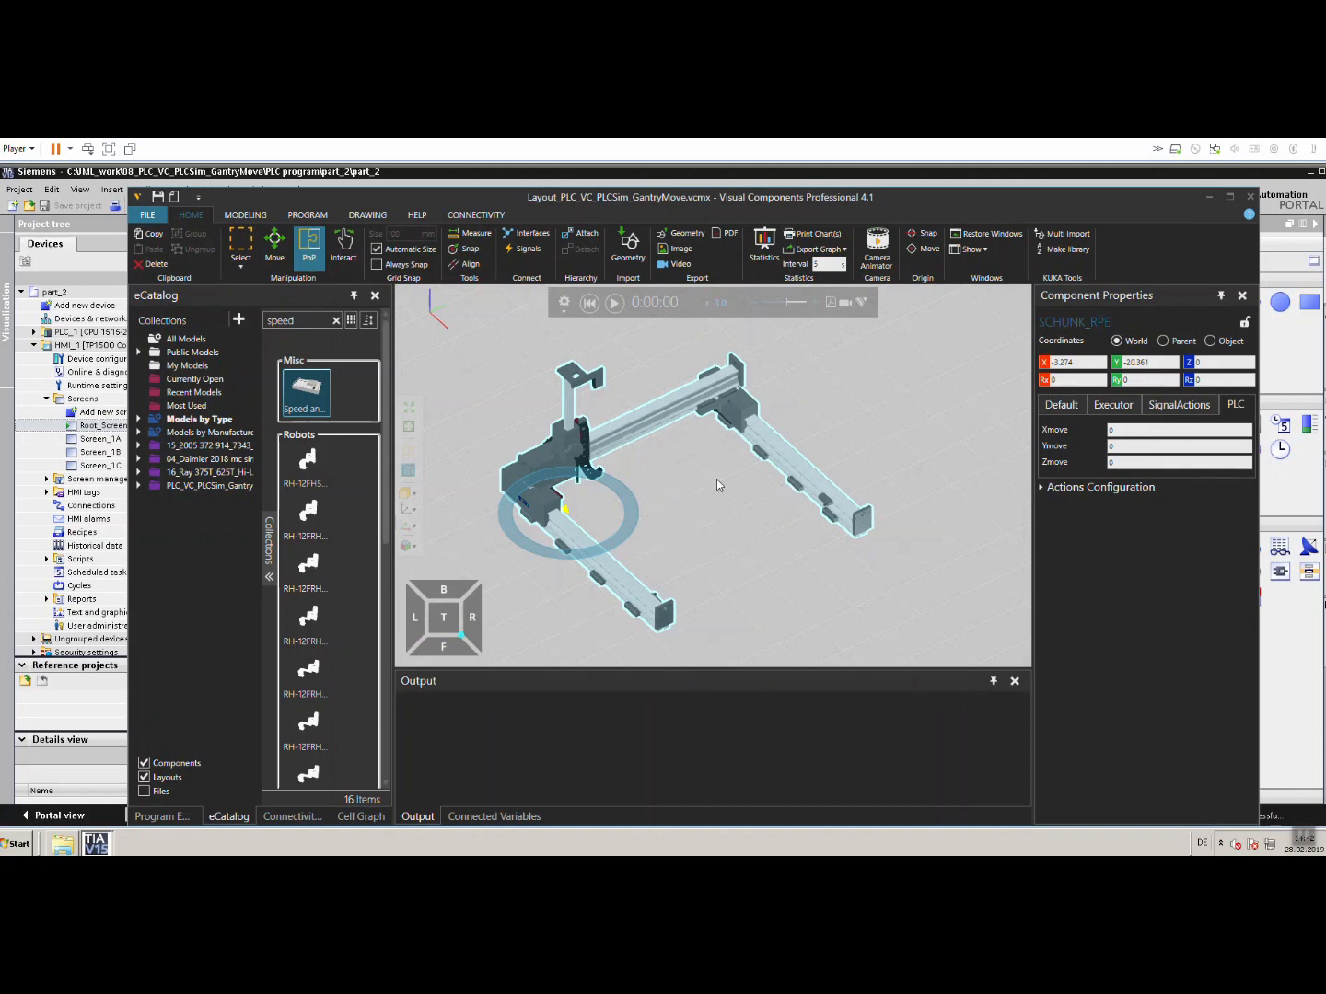
mouse_move(642, 488)
type("-300")
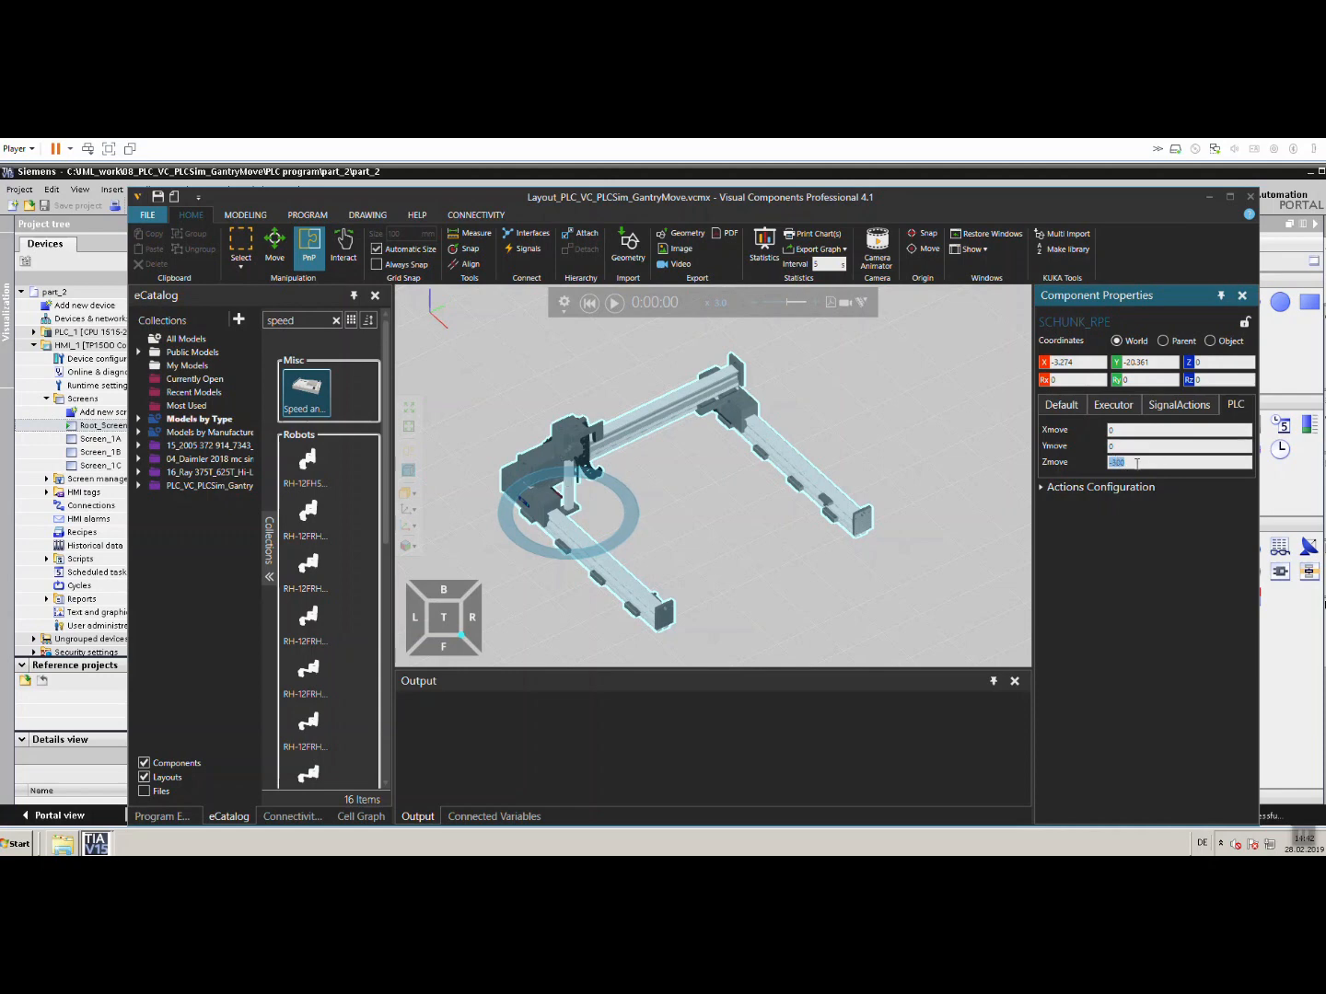
mouse_move(714, 505)
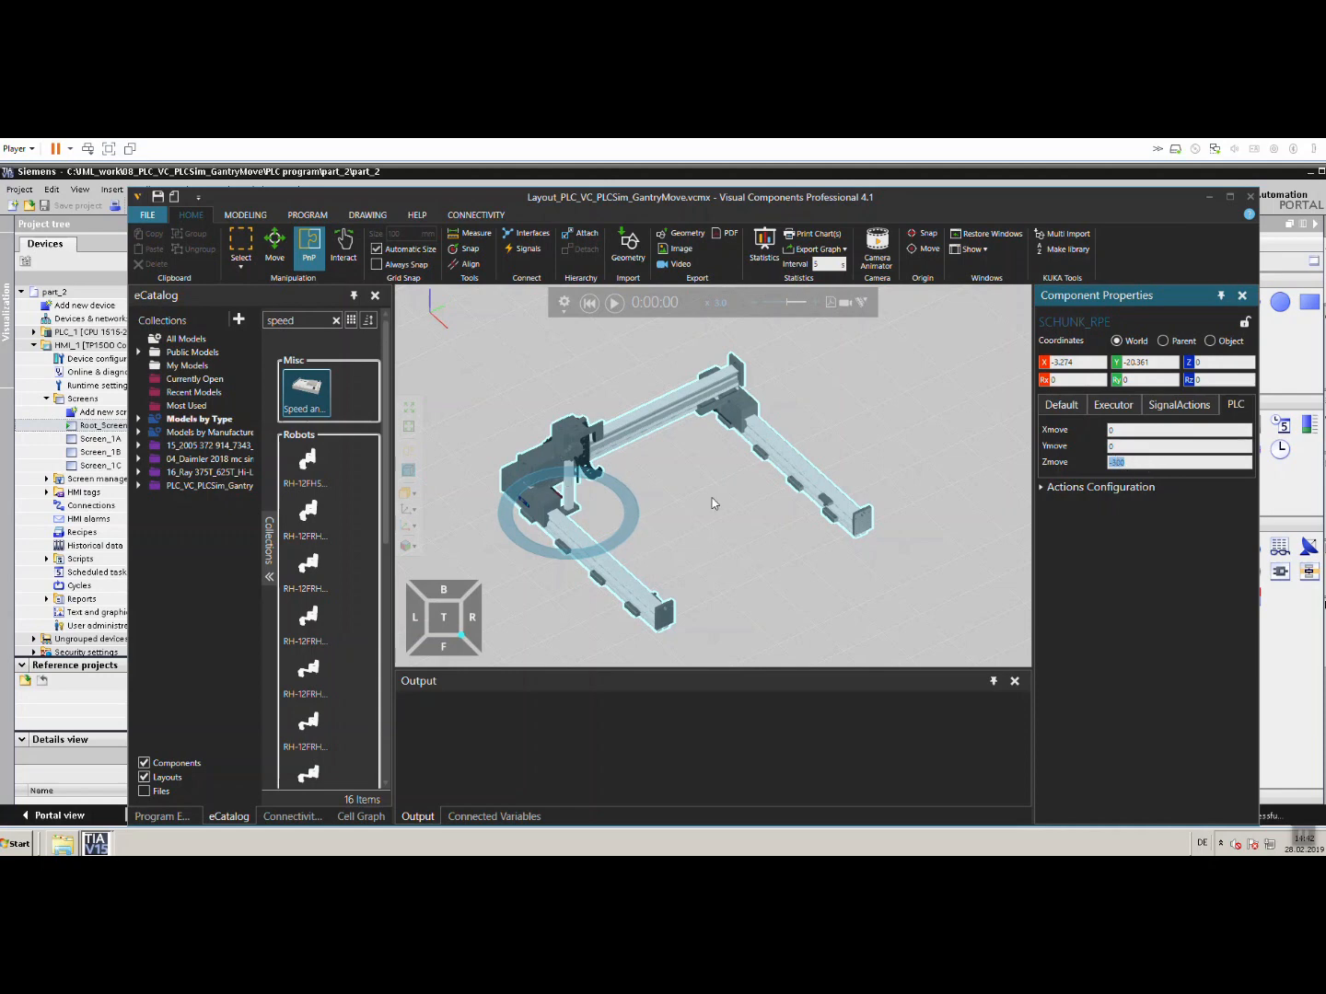
mouse_move(497, 299)
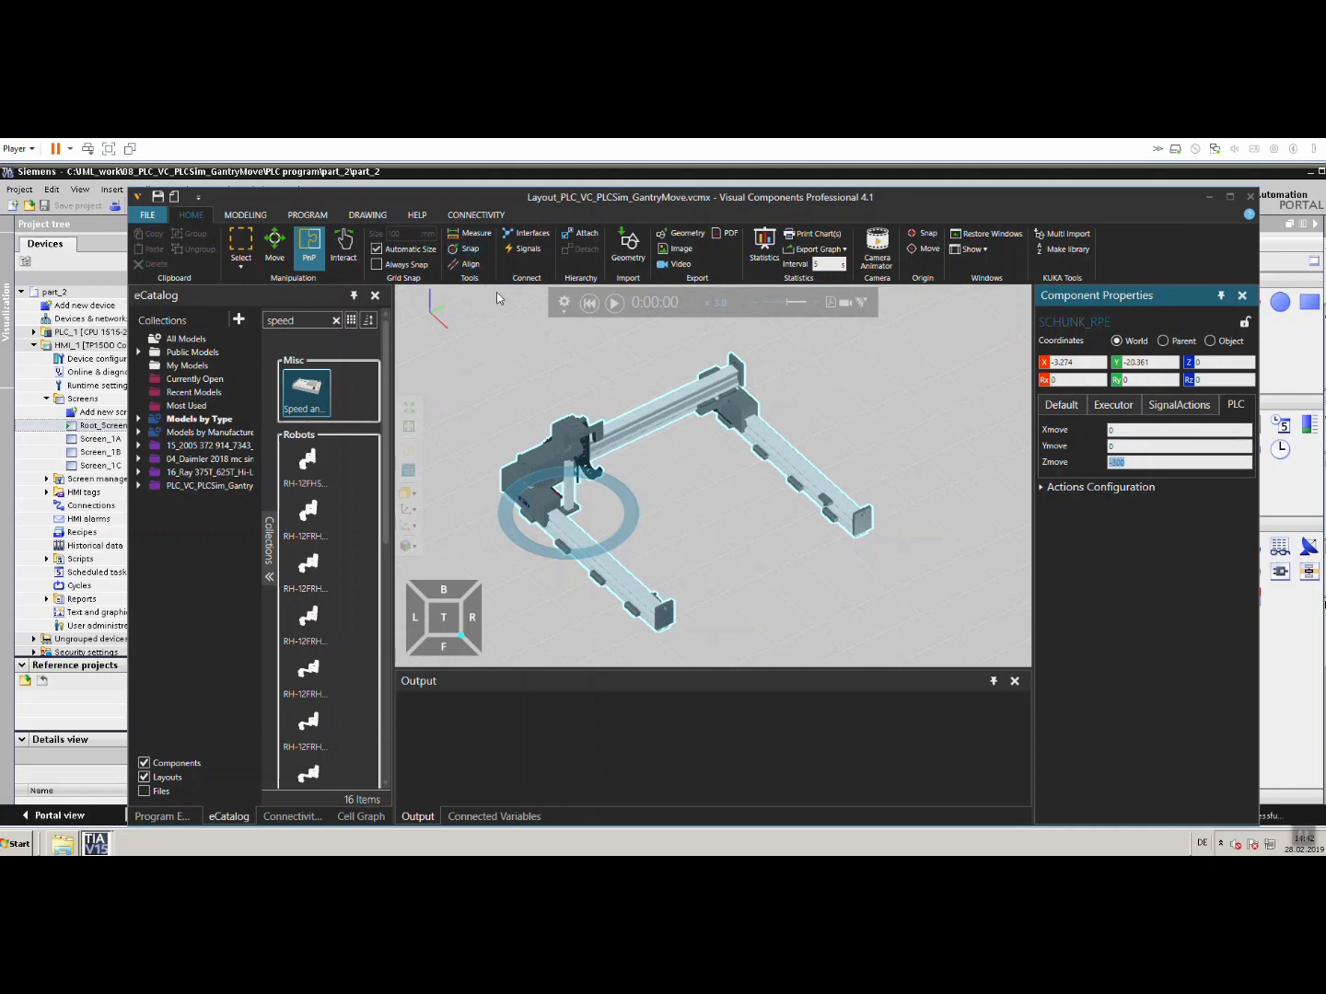
mouse_move(571, 460)
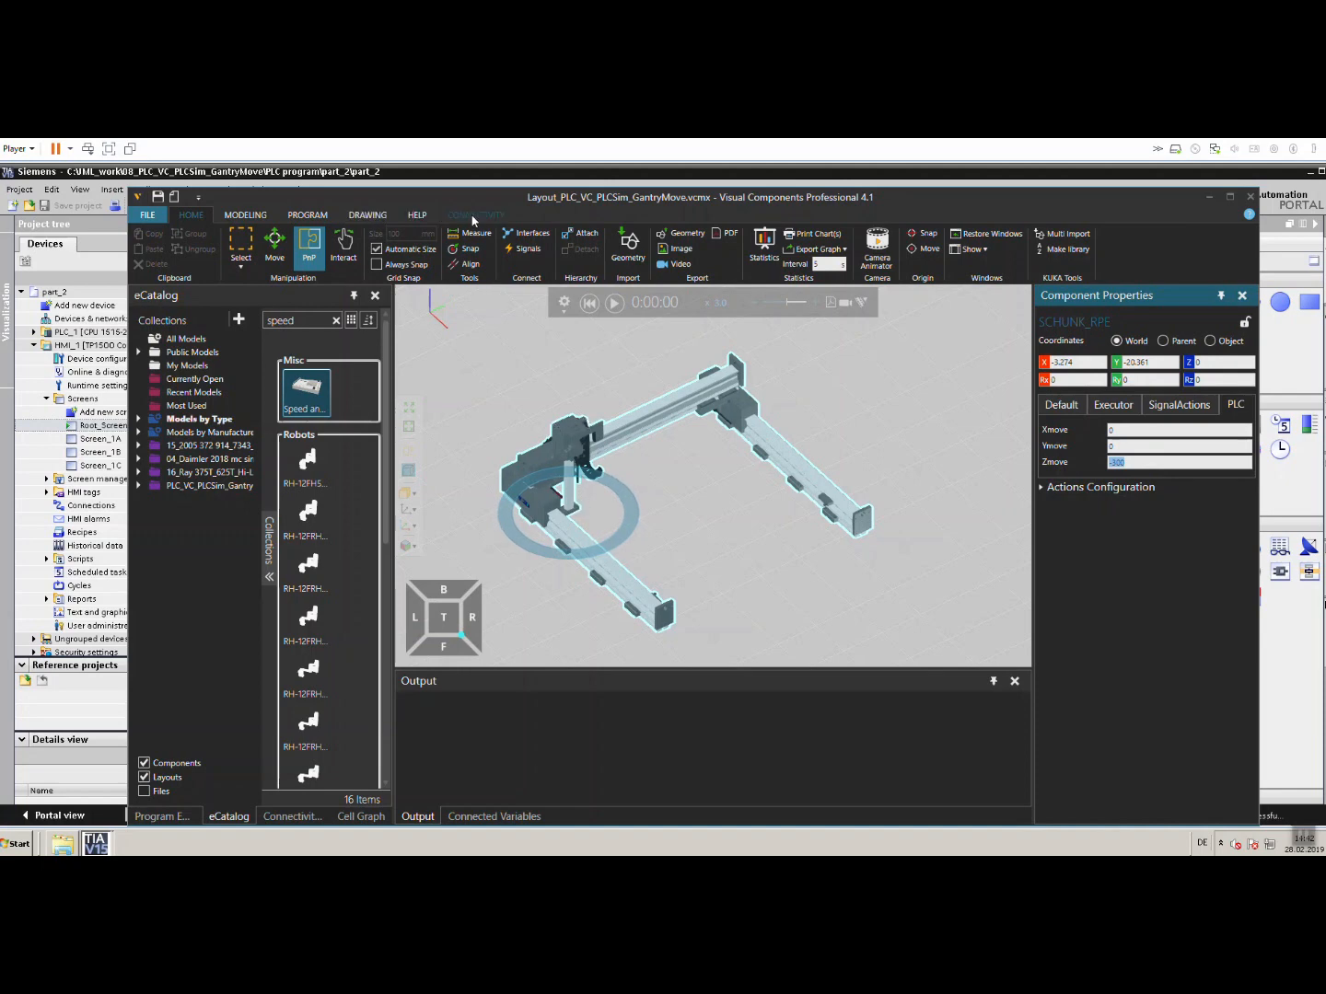
Select Link3 of the SCHUNK_RPE gripper in the Component Graph to edit its Offset expression.
left_click(369, 214)
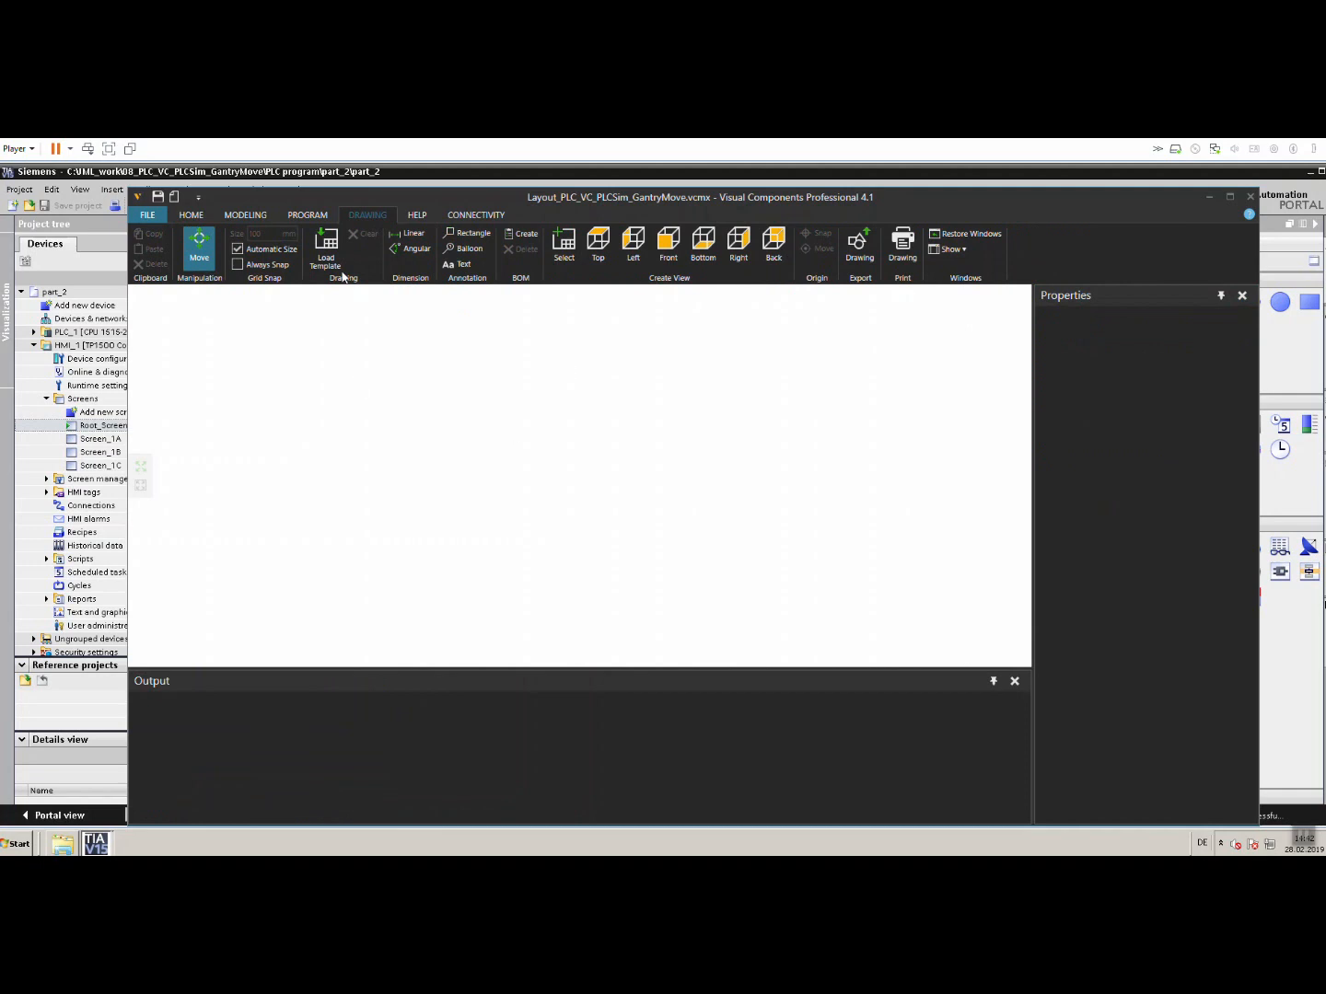
left_click(190, 213)
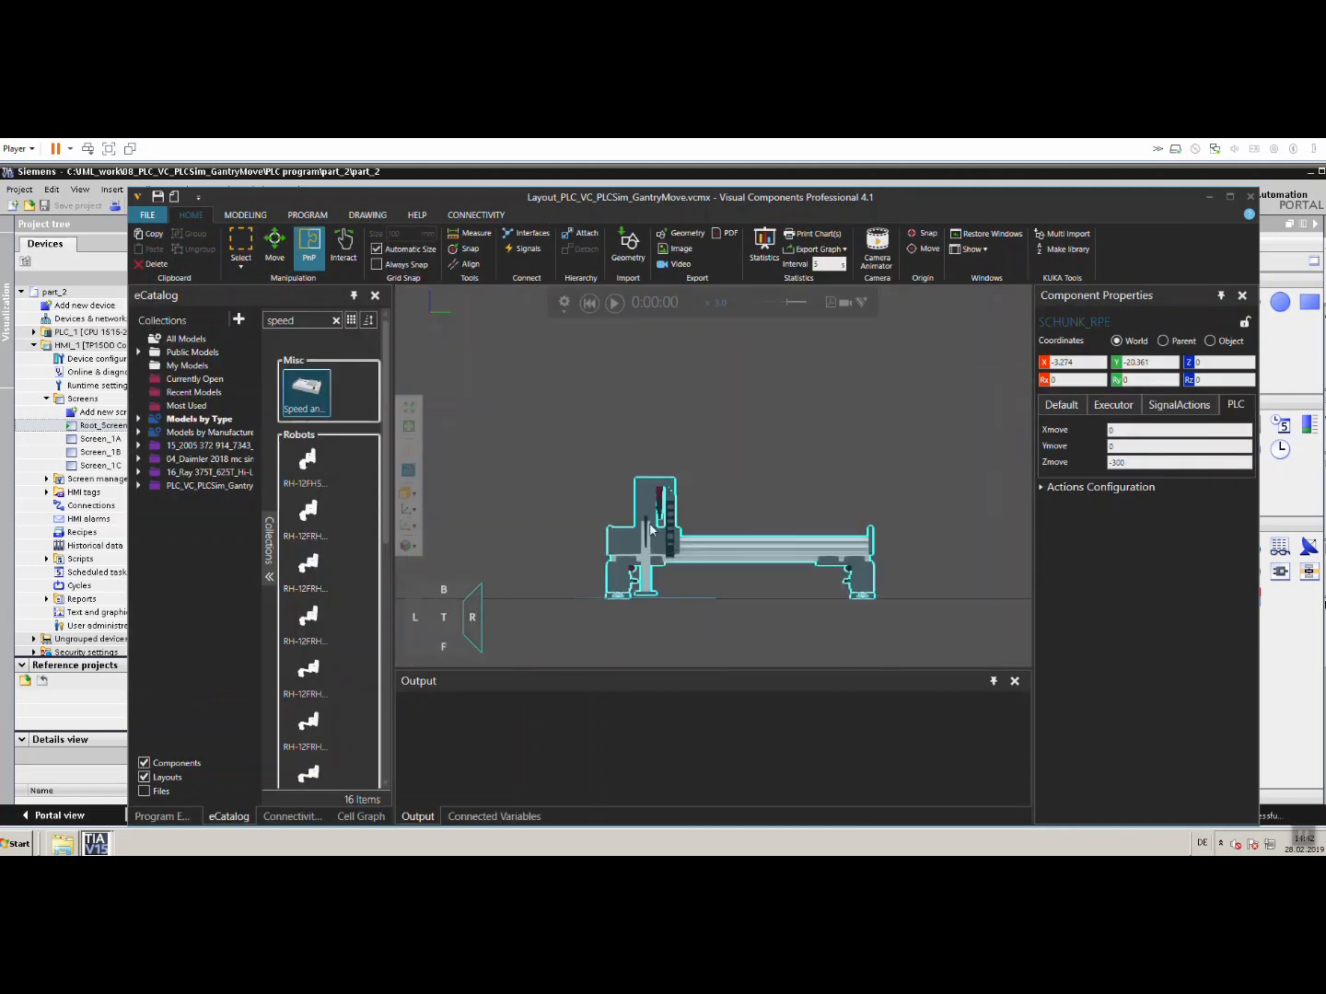
left_click(245, 214)
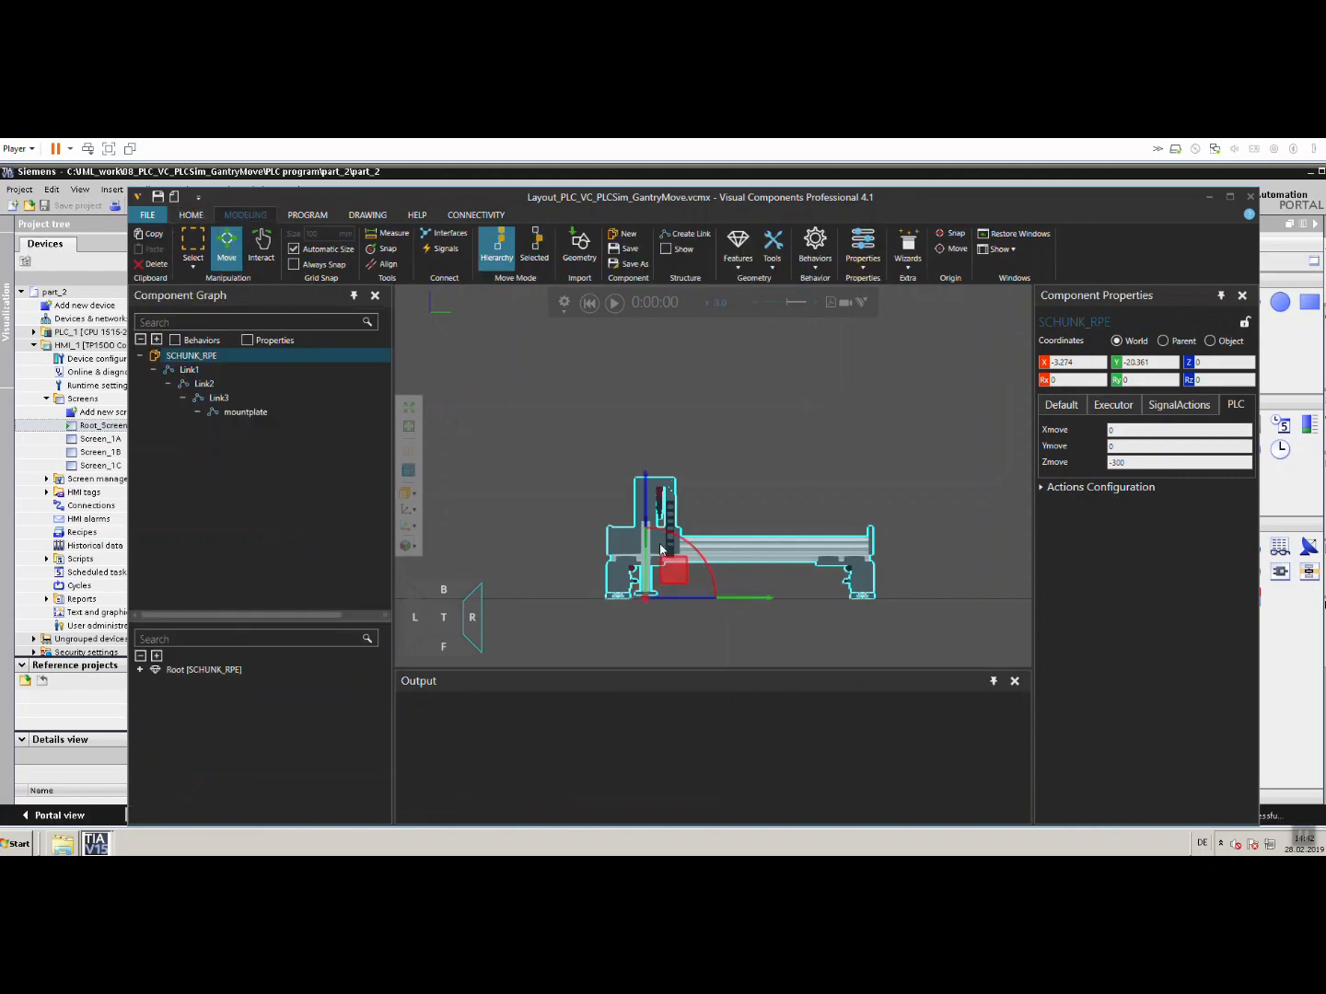
left_click(220, 398)
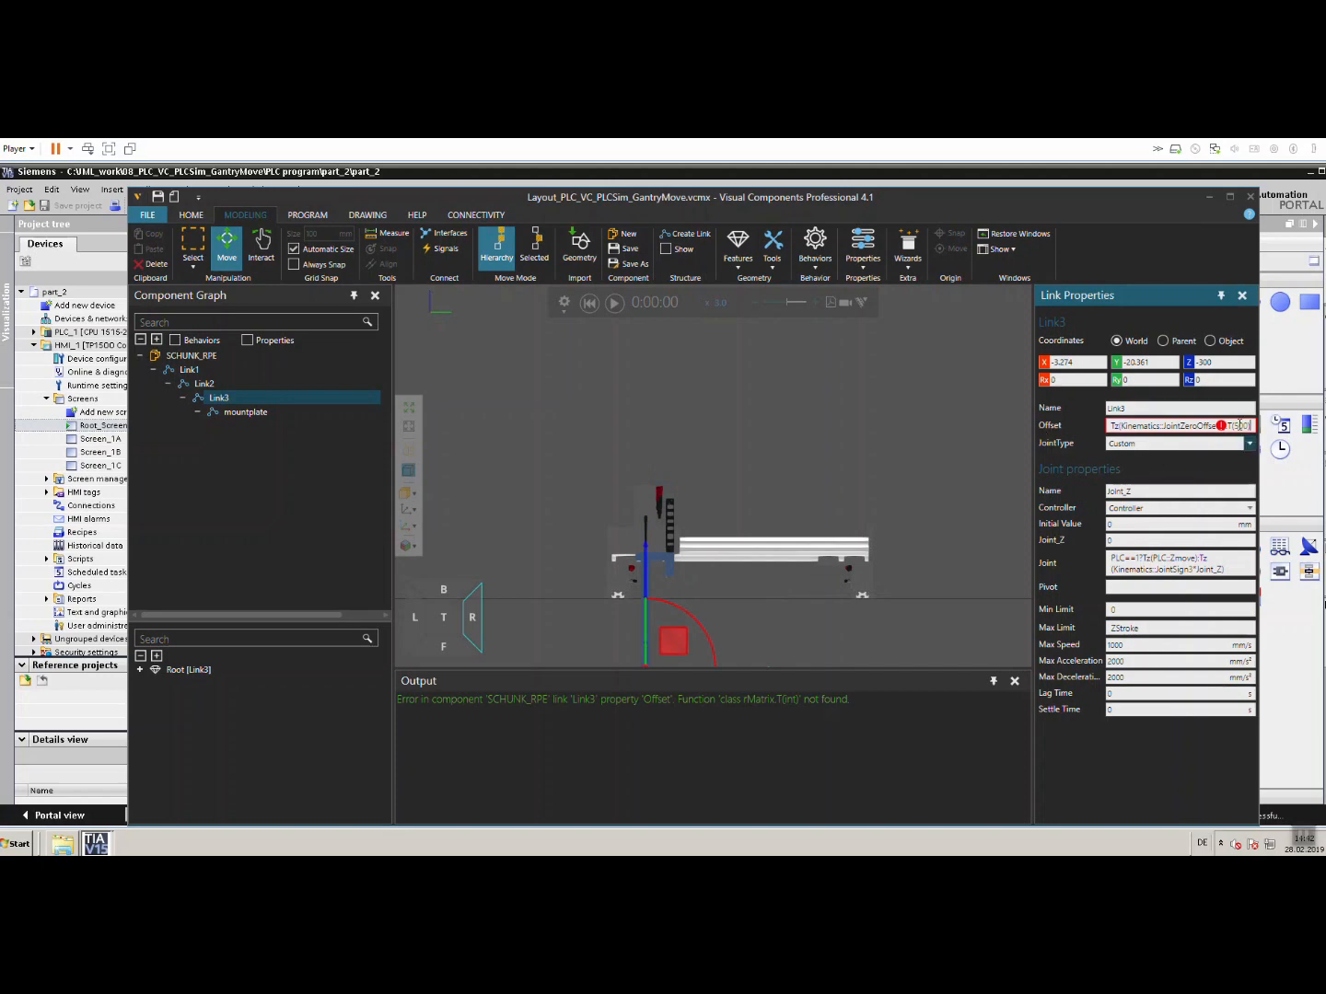
mouse_move(1296, 445)
type("z")
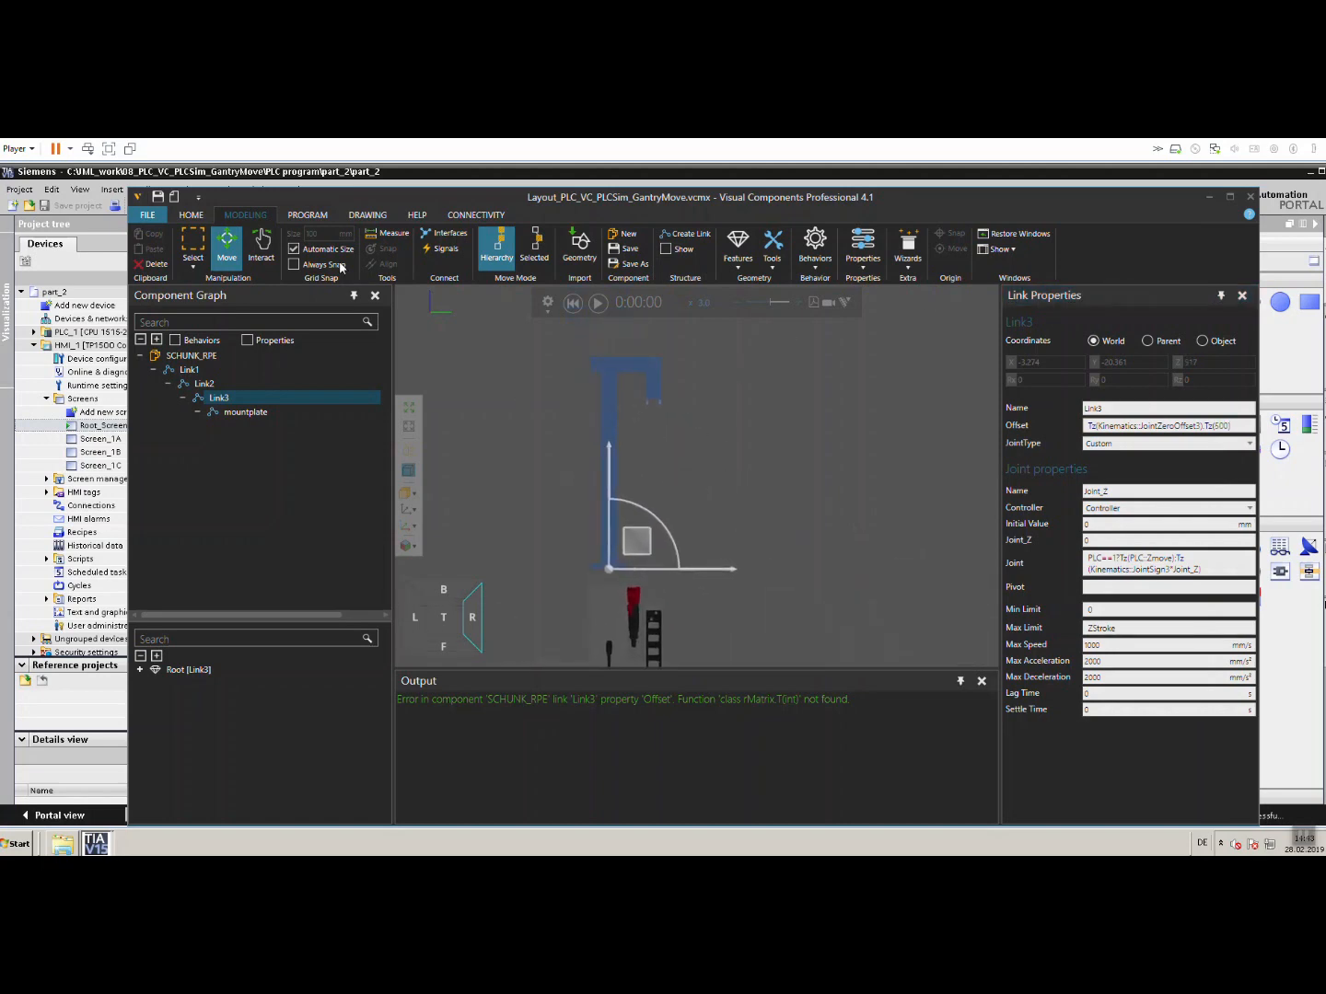
Create a drawing view on the sheet with the gripper picked as its content.
left_click(369, 213)
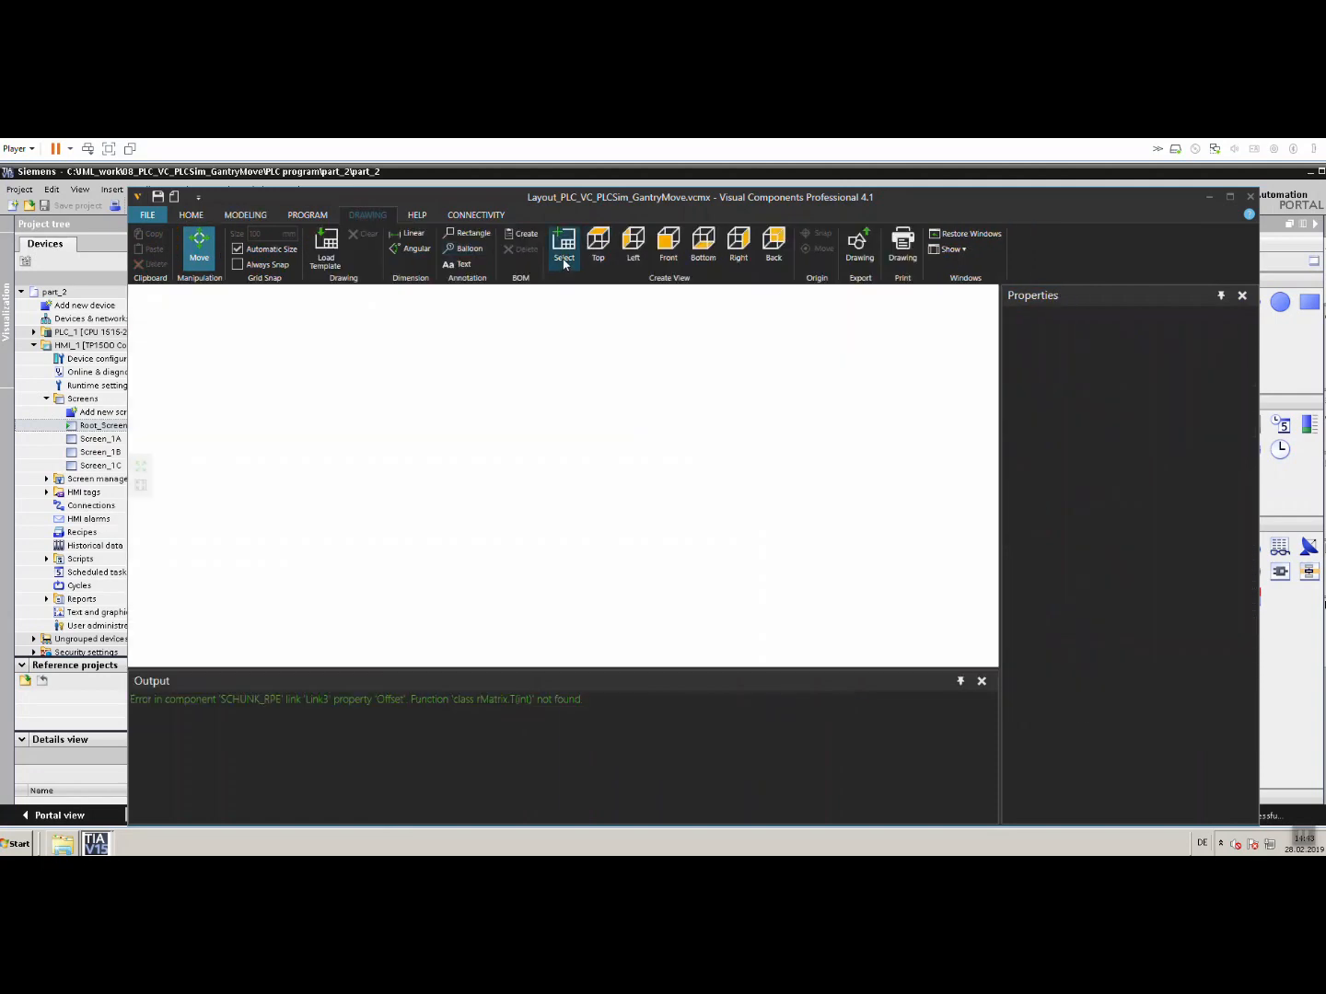
left_click(189, 213)
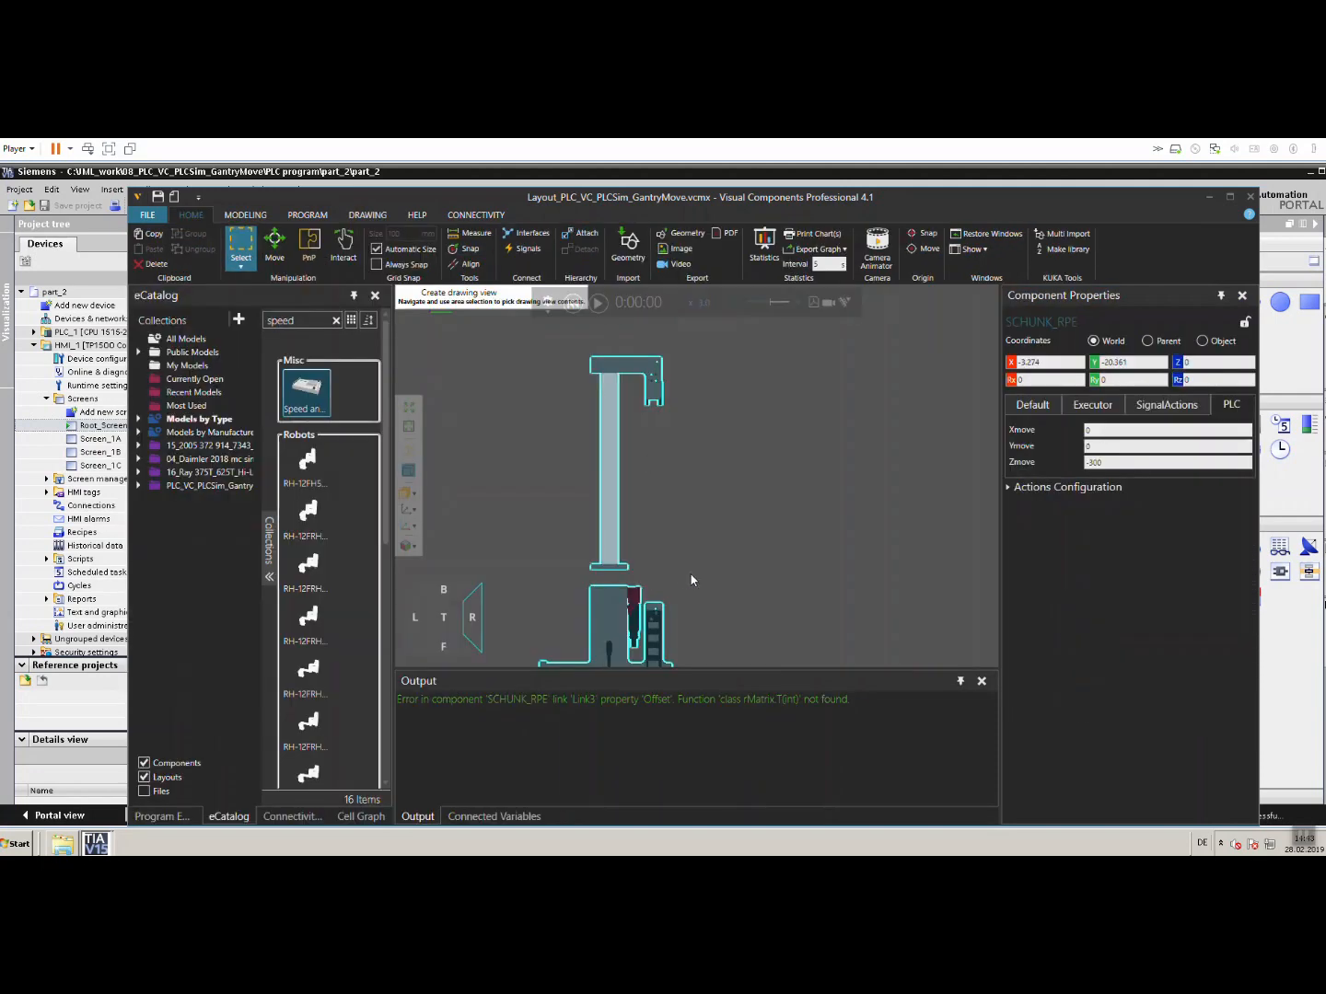
left_click(368, 213)
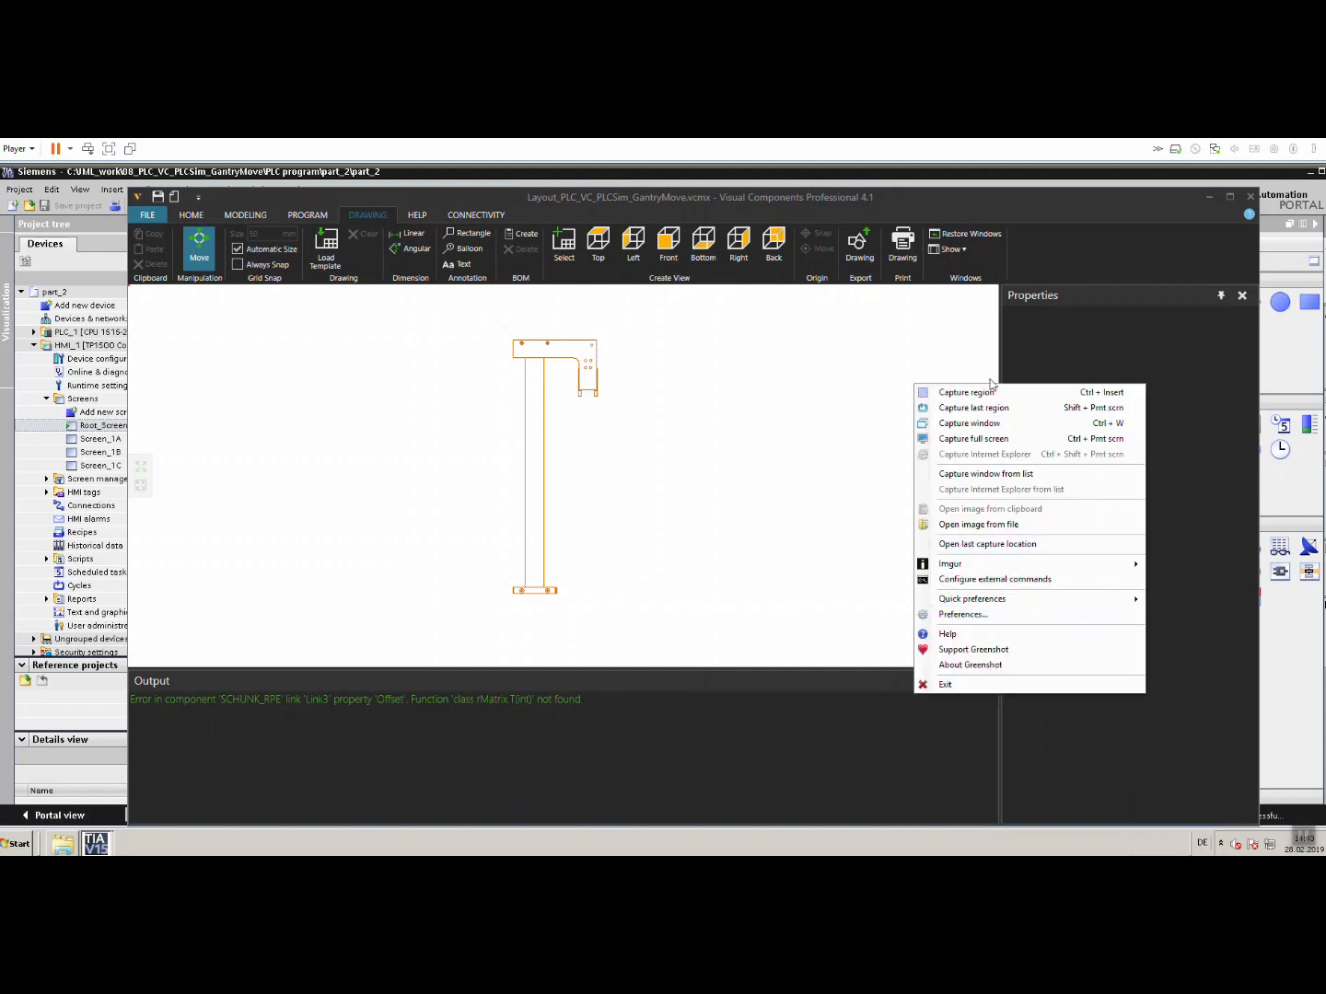
Capture the drawing region with Greenshot and save it as a PNG in Downloads.
left_click(965, 393)
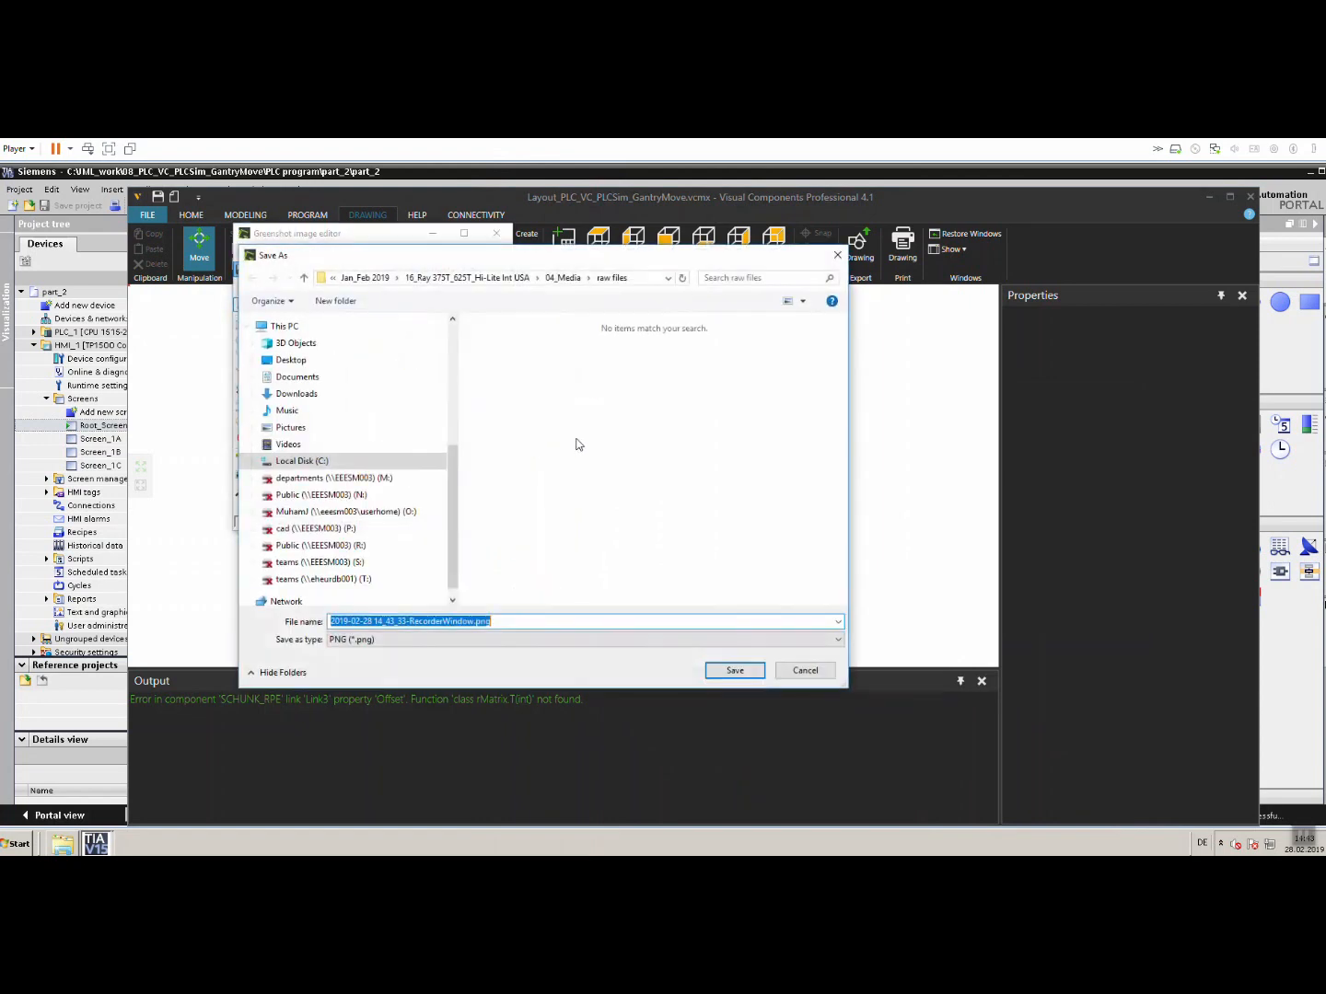
left_click(296, 394)
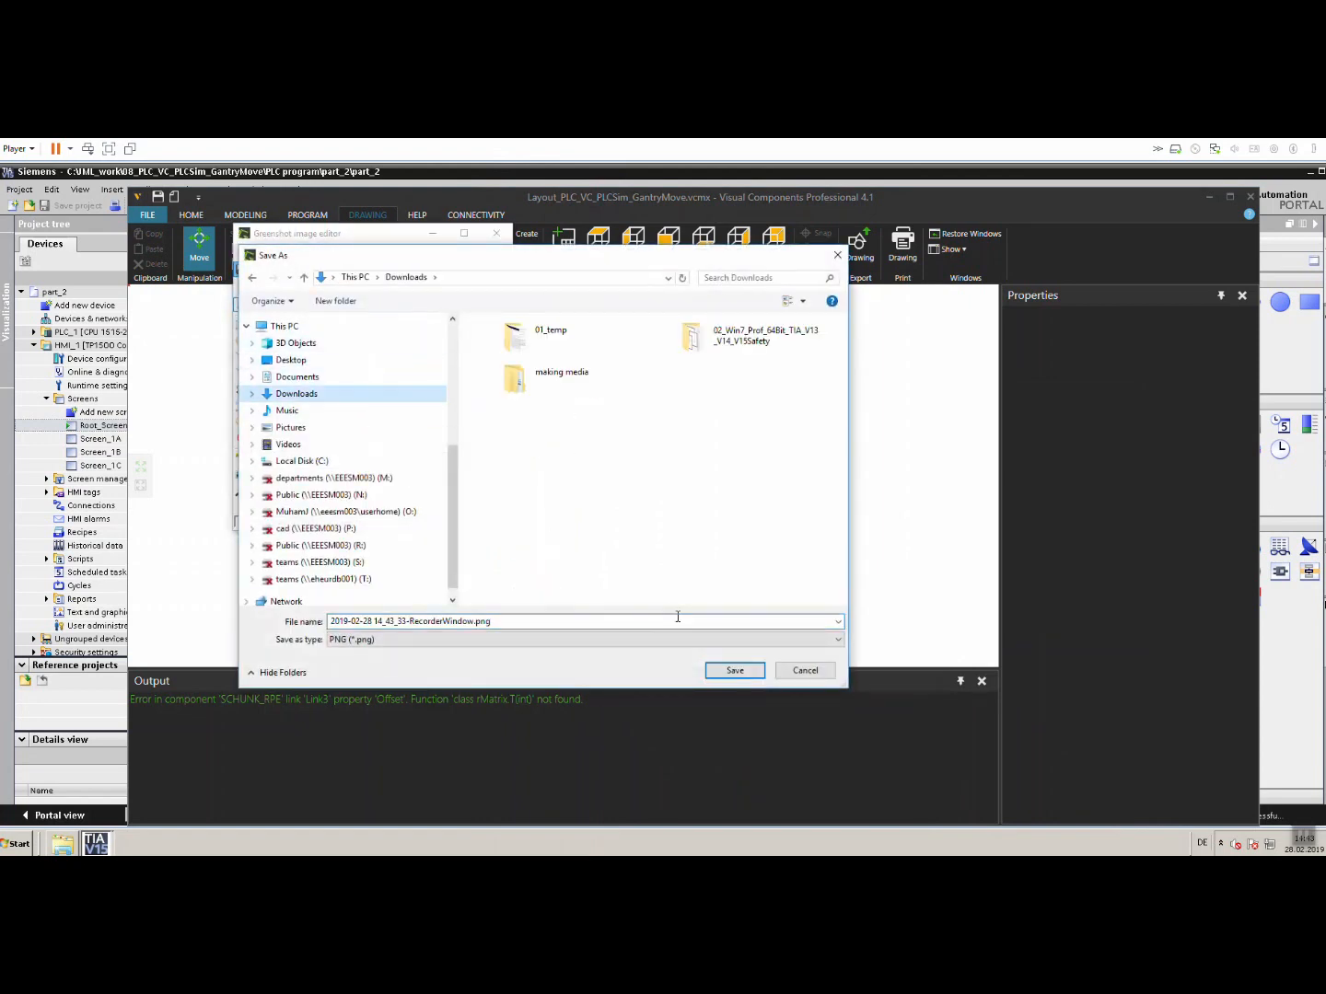
left_click(733, 670)
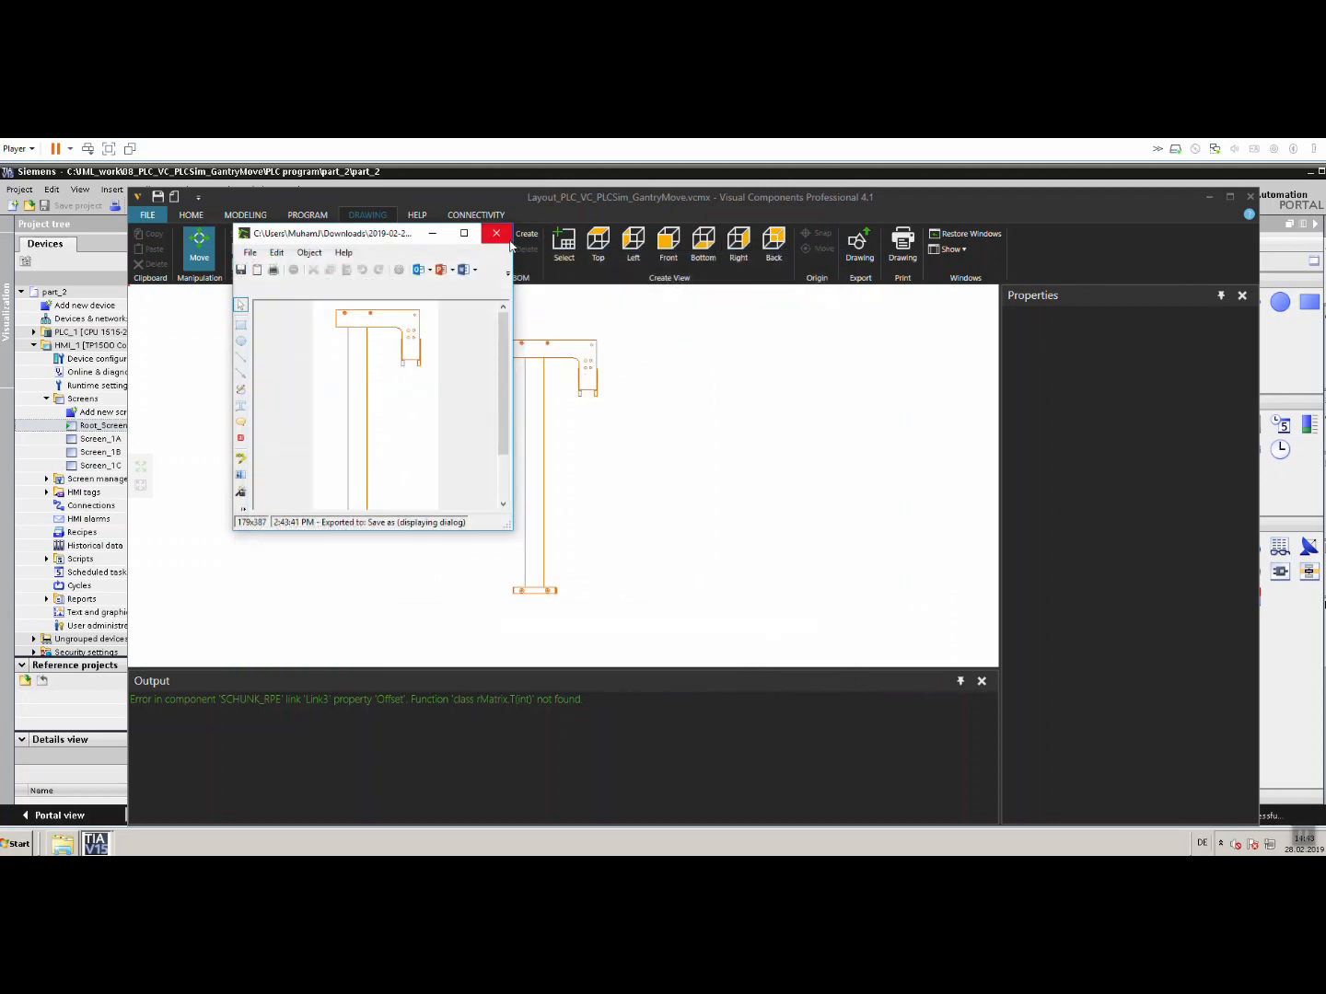
left_click(495, 232)
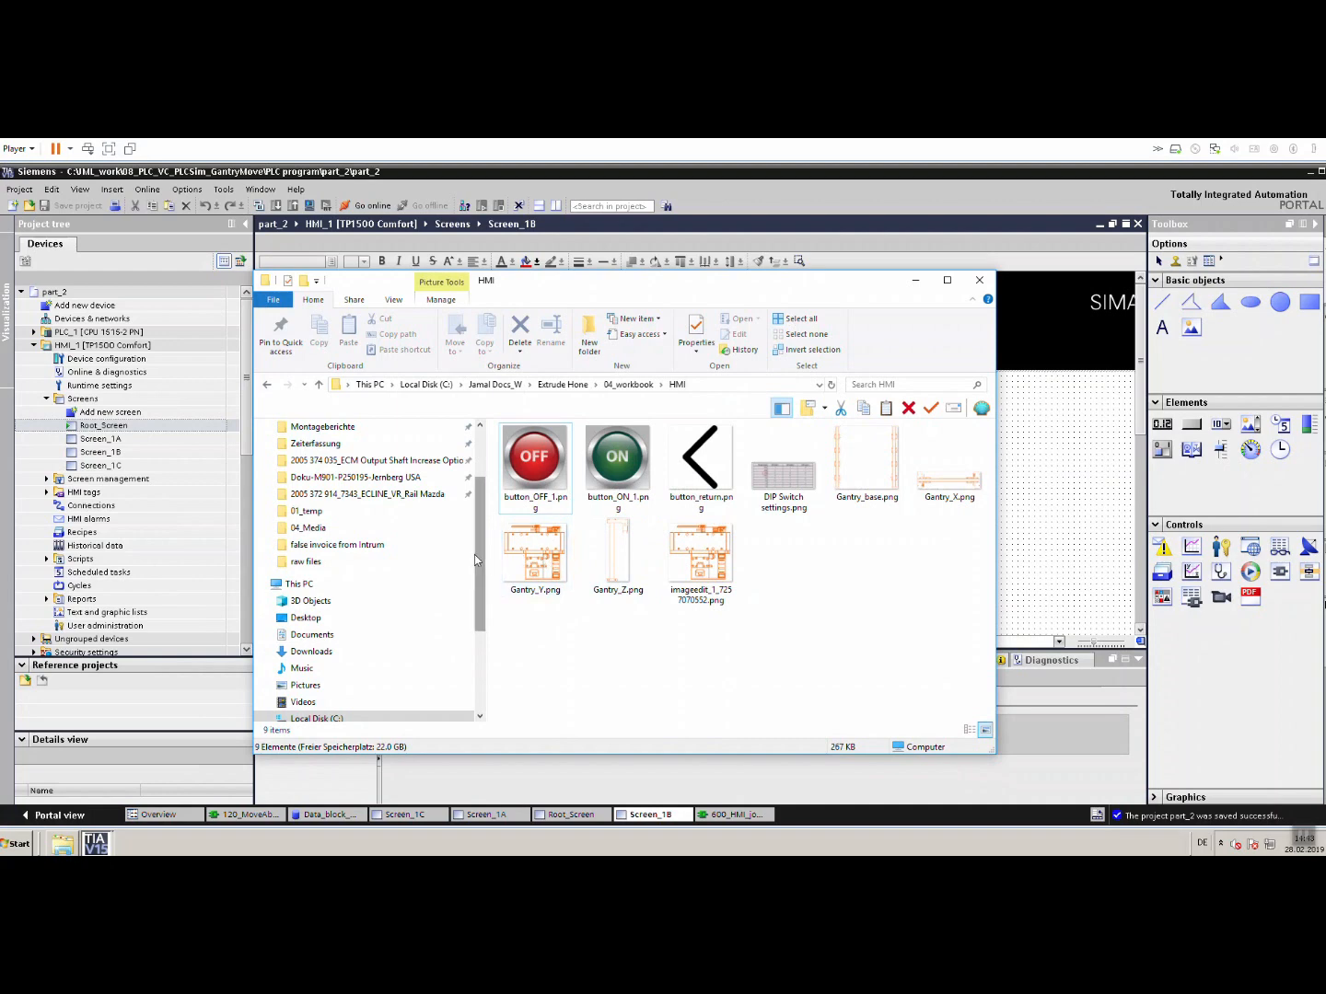
Copy the RecorderWindow screenshot PNG from the Downloads folder.
scroll("up", 3)
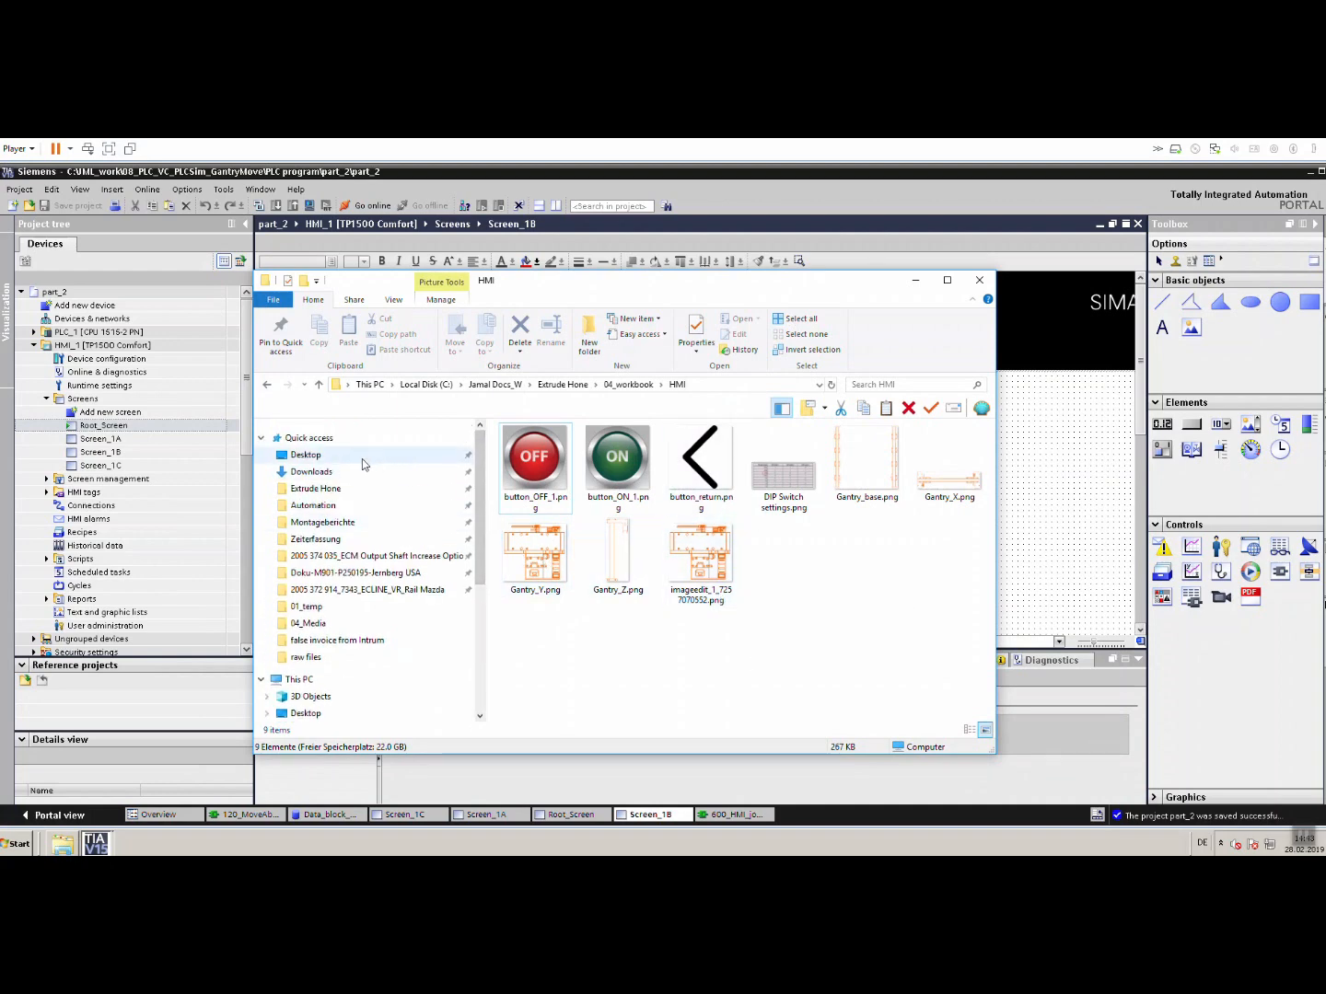
left_click(312, 471)
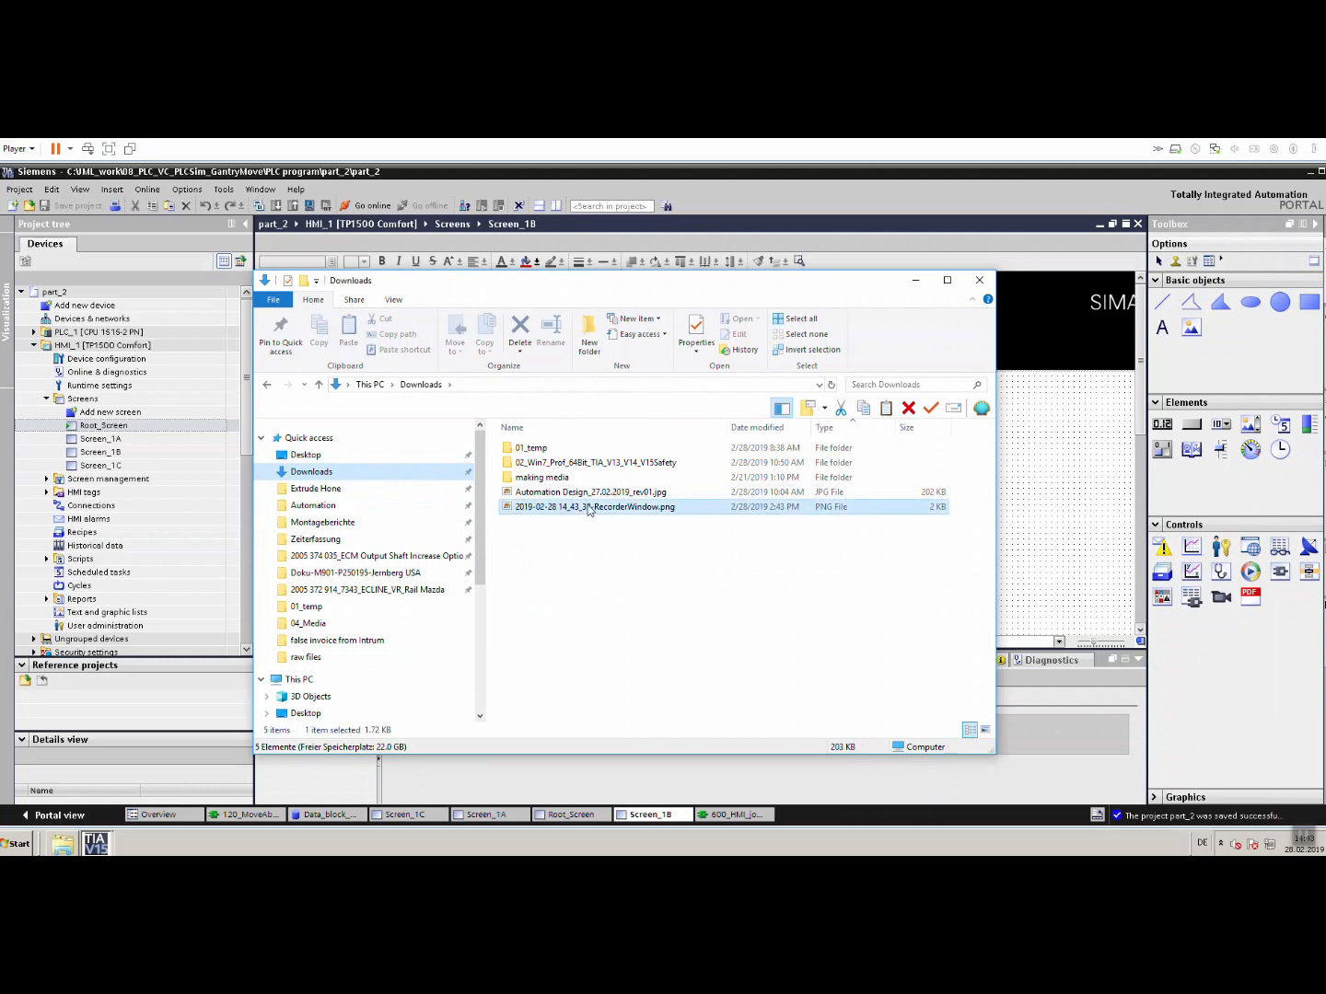
left_click(595, 508)
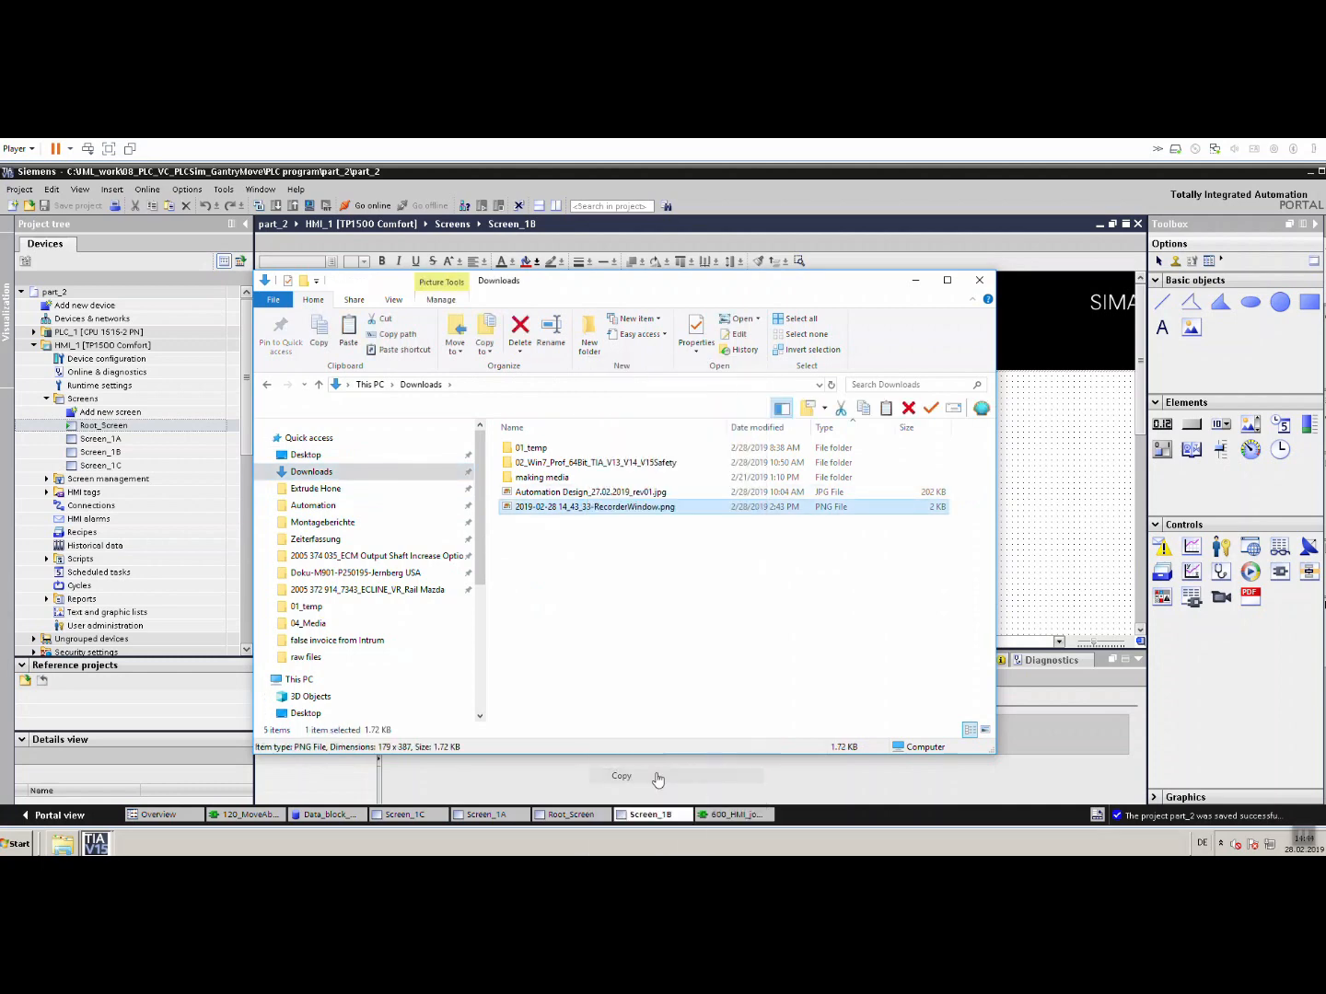
left_click(979, 280)
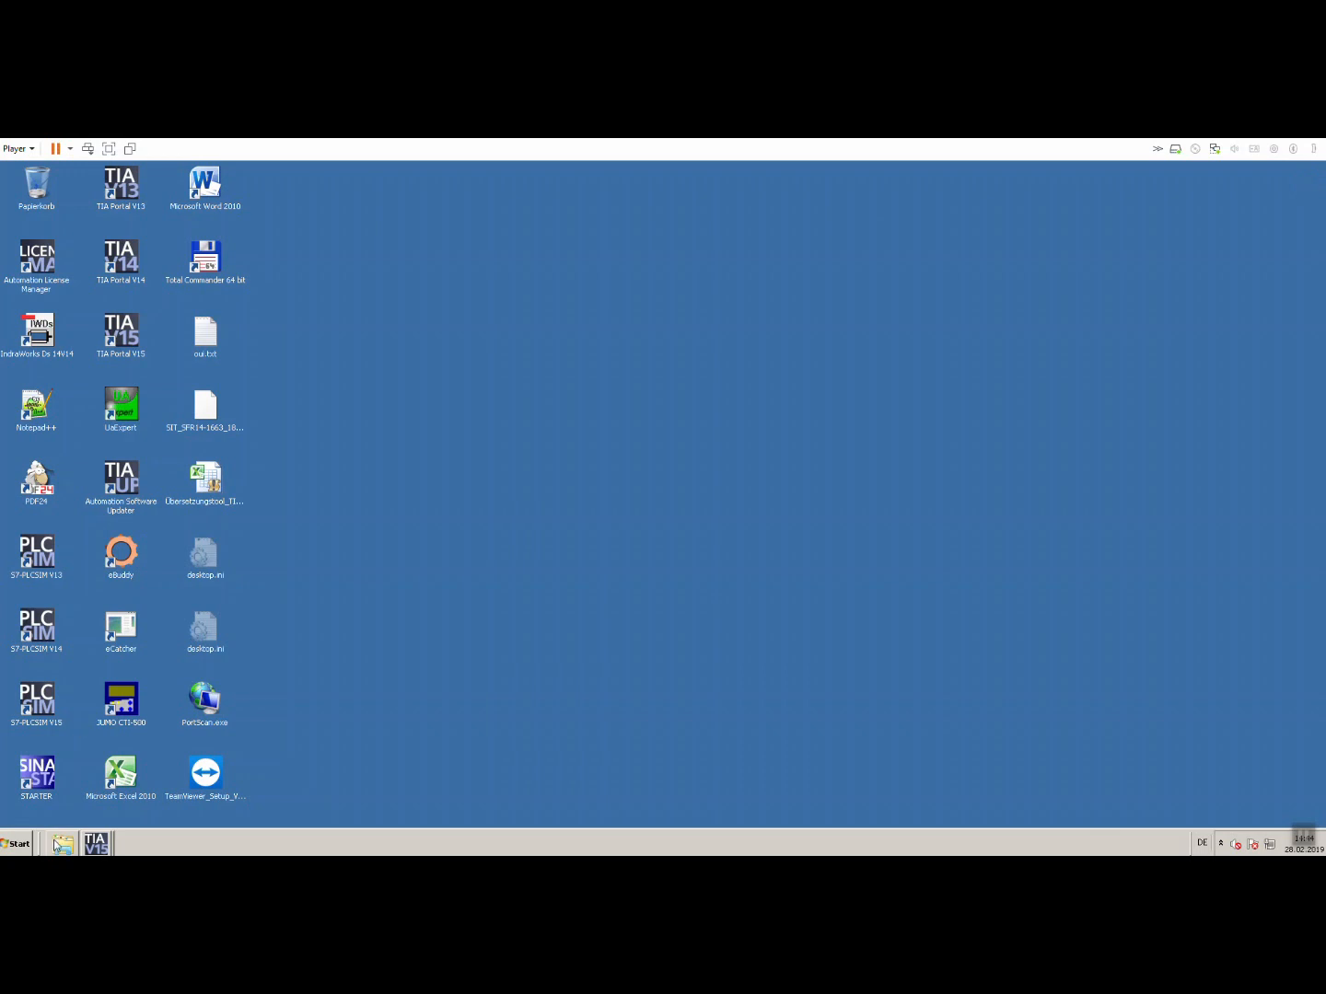
Paste the screenshot into this machine's Downloads and return to the TIA Portal window.
left_click(63, 843)
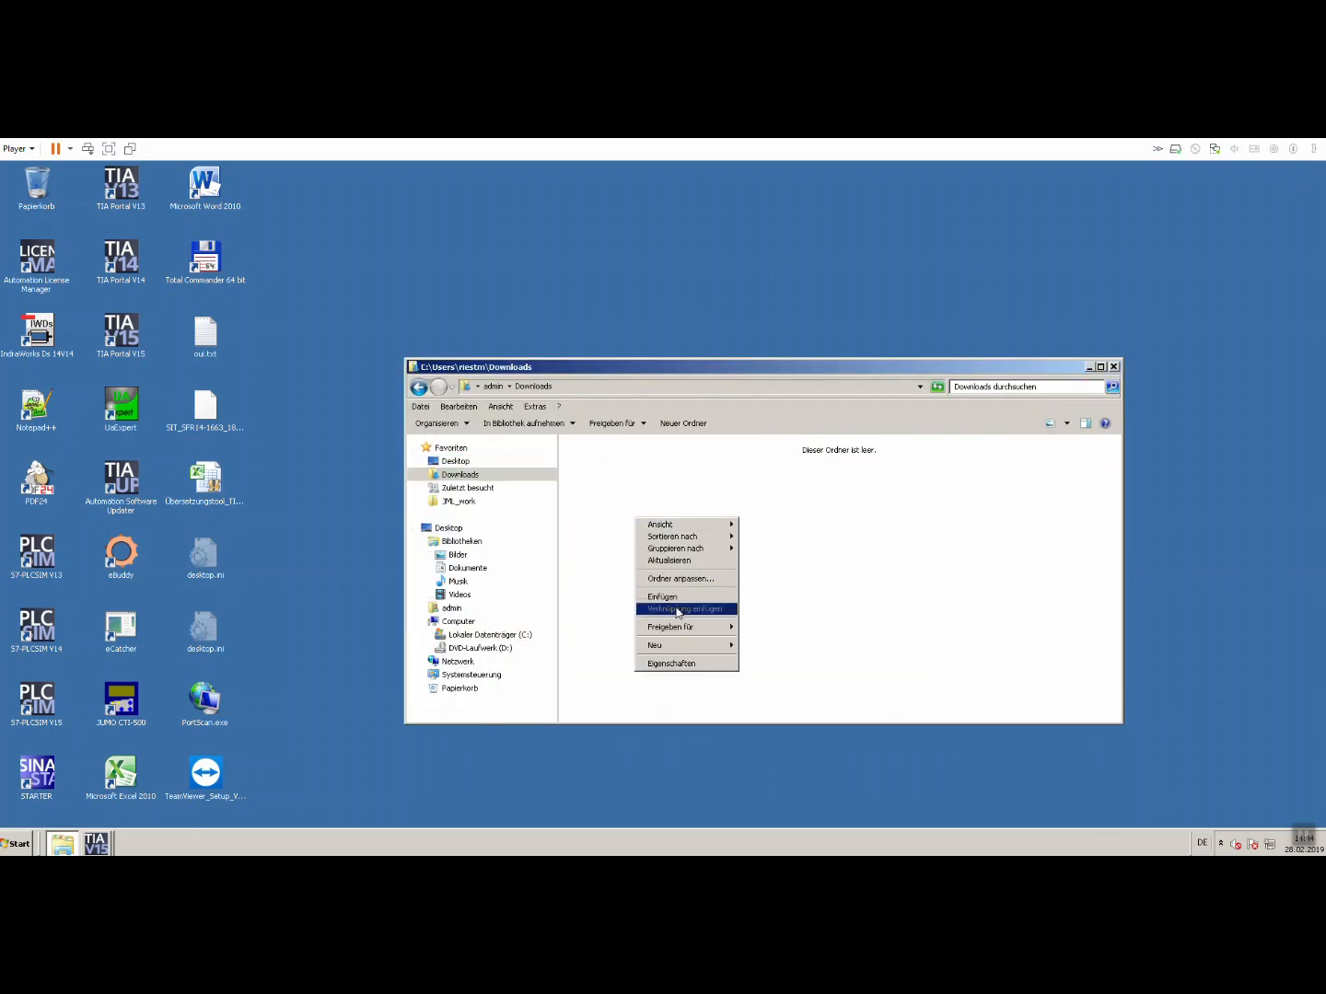
left_click(663, 596)
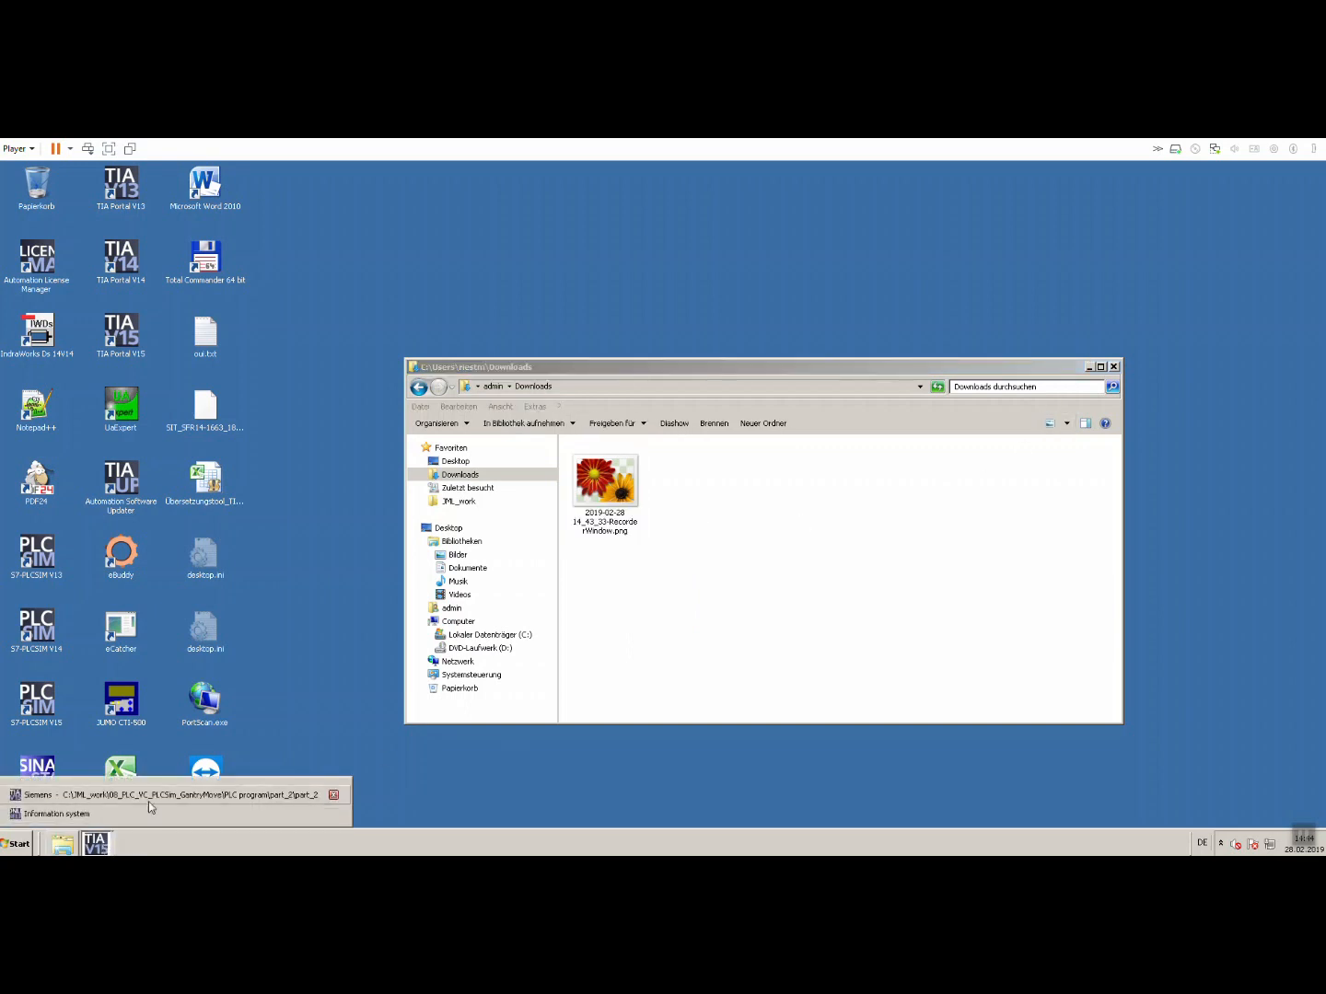
mouse_move(173, 803)
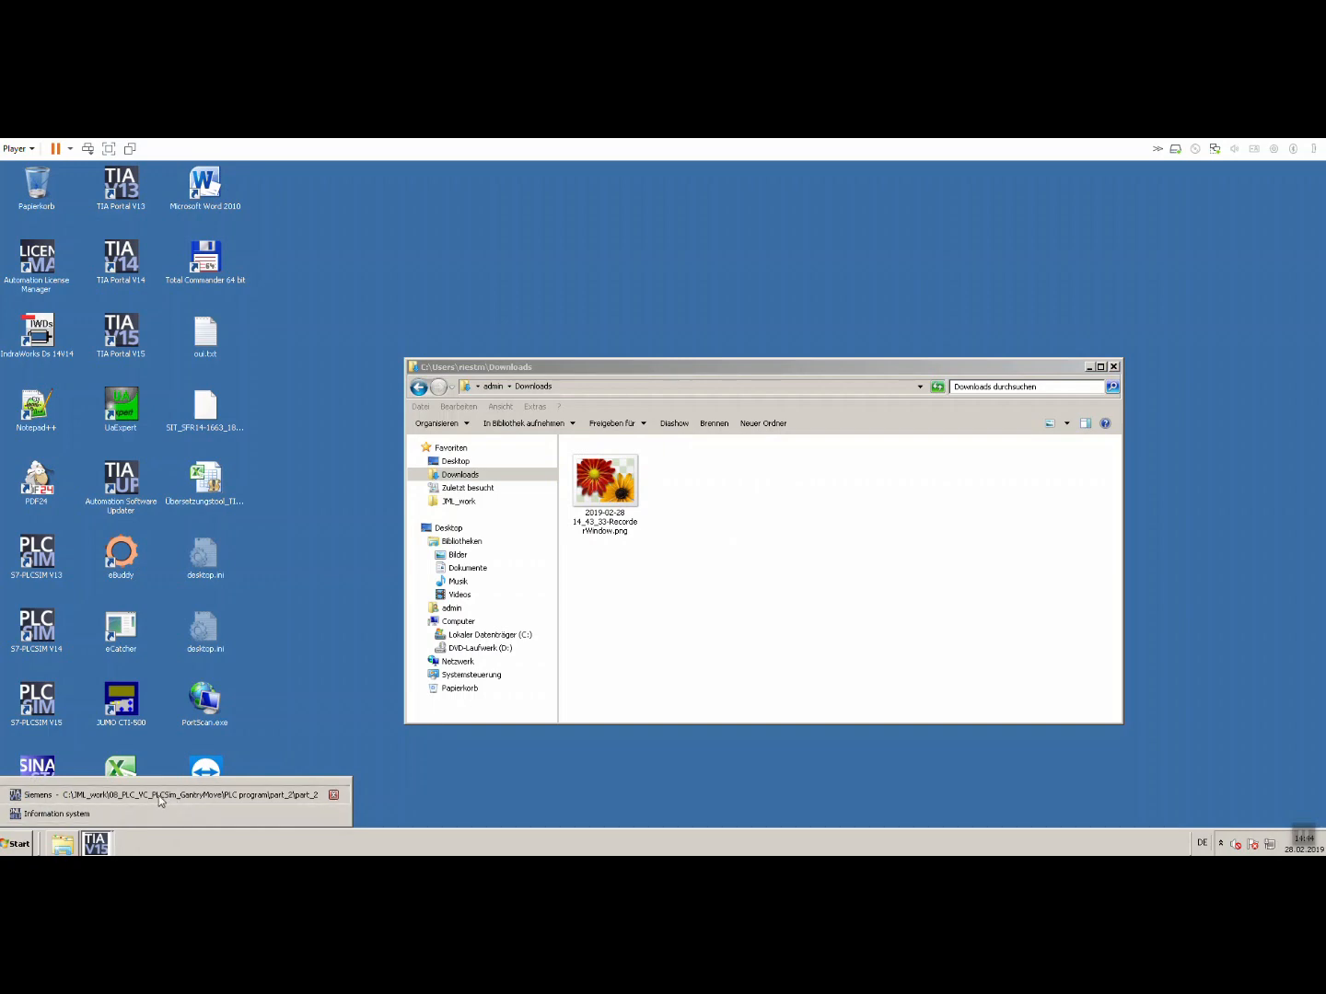
left_click(175, 796)
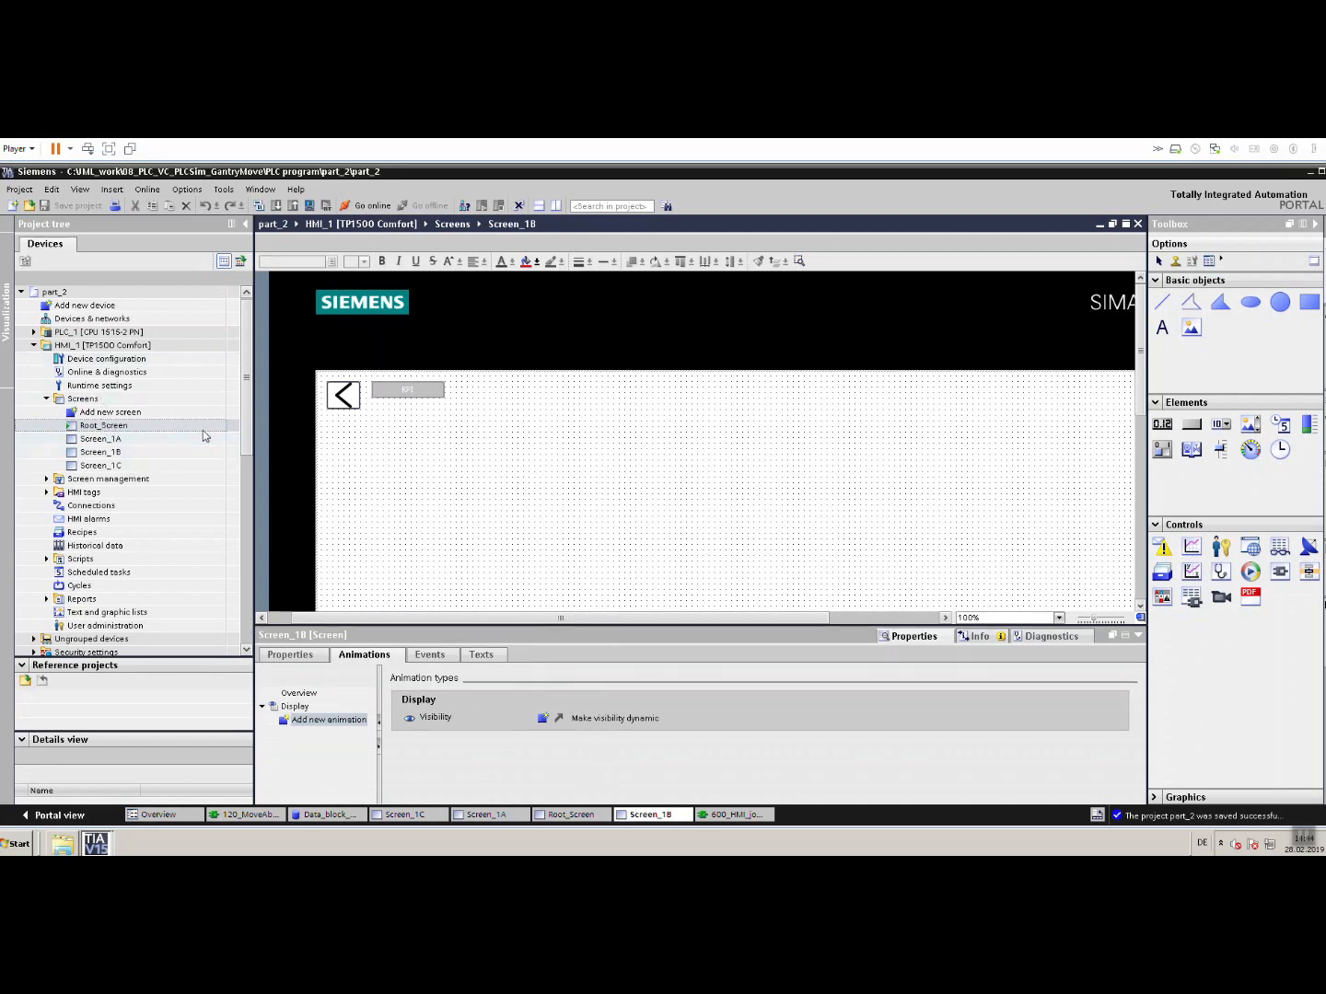
Show Root_Screen with the gantry picture fitted to the editor.
left_click(1057, 618)
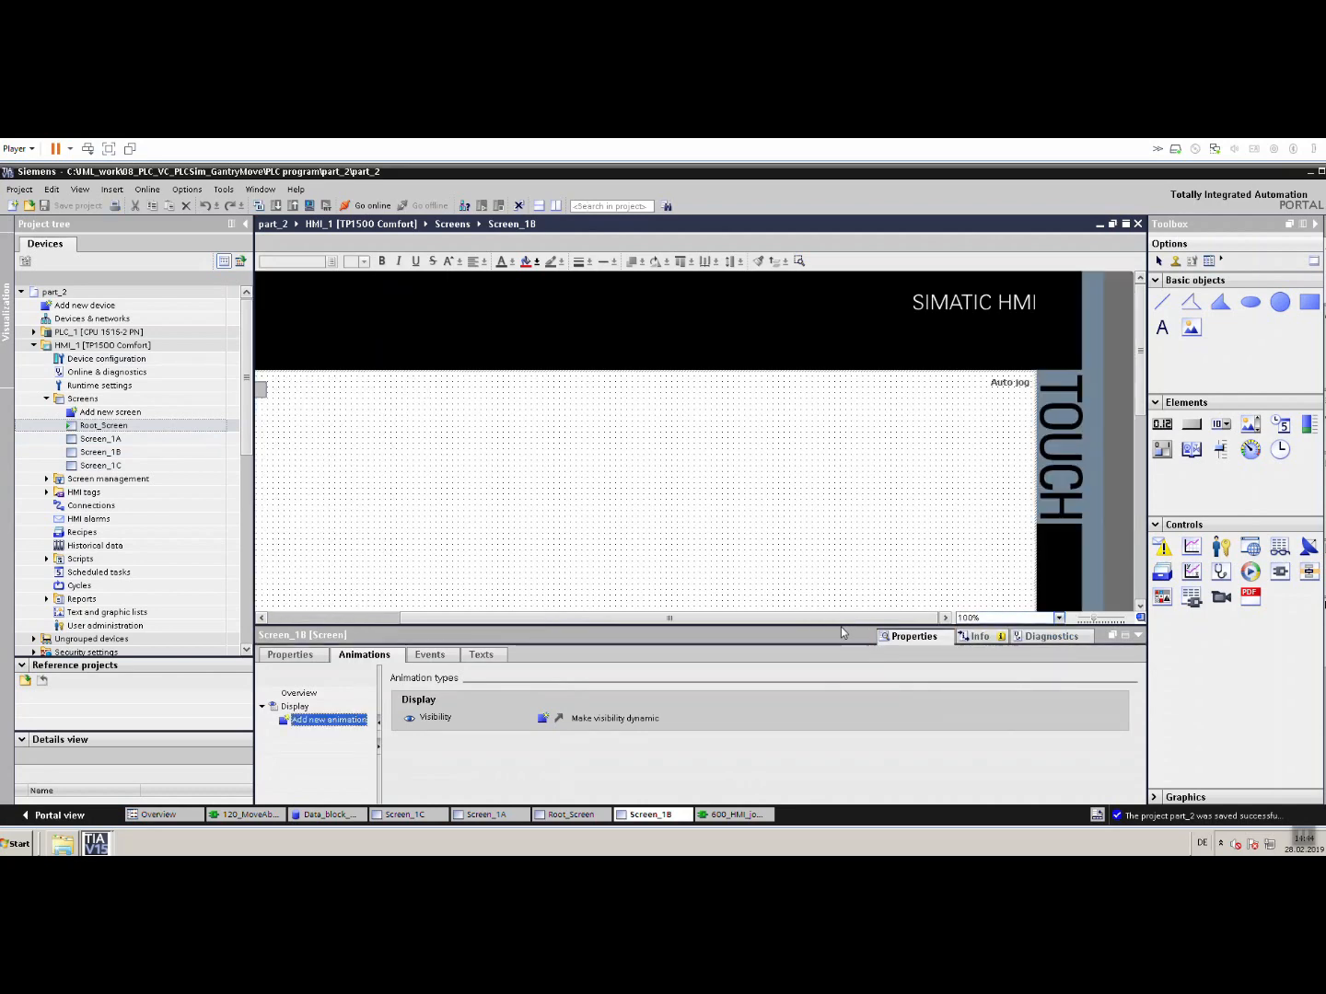
left_click(1059, 619)
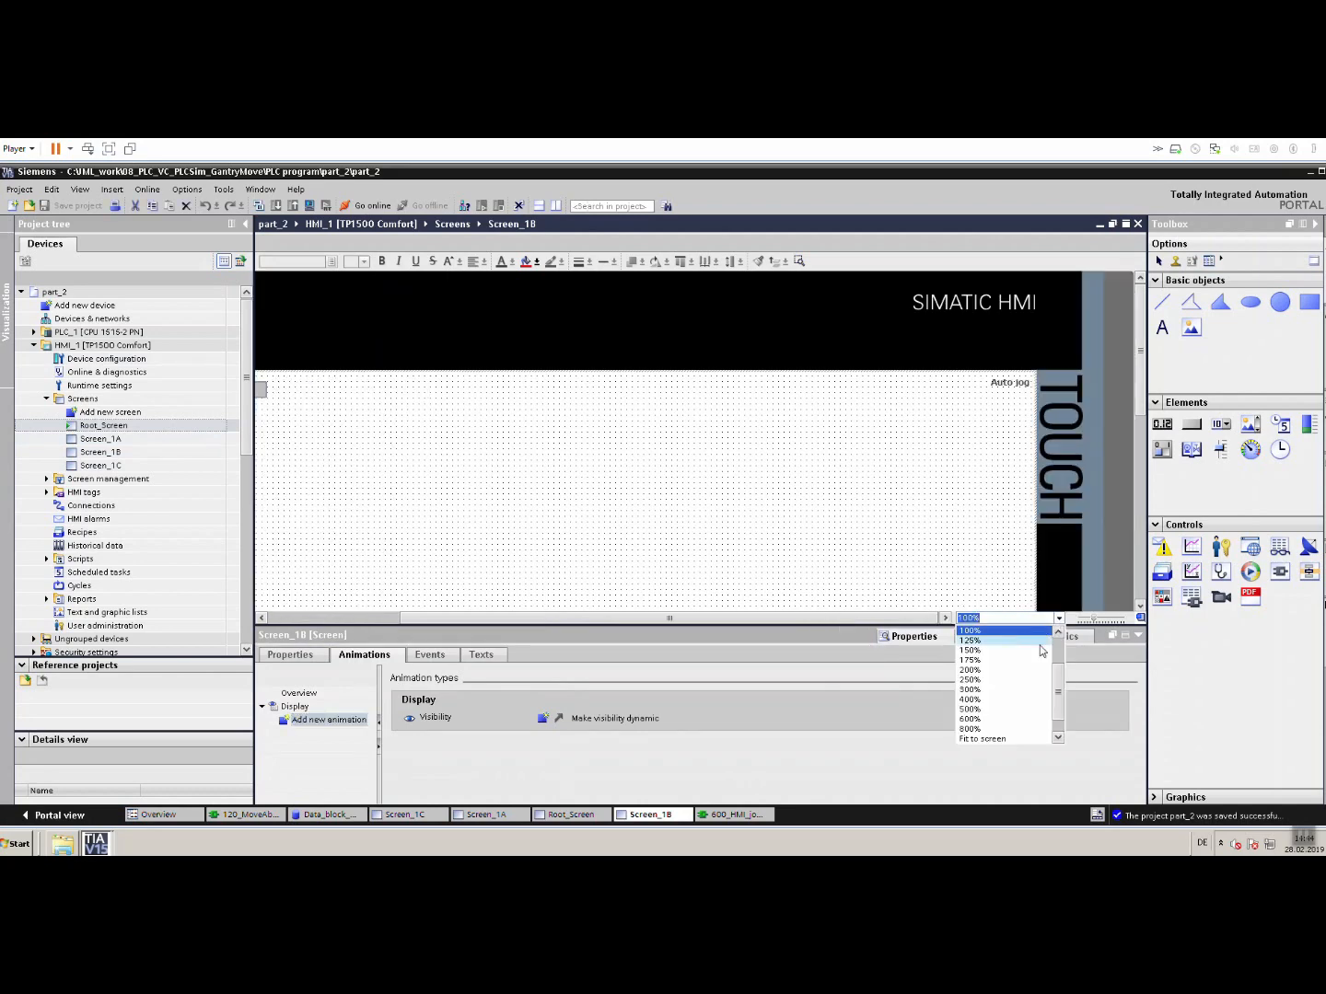
scroll("up", 3)
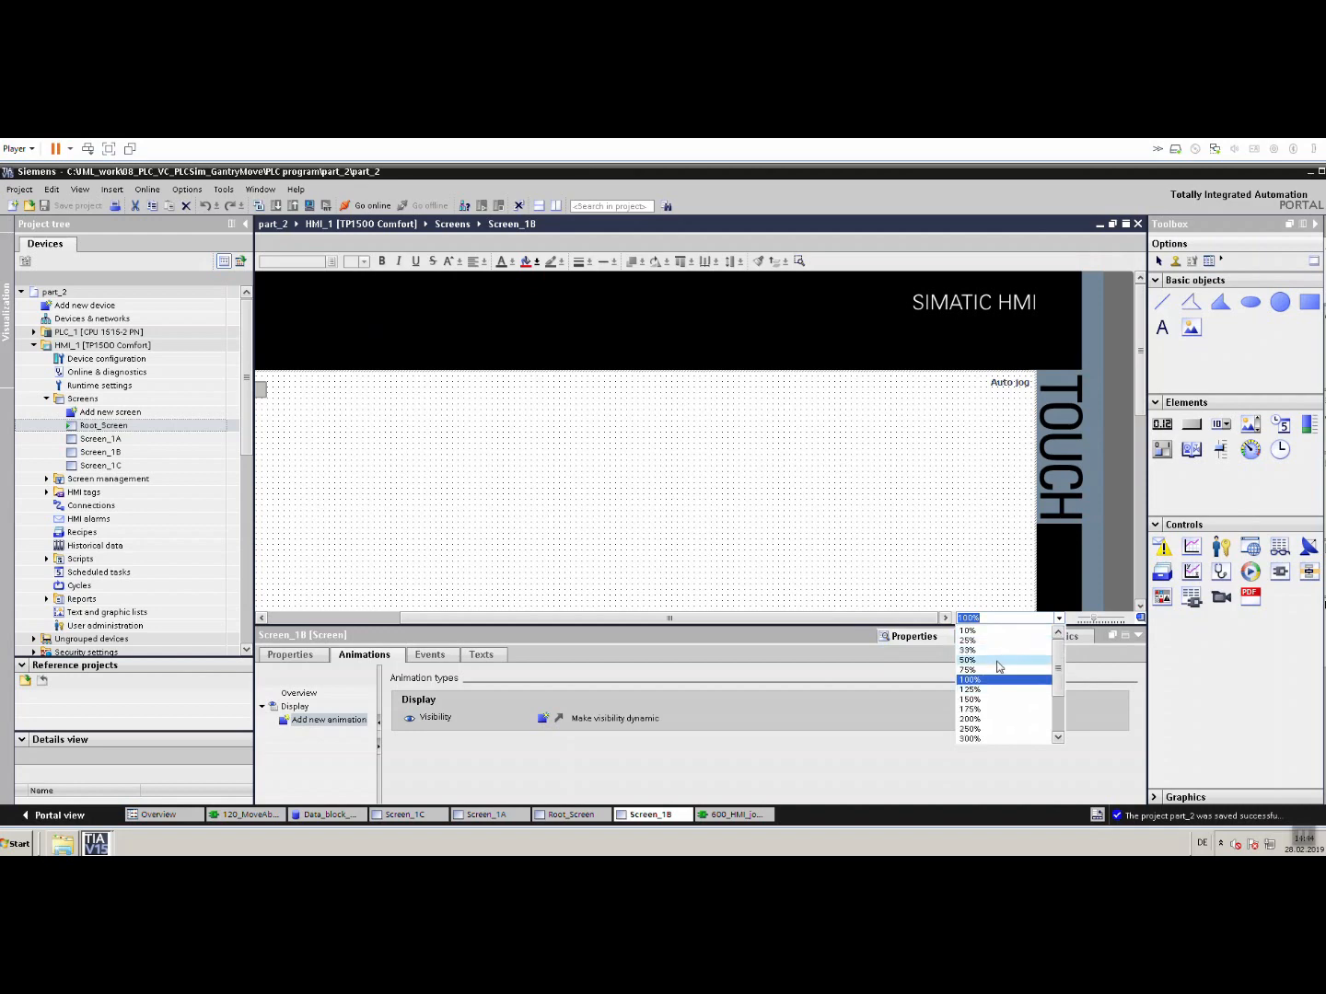
left_click(968, 659)
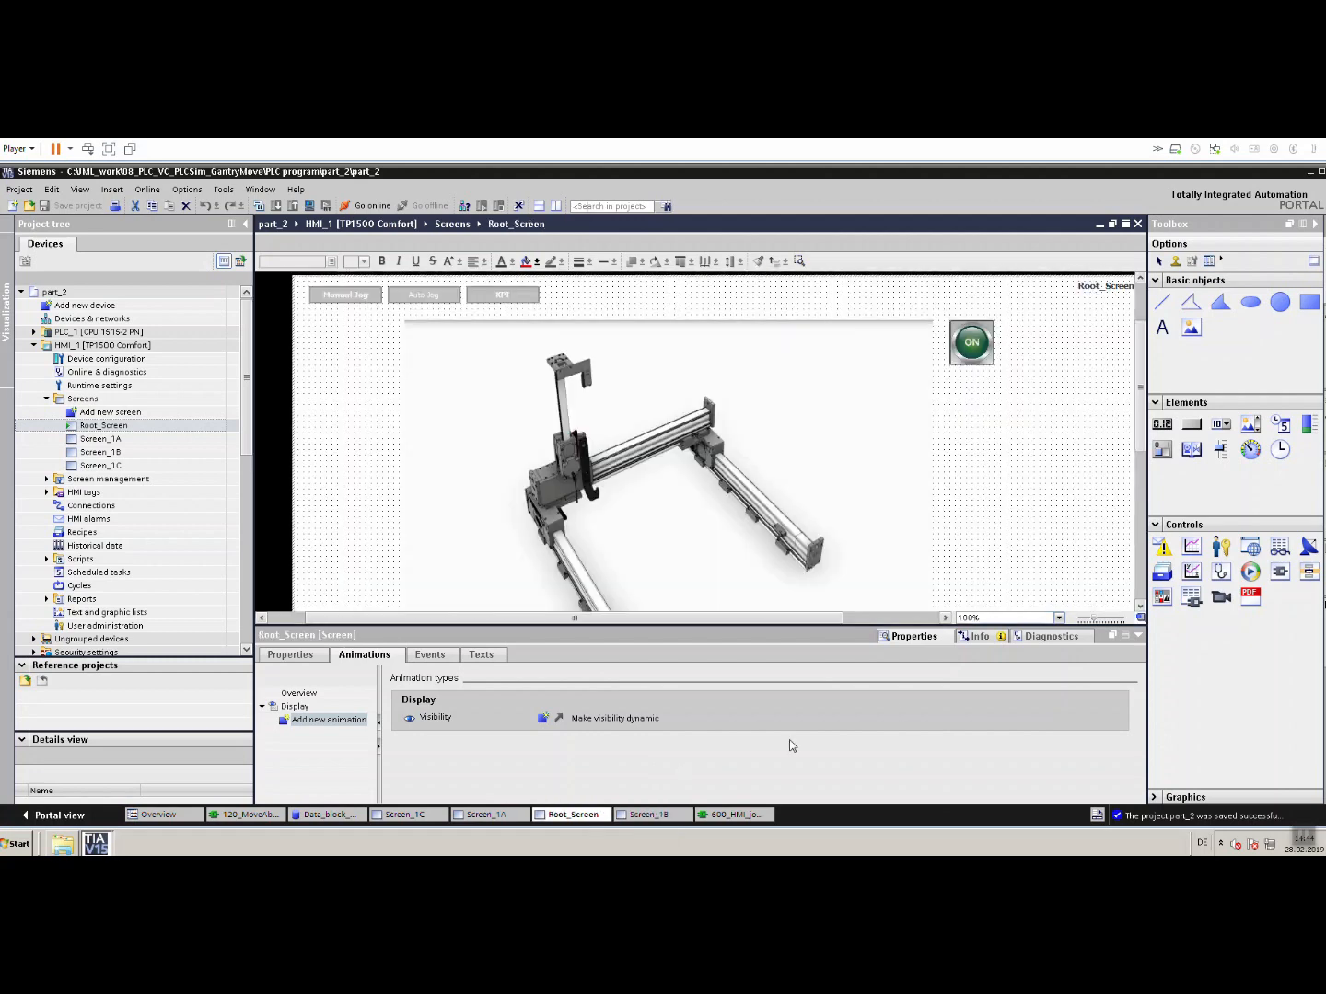
left_click(1059, 619)
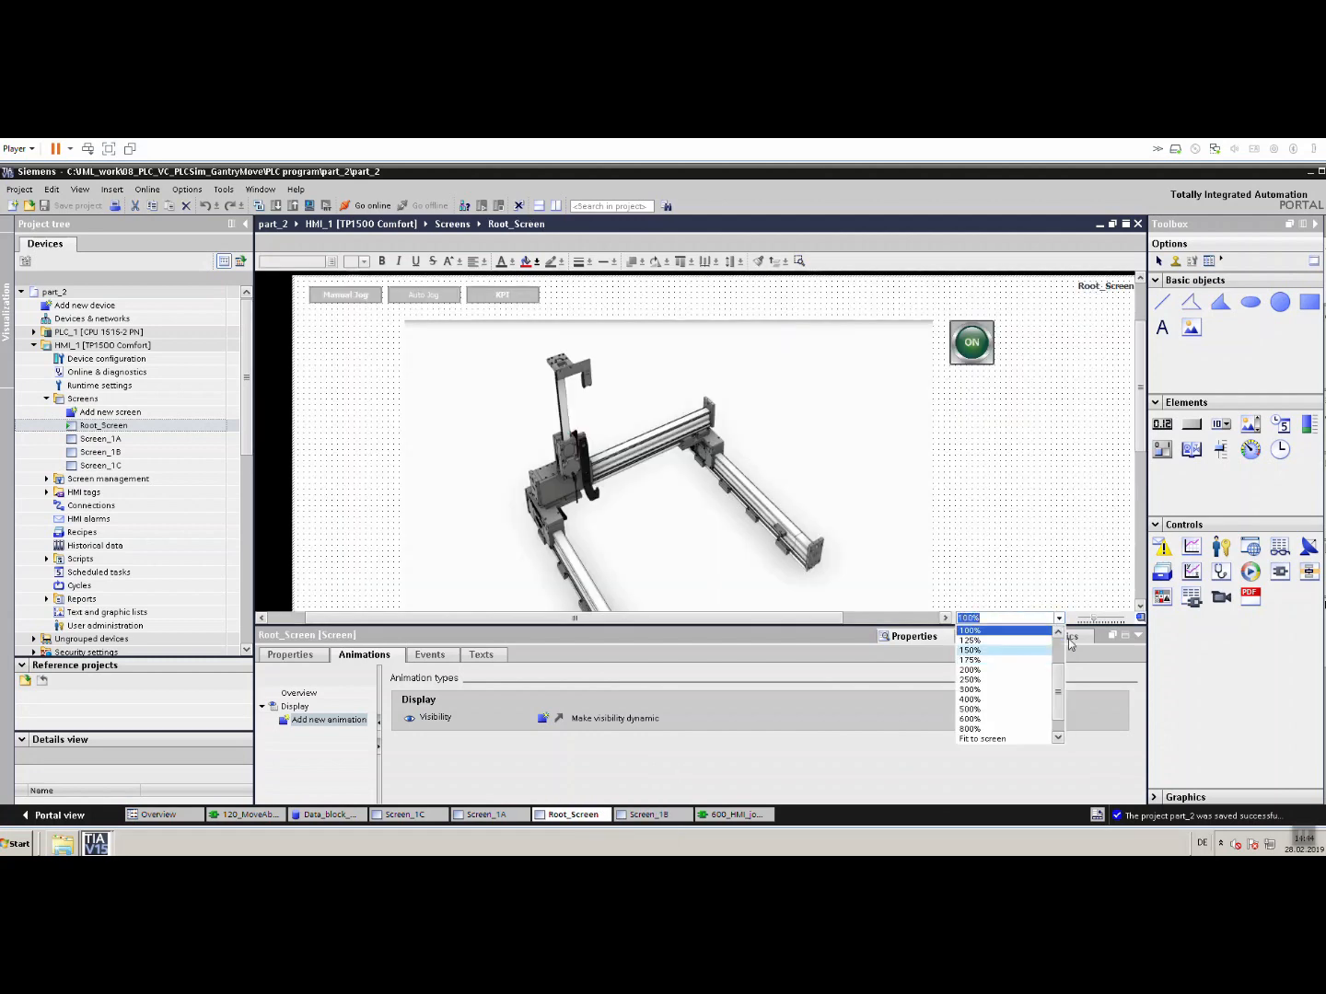
left_click(981, 738)
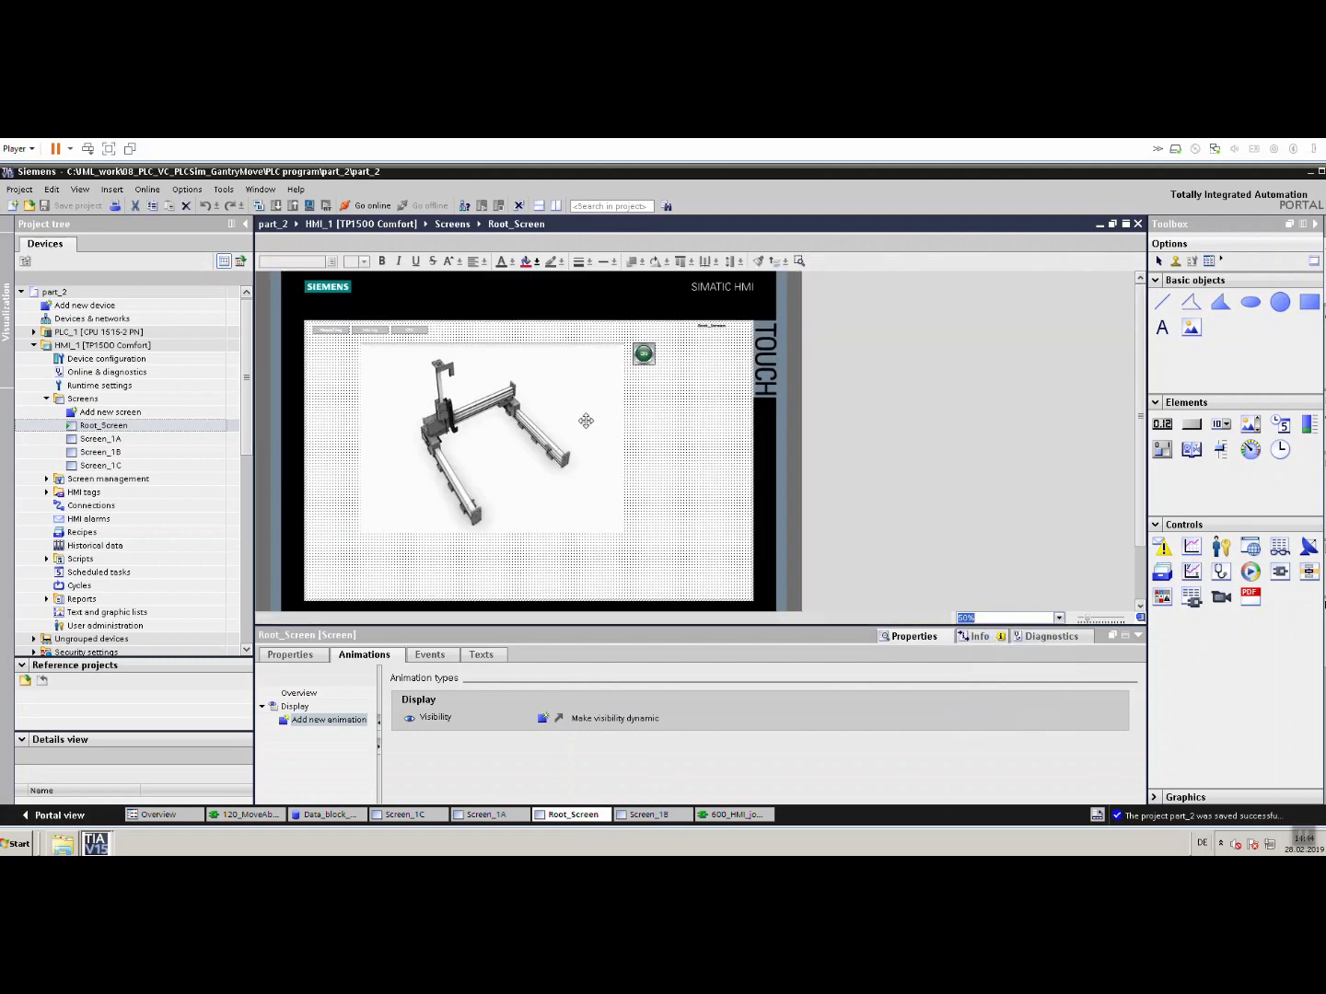
View Screen_1A zoomed out, then Screen_1C fitted to the editor.
left_click(490, 814)
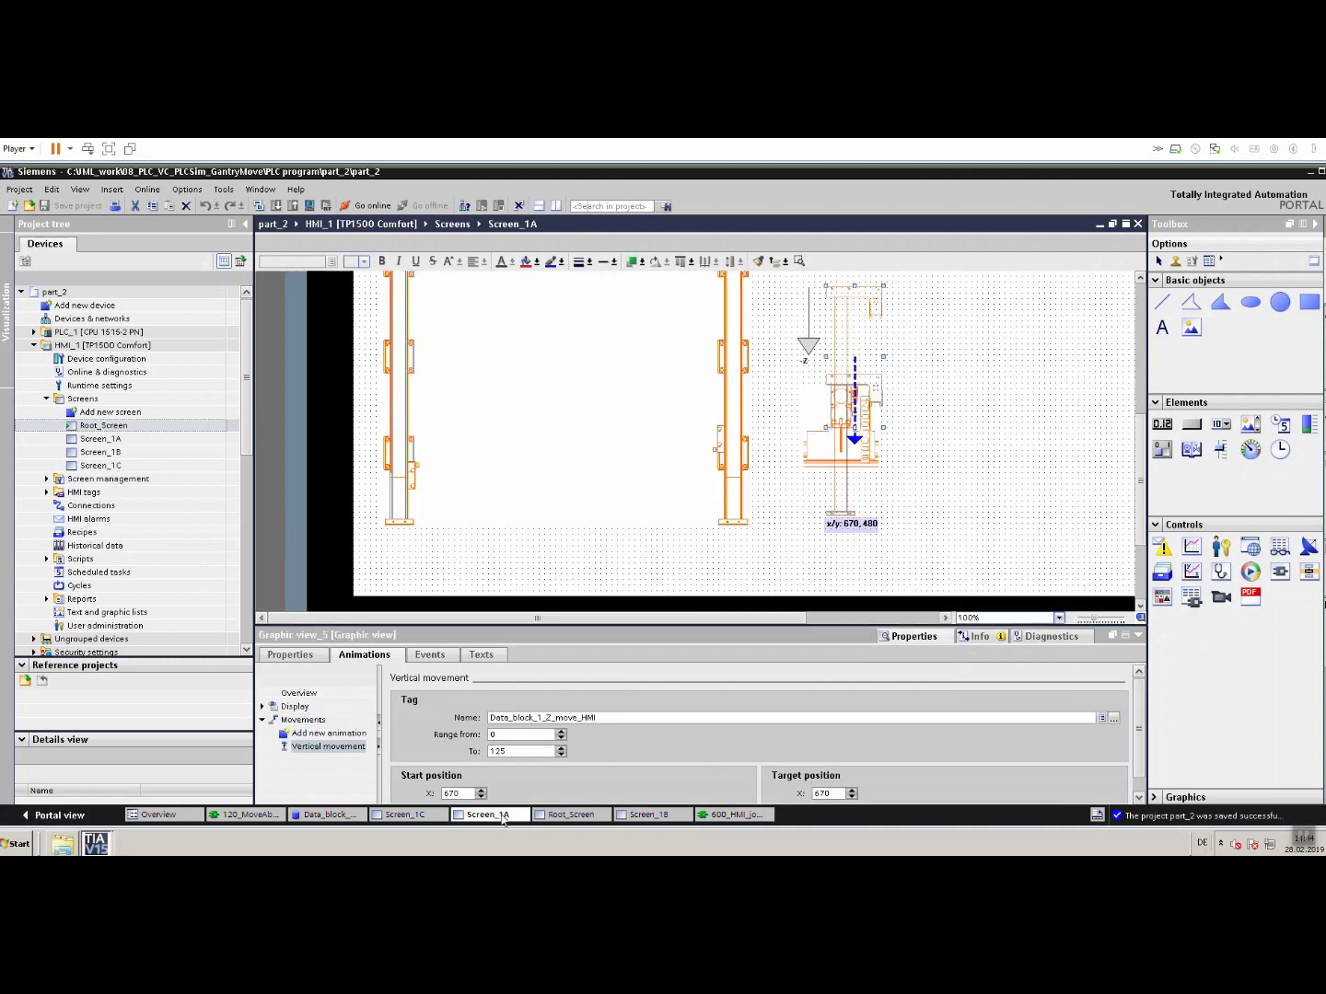
left_click(1055, 619)
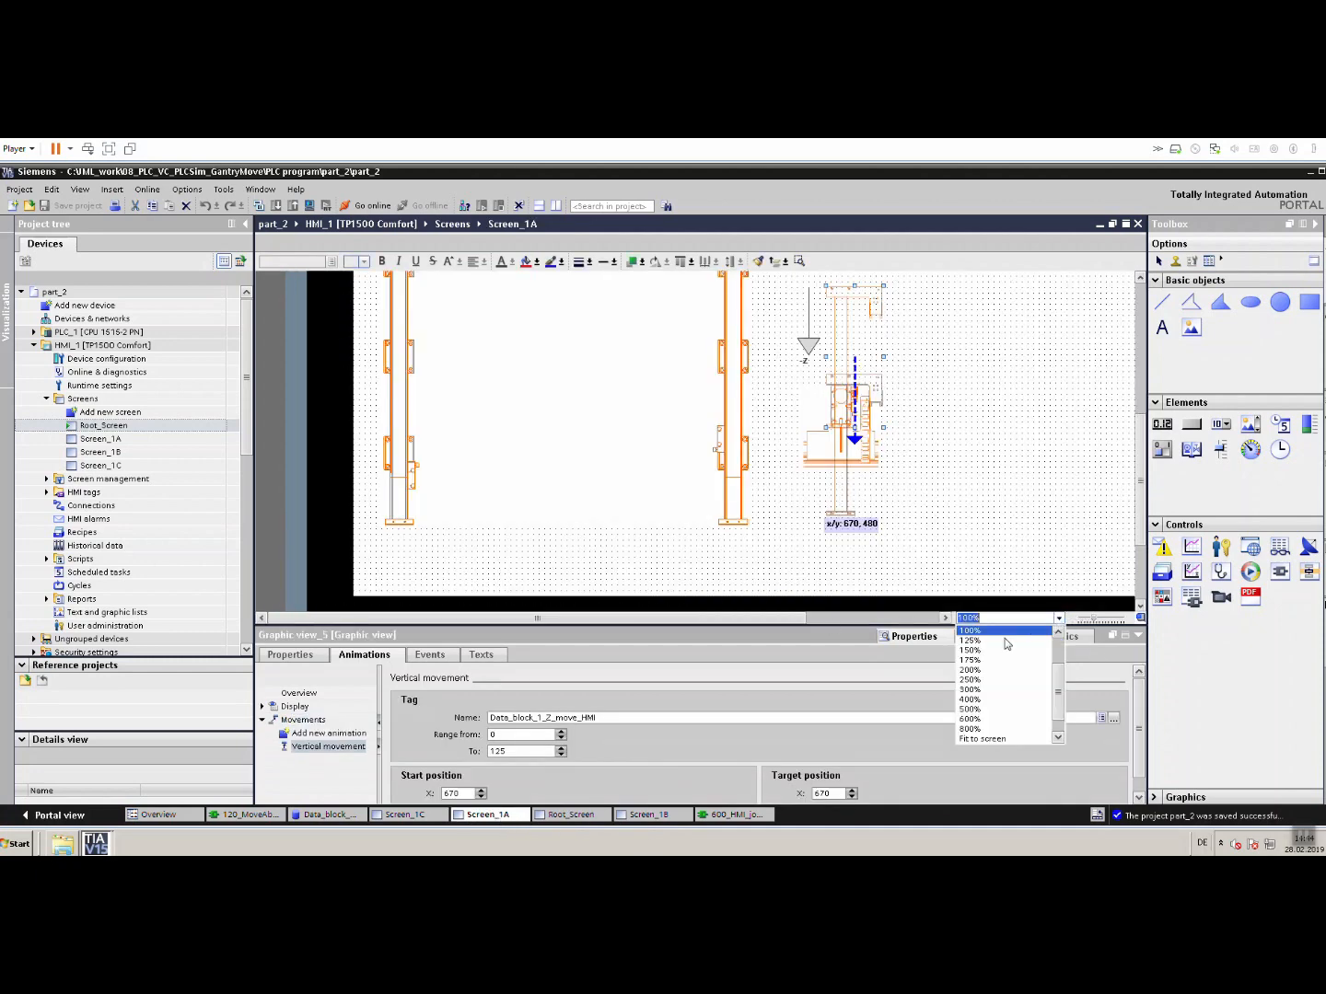
left_click(968, 650)
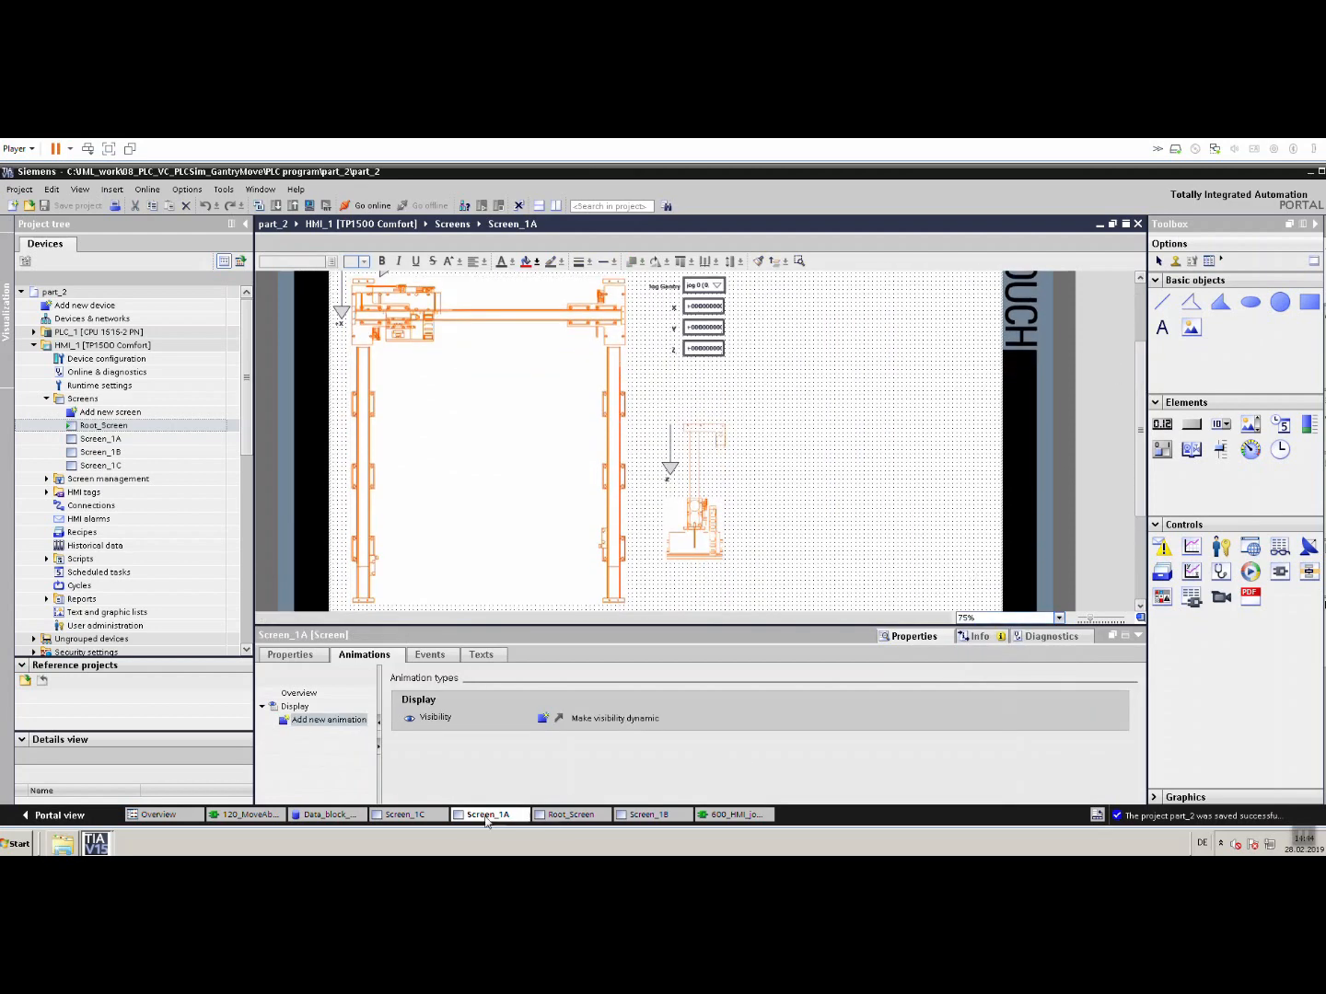
left_click(405, 814)
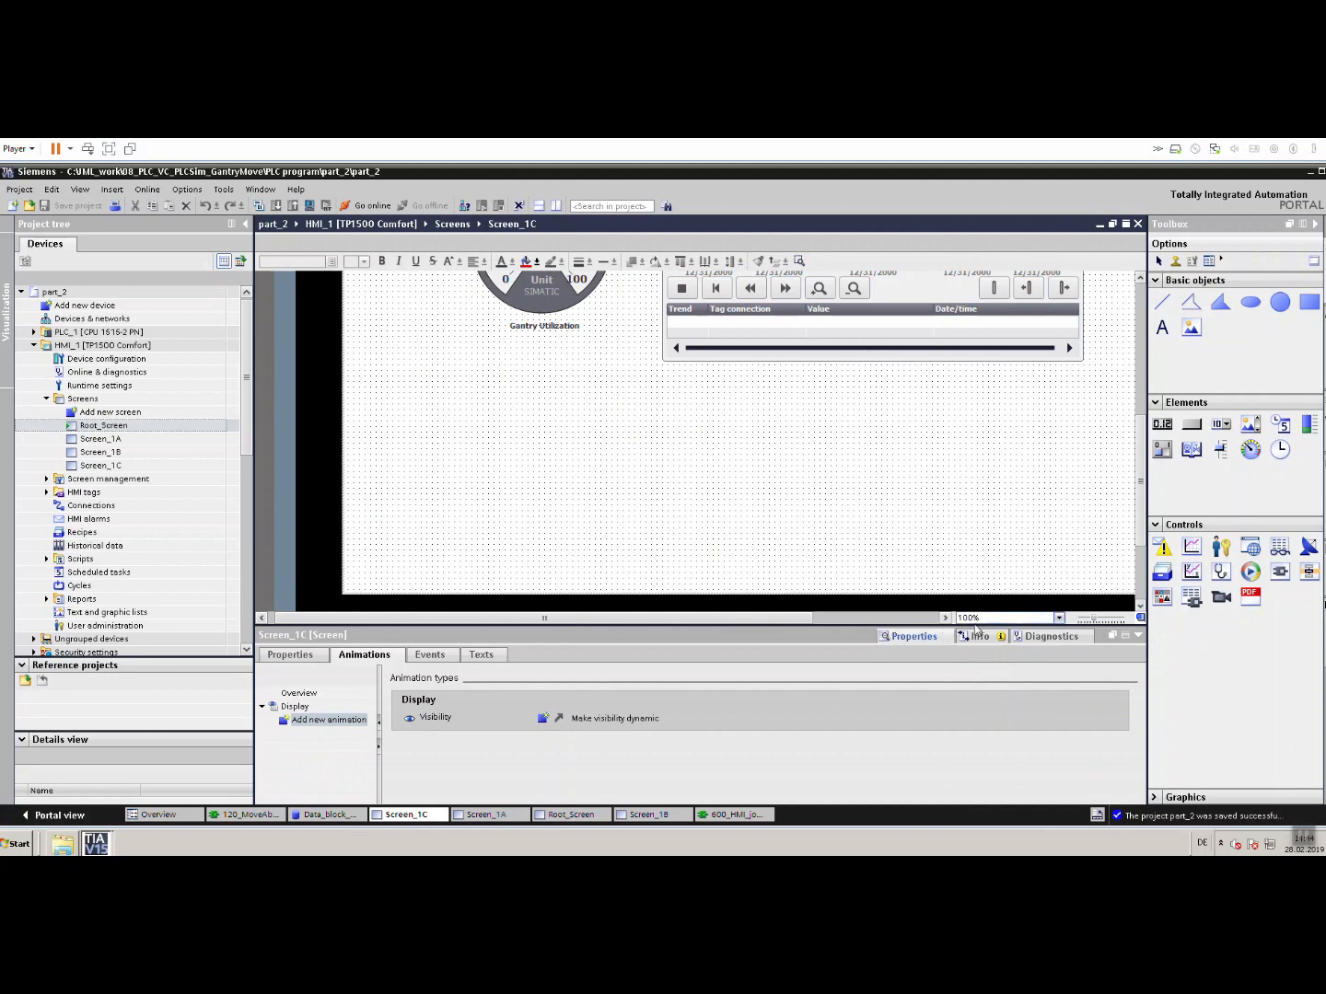
left_click(1057, 619)
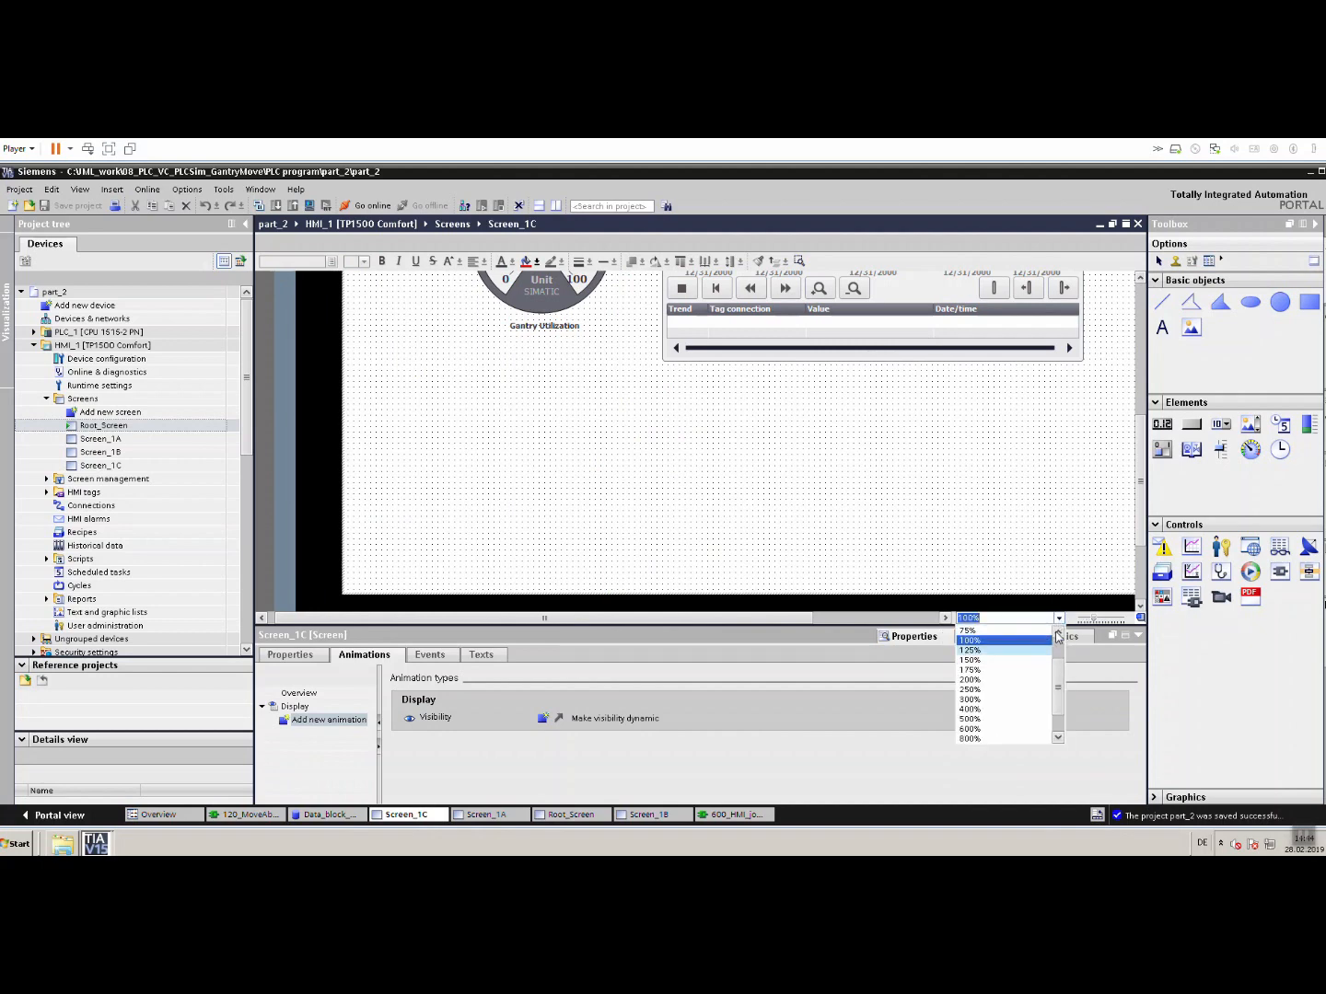
left_click(969, 630)
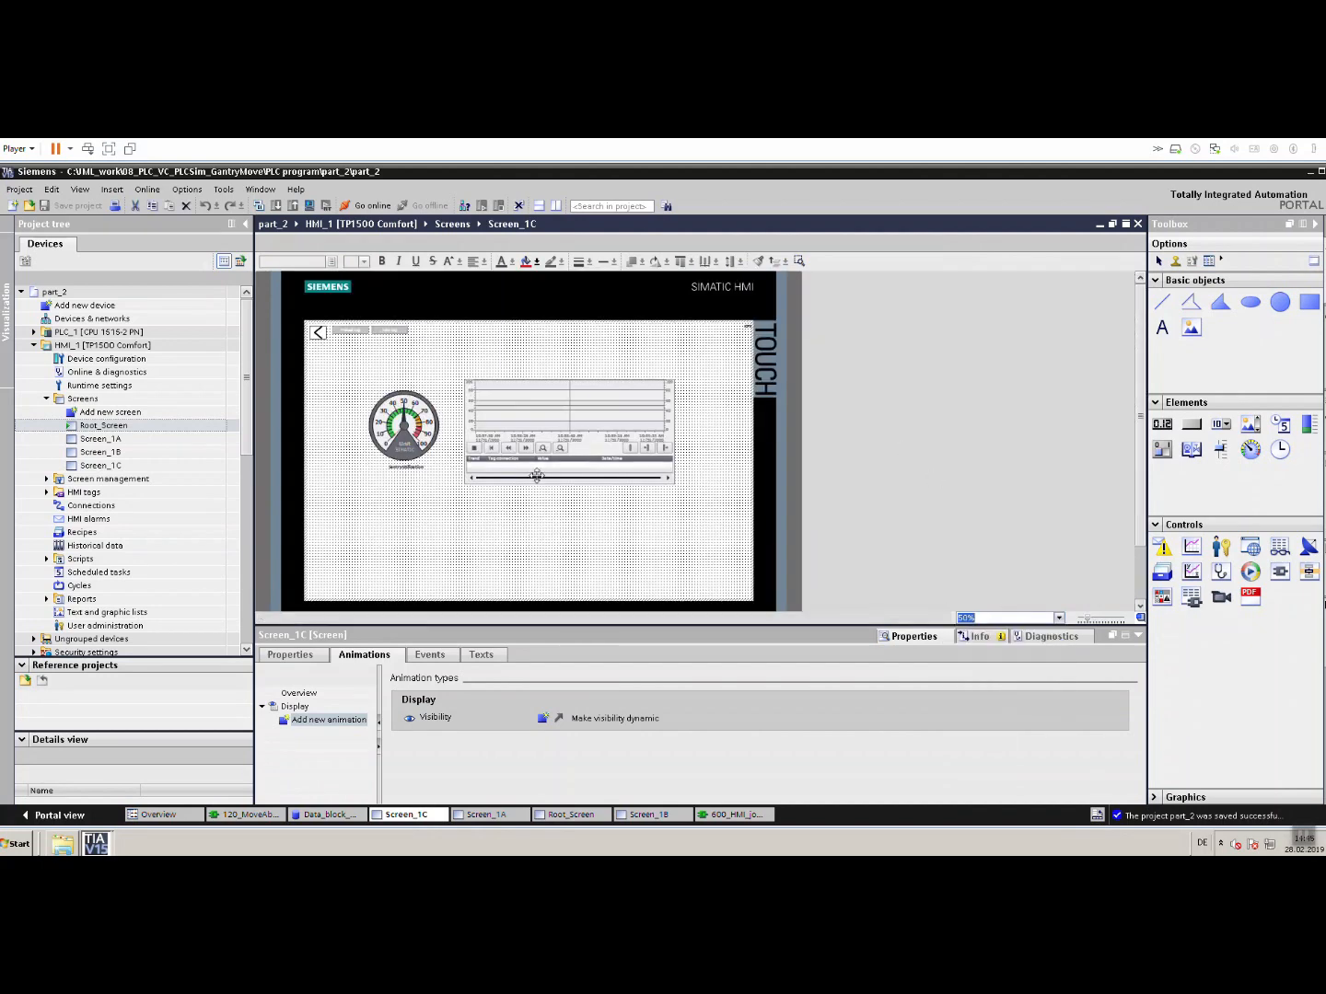
mouse_move(497, 416)
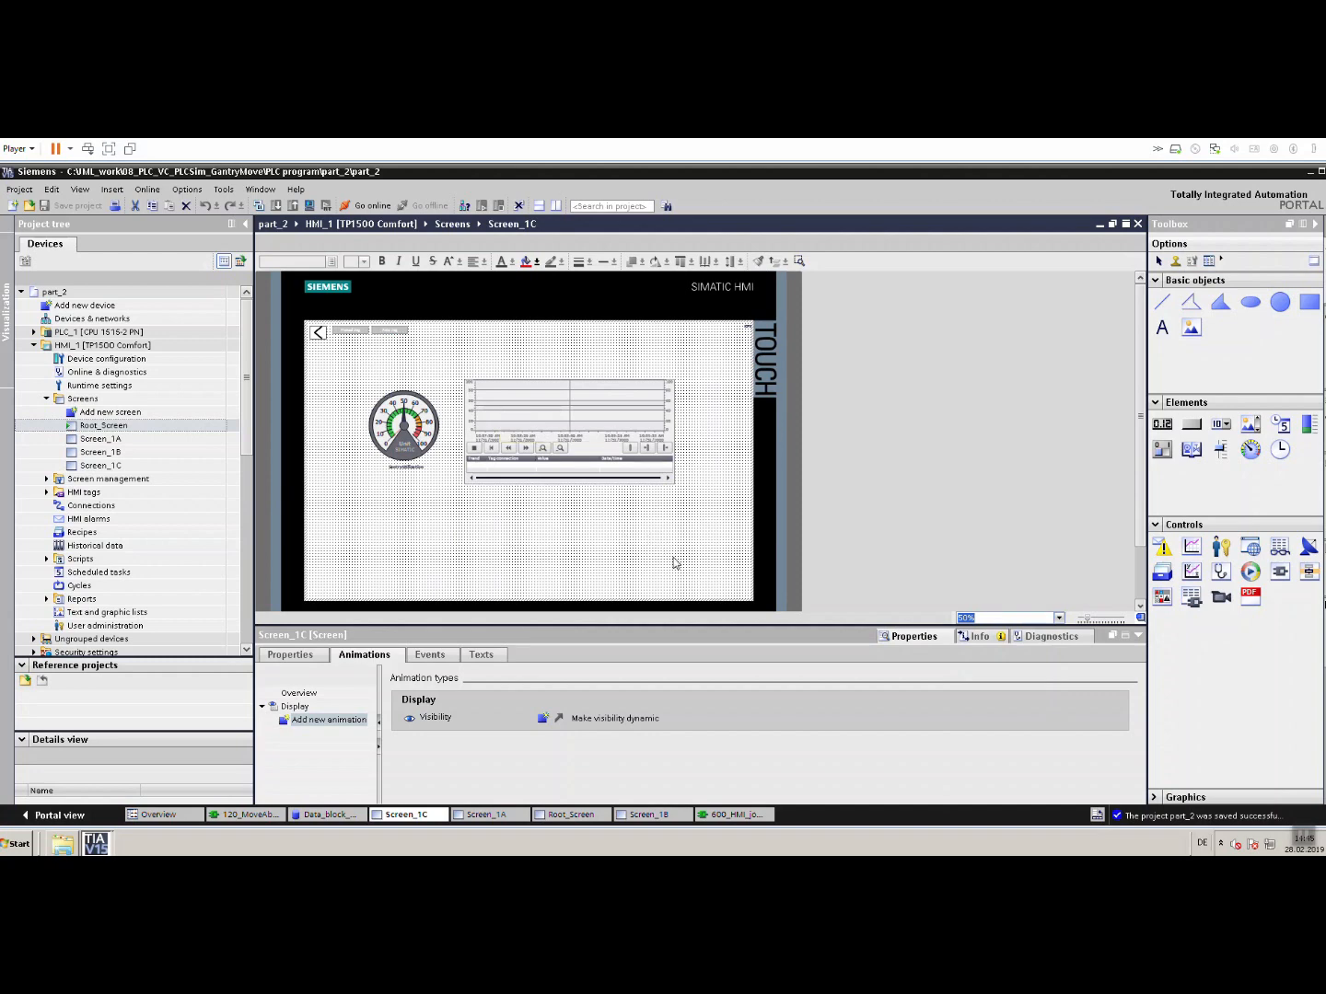
mouse_move(597, 825)
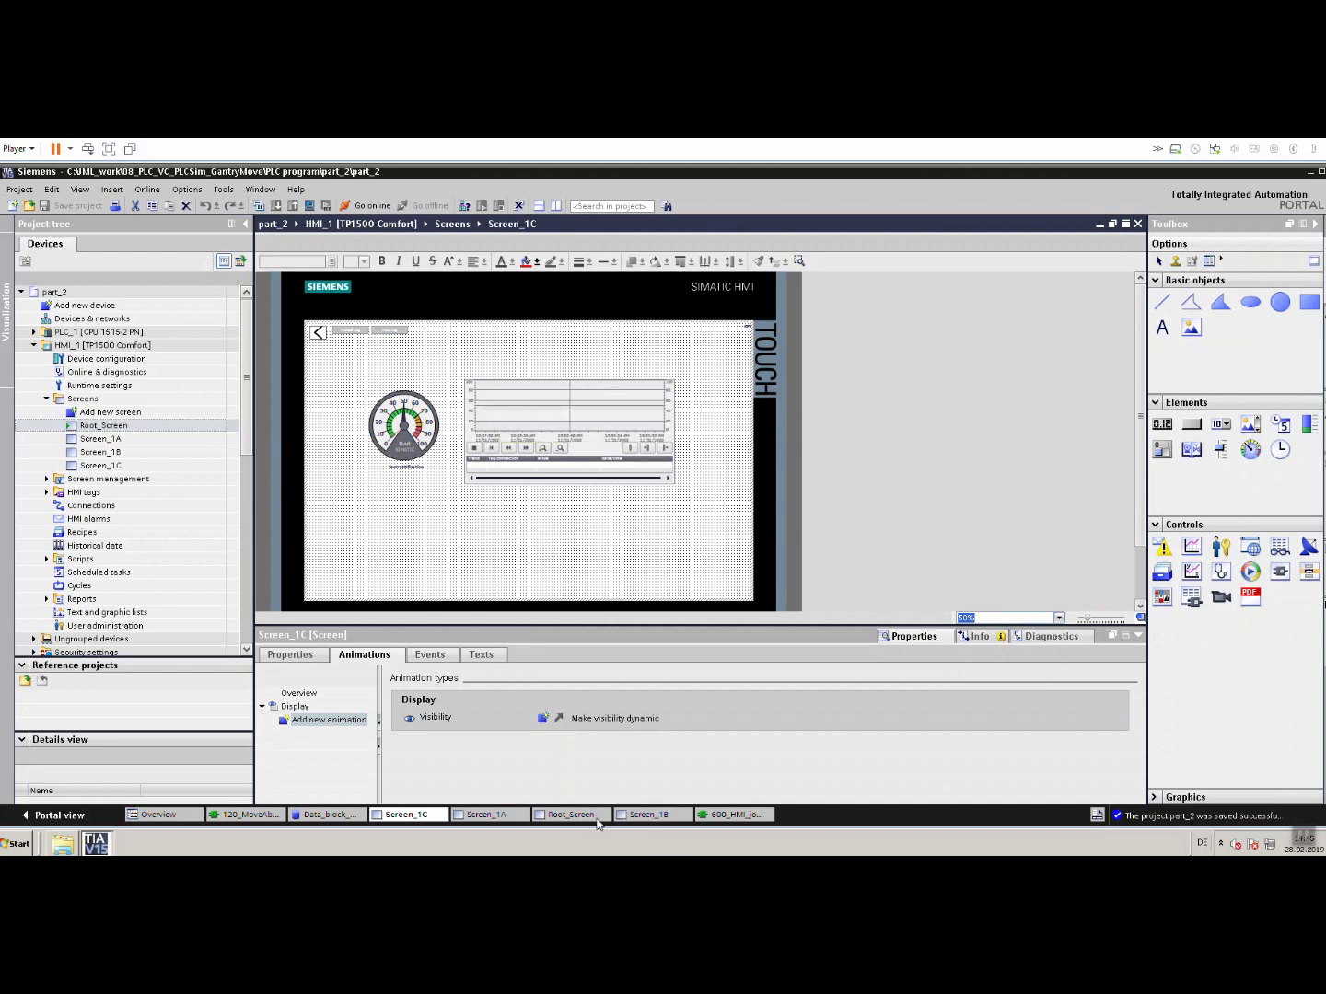
mouse_move(548, 825)
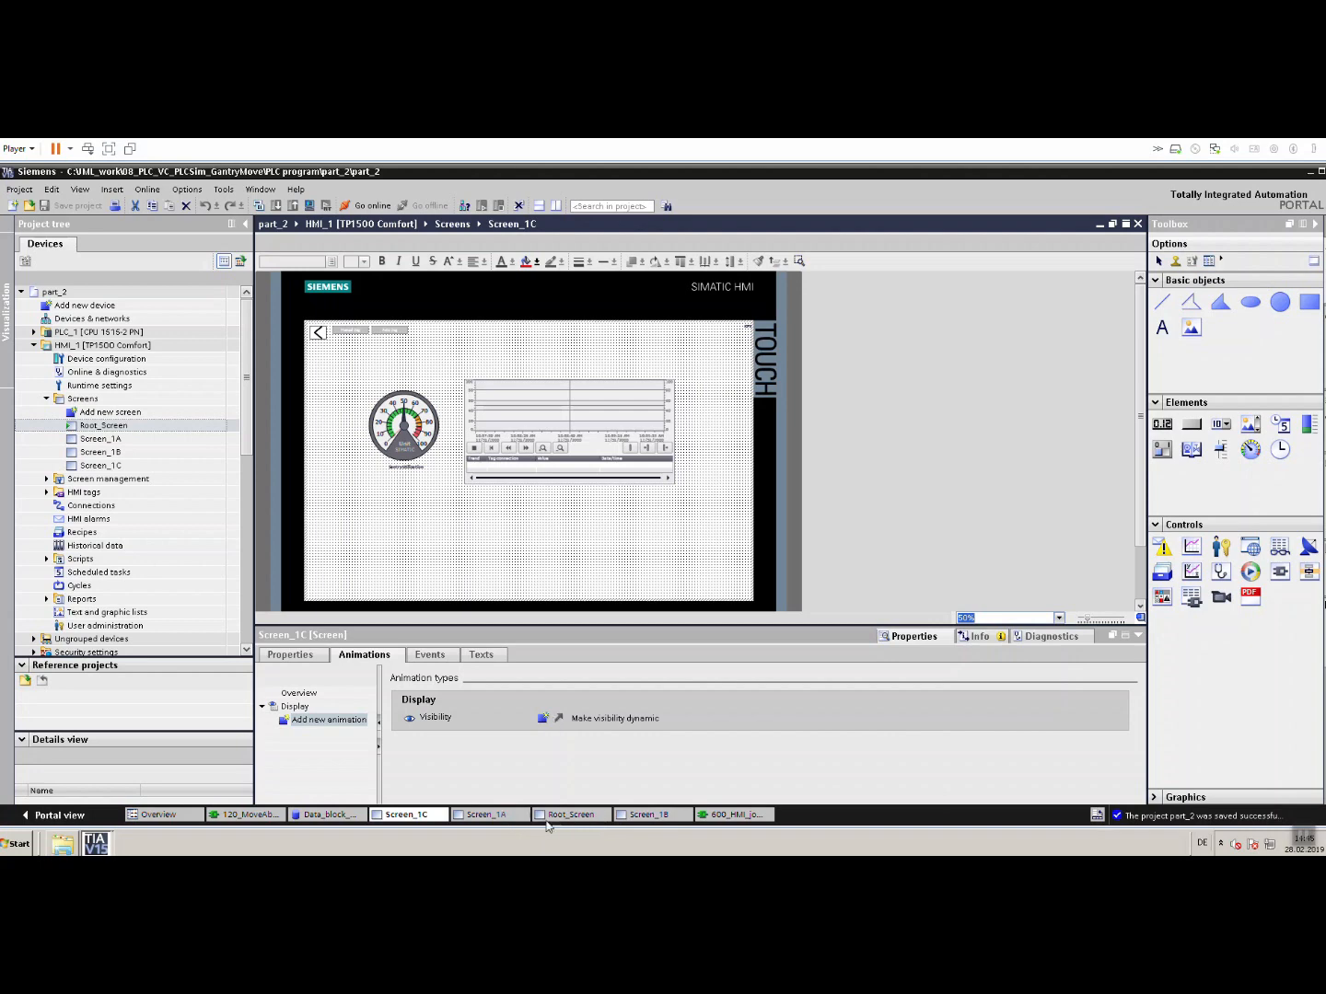
Place a graphic view near the centre of Screen_1B and list its available graphics.
left_click(652, 814)
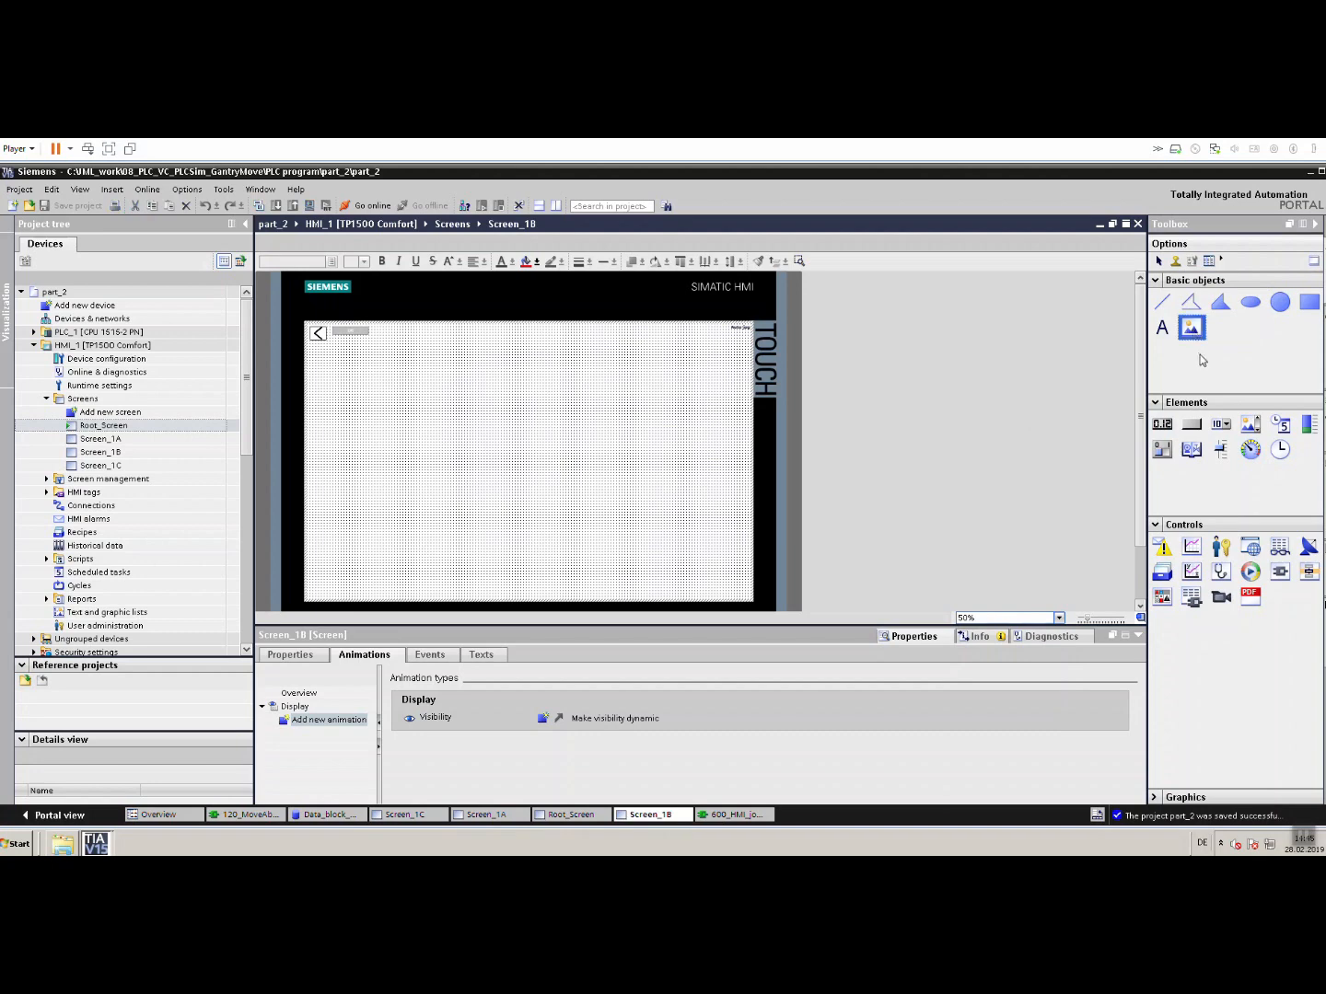
mouse_move(1189, 327)
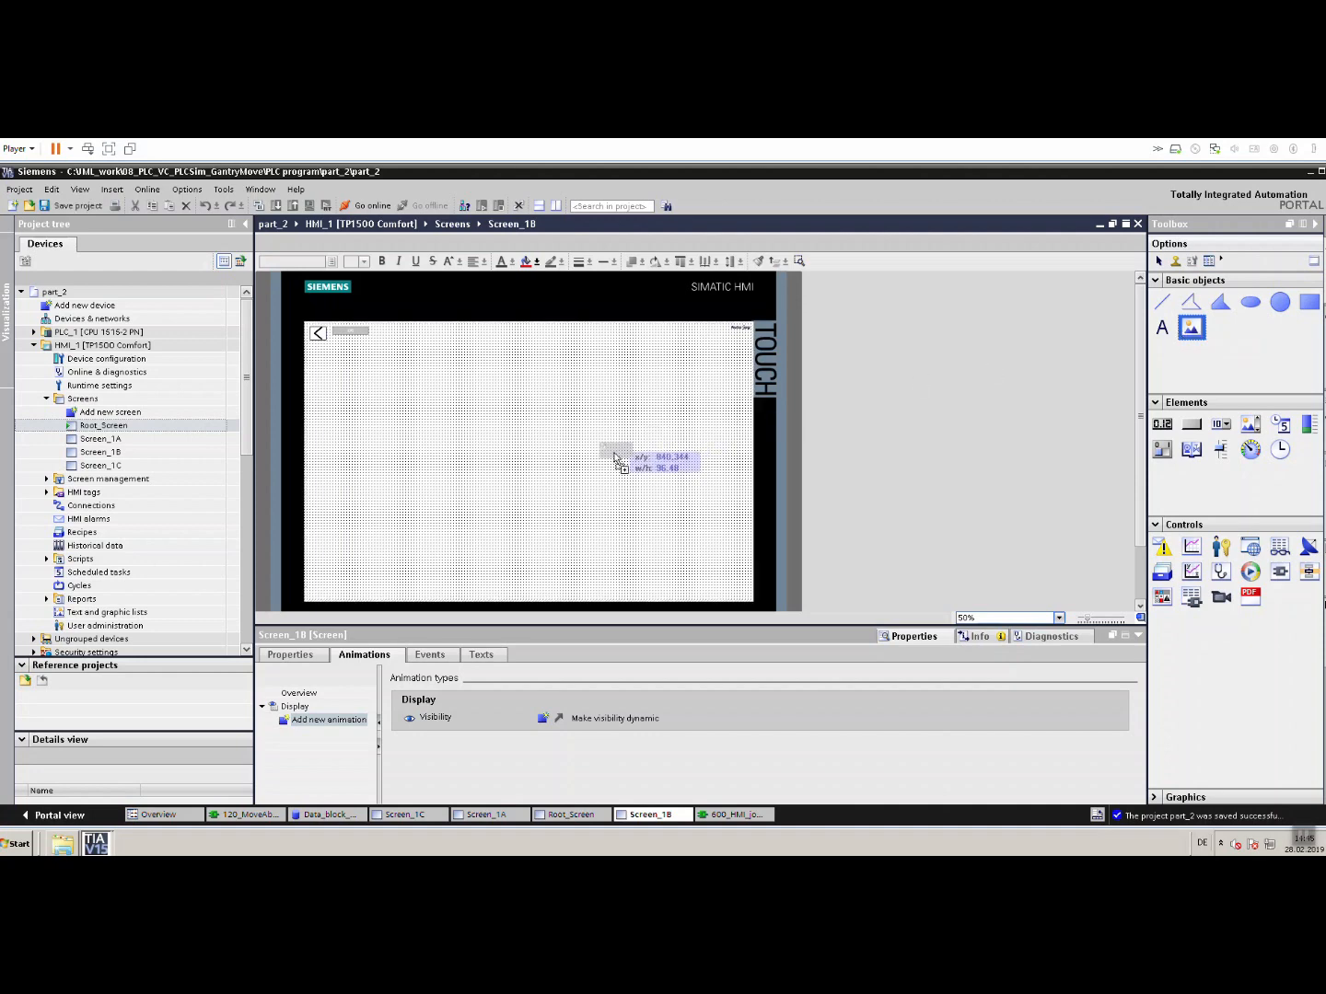
left_click(612, 453)
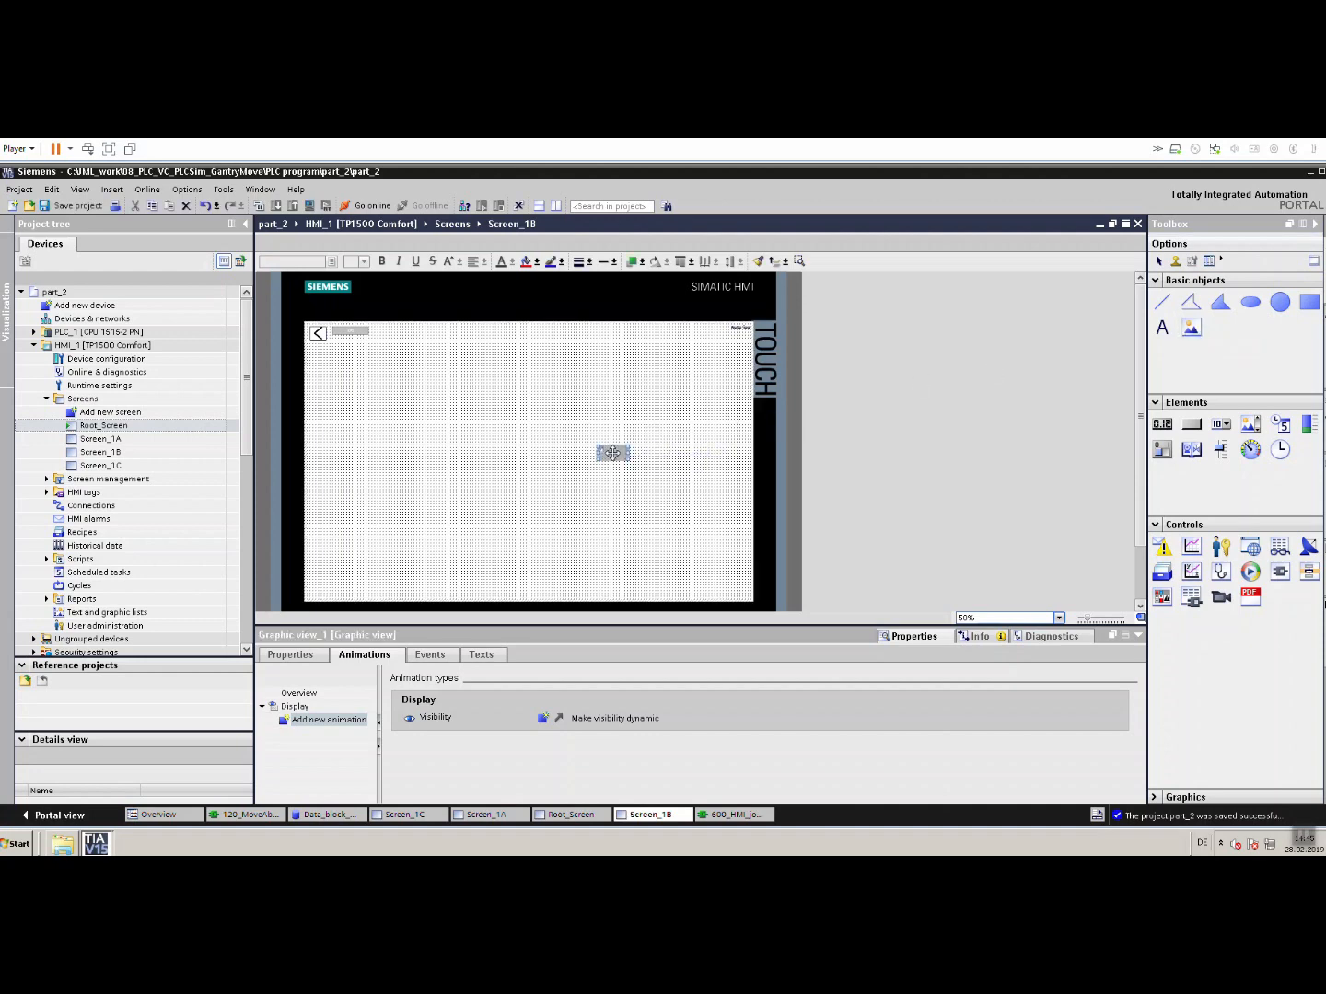
left_click(298, 692)
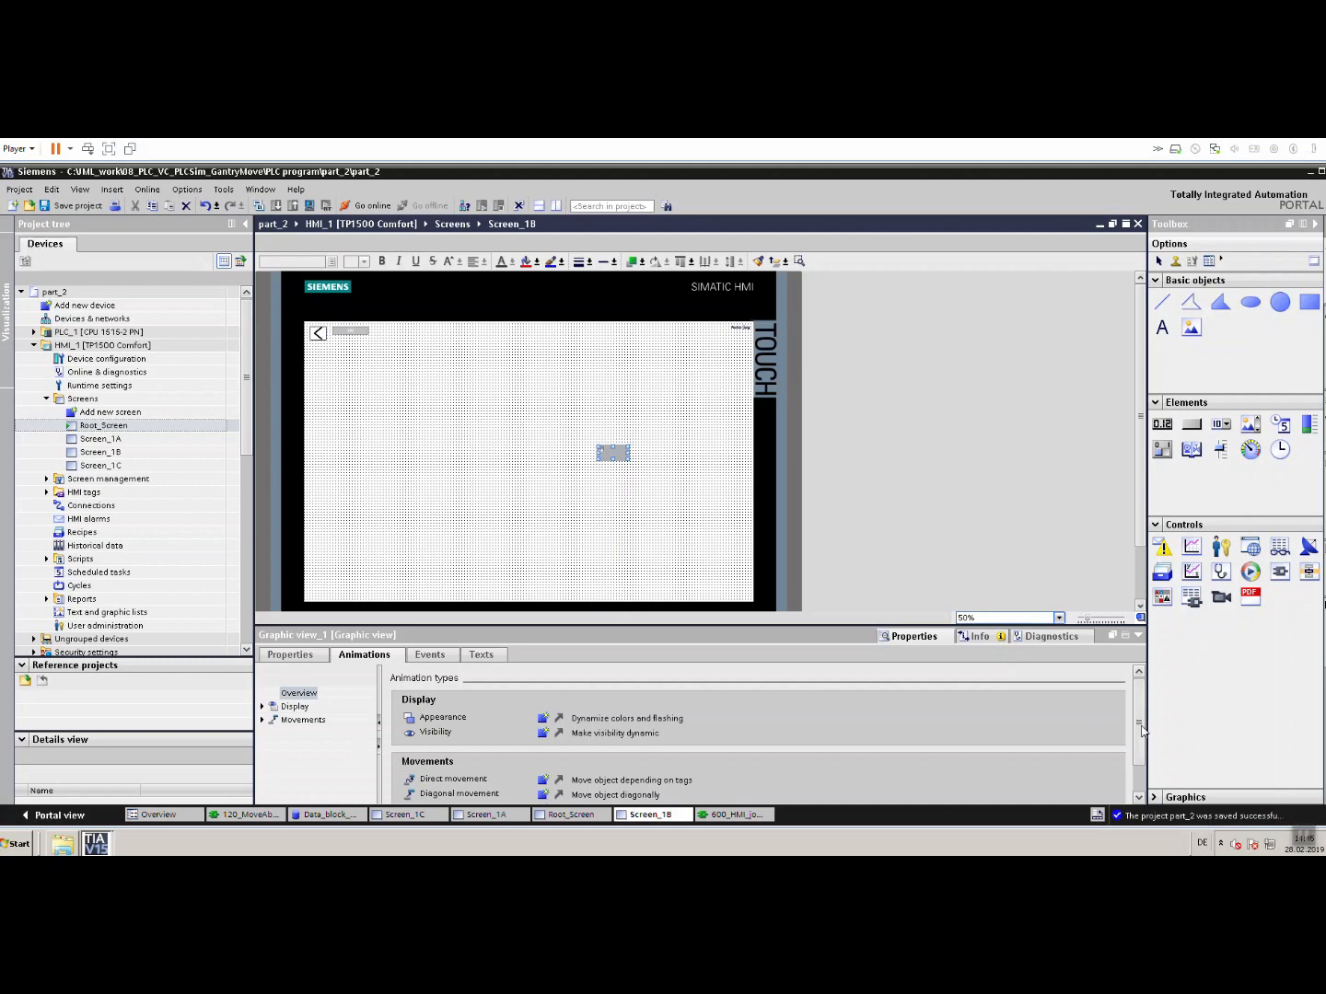
left_click(291, 655)
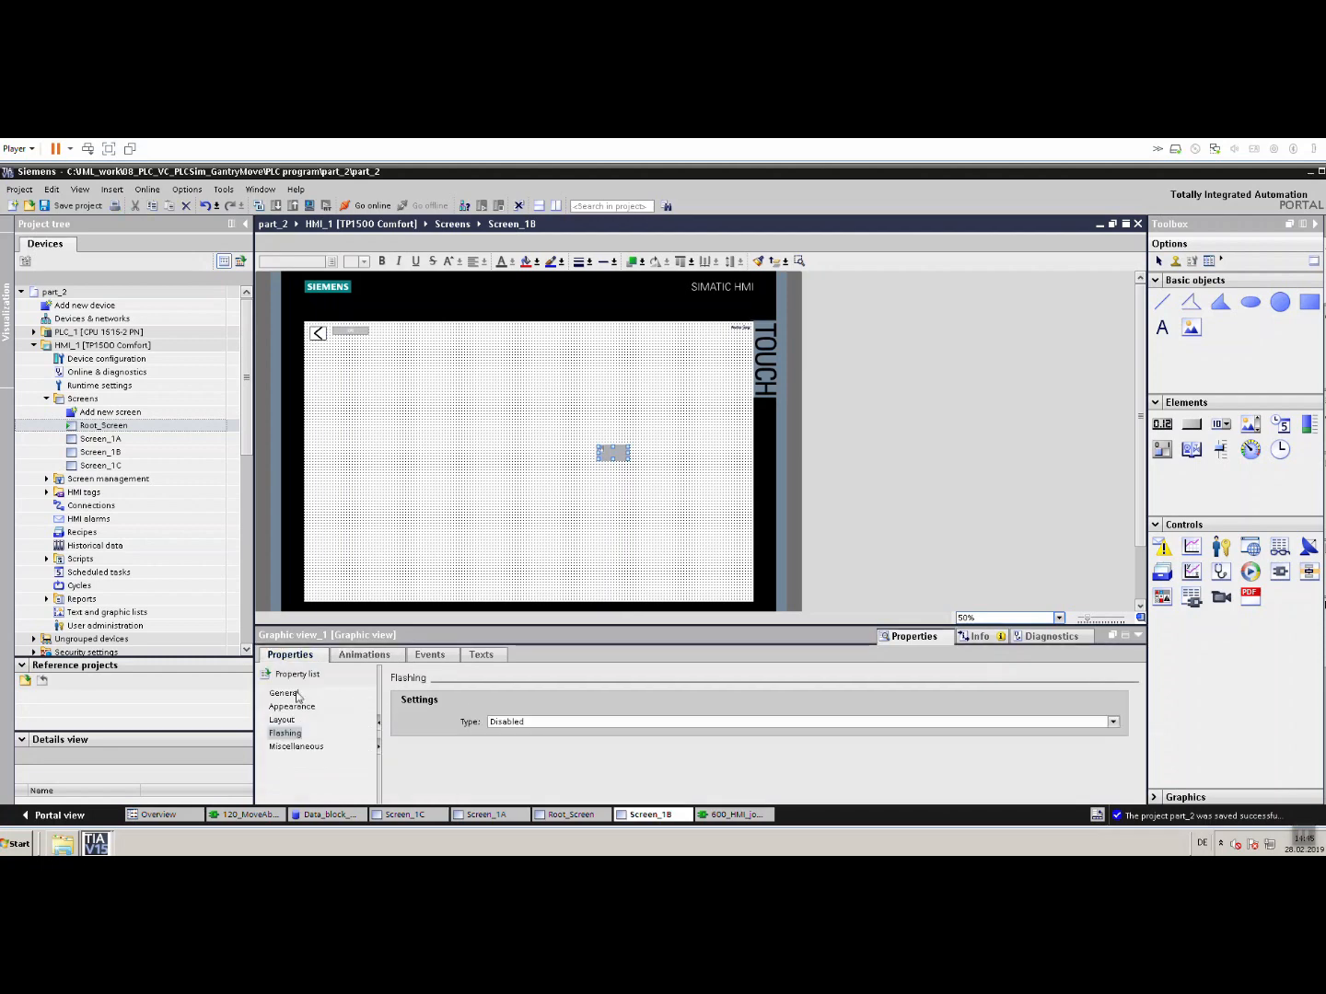
left_click(283, 692)
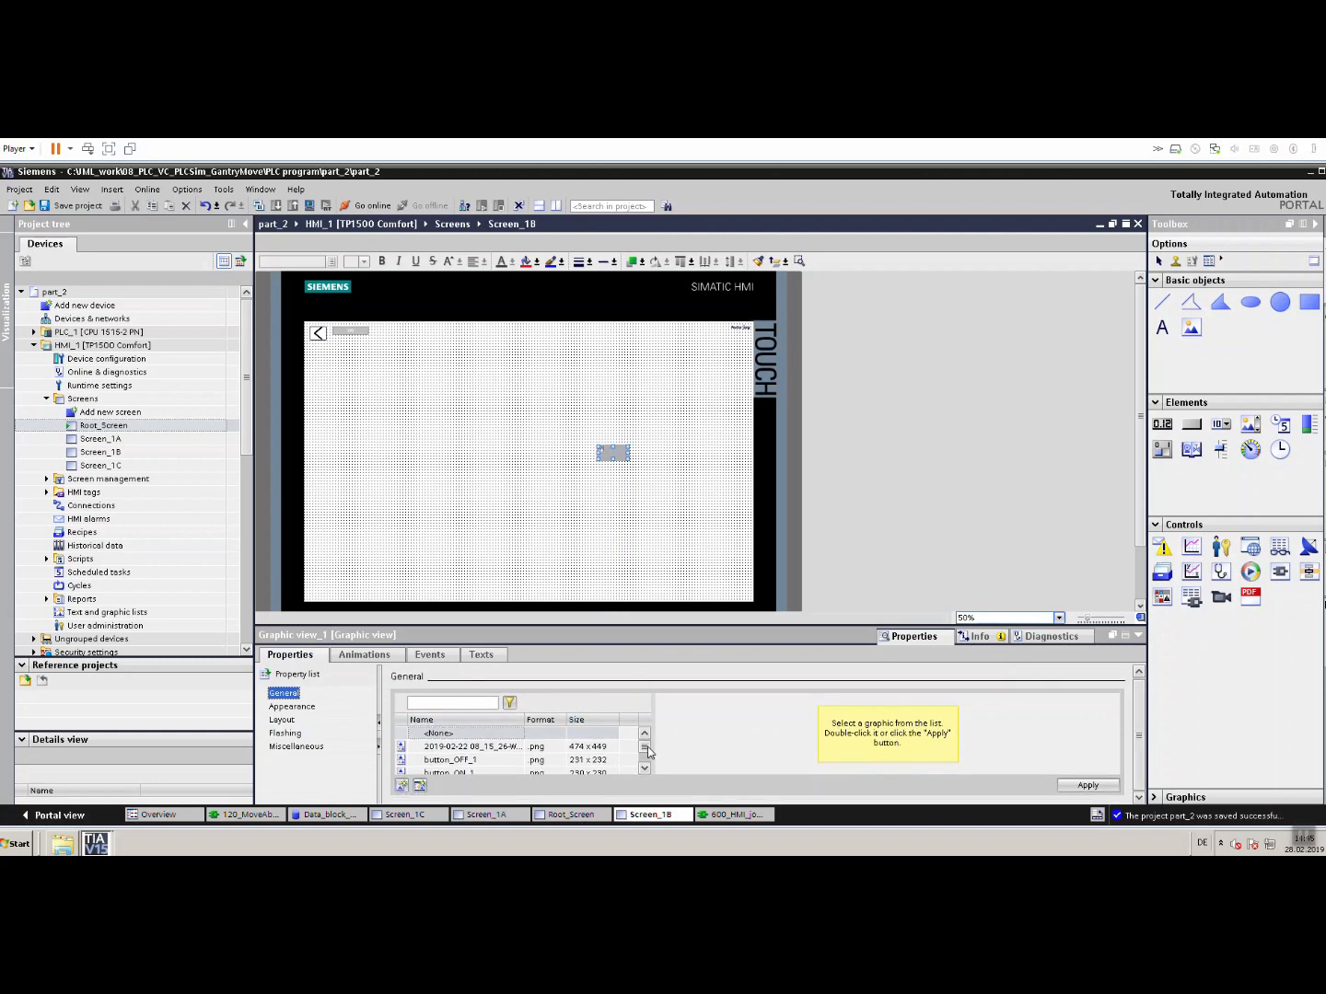
left_click(401, 785)
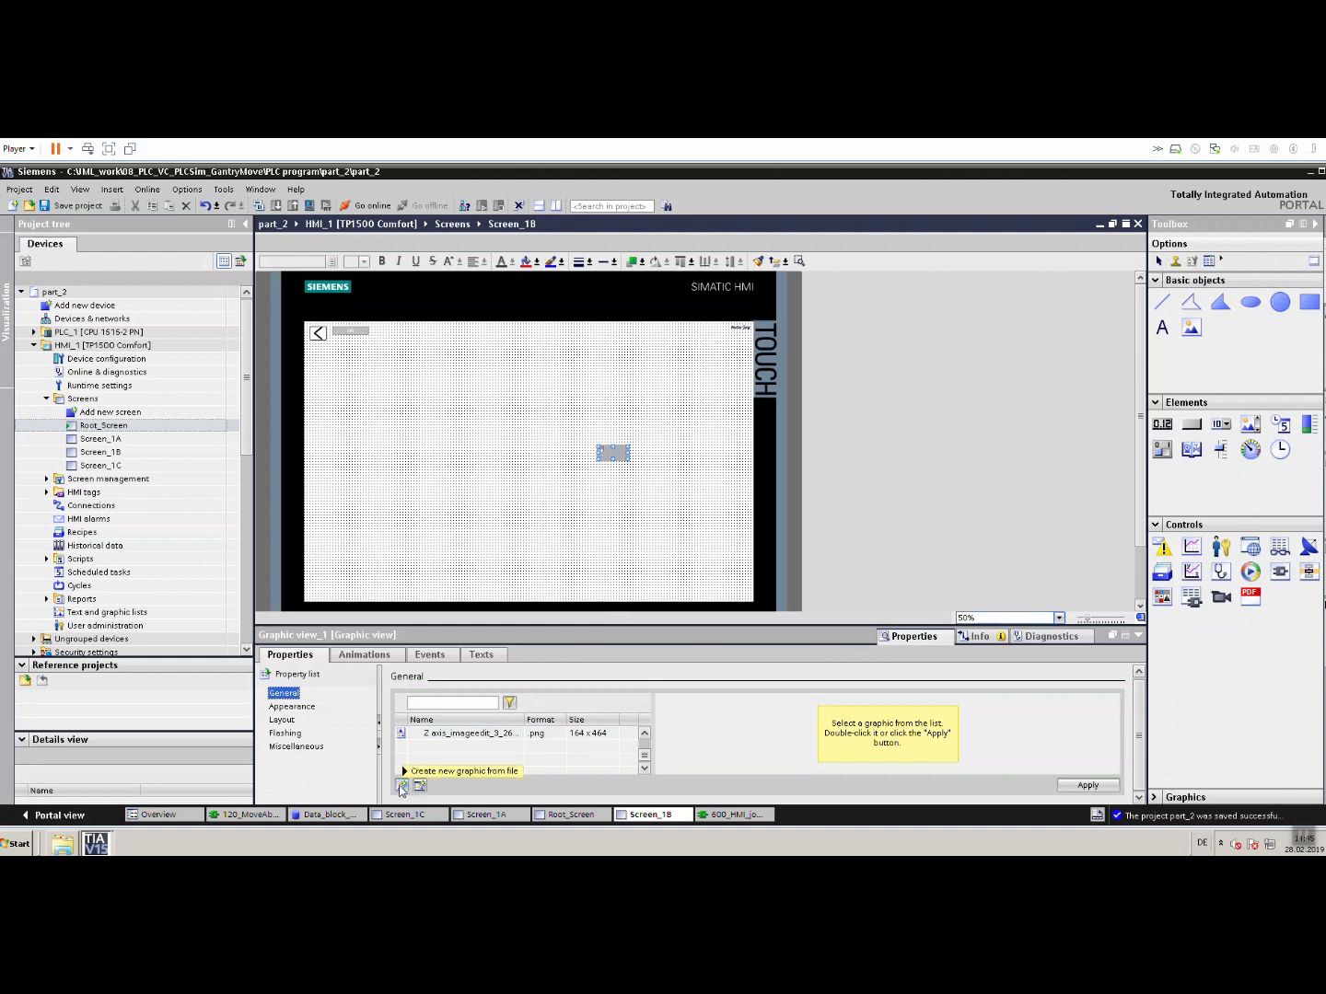
Import the RecorderWindow screenshot PNG from Downloads as the graphic view's image.
left_click(401, 784)
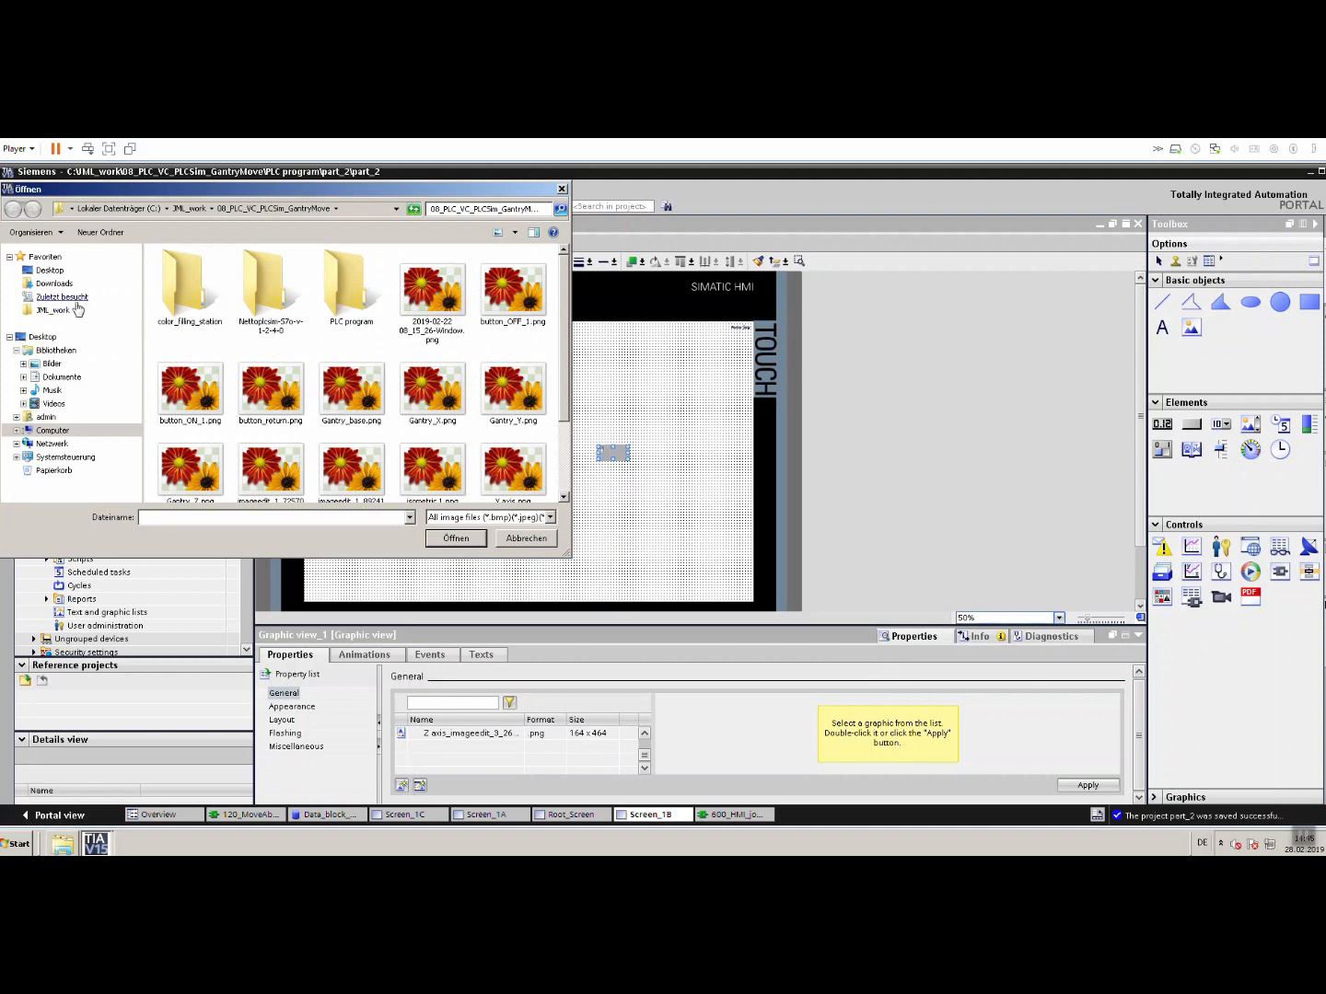
left_click(53, 284)
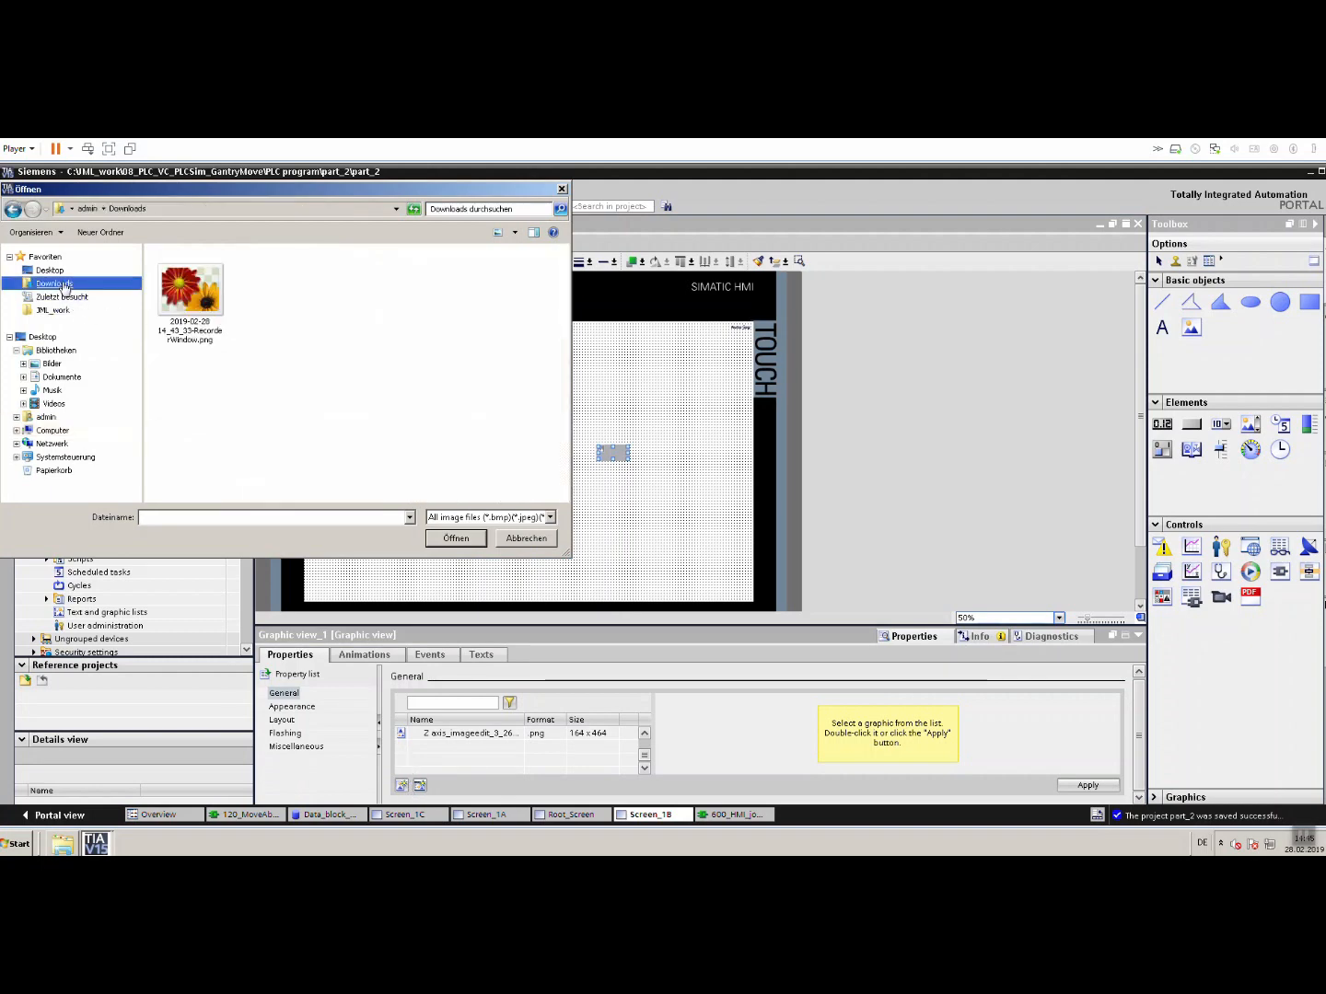
left_click(190, 291)
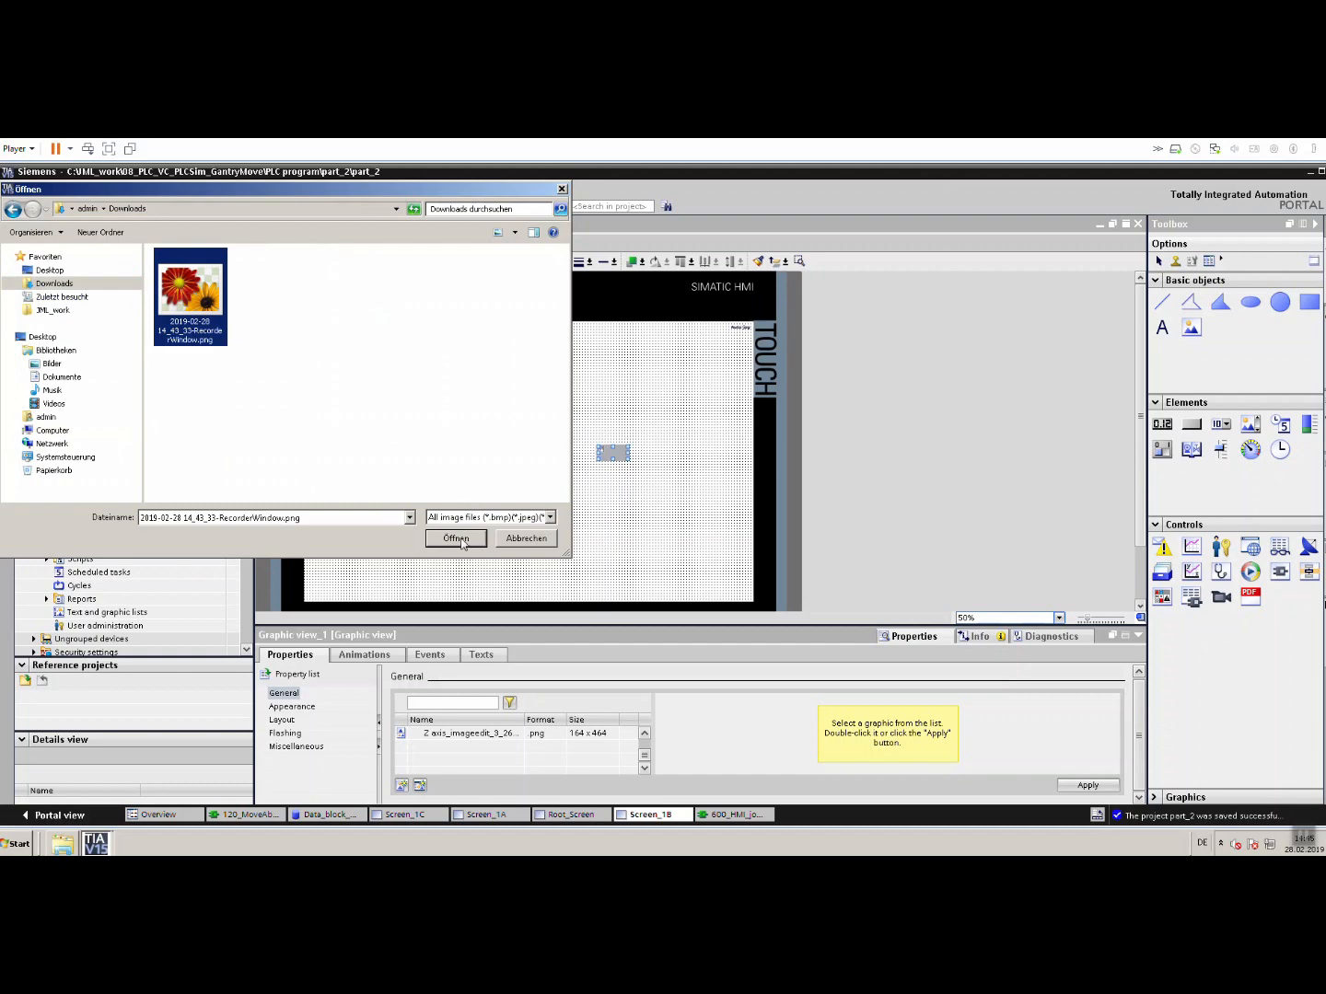
left_click(457, 538)
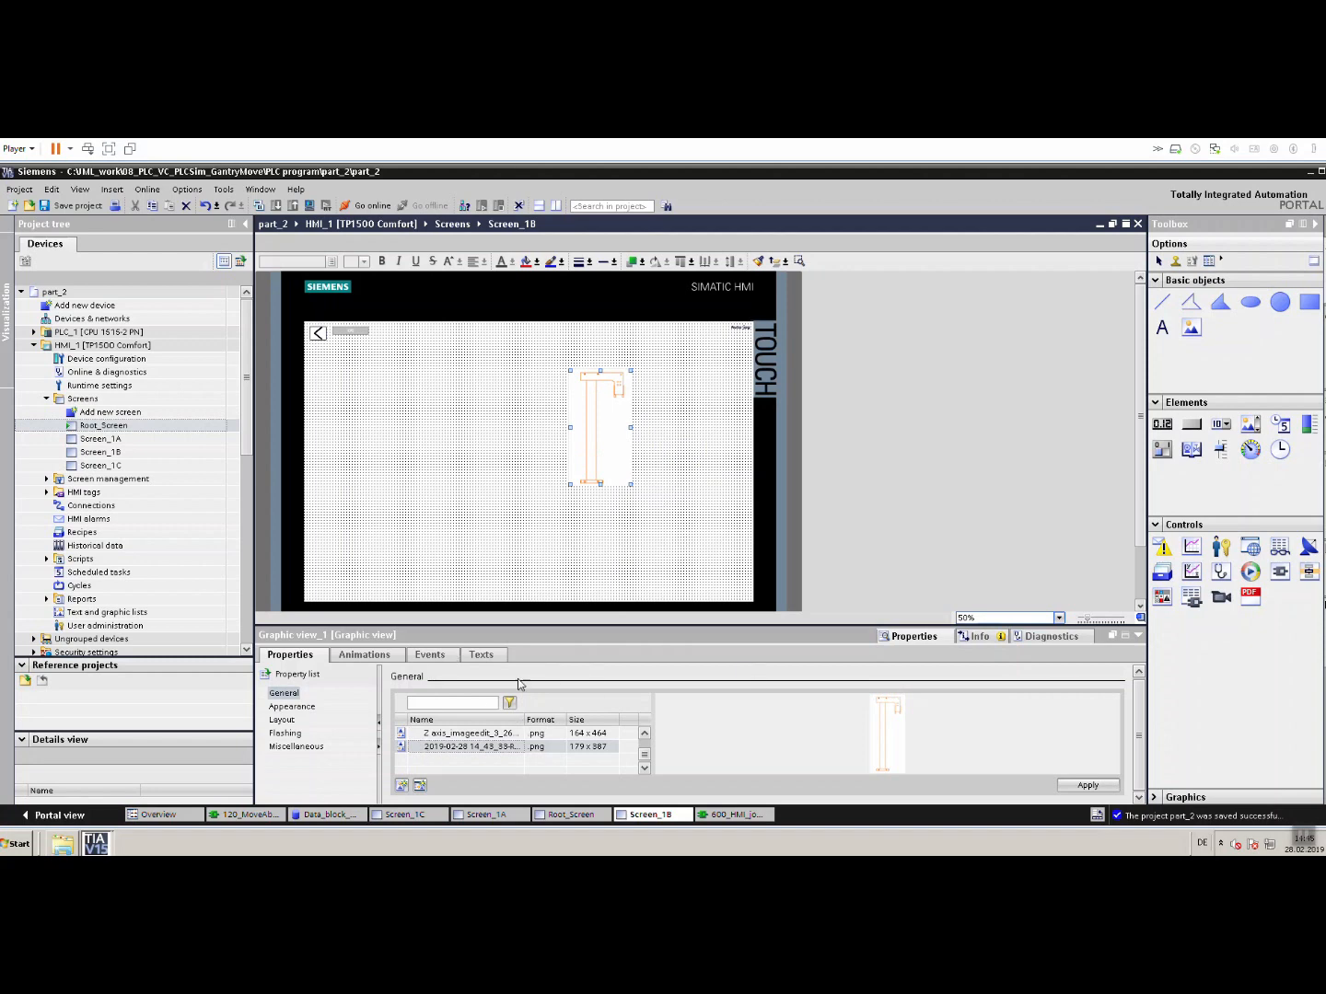
Show the animation types overview for the Screen_1B graphic view.
left_click(364, 655)
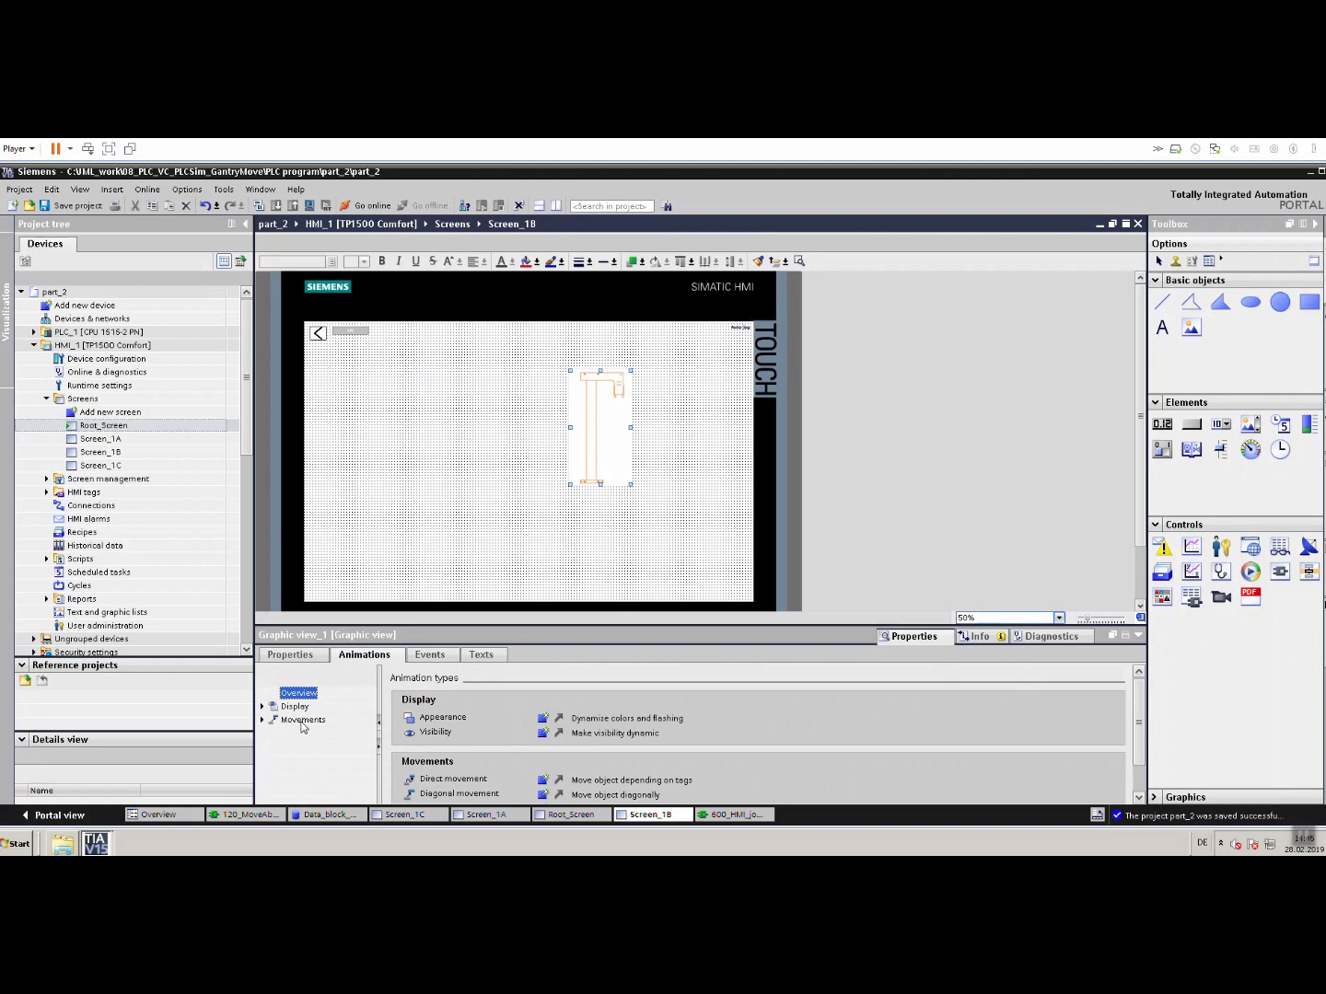
mouse_move(493, 788)
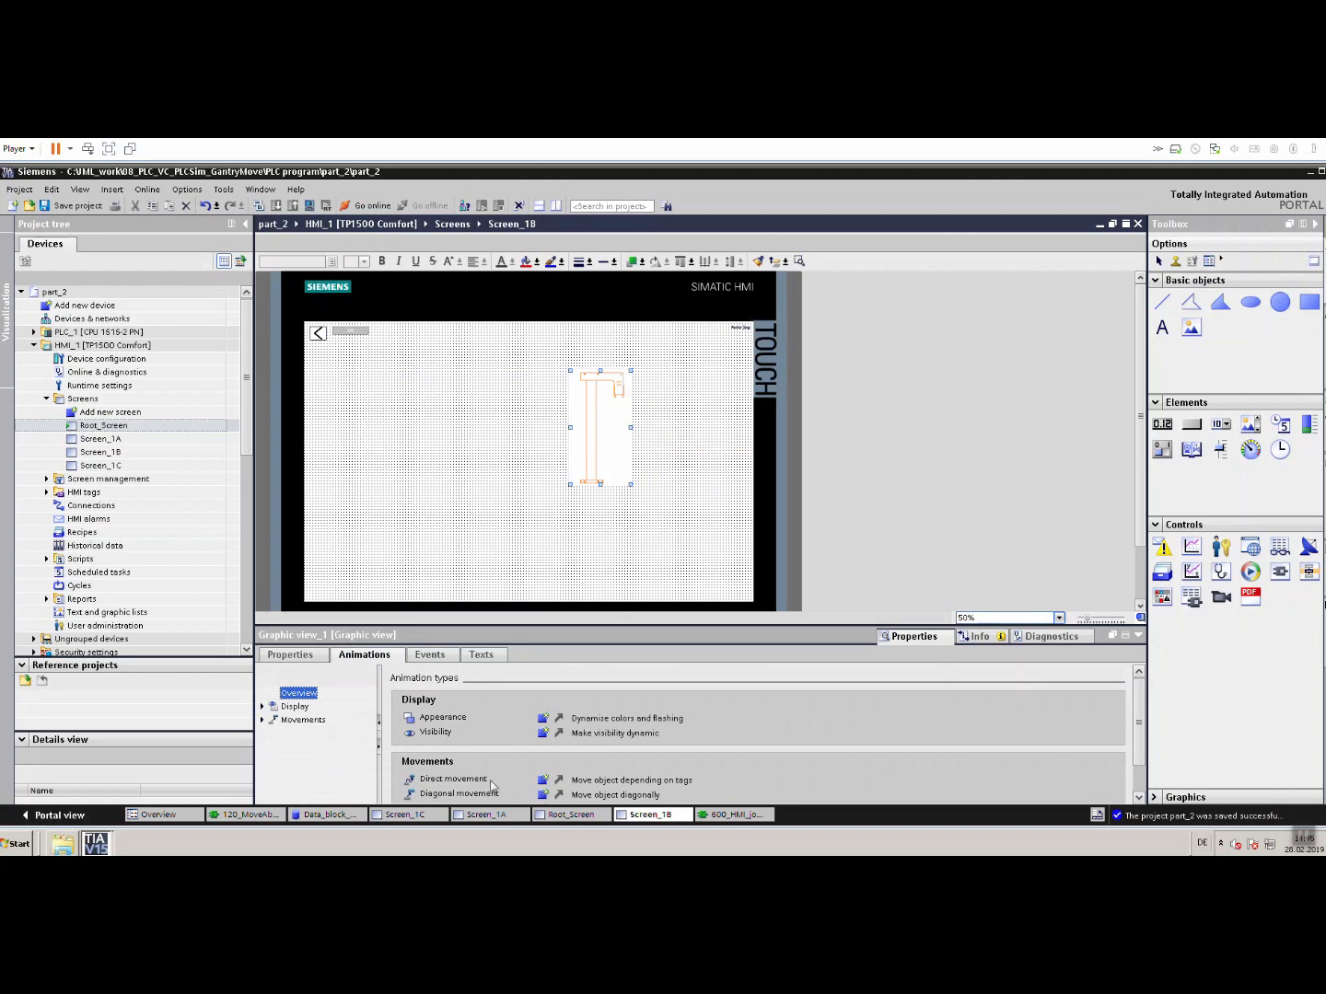
mouse_move(512, 814)
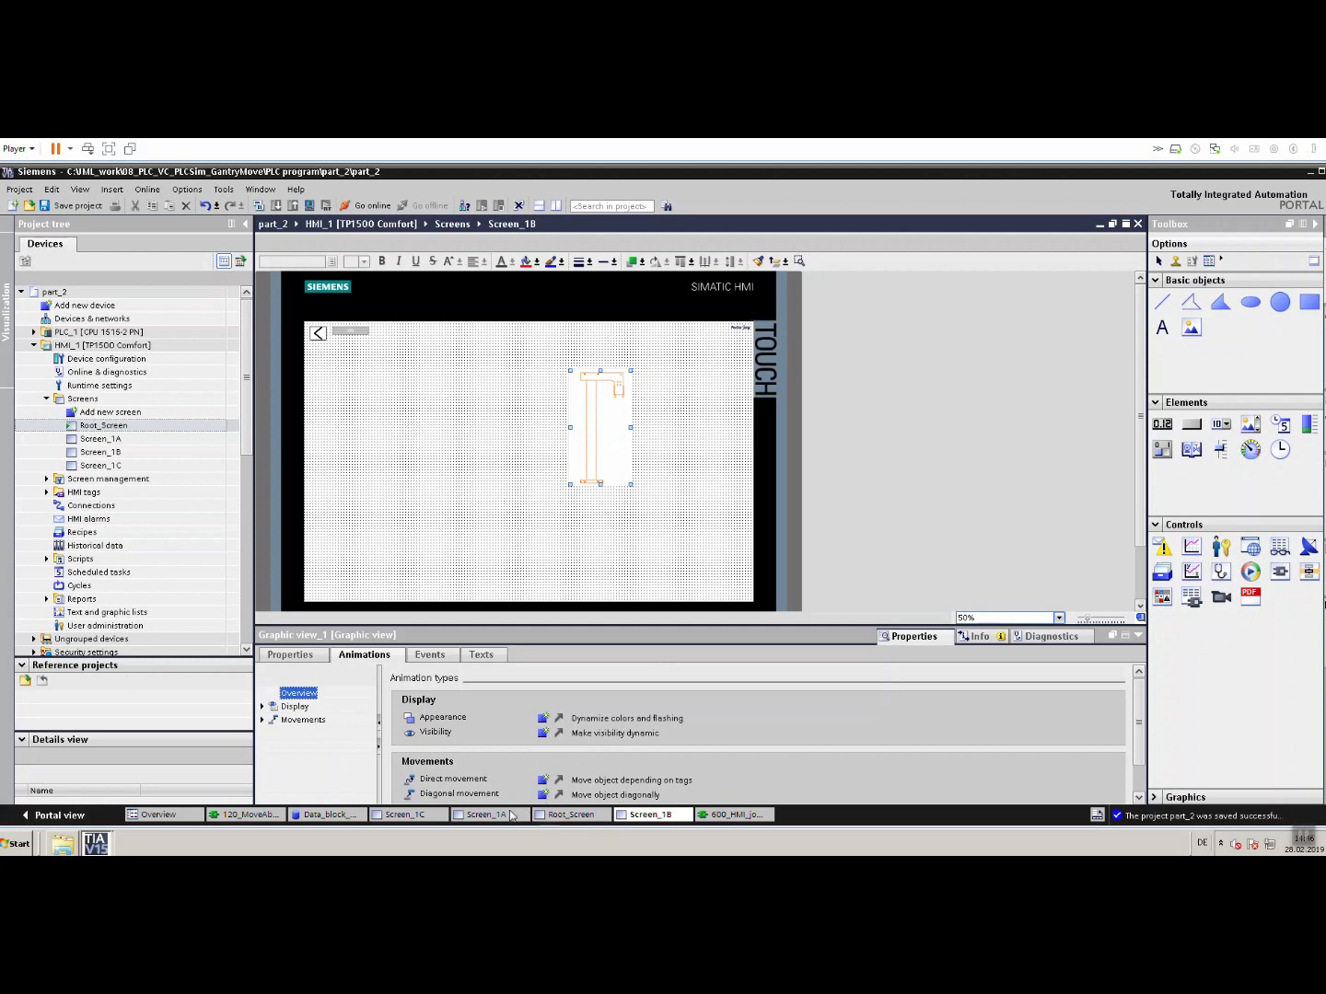
mouse_move(575, 825)
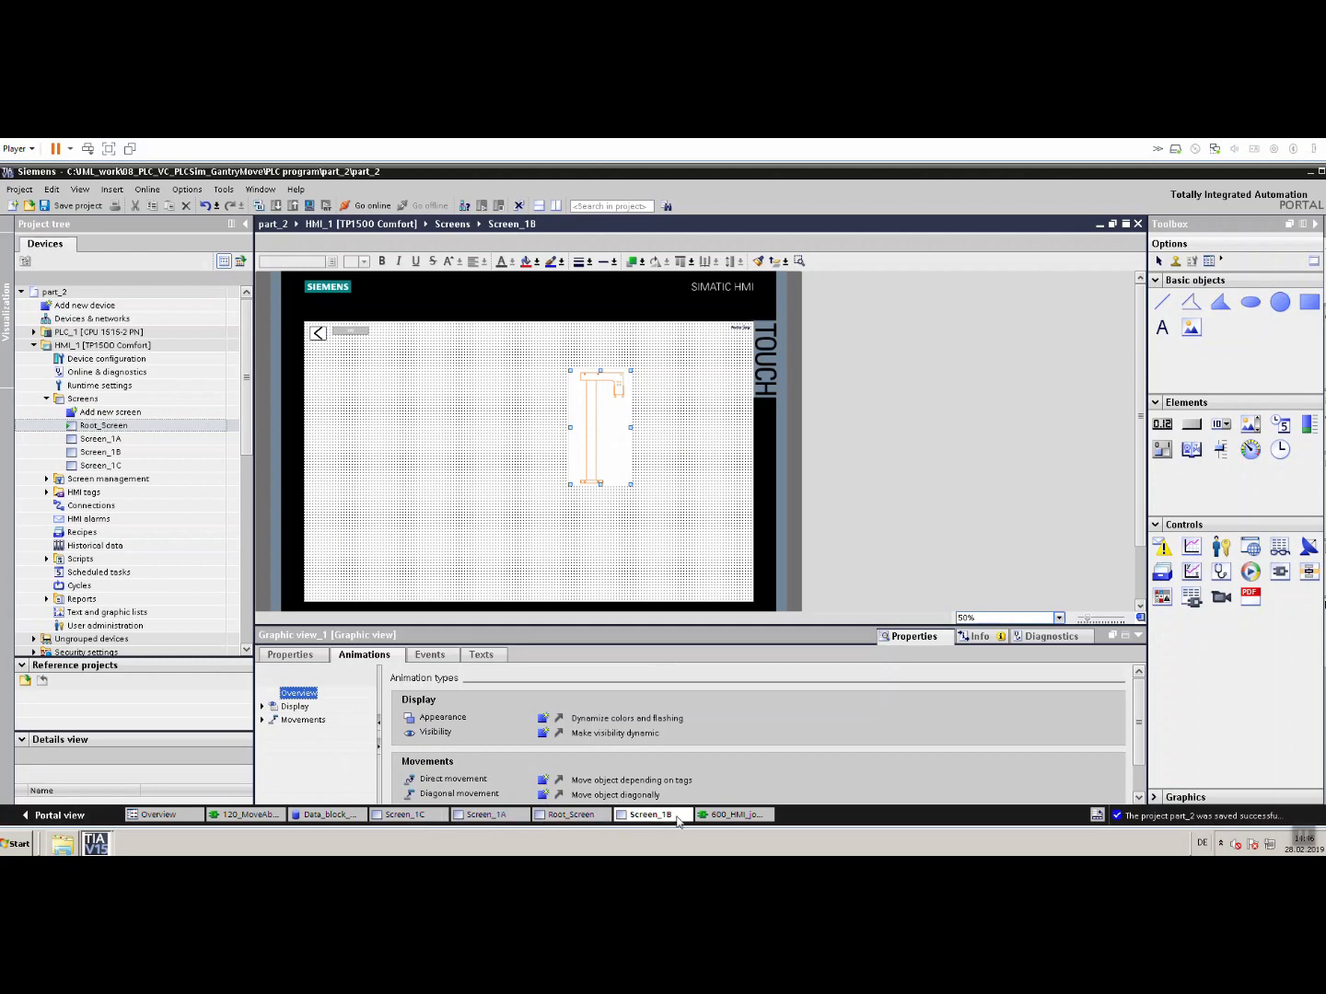
mouse_move(589, 817)
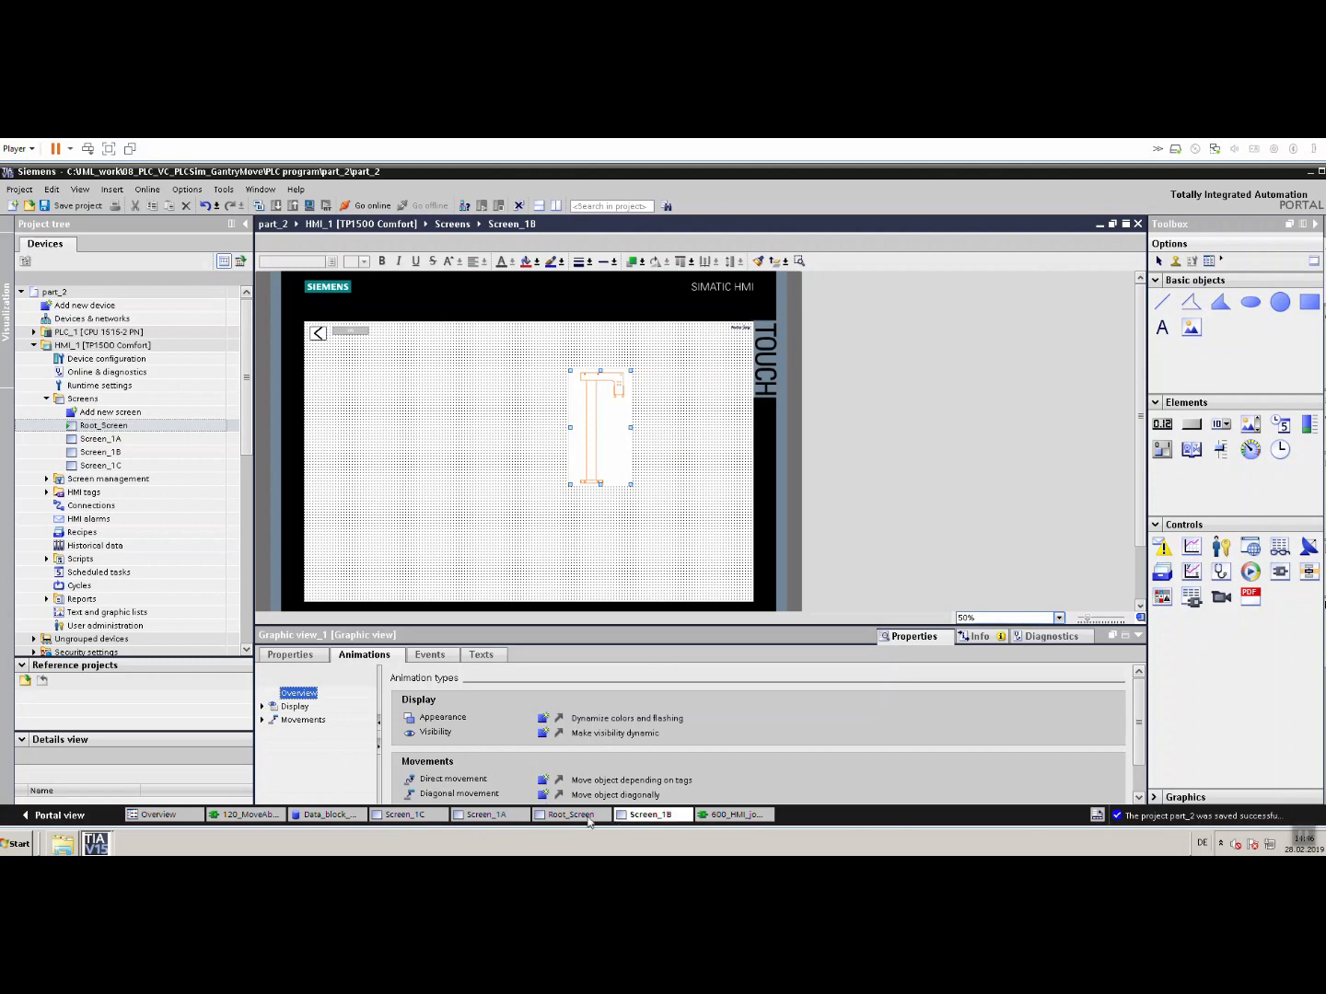
Expand the Movements animations of Graphic view_4 on Screen_1A to reveal its direct movement.
left_click(488, 814)
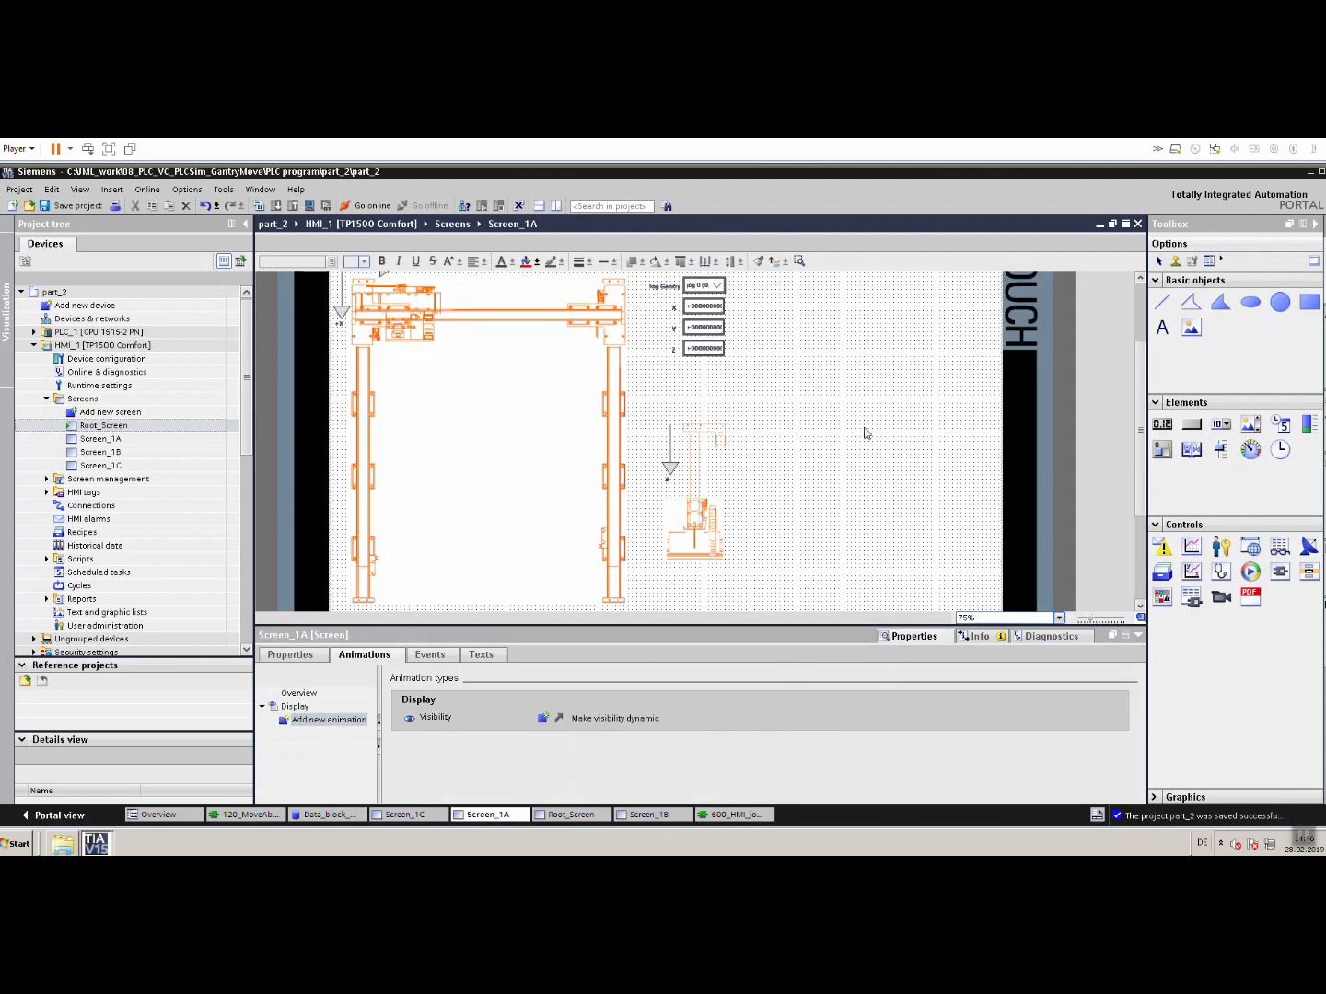
scroll("up", 3)
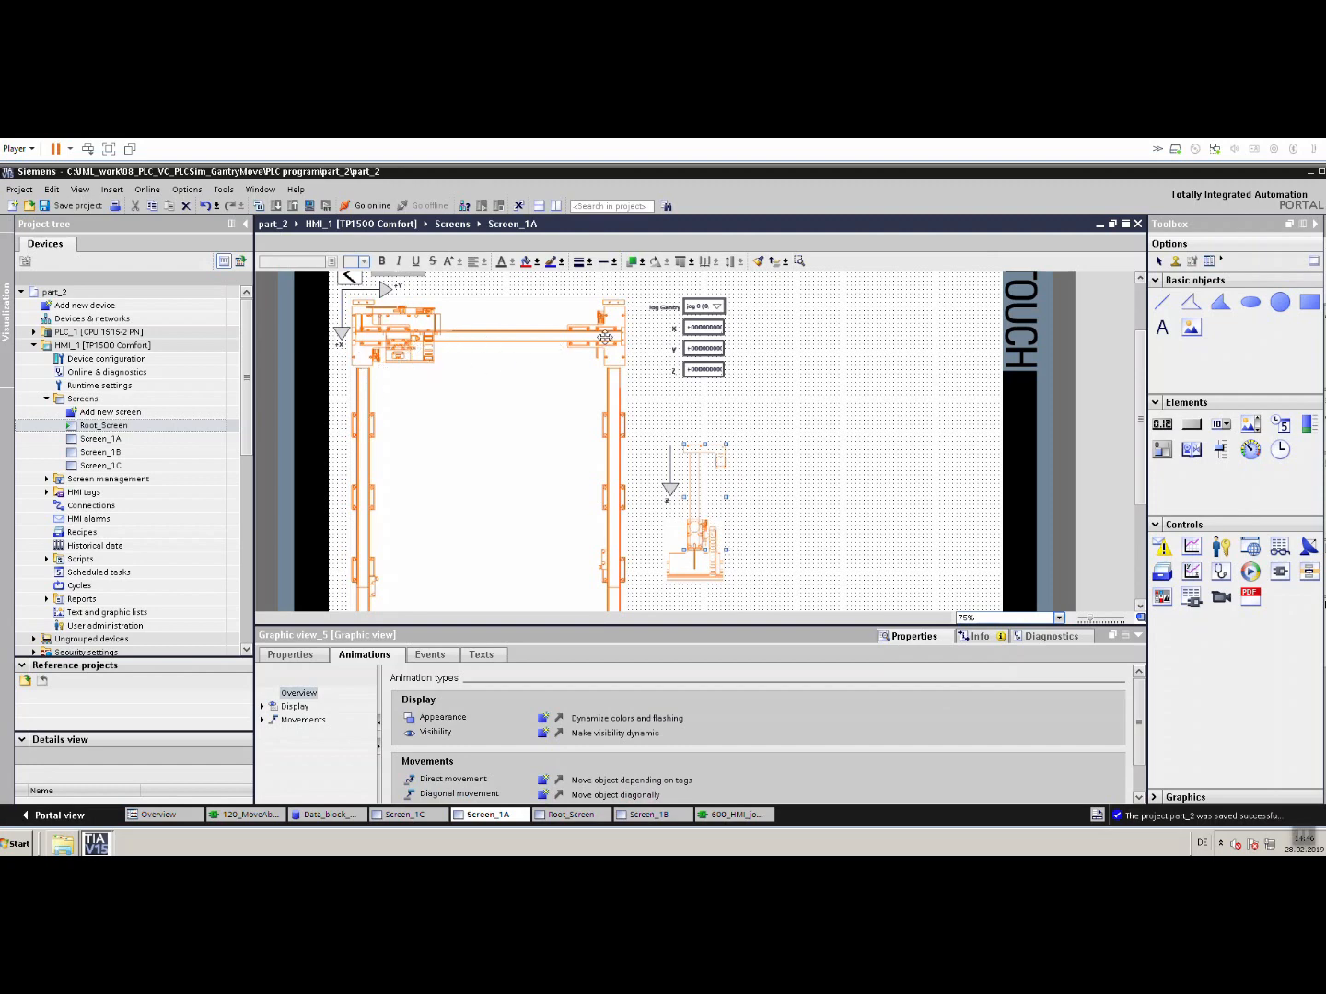
left_click(420, 331)
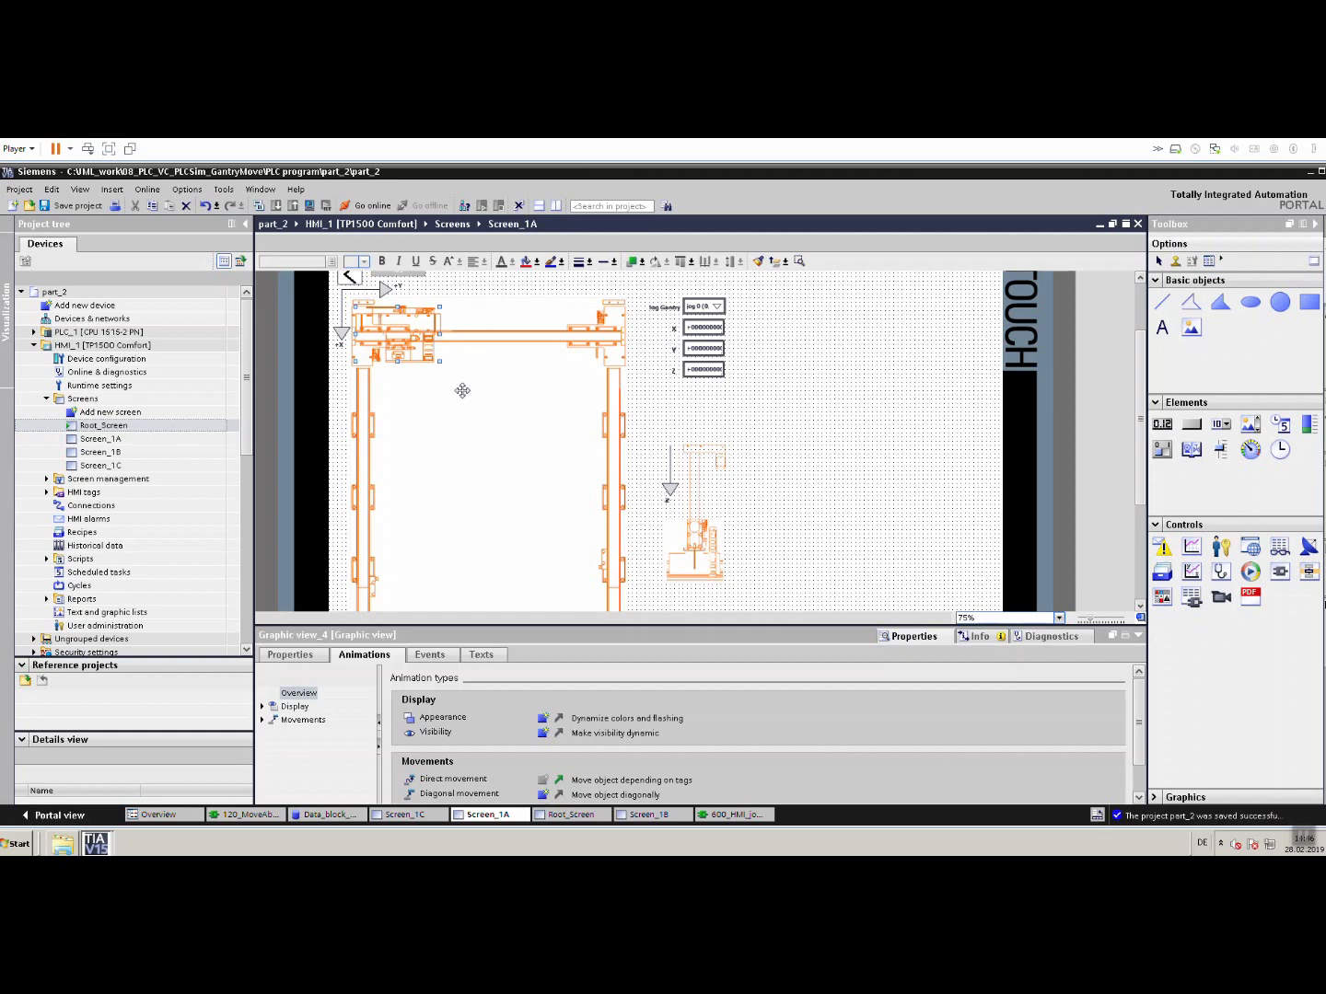
mouse_move(508, 519)
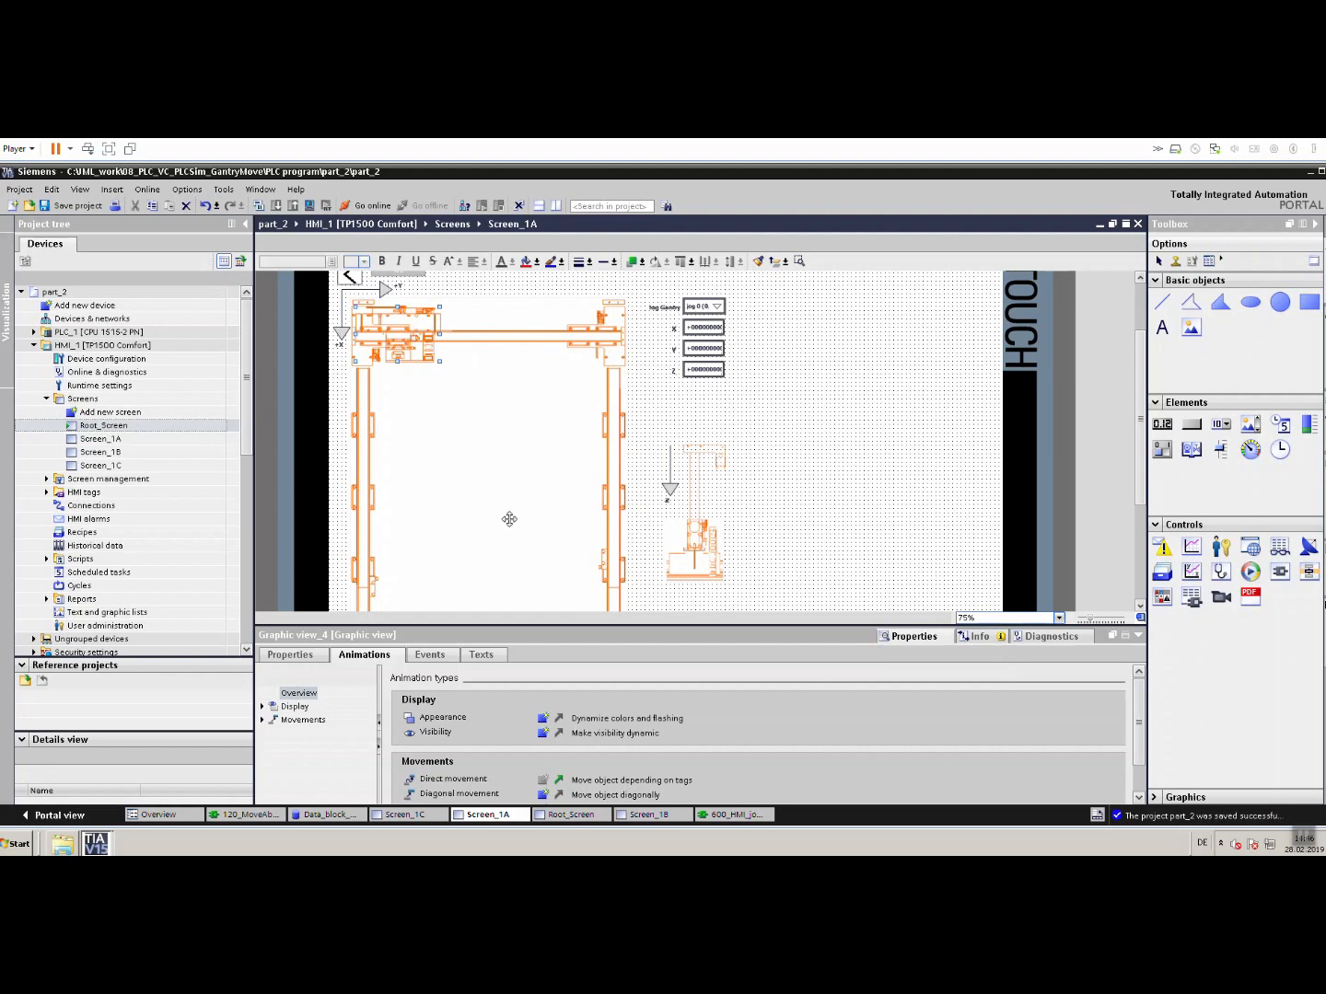
mouse_move(280, 733)
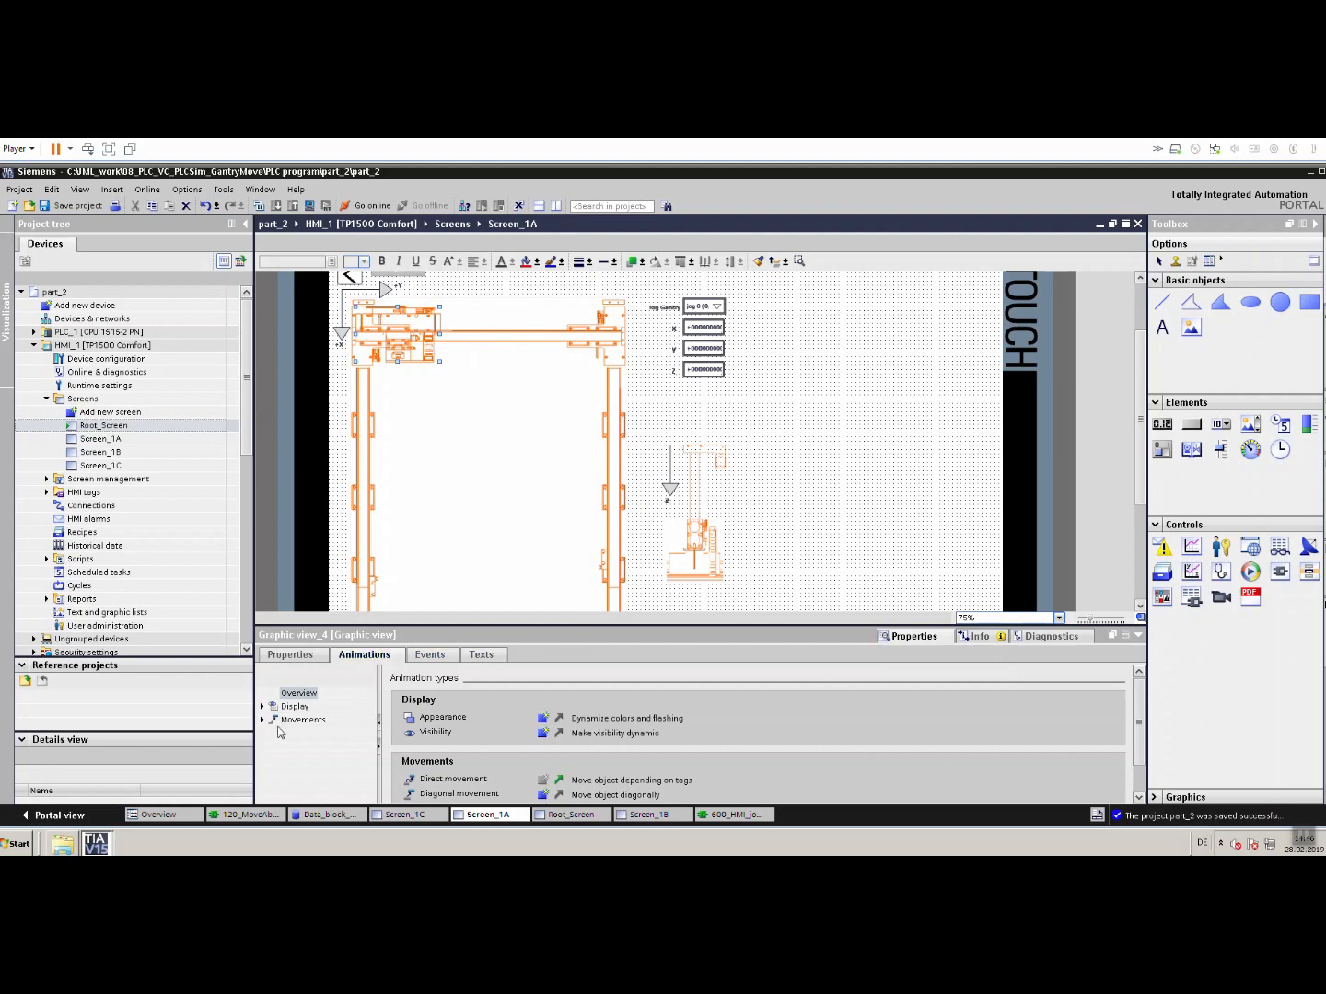
mouse_move(280, 733)
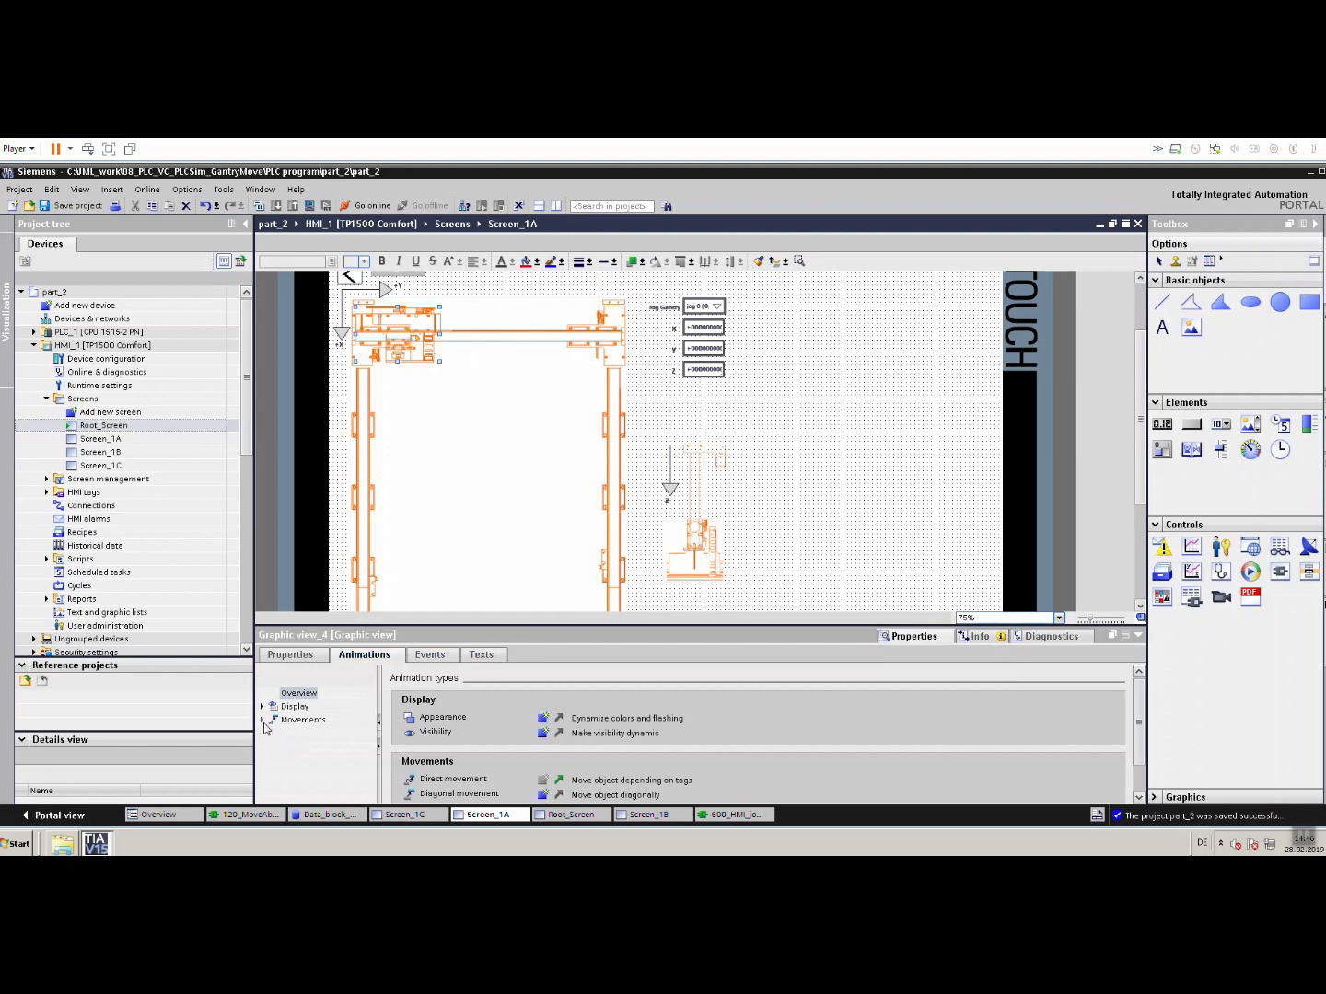
left_click(263, 719)
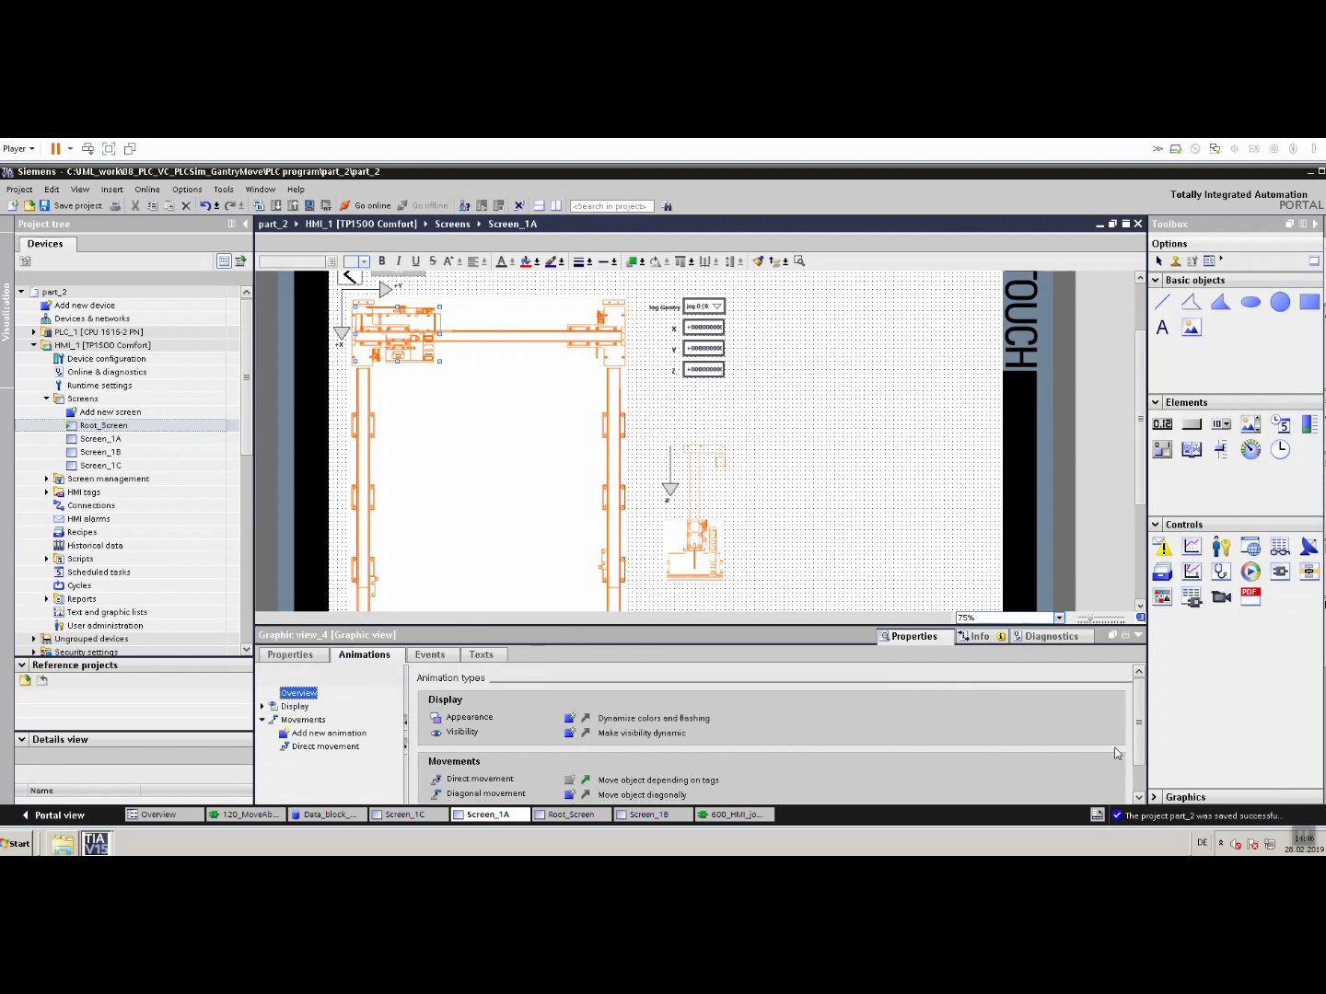
scroll("down", 3)
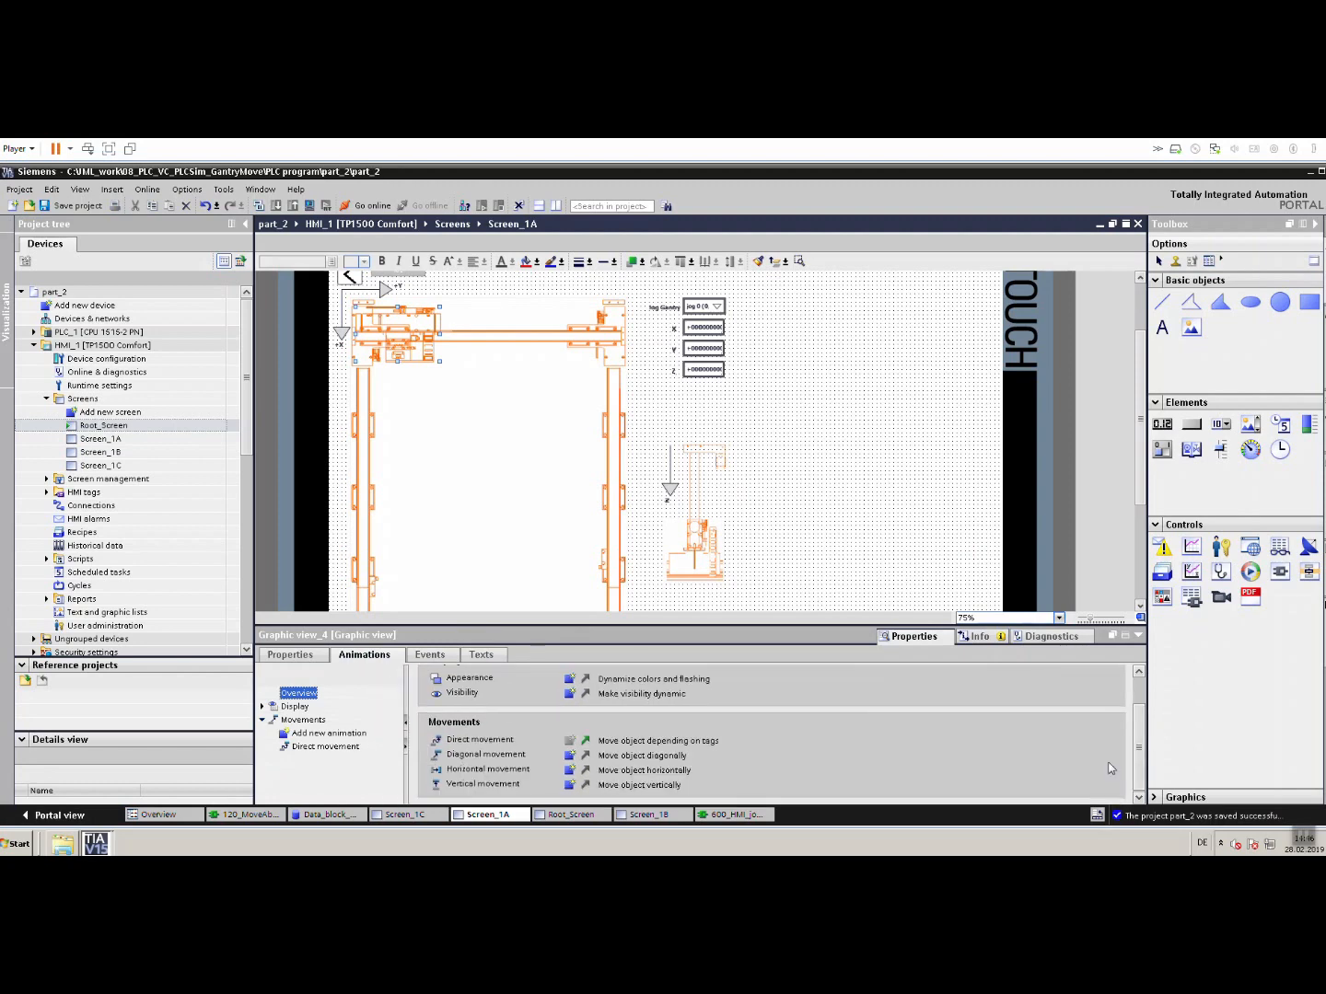
mouse_move(724, 523)
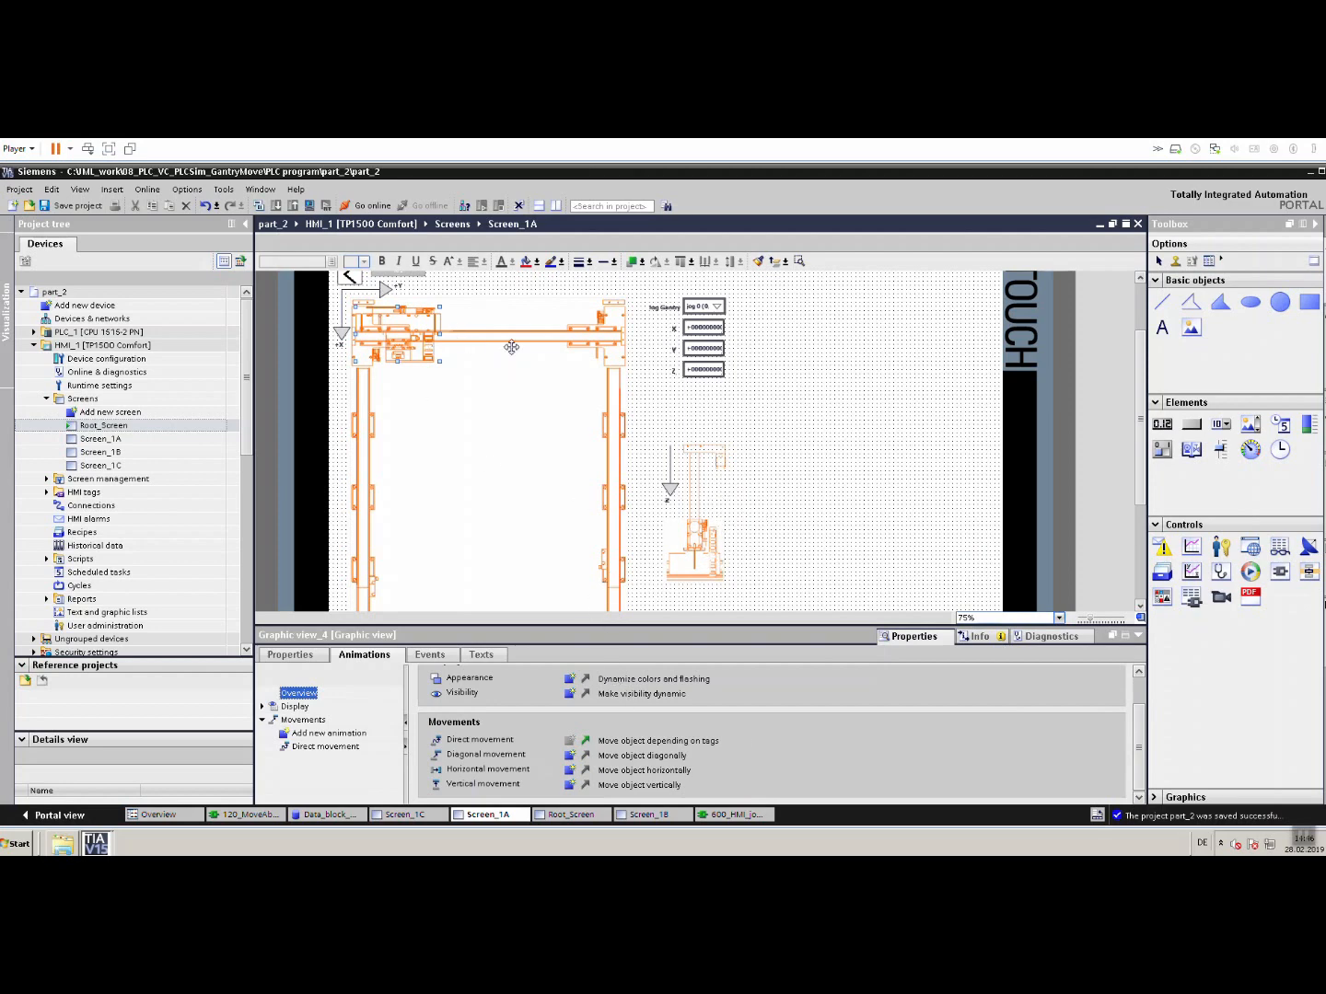
mouse_move(701, 493)
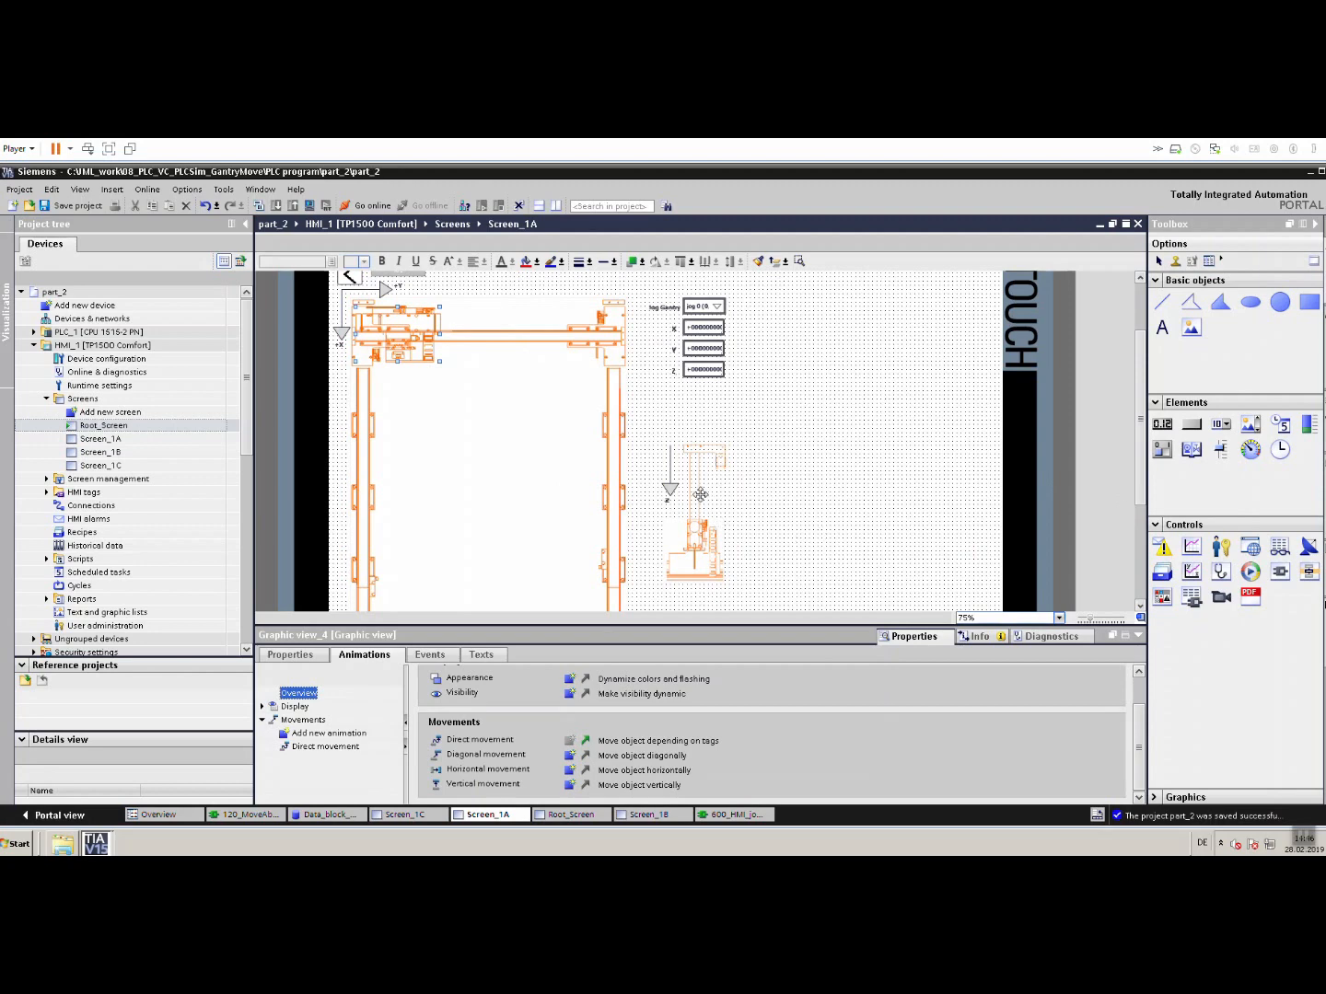
mouse_move(479, 350)
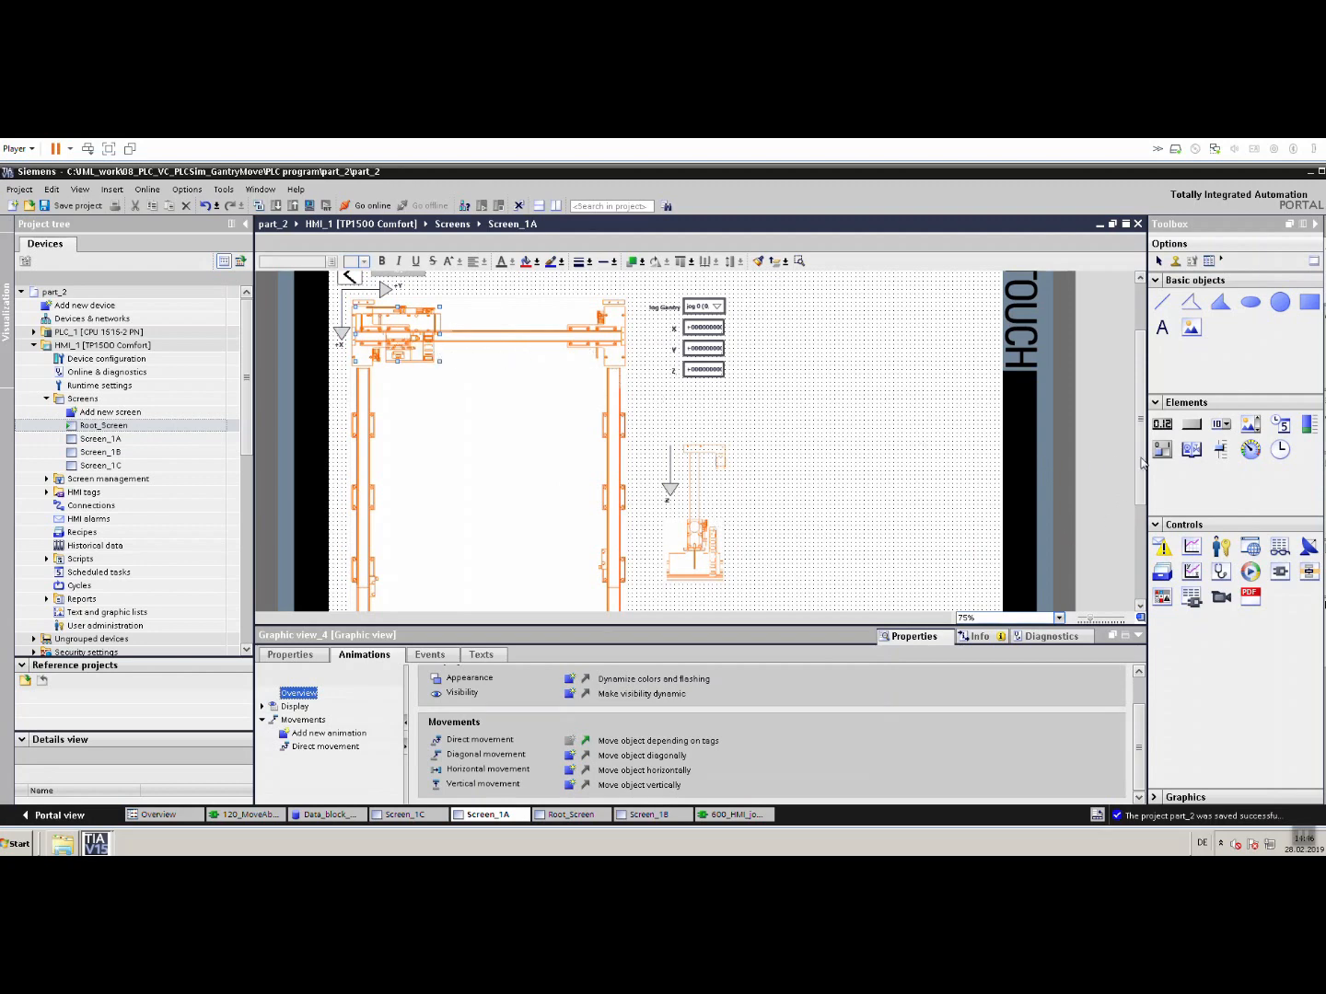
scroll("up", 3)
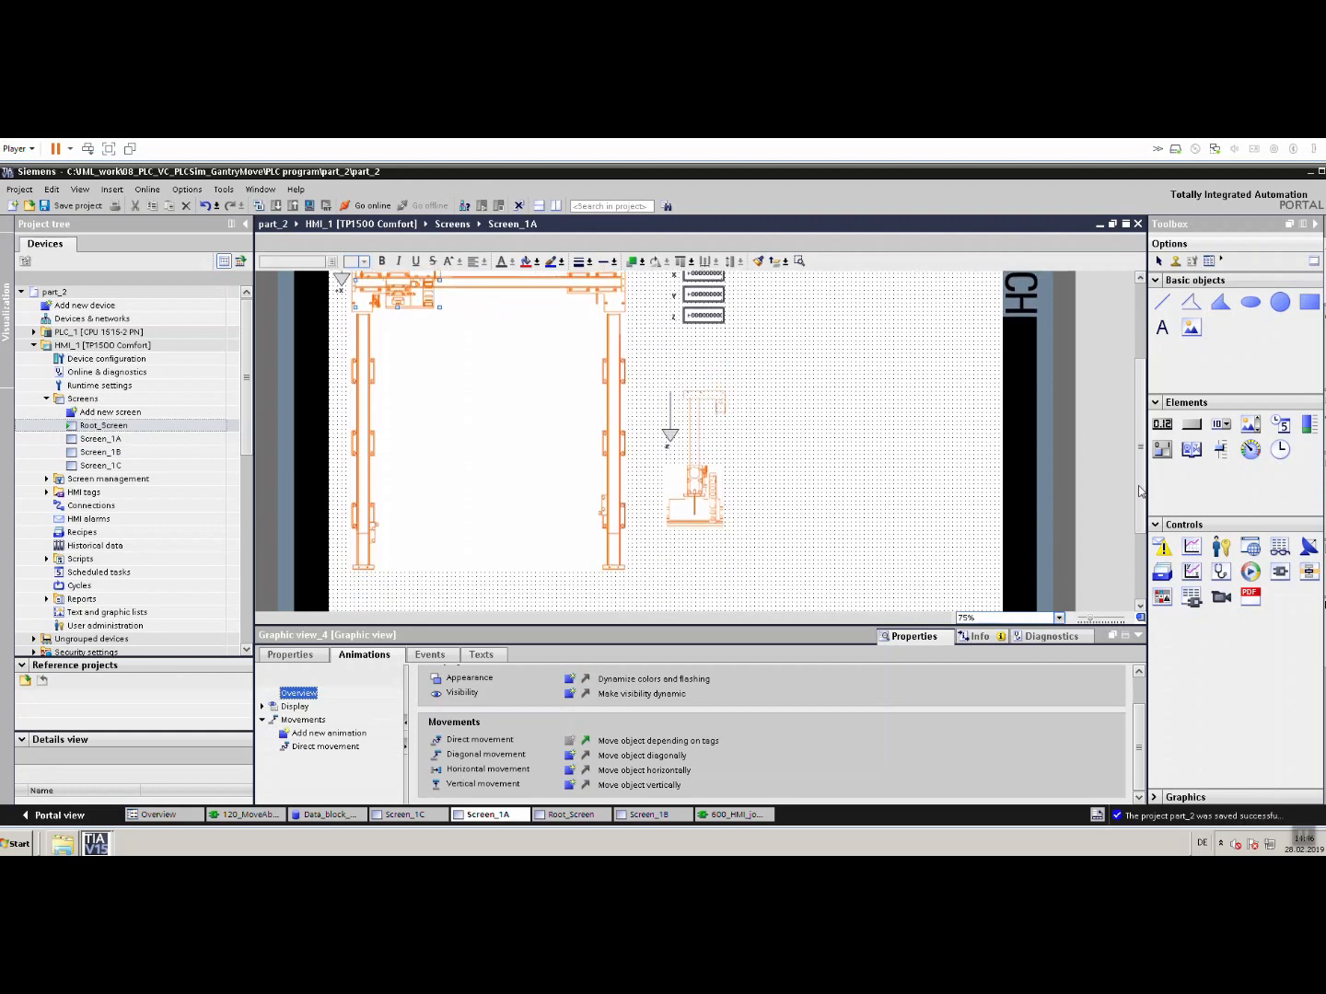
Inspect Graphic view_5's vertical movement animation tied to Data_block_1_Z_move_HMI, range 0–125.
left_click(700, 442)
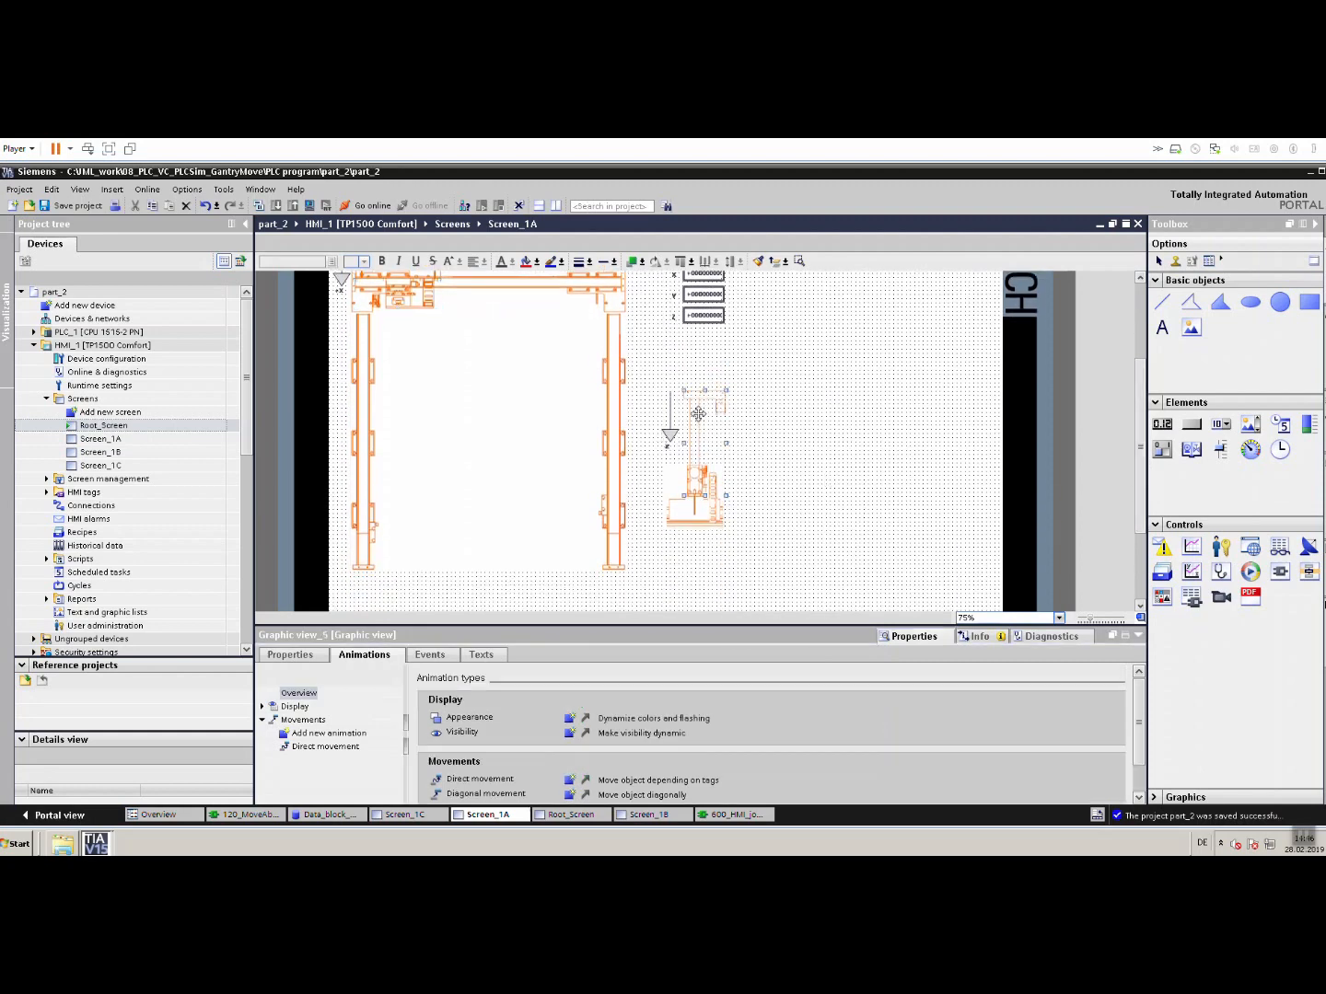
left_click(263, 720)
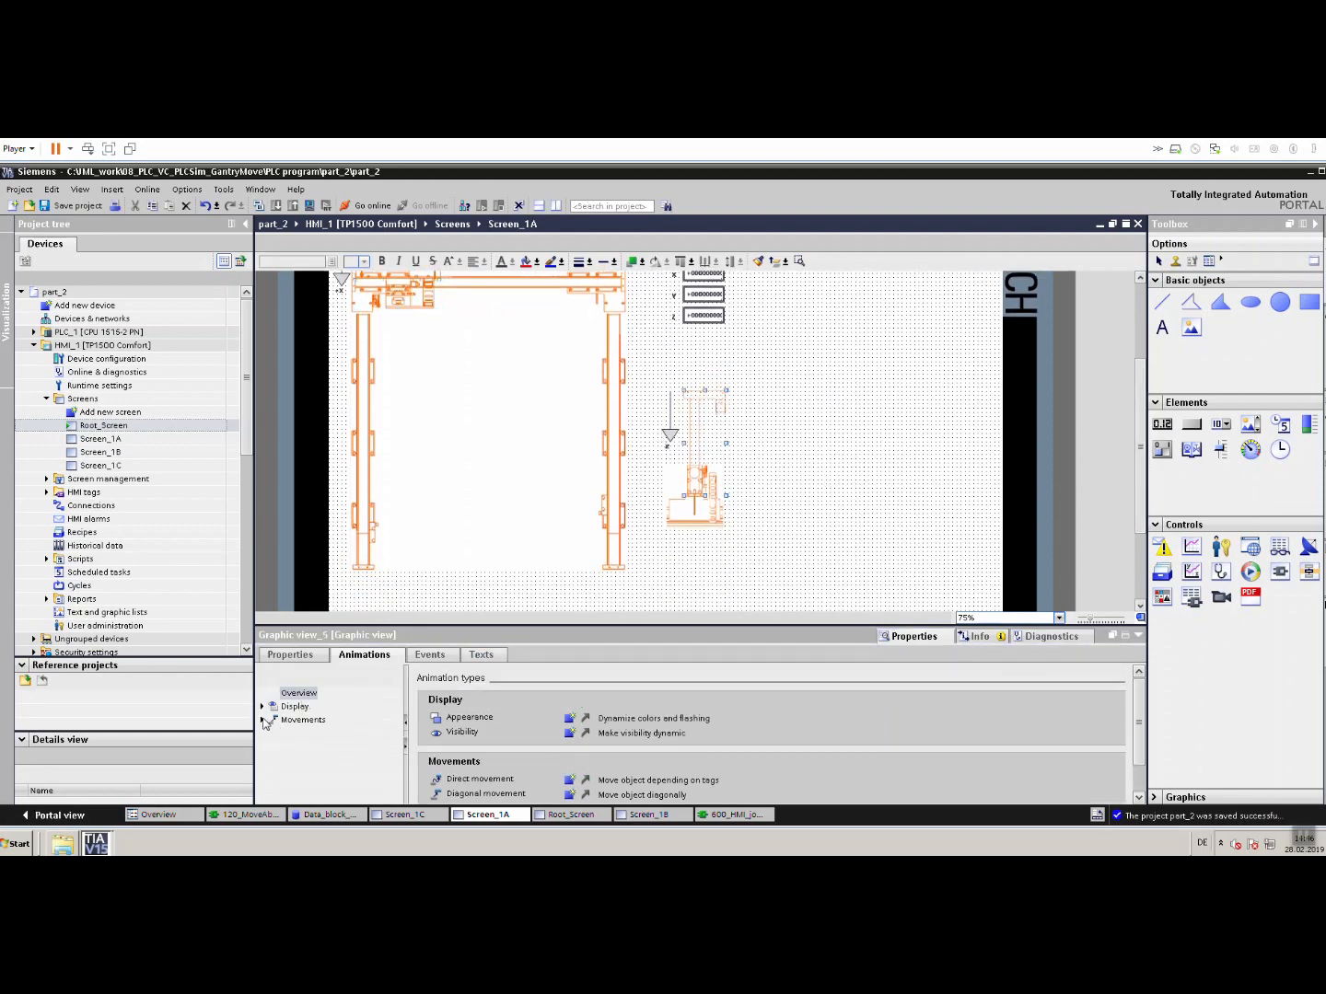
left_click(262, 718)
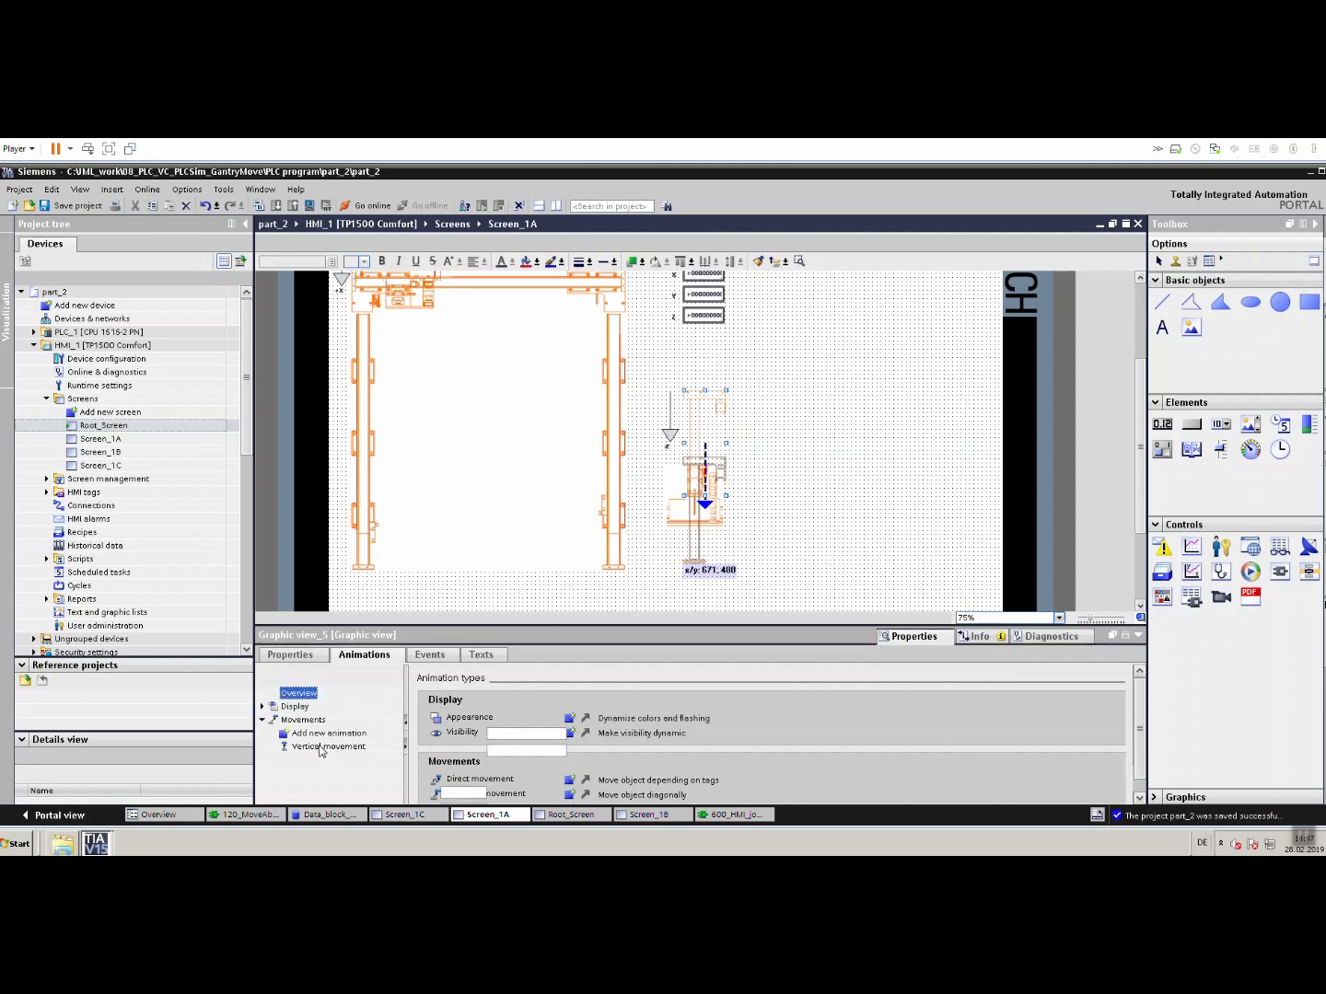
left_click(332, 746)
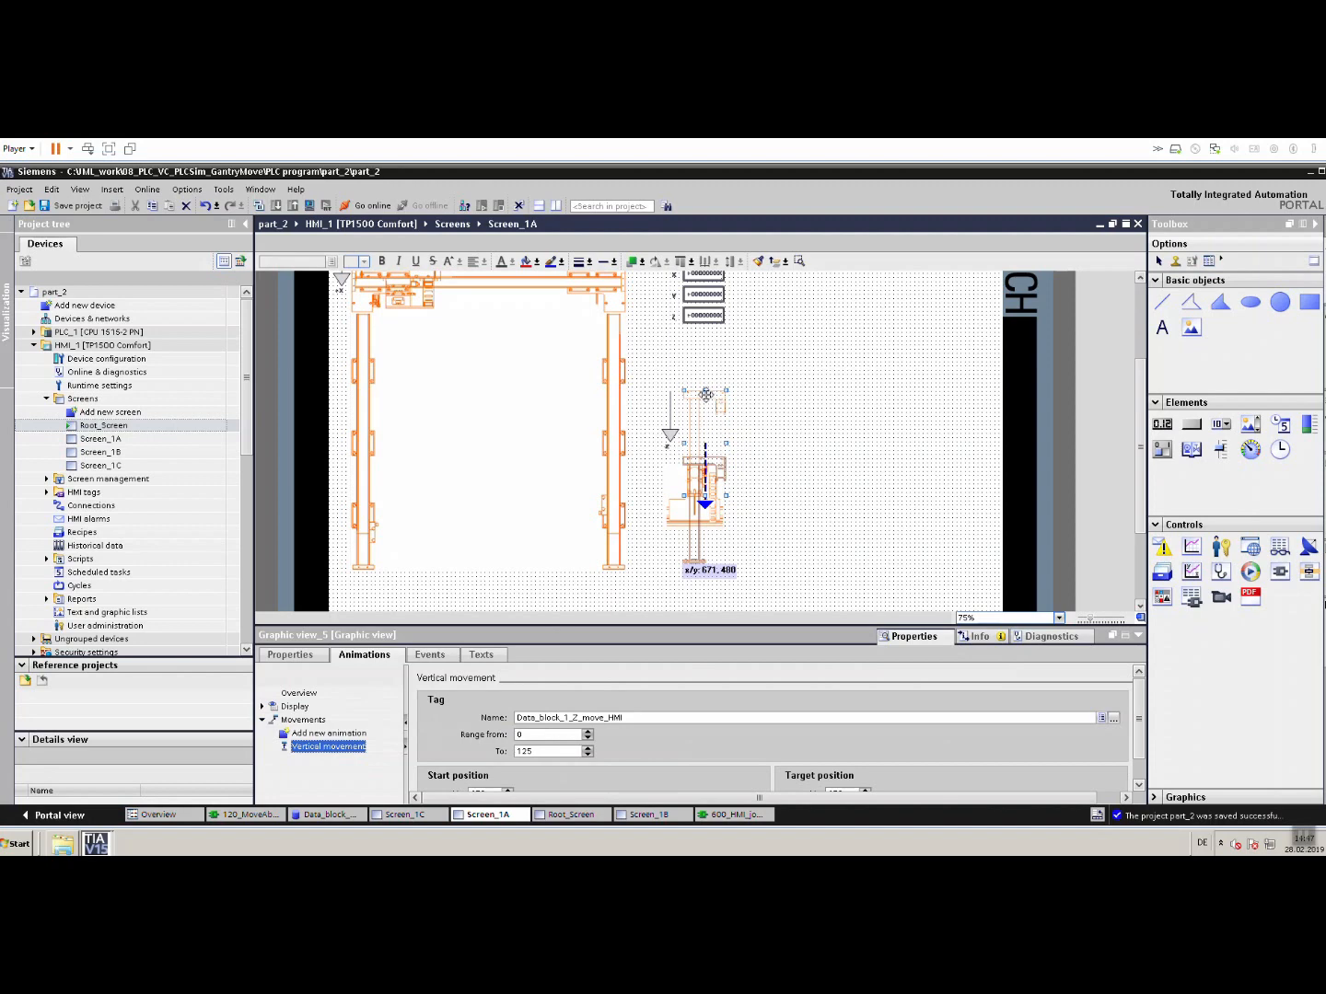
mouse_move(1108, 750)
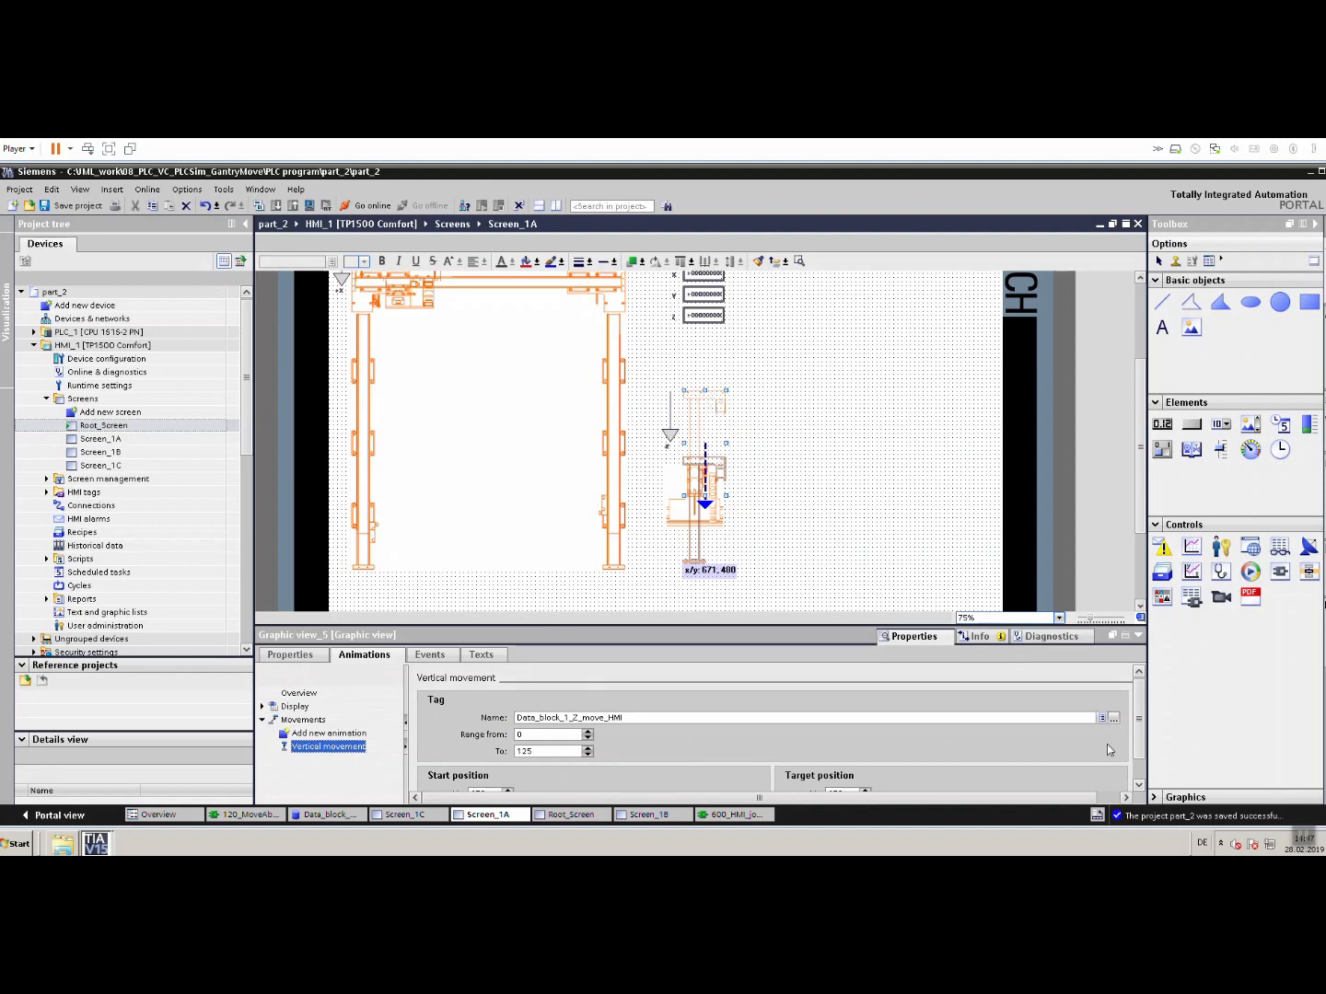
mouse_move(723, 607)
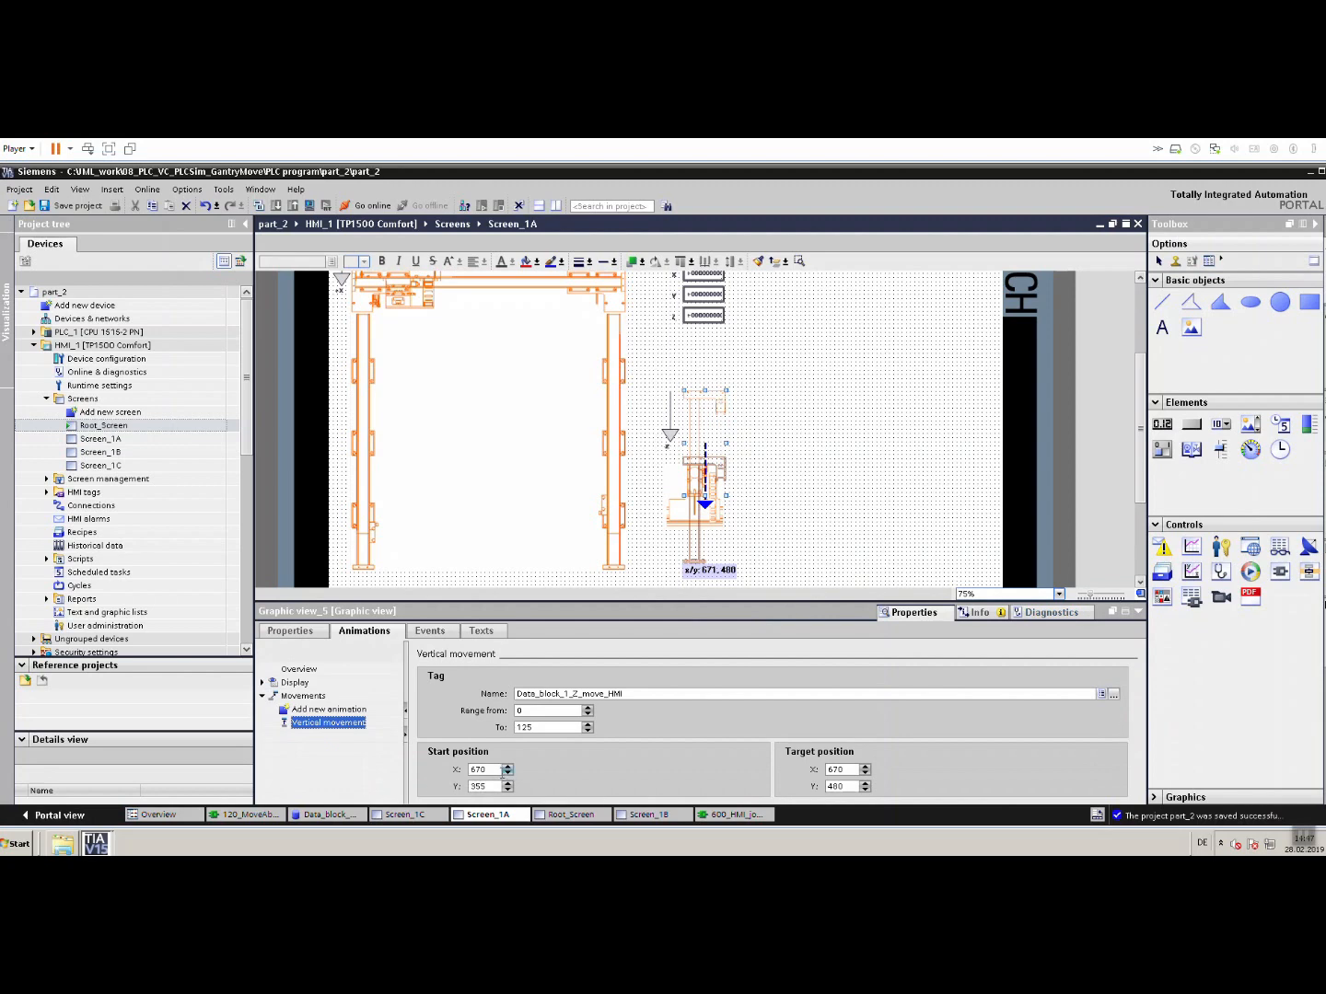
mouse_move(486, 769)
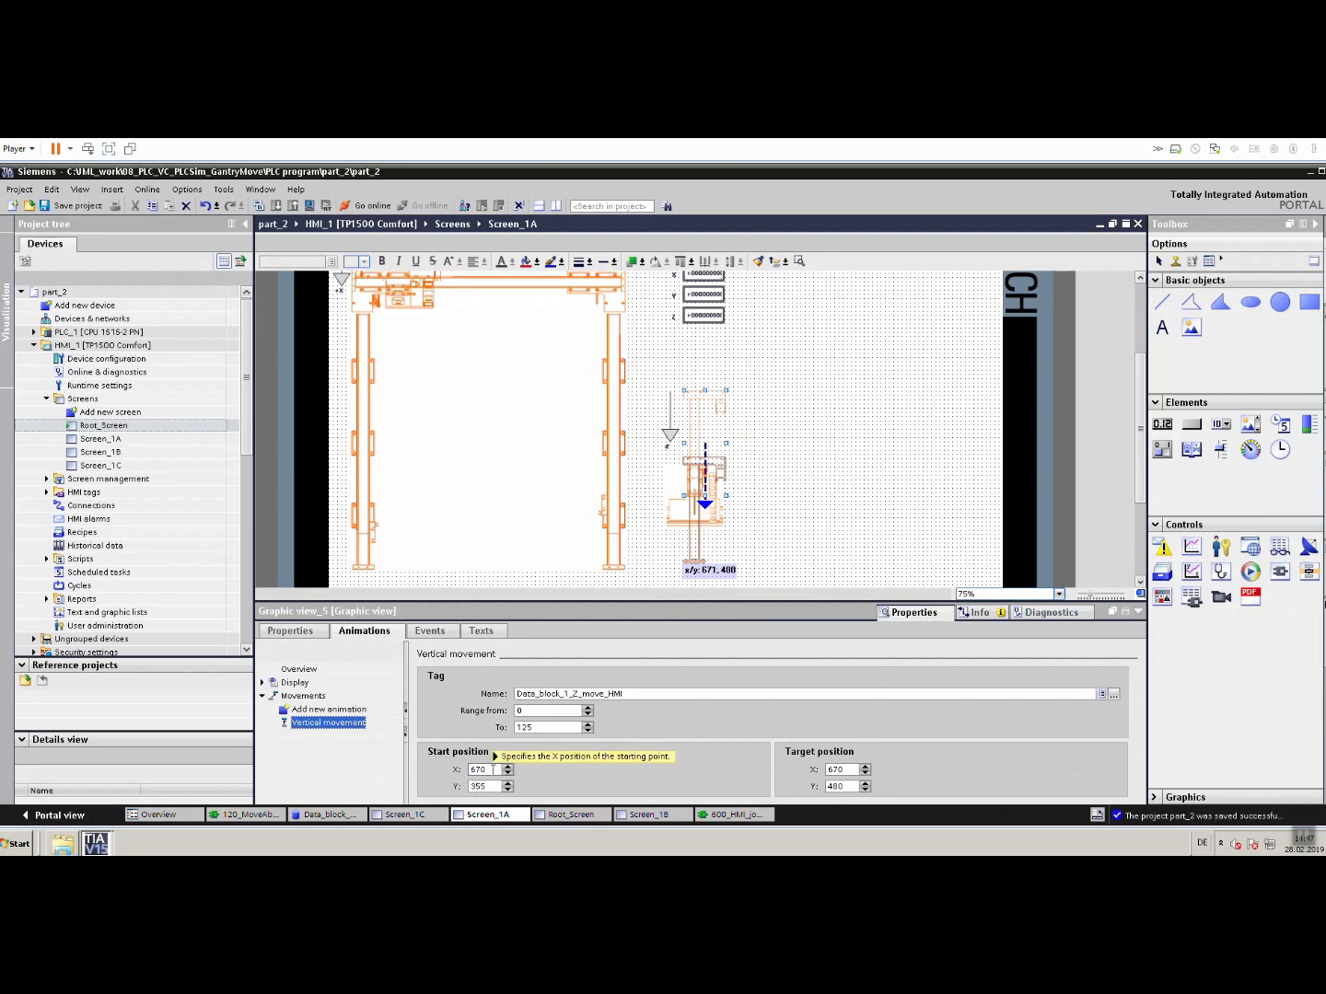
mouse_move(644, 640)
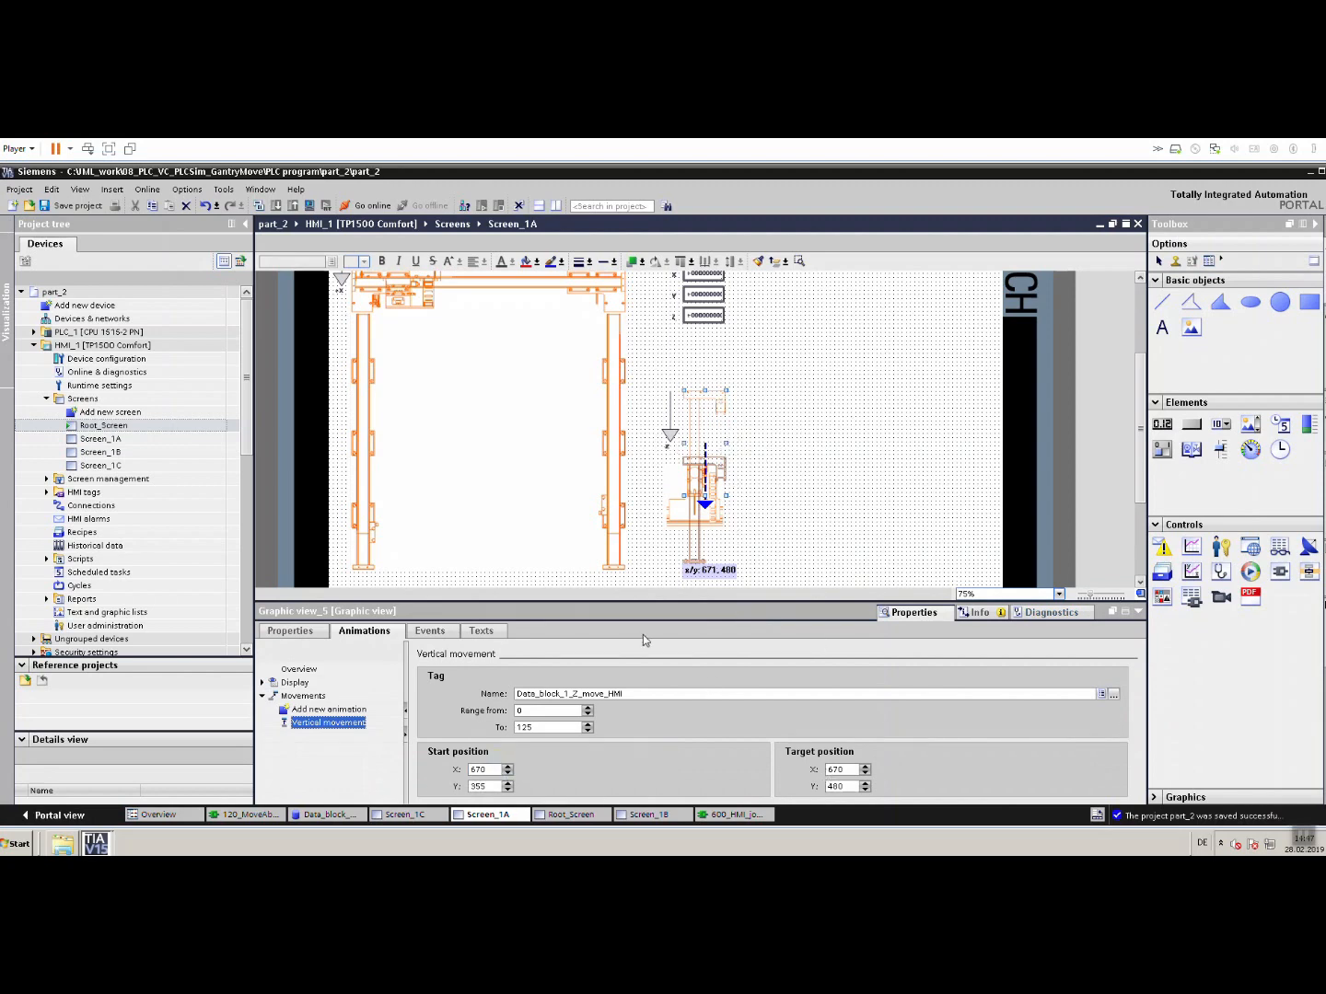
mouse_move(674, 744)
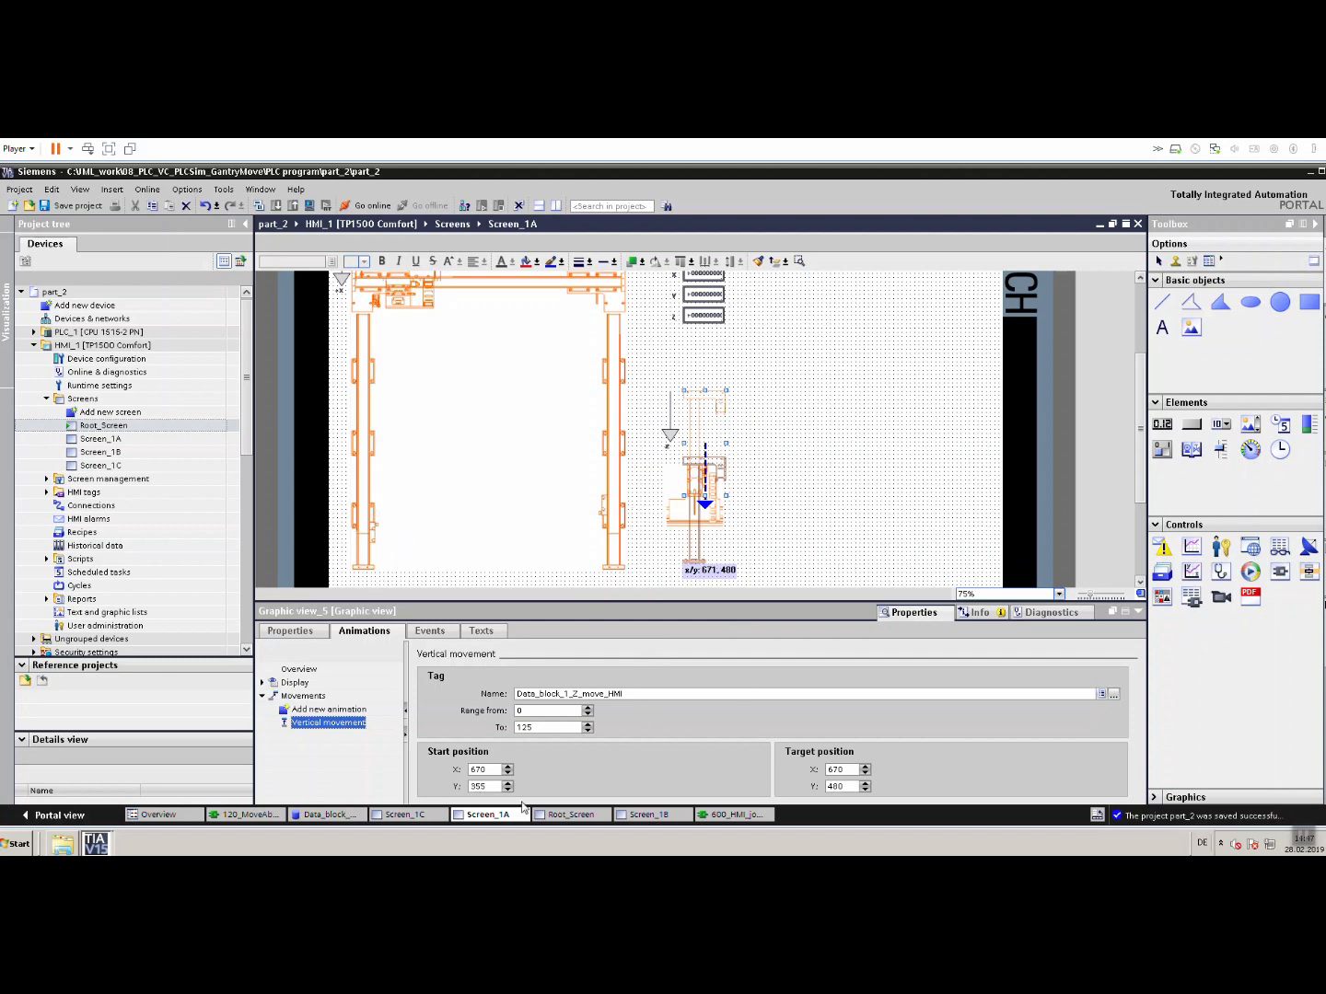
mouse_move(707, 396)
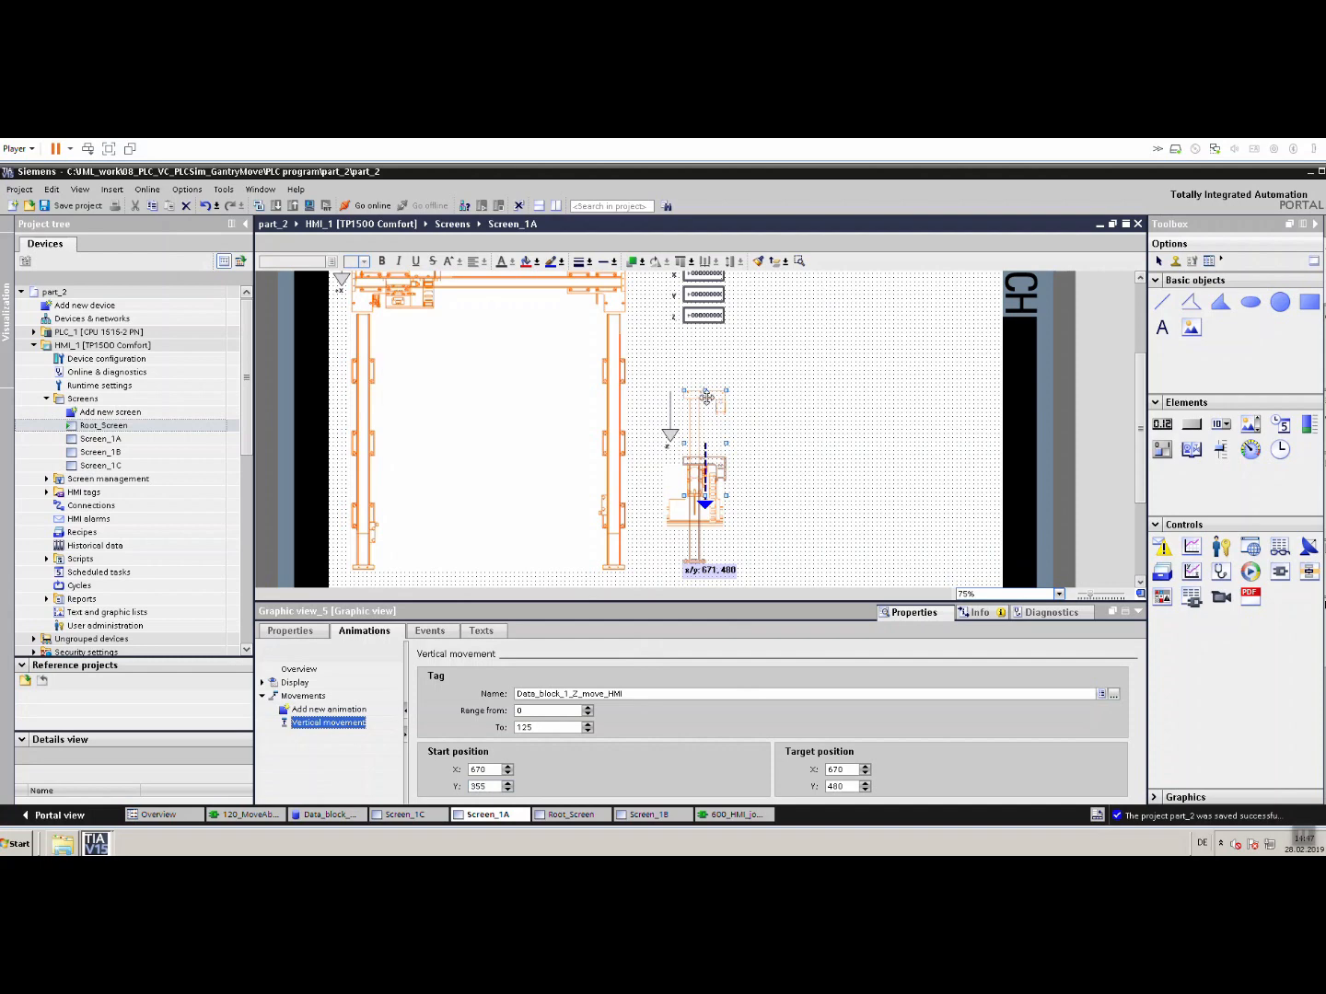
mouse_move(840, 807)
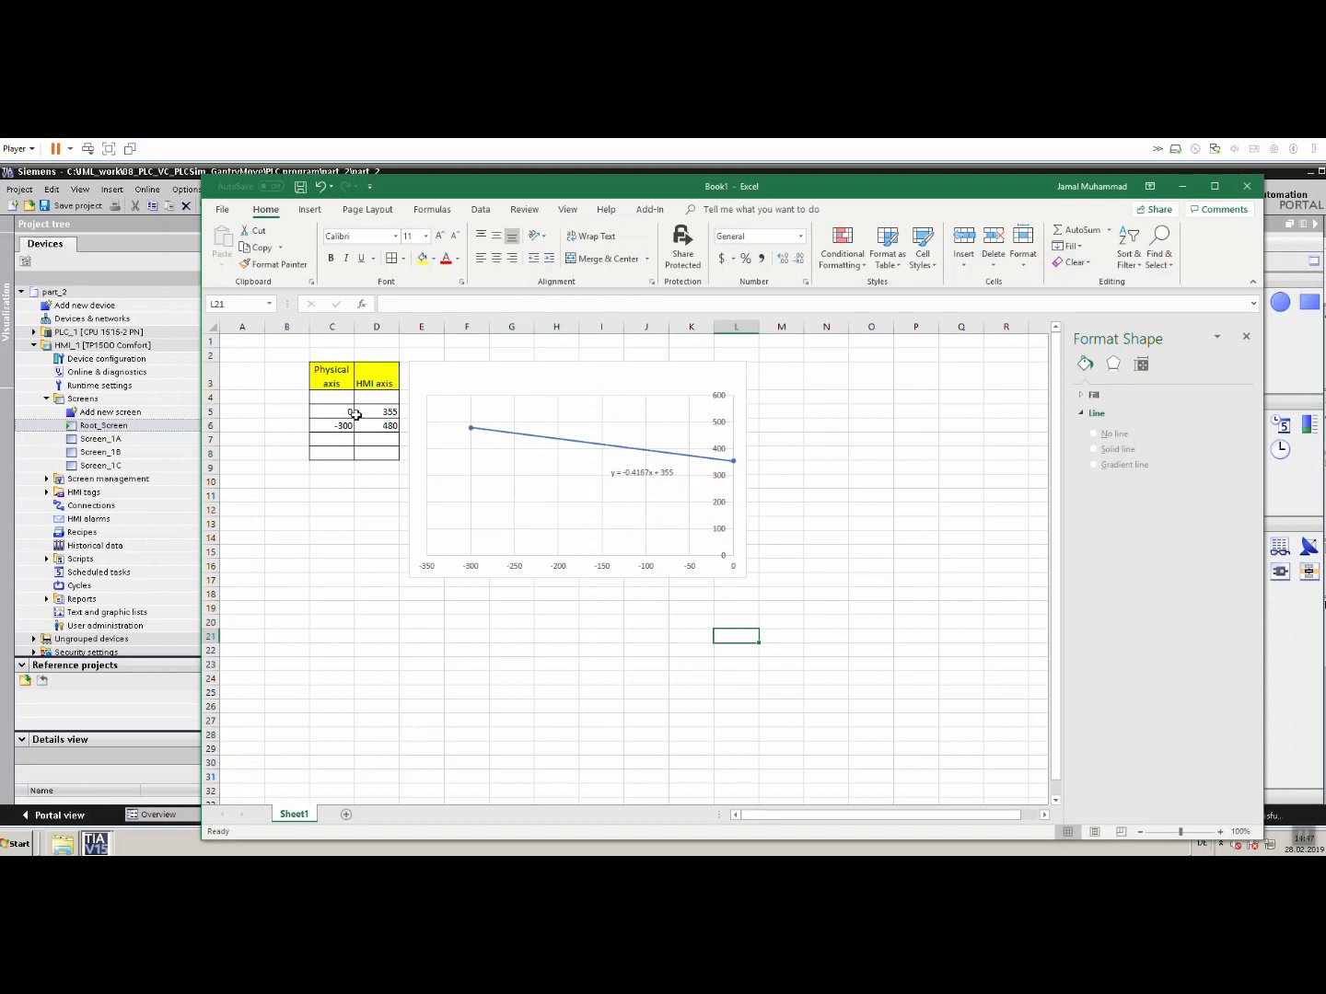
Insert a scatter chart of physical versus HMI axis values in the Excel scaling sheet.
left_click(332, 411)
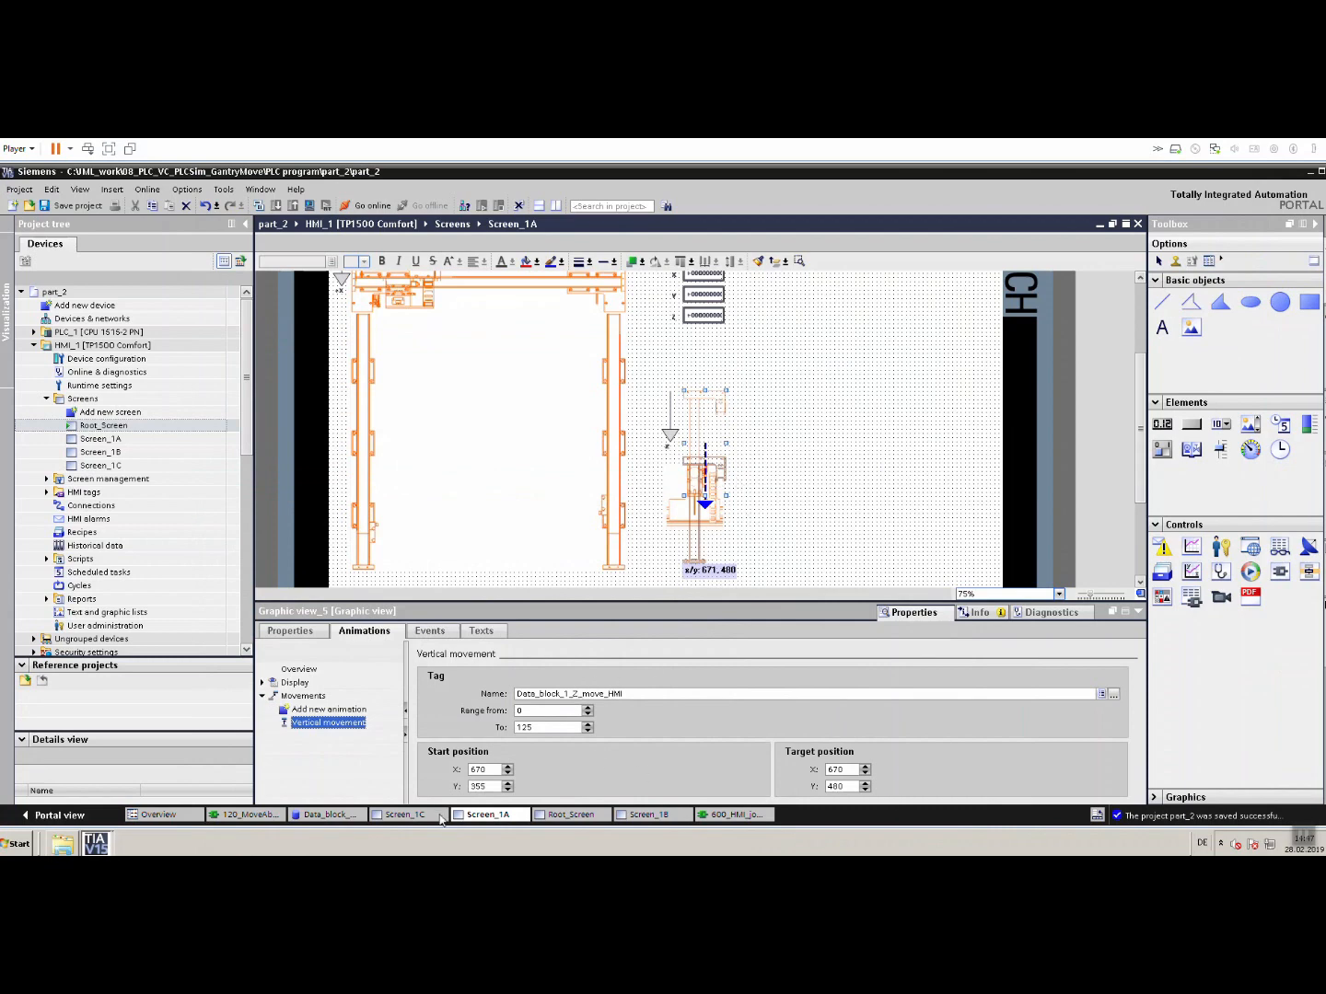
left_click(838, 784)
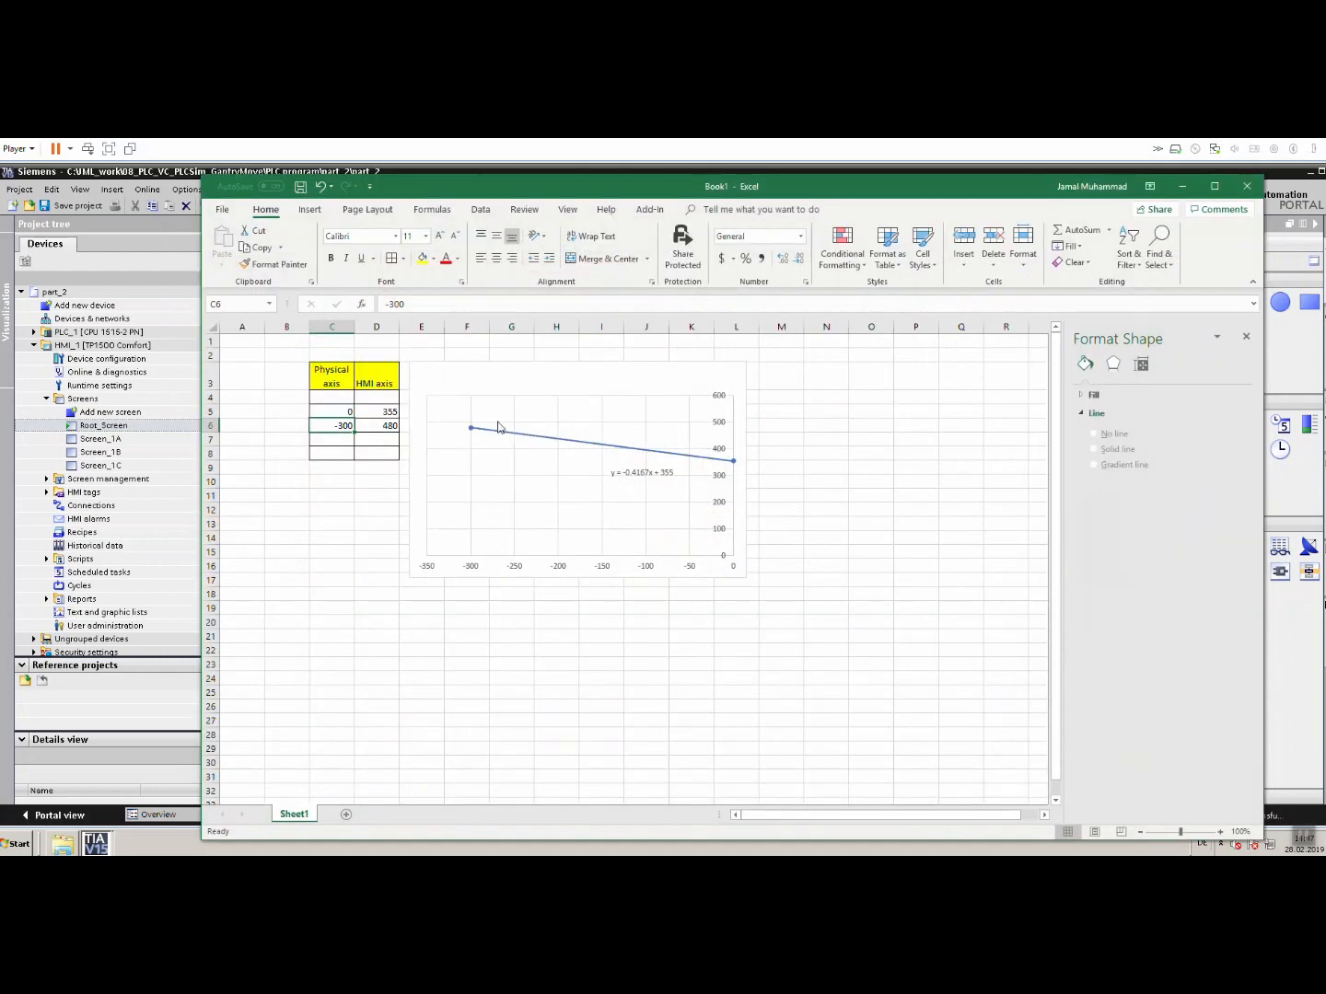
left_click(376, 553)
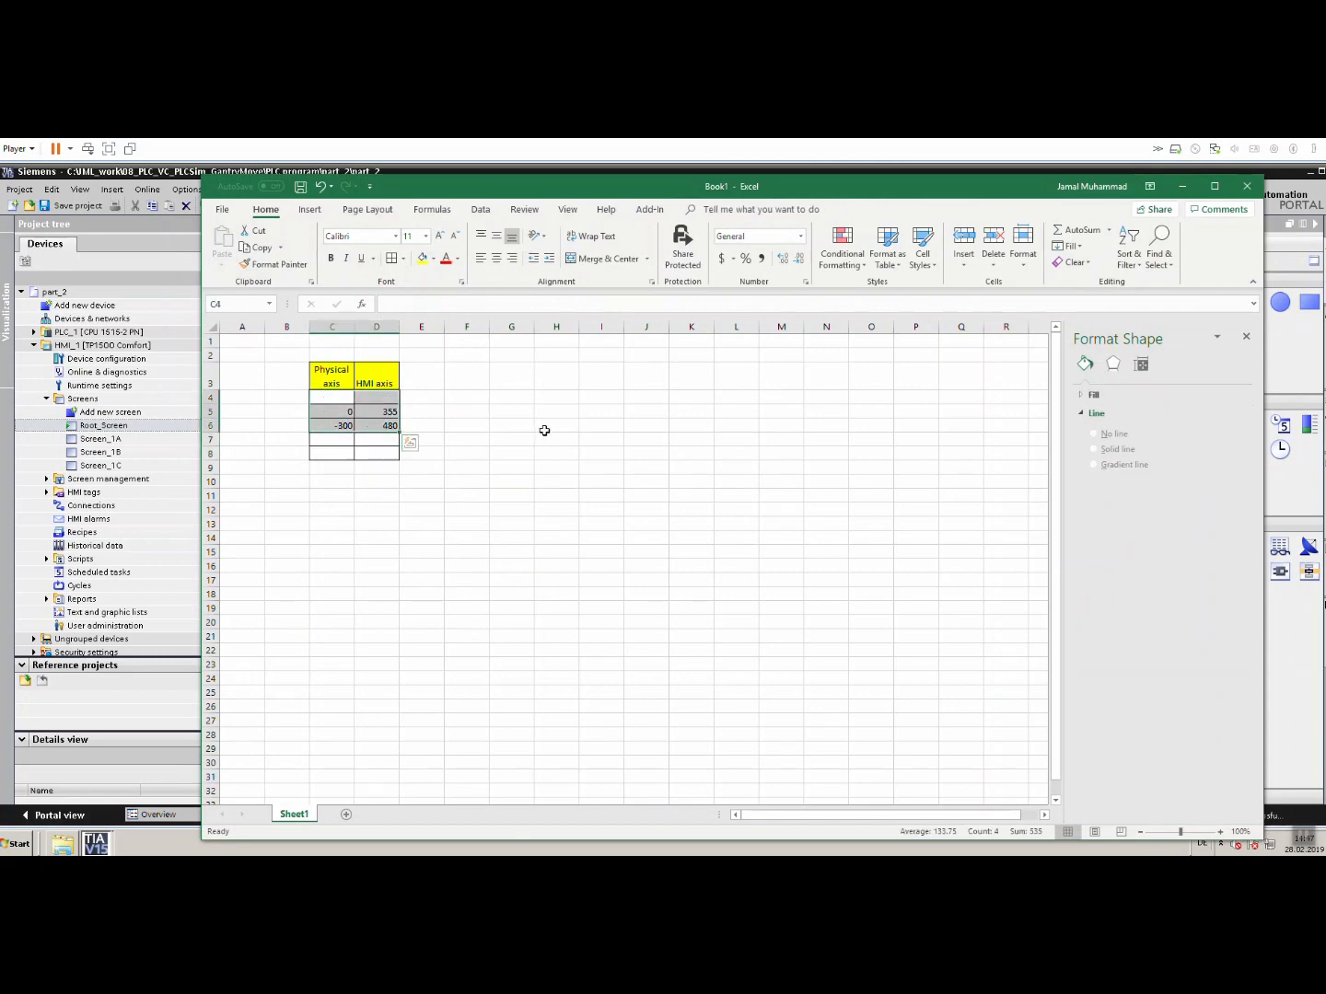
left_click(420, 523)
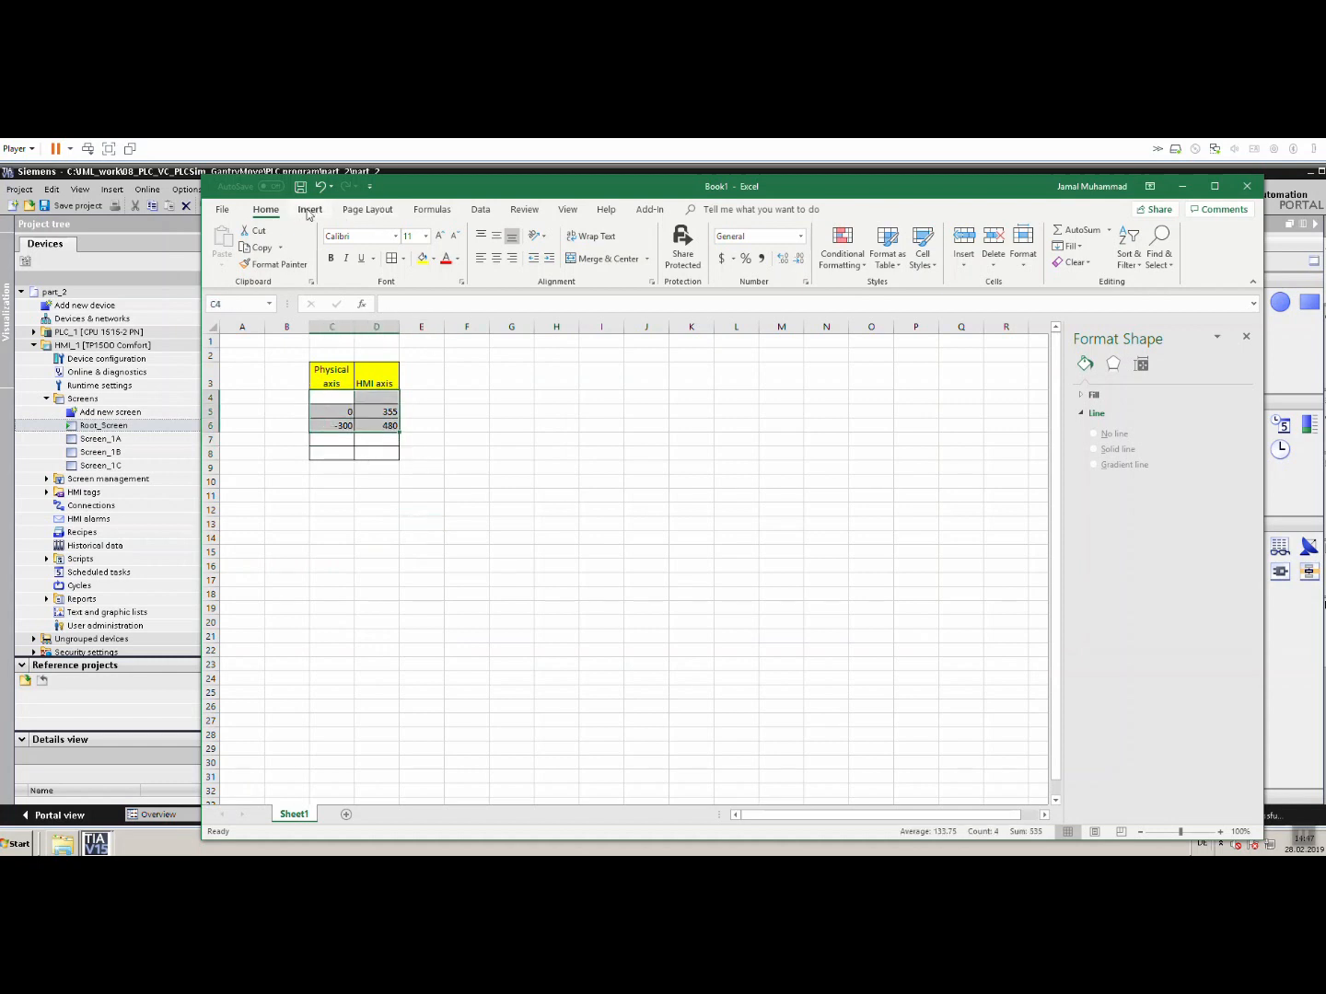
left_click(309, 210)
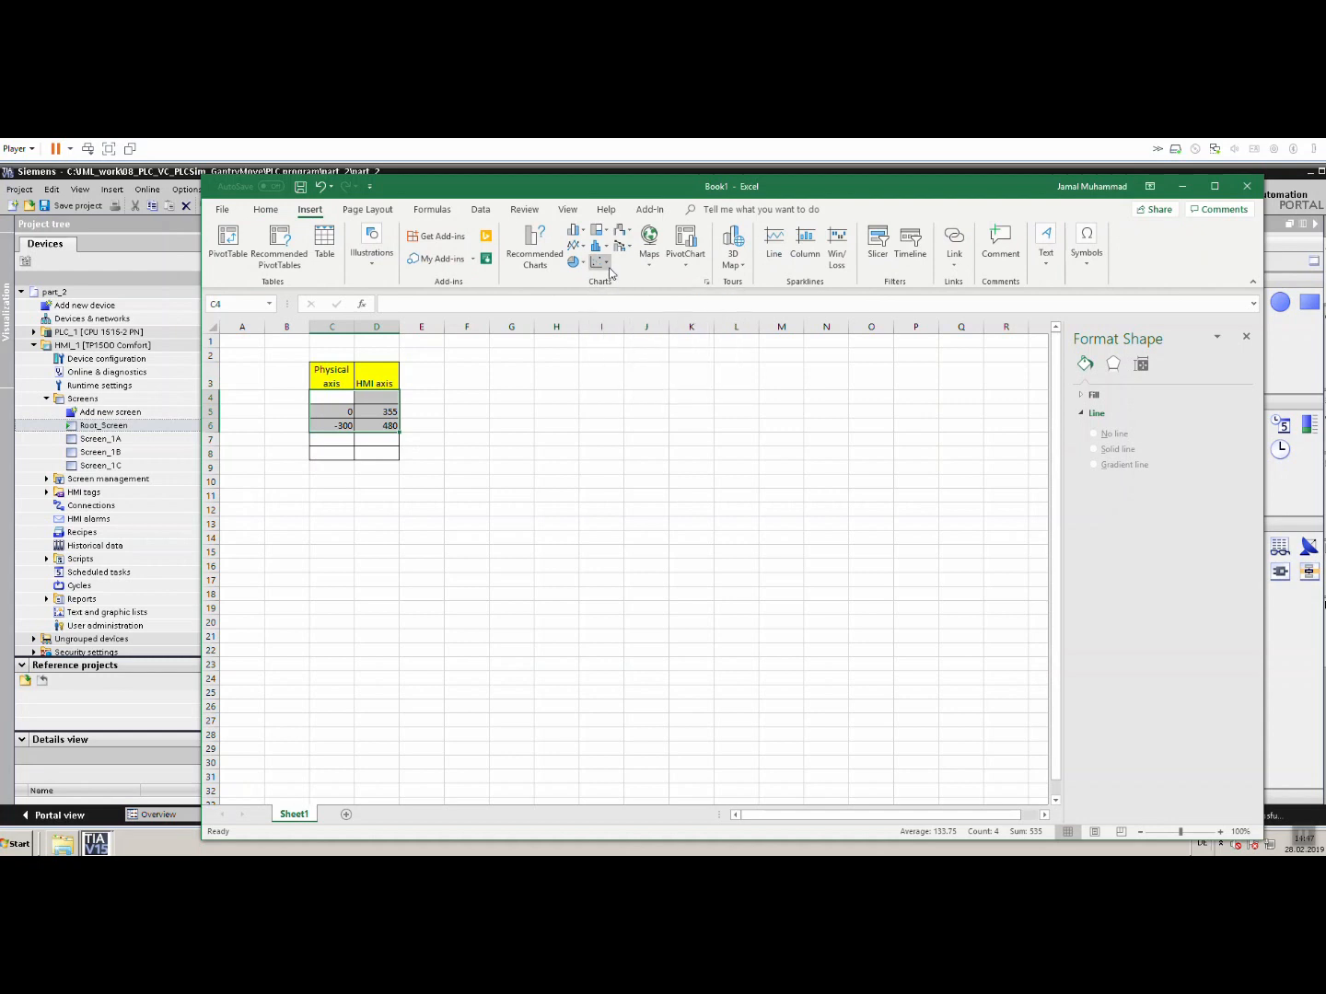
left_click(574, 244)
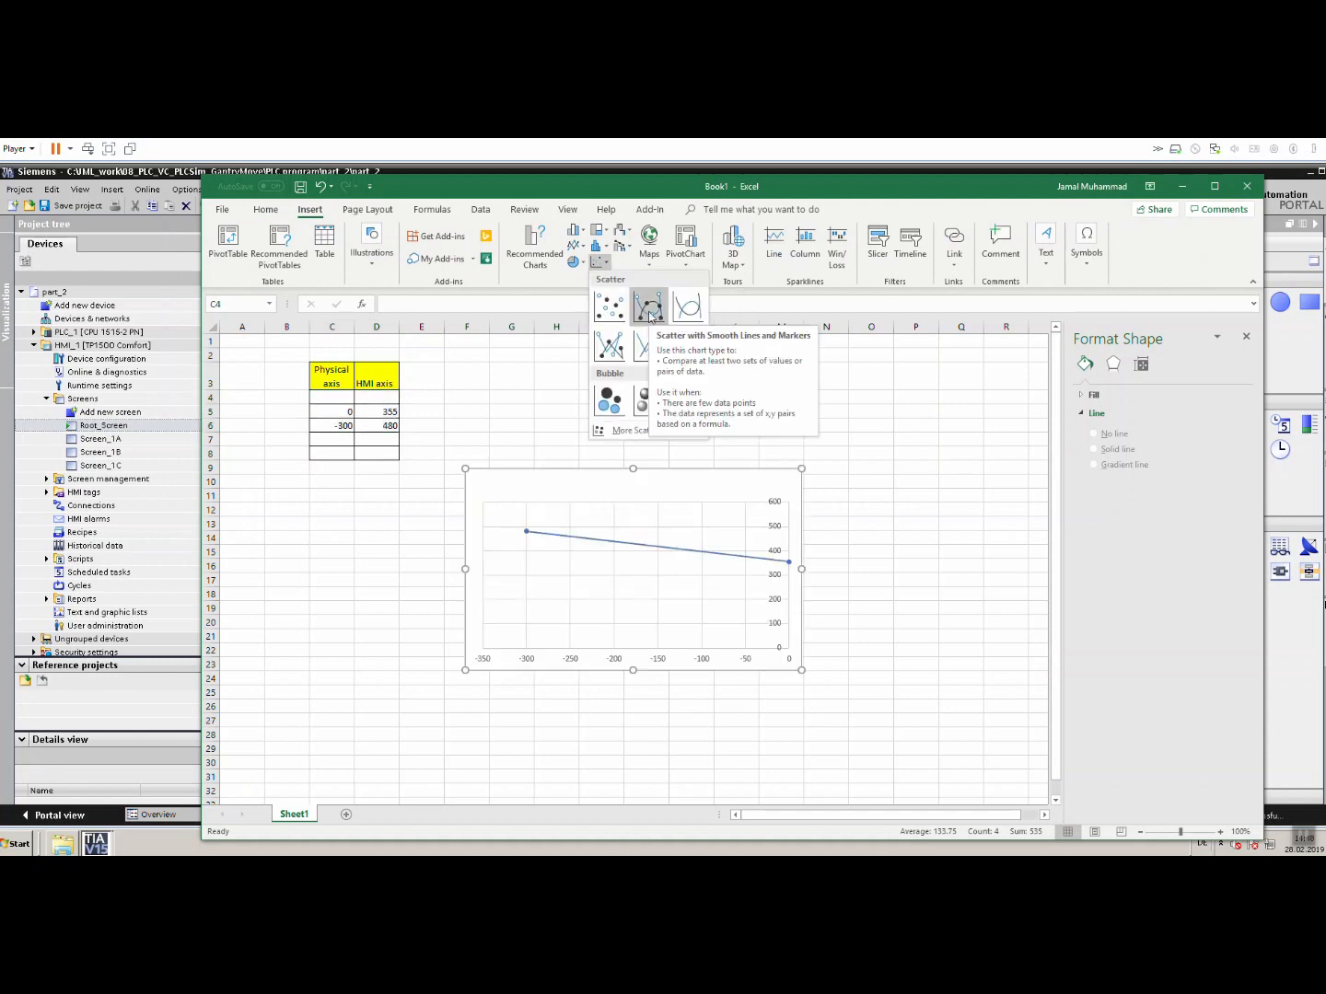
left_click(648, 306)
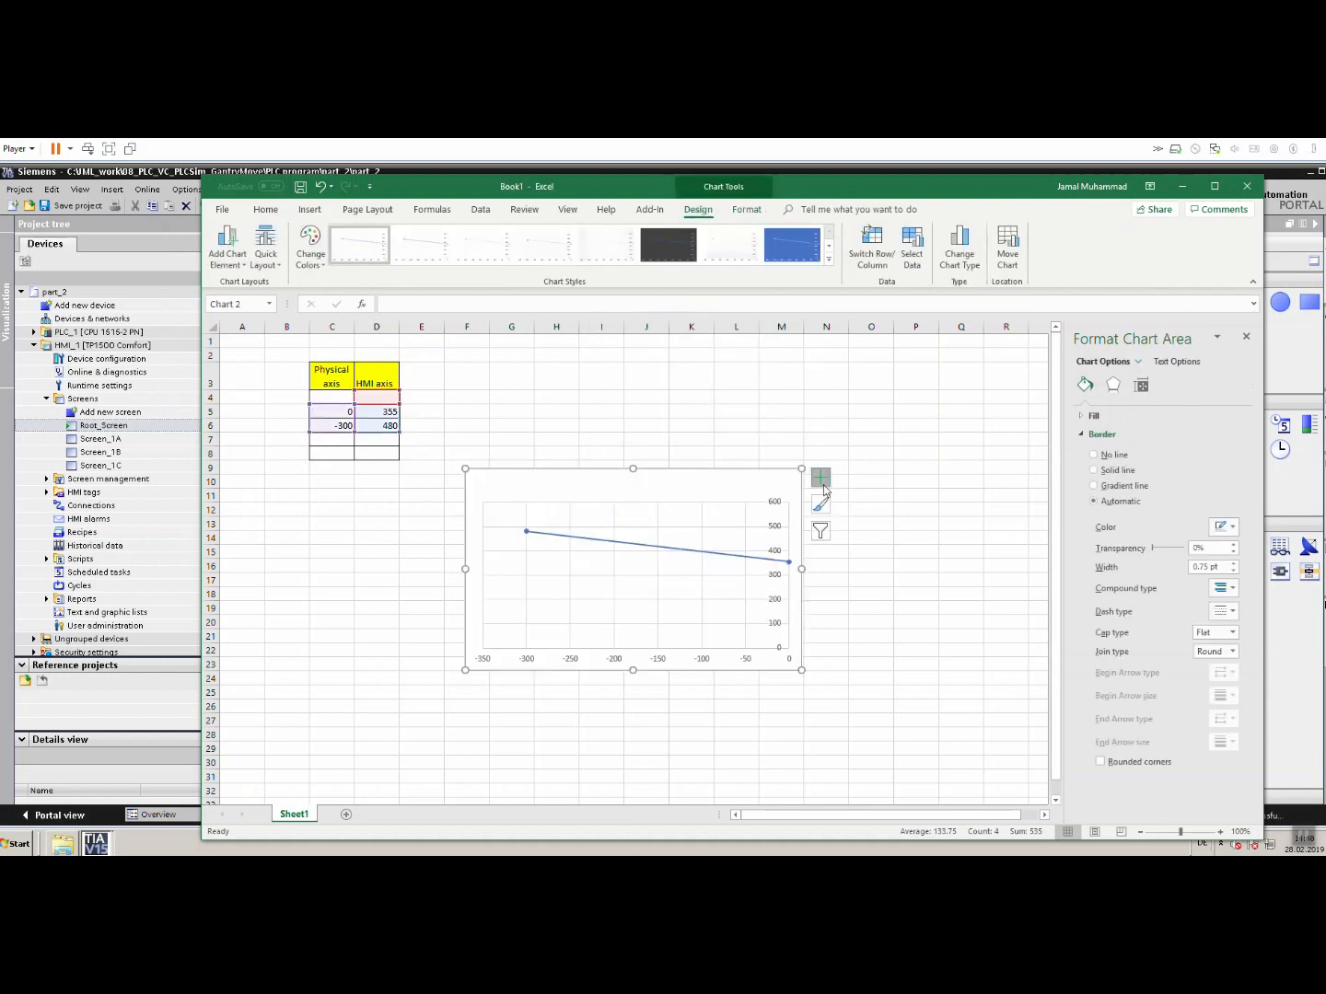
Add a linear trendline and display its equation on the chart.
left_click(819, 479)
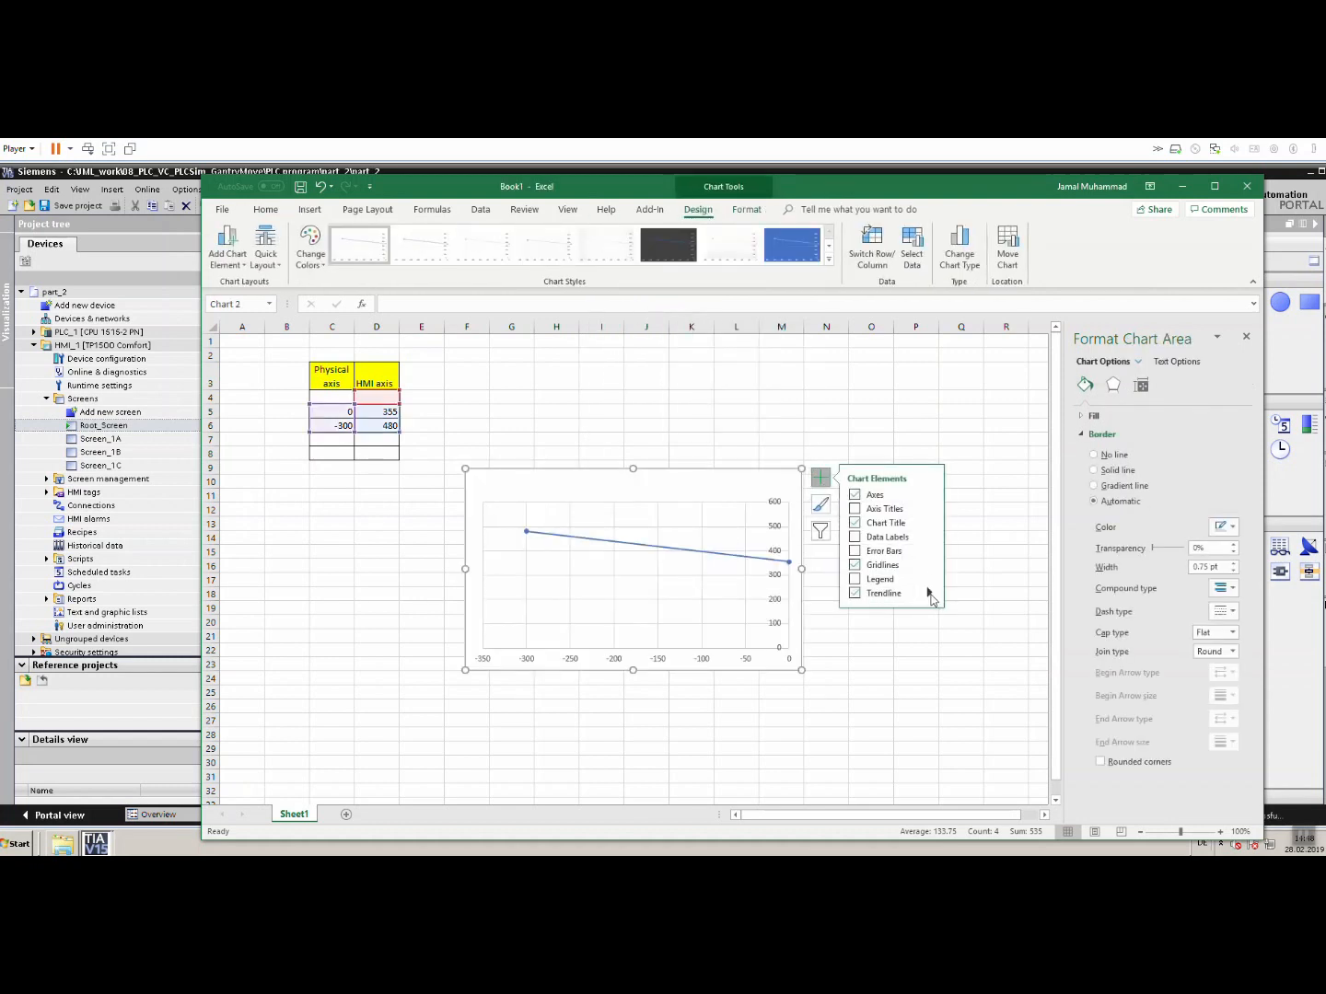
left_click(884, 593)
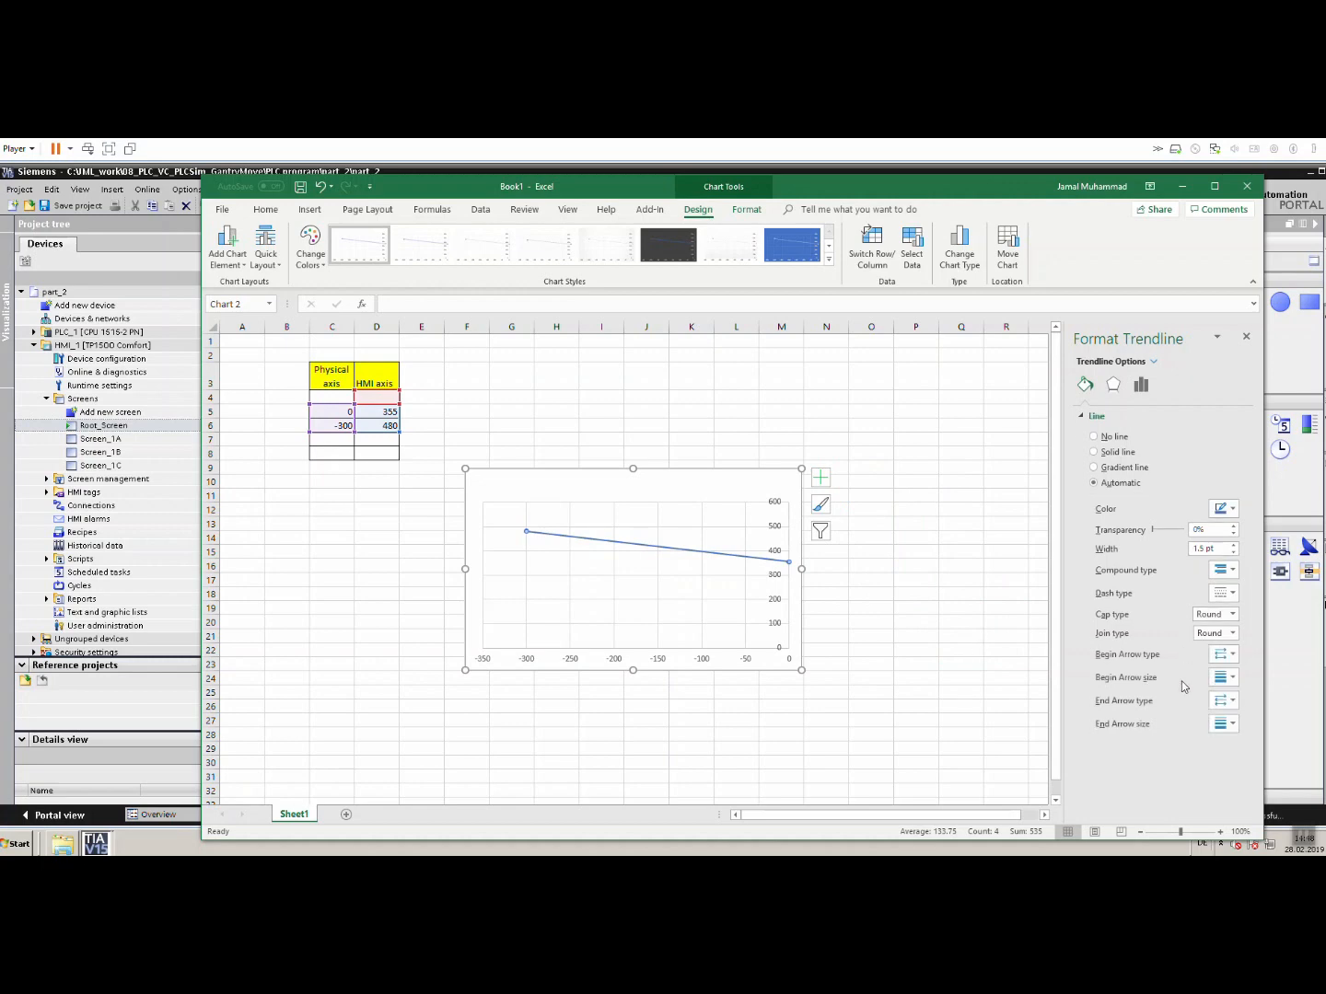
left_click(821, 477)
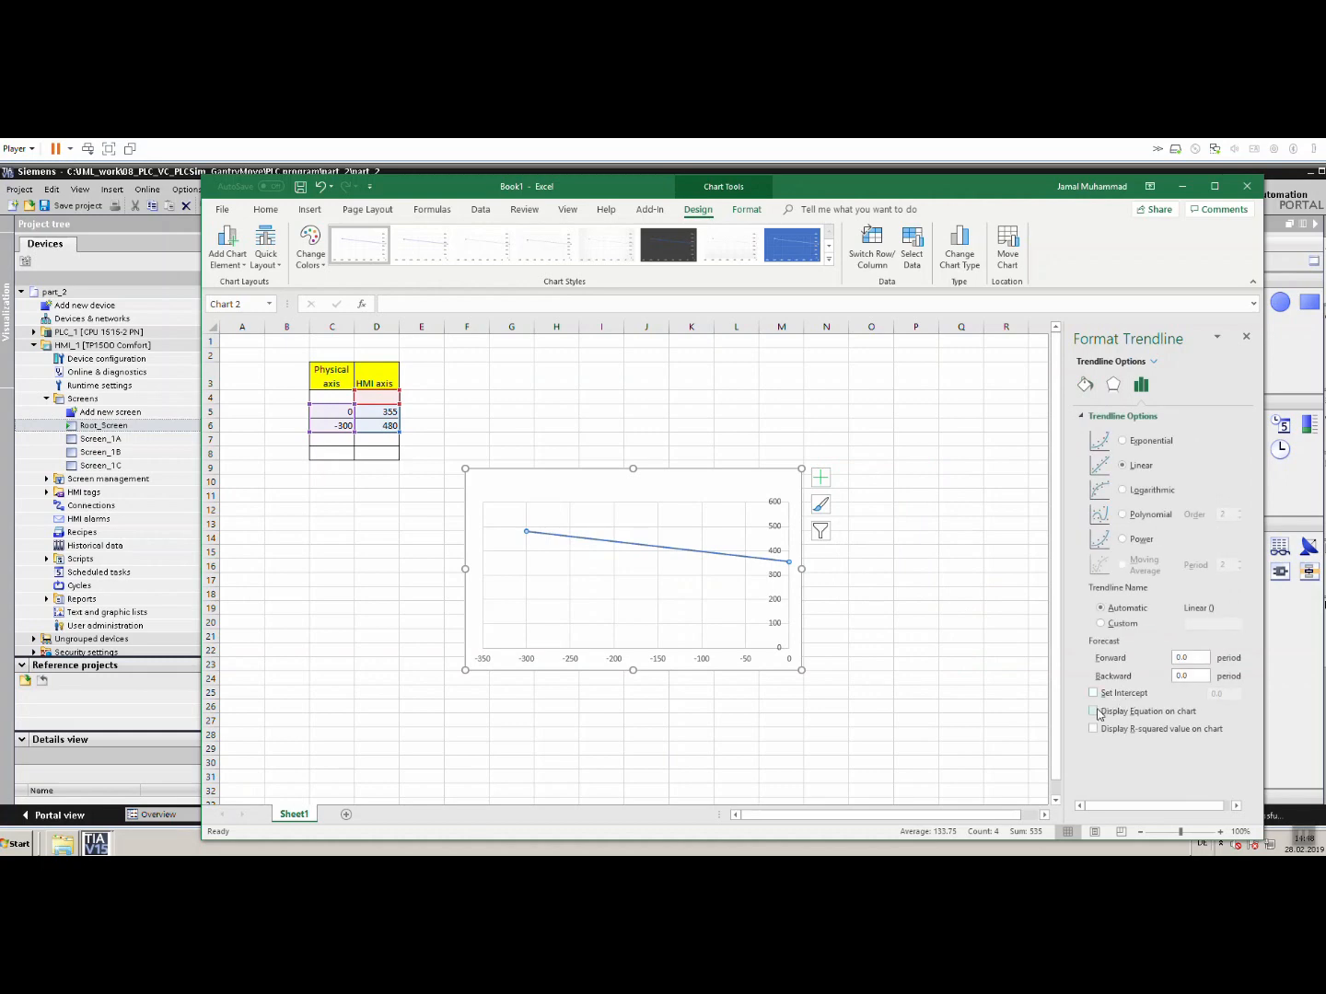
left_click(1094, 711)
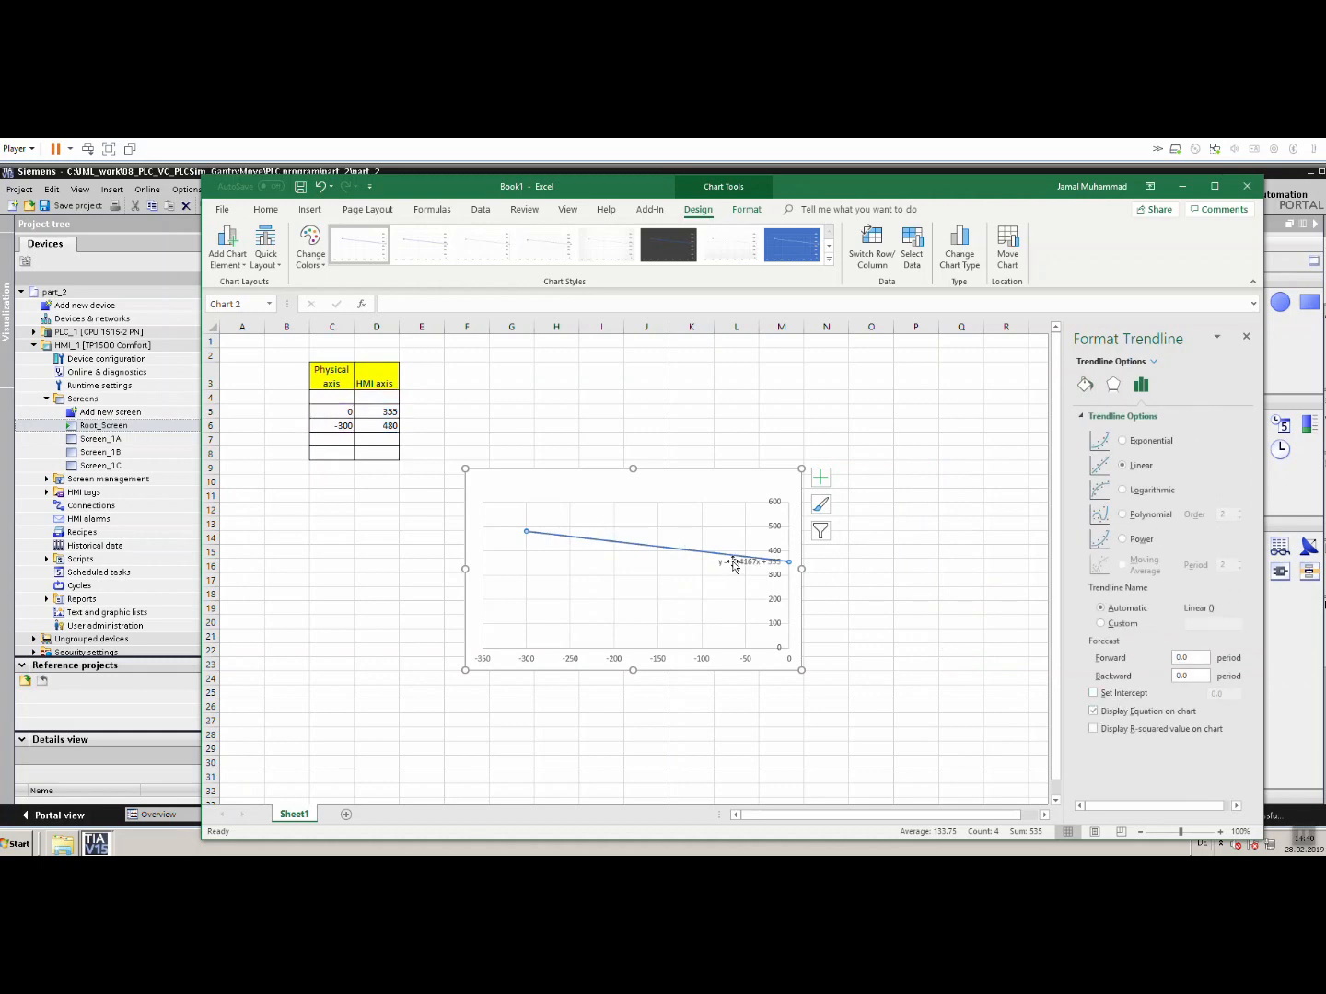
left_click(752, 561)
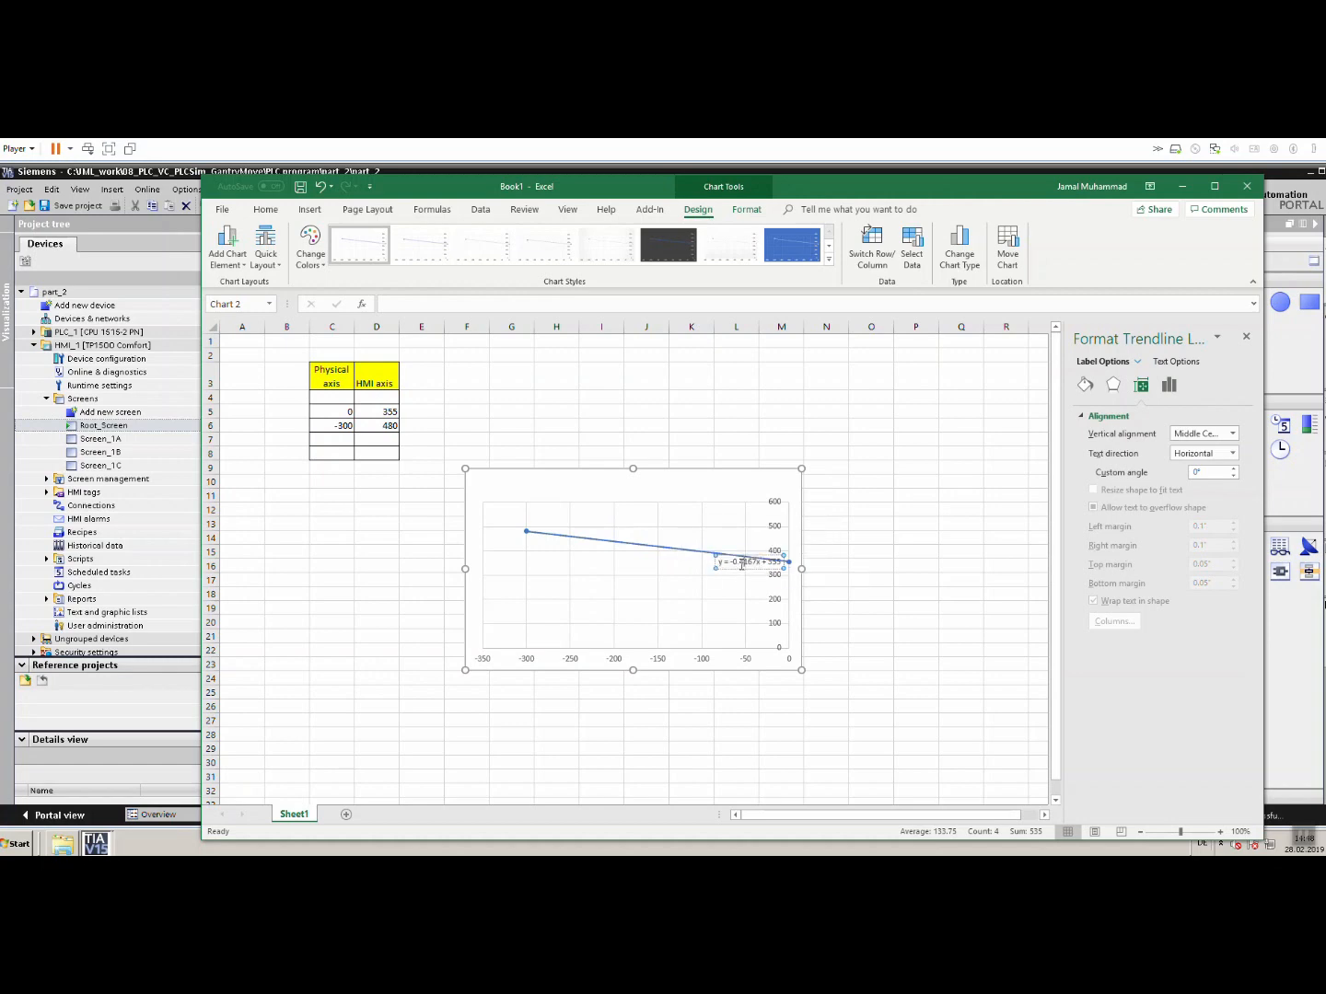
left_click(644, 589)
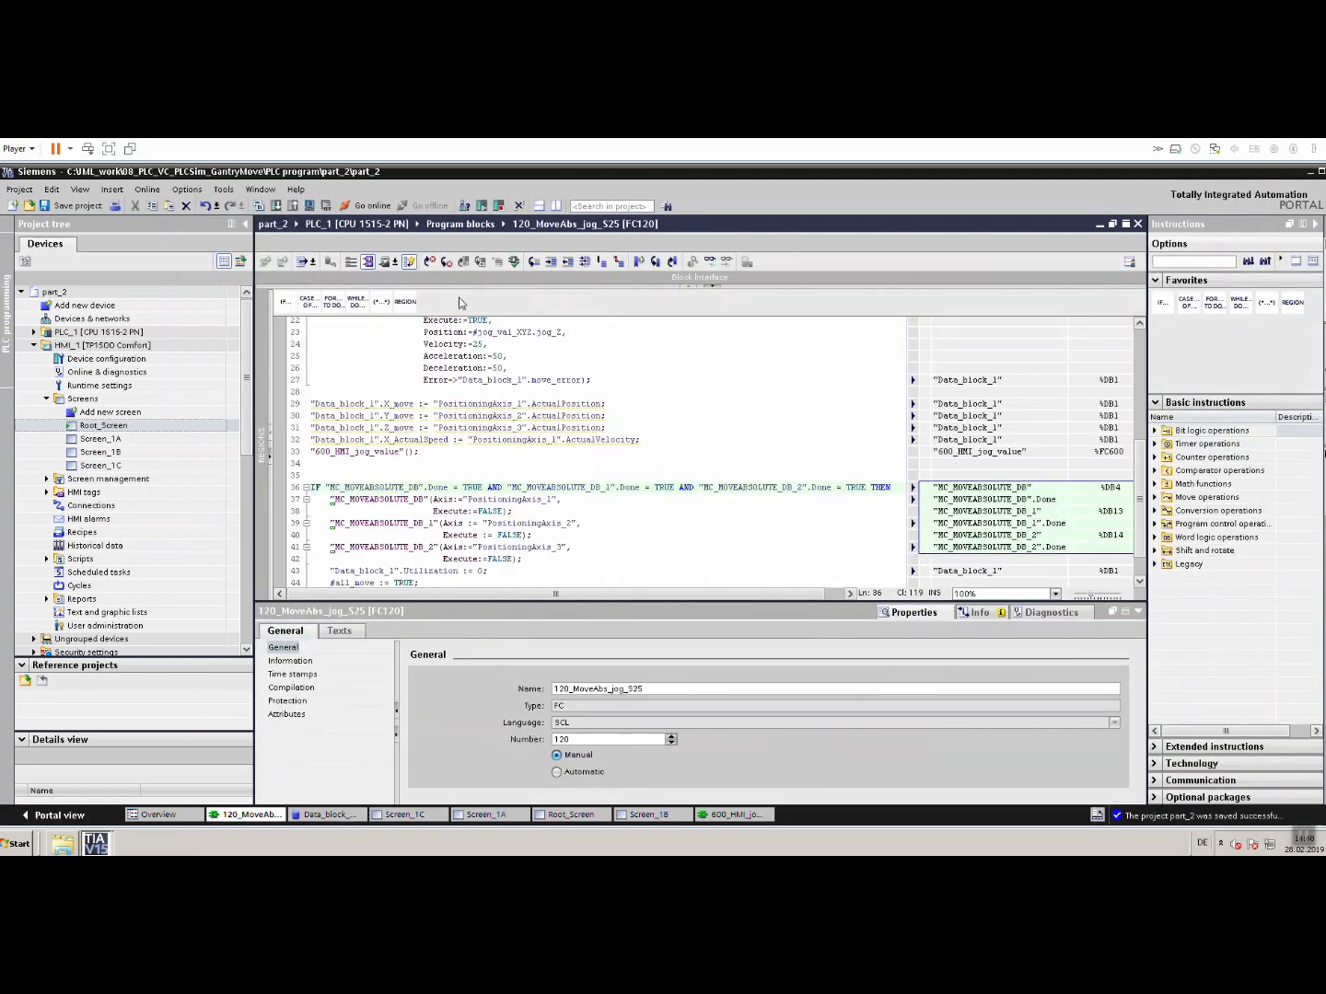
mouse_move(760, 820)
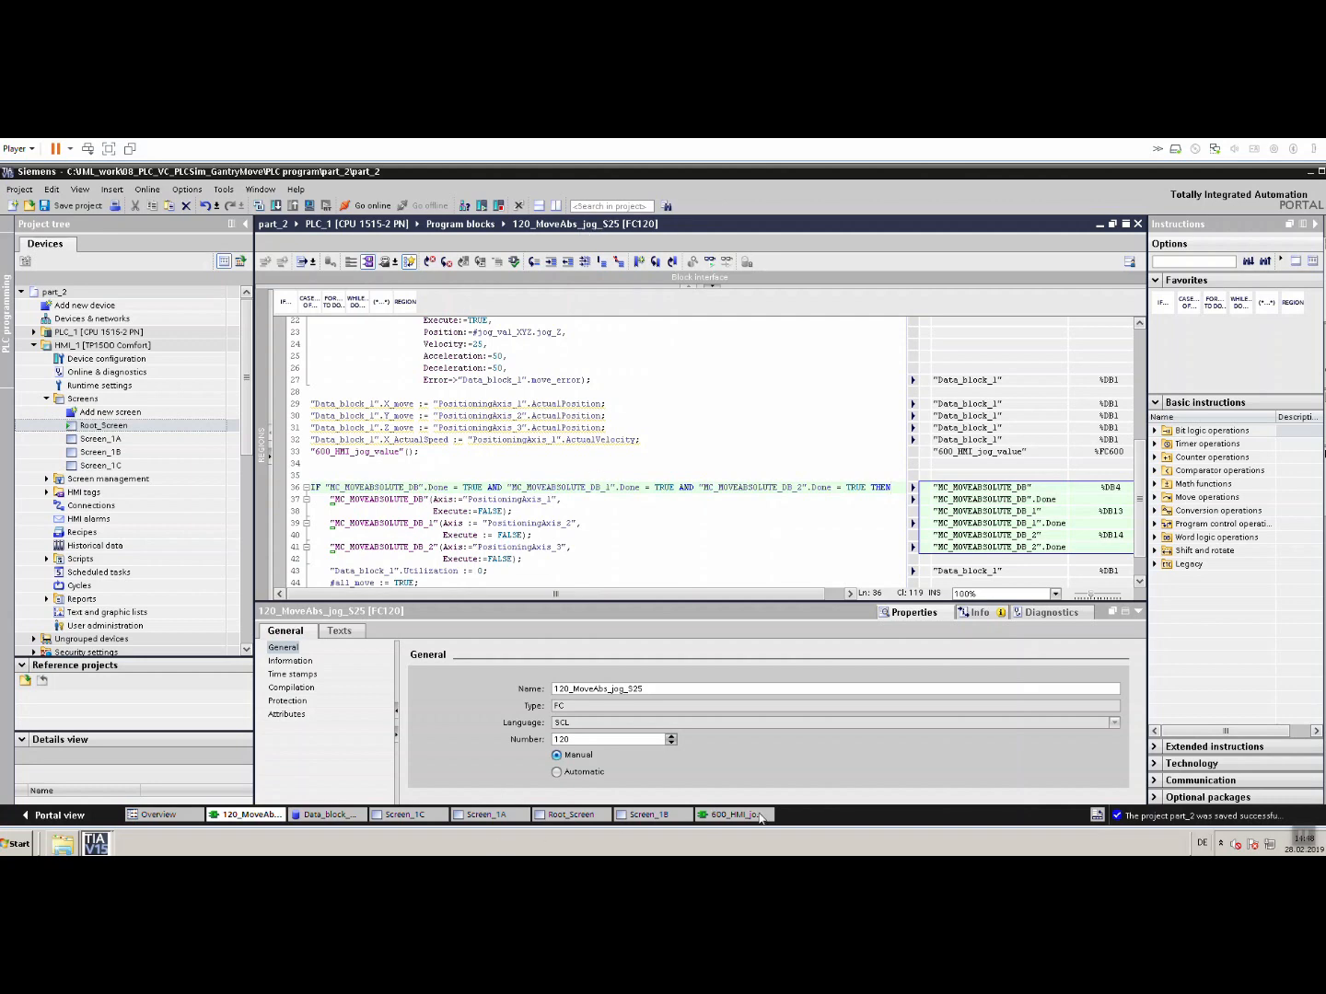
Add the scaling line Z_move_HMI := -0.4167 * Z_move + 355 in 600_HMI_jog_value.
left_click(733, 814)
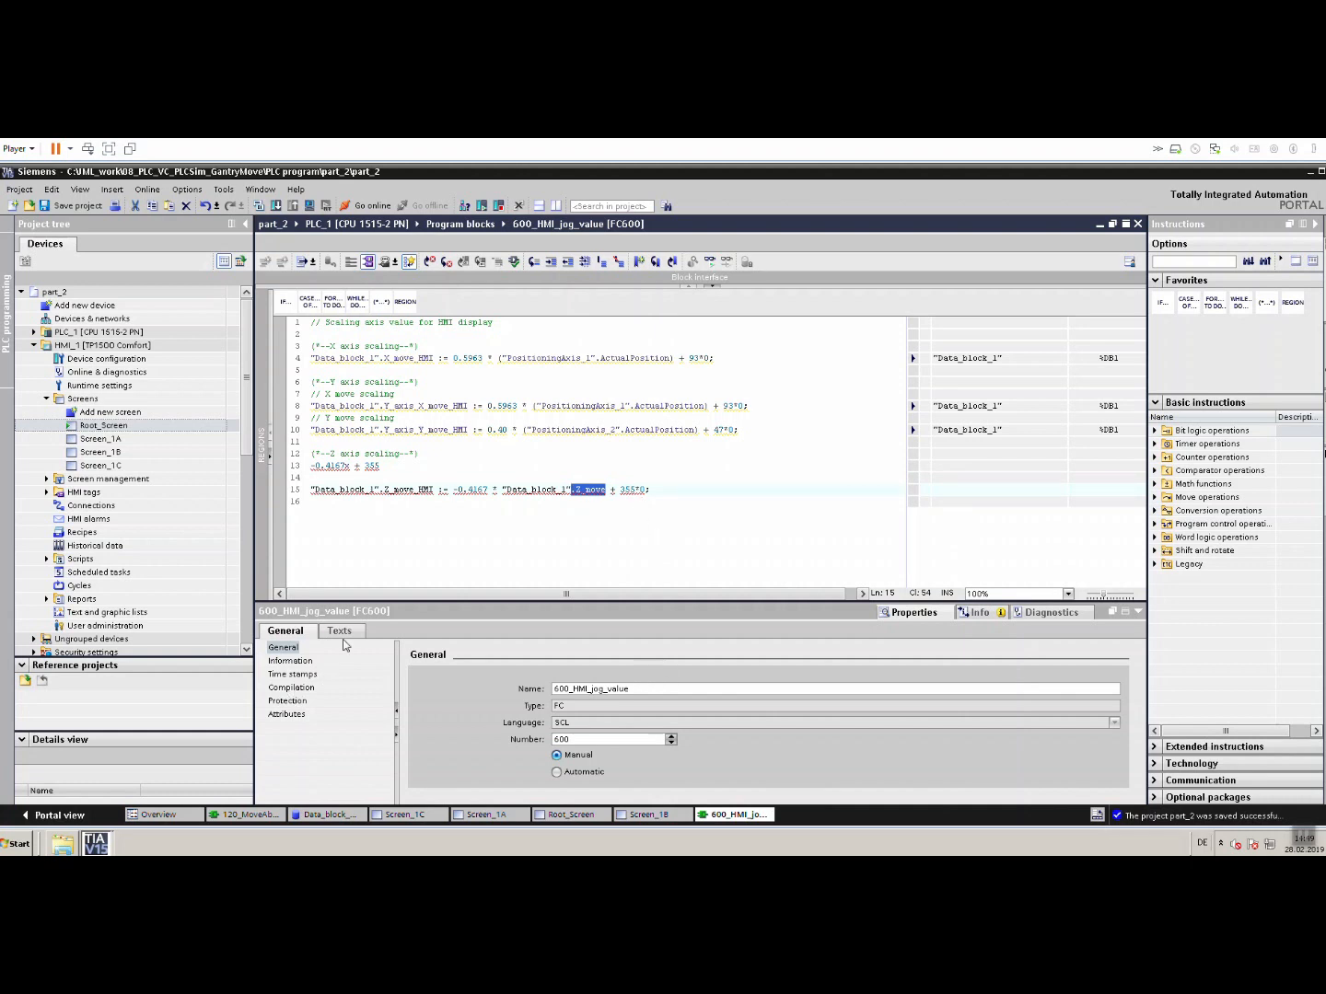
mouse_move(501, 825)
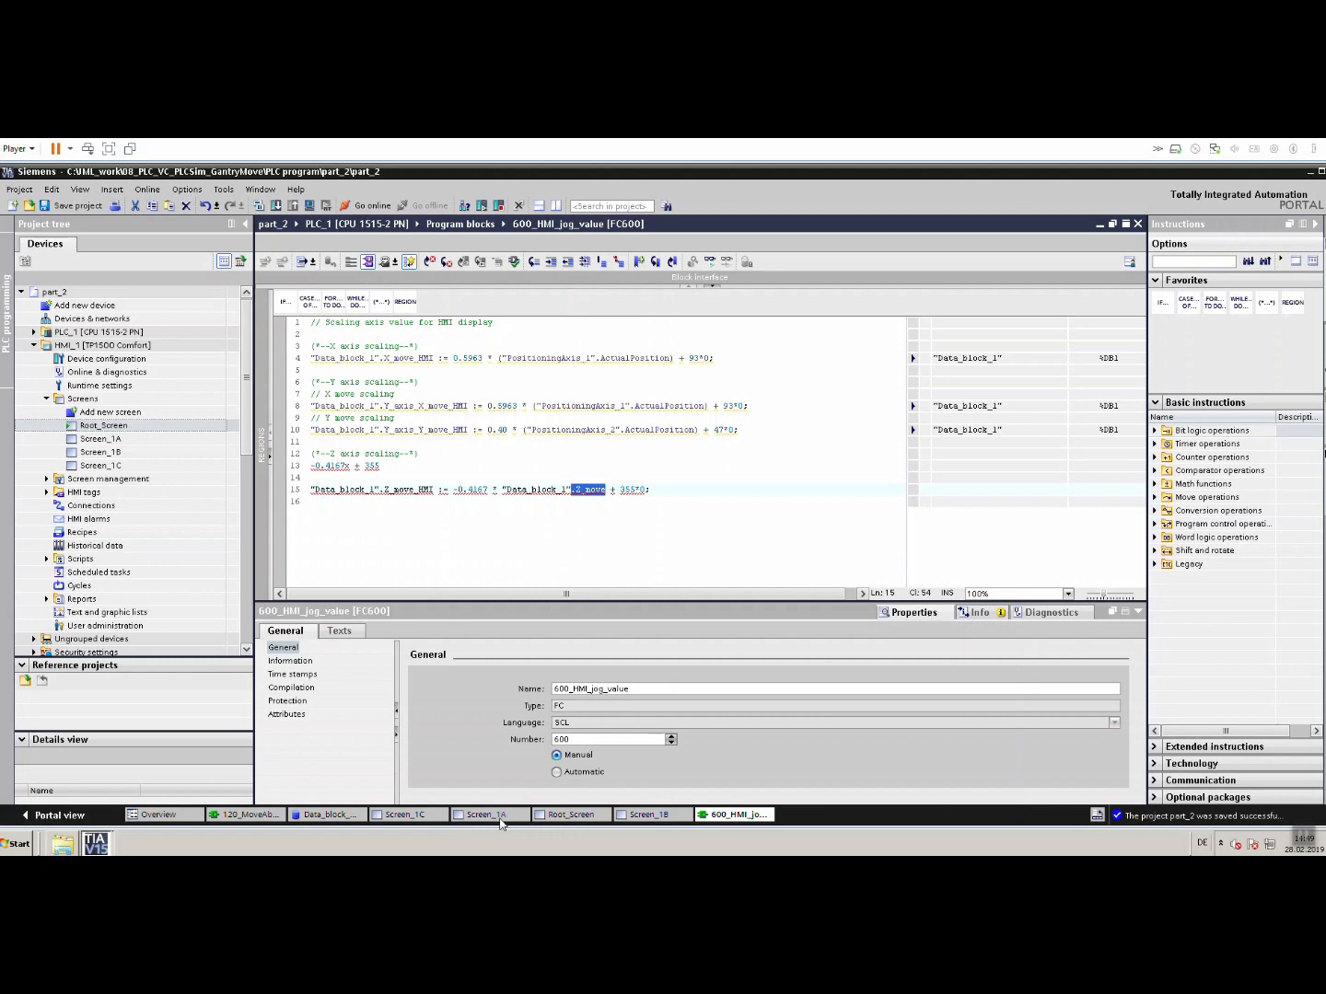
left_click(490, 814)
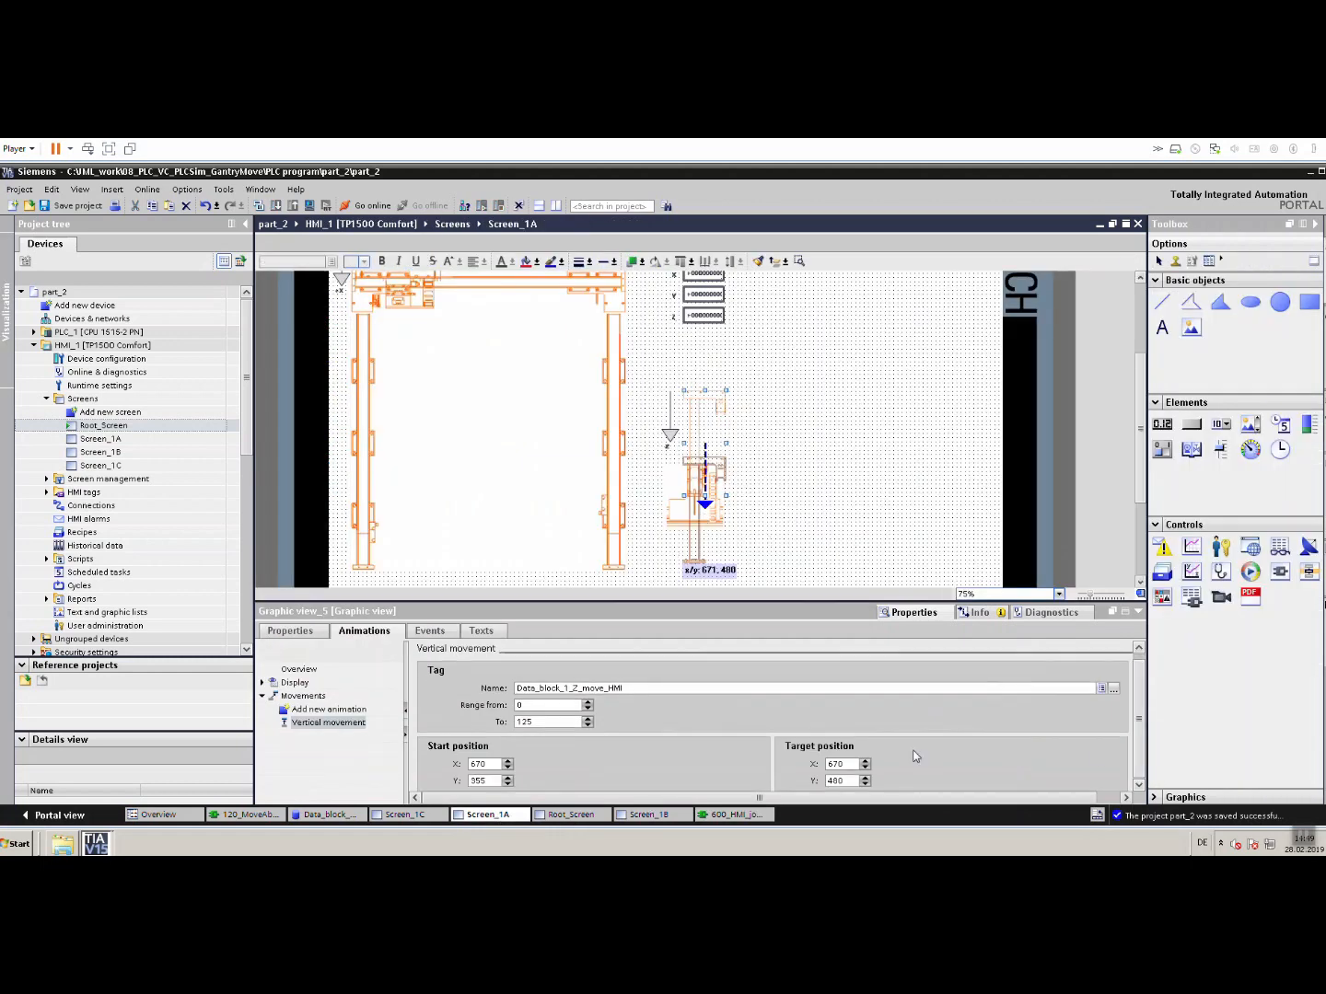
mouse_move(385, 664)
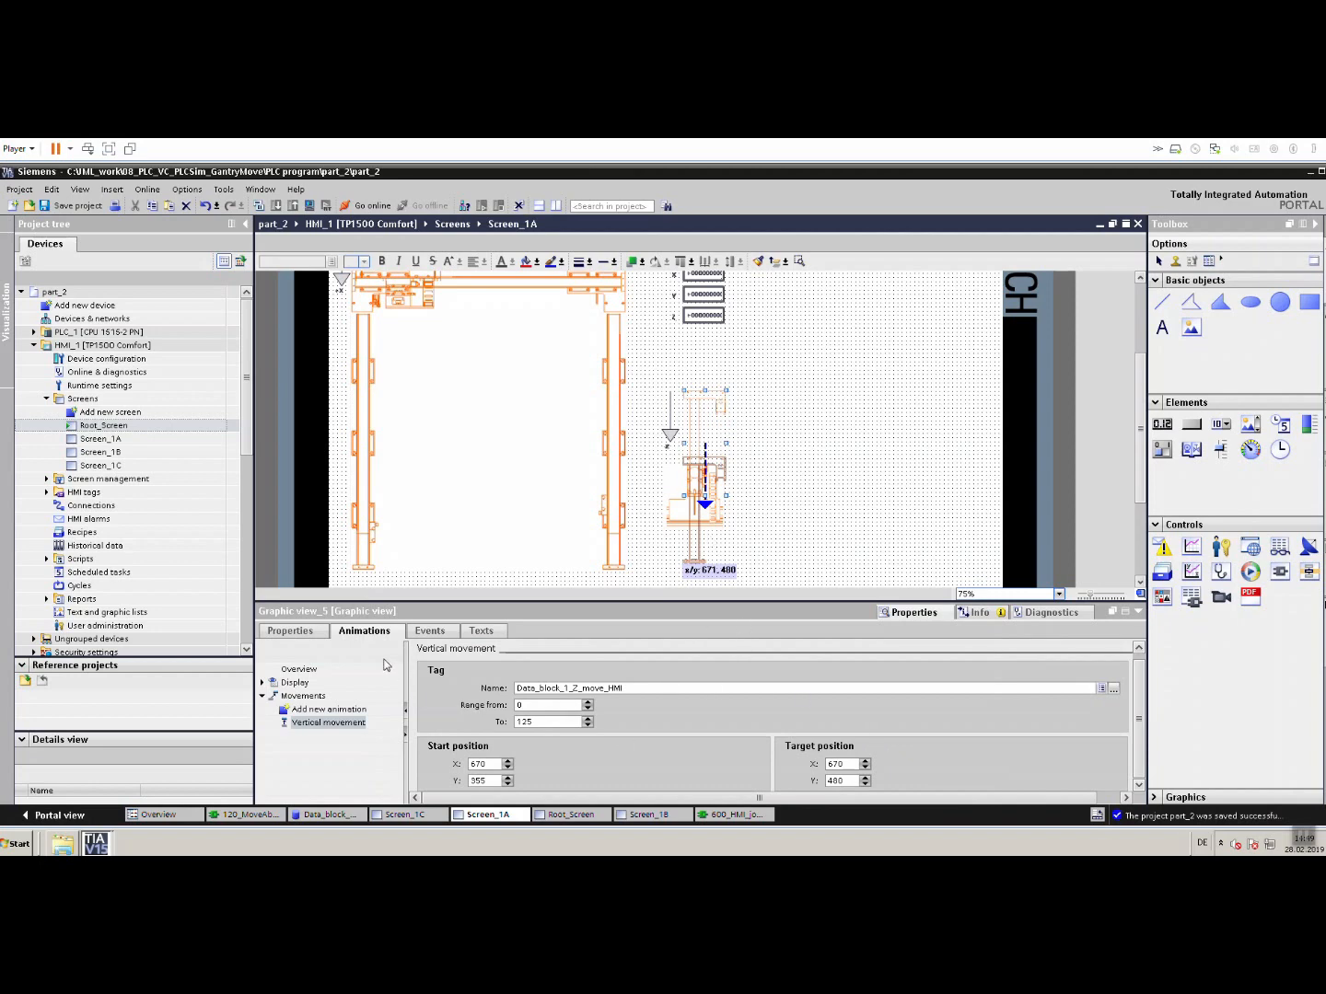
Check the vertical movement start Y position, then return to 600_HMI_jog_value.
triple_click(482, 781)
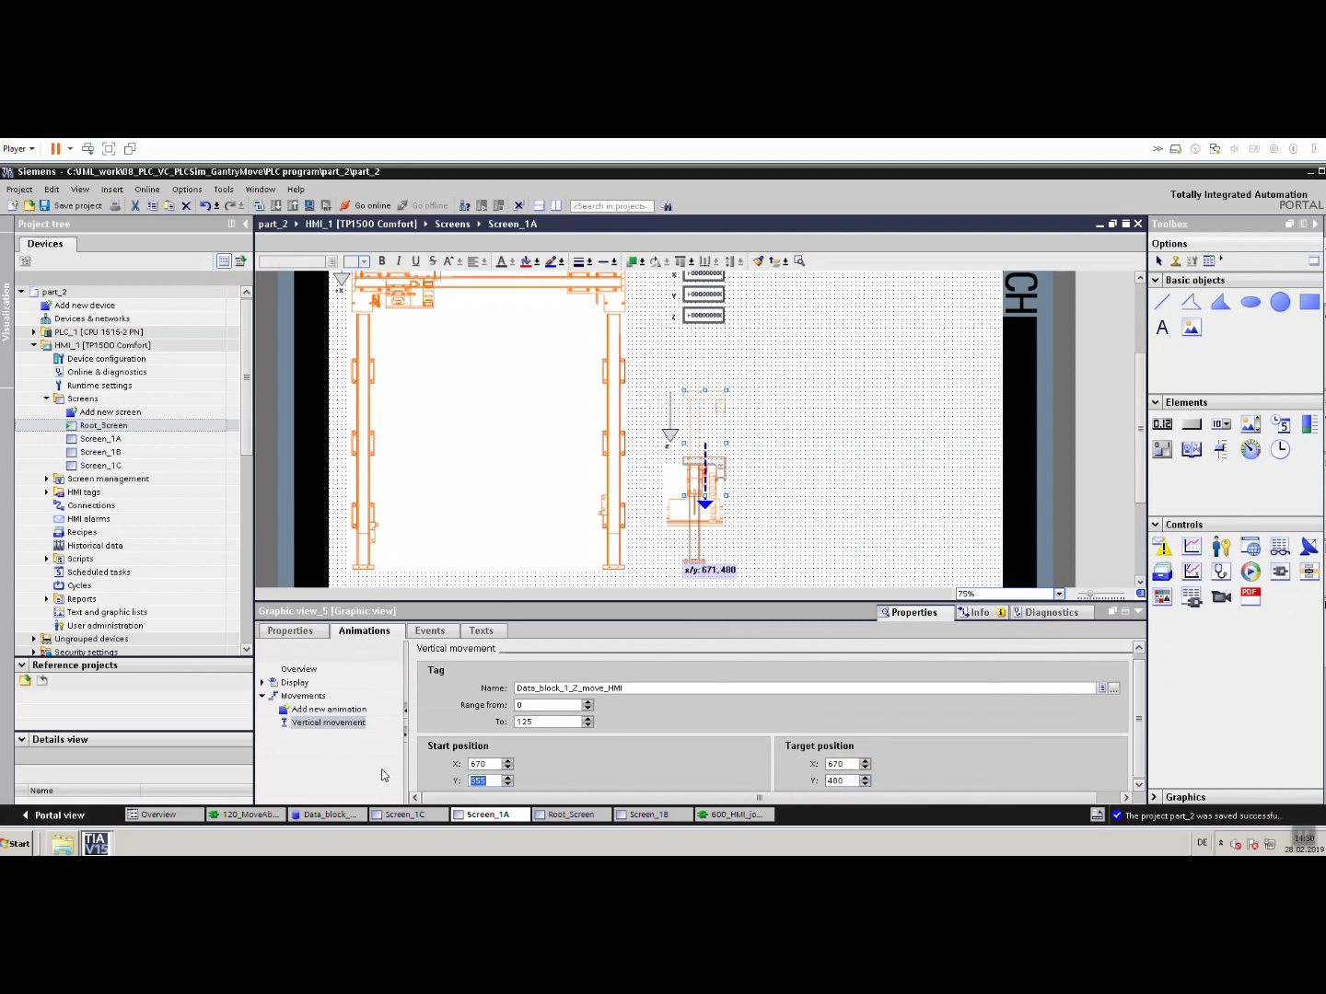
left_click(733, 814)
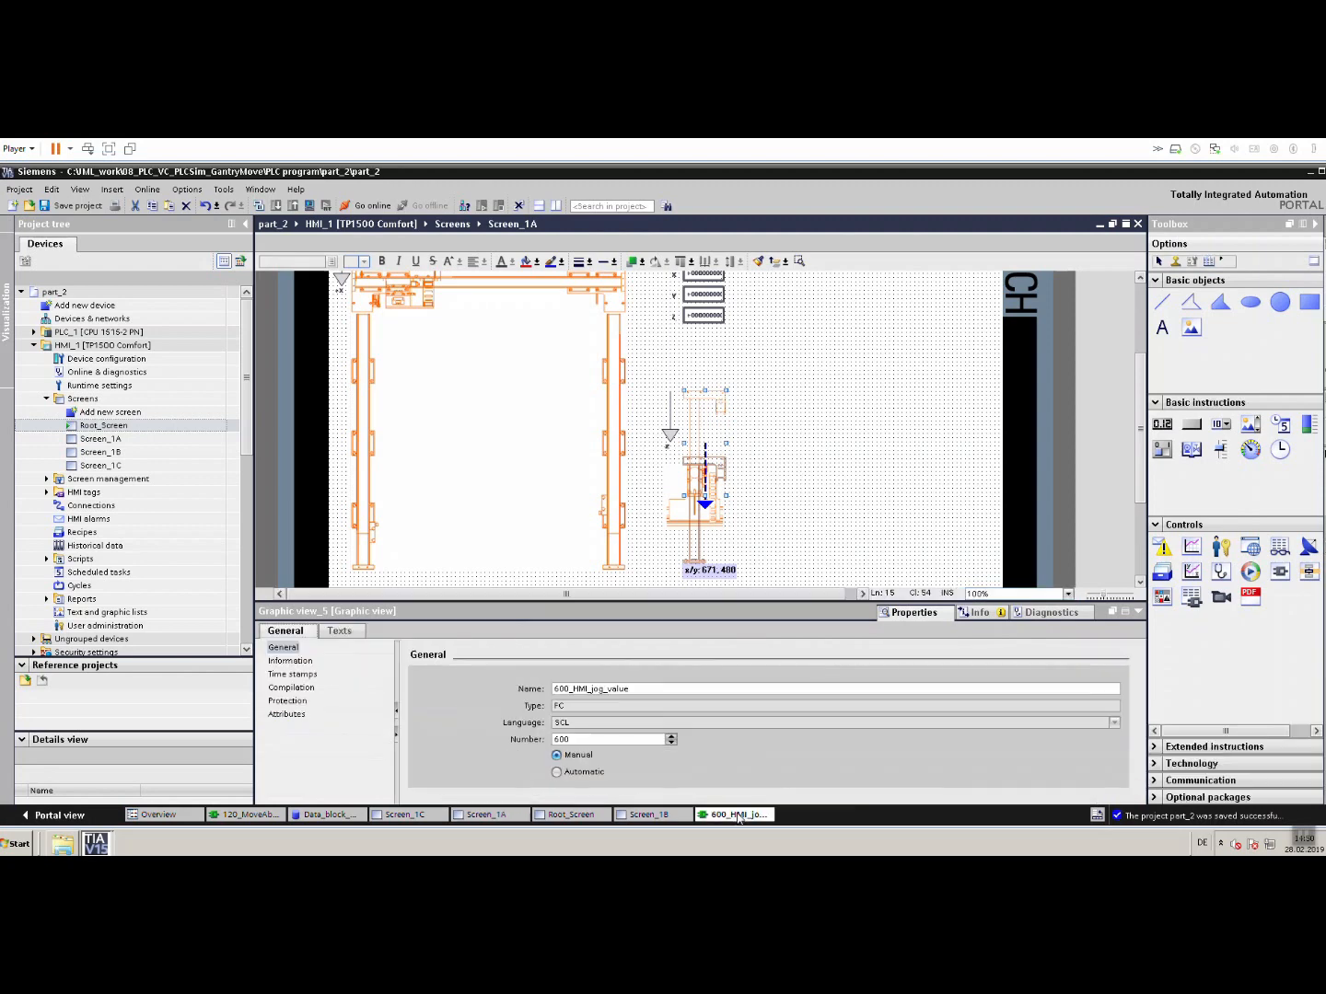
left_click(733, 814)
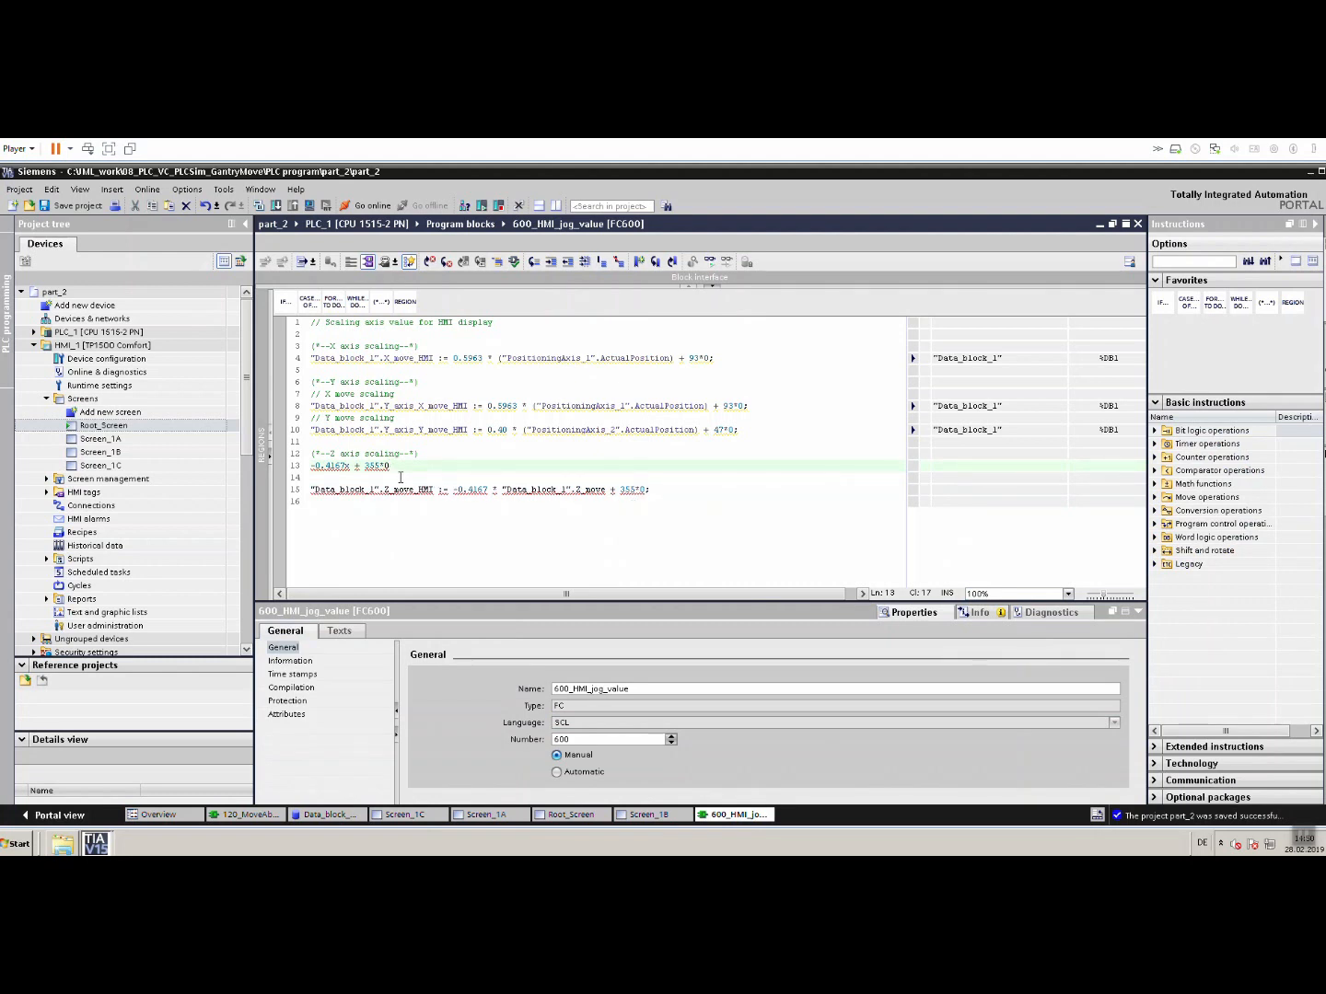
mouse_move(422, 475)
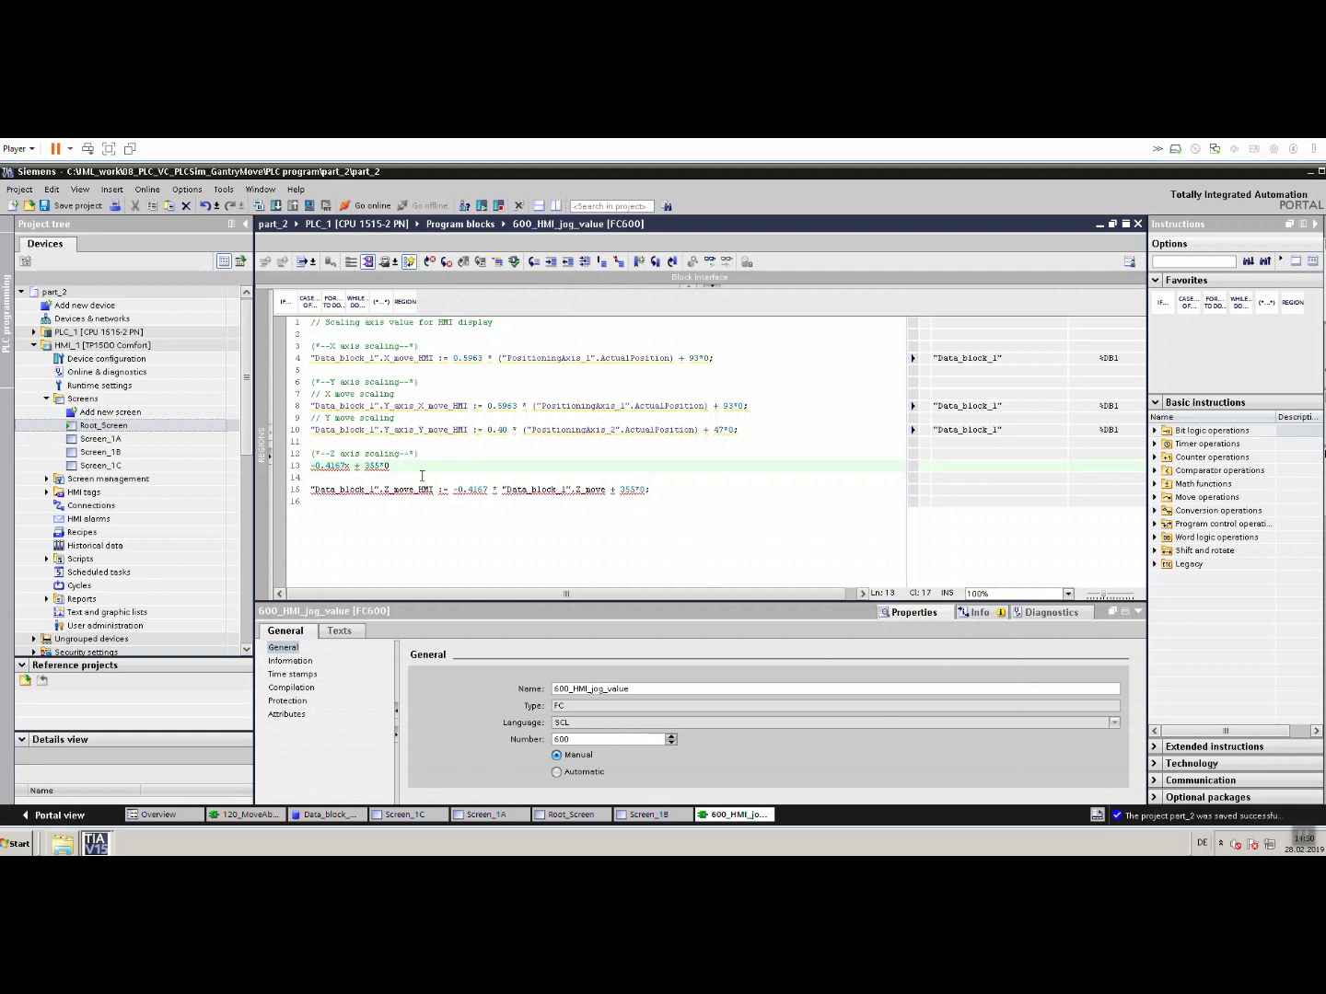
mouse_move(442, 494)
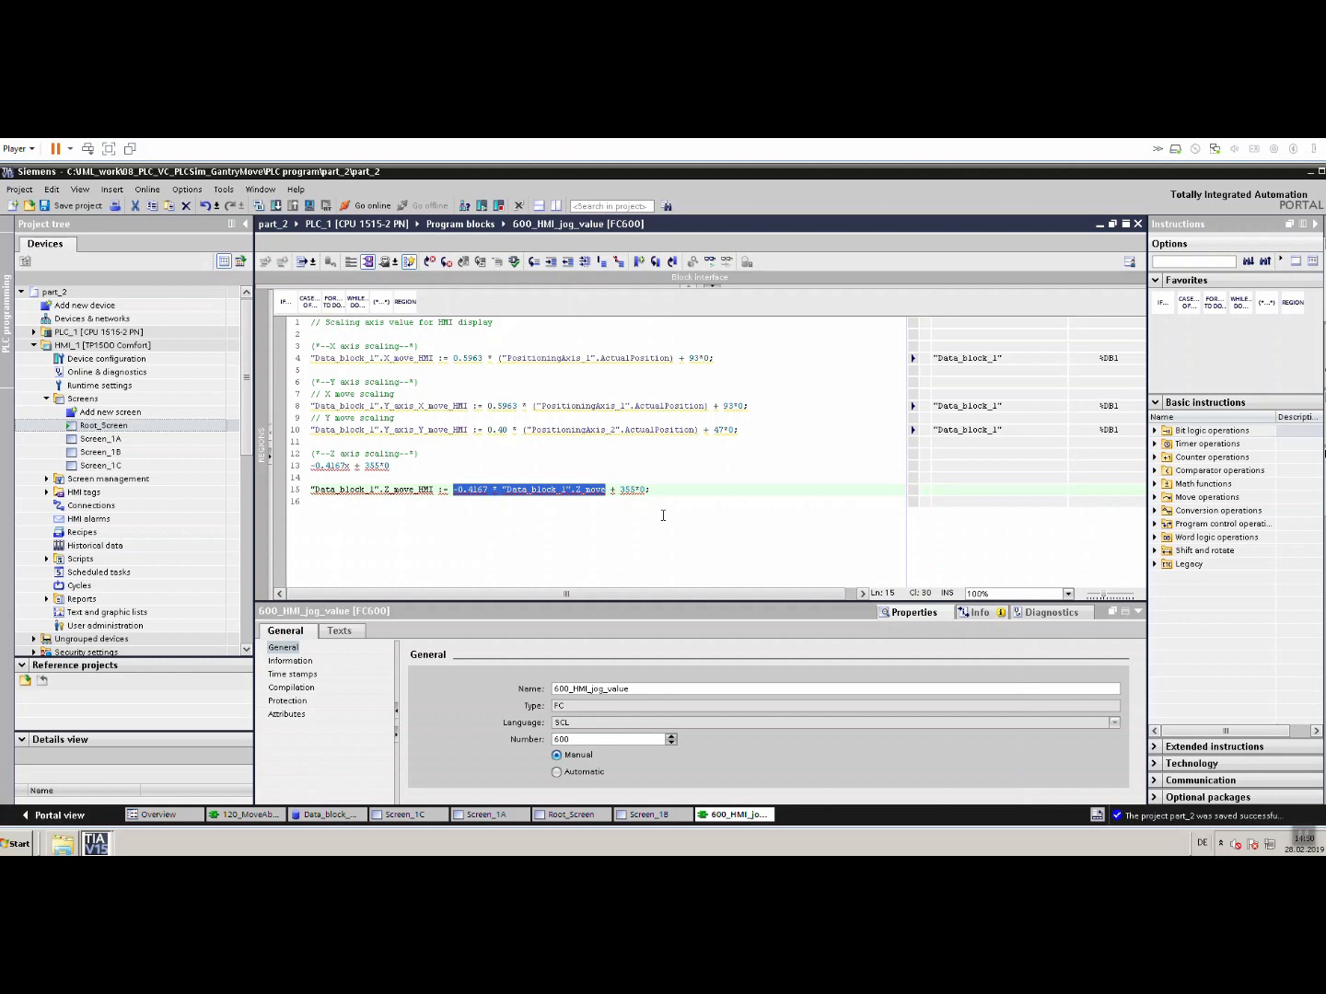
mouse_move(512, 441)
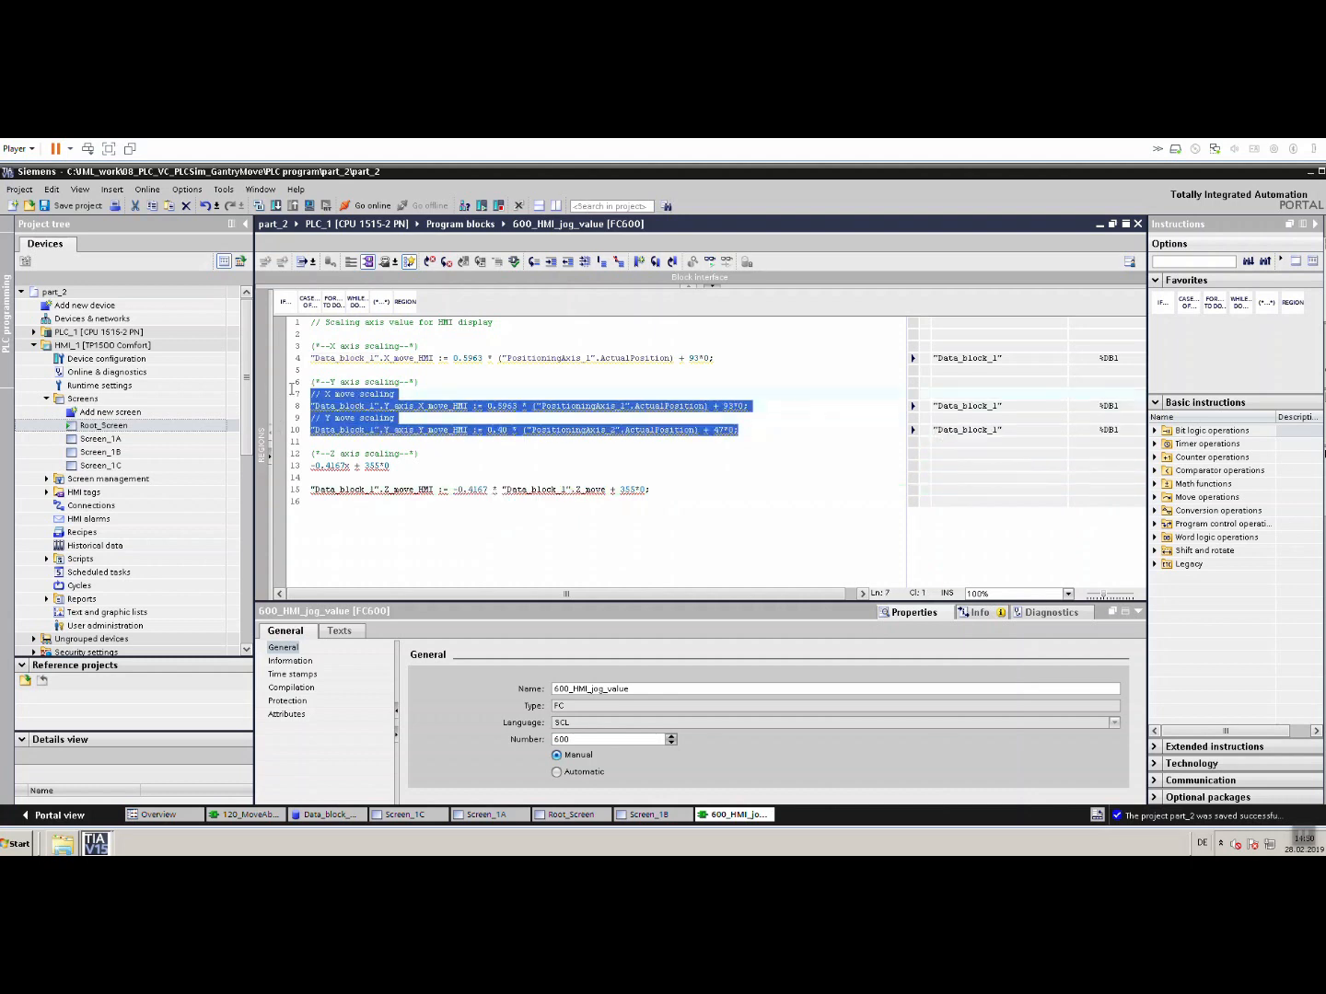
Review the X, Y and Z scaling statements and return to Screen_1A.
left_click(515, 358)
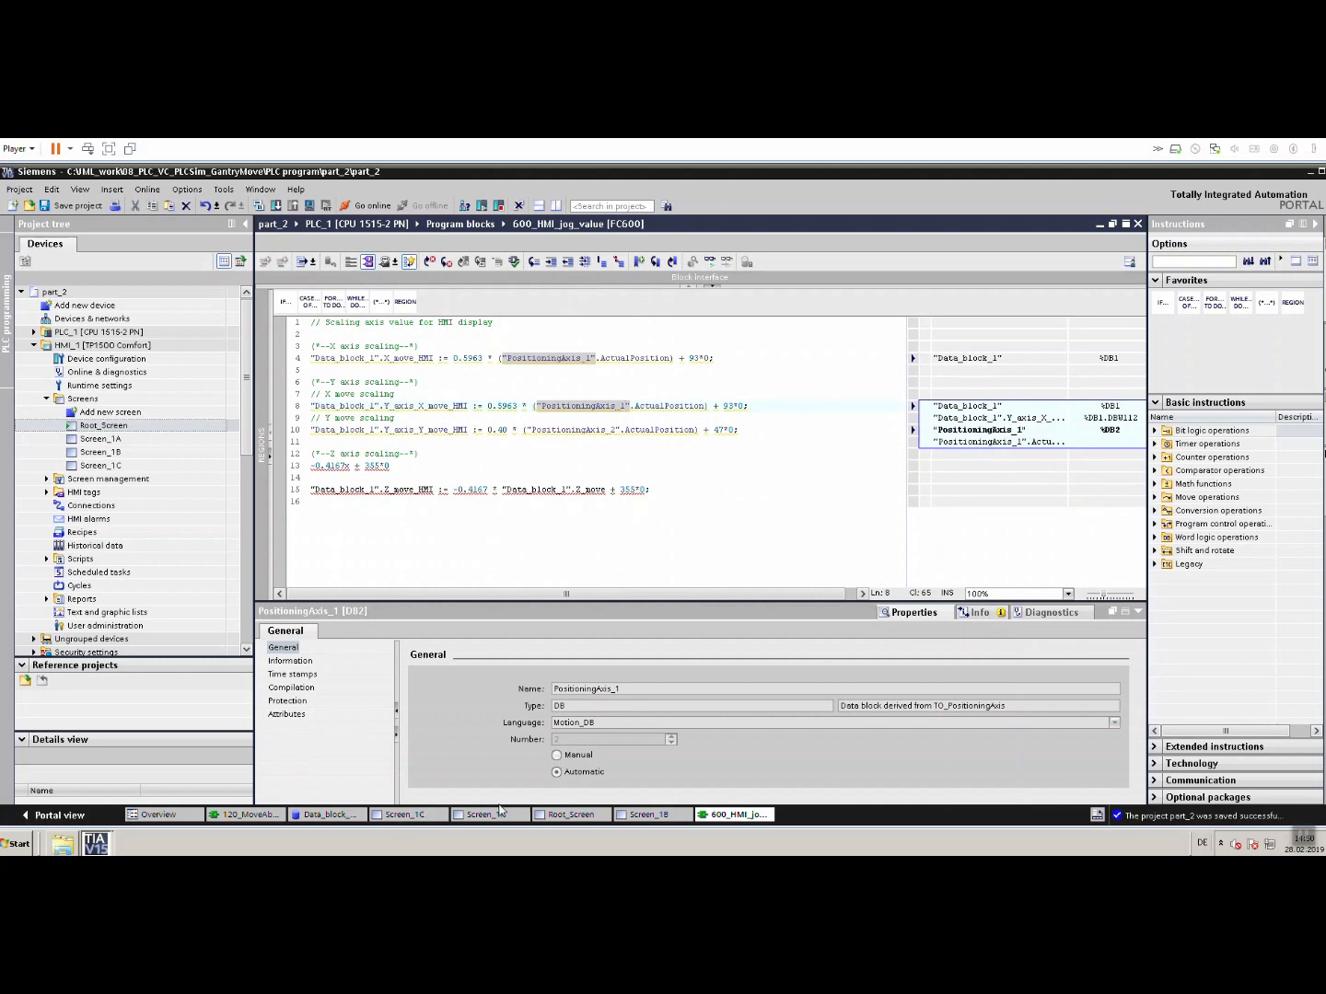
left_click(490, 814)
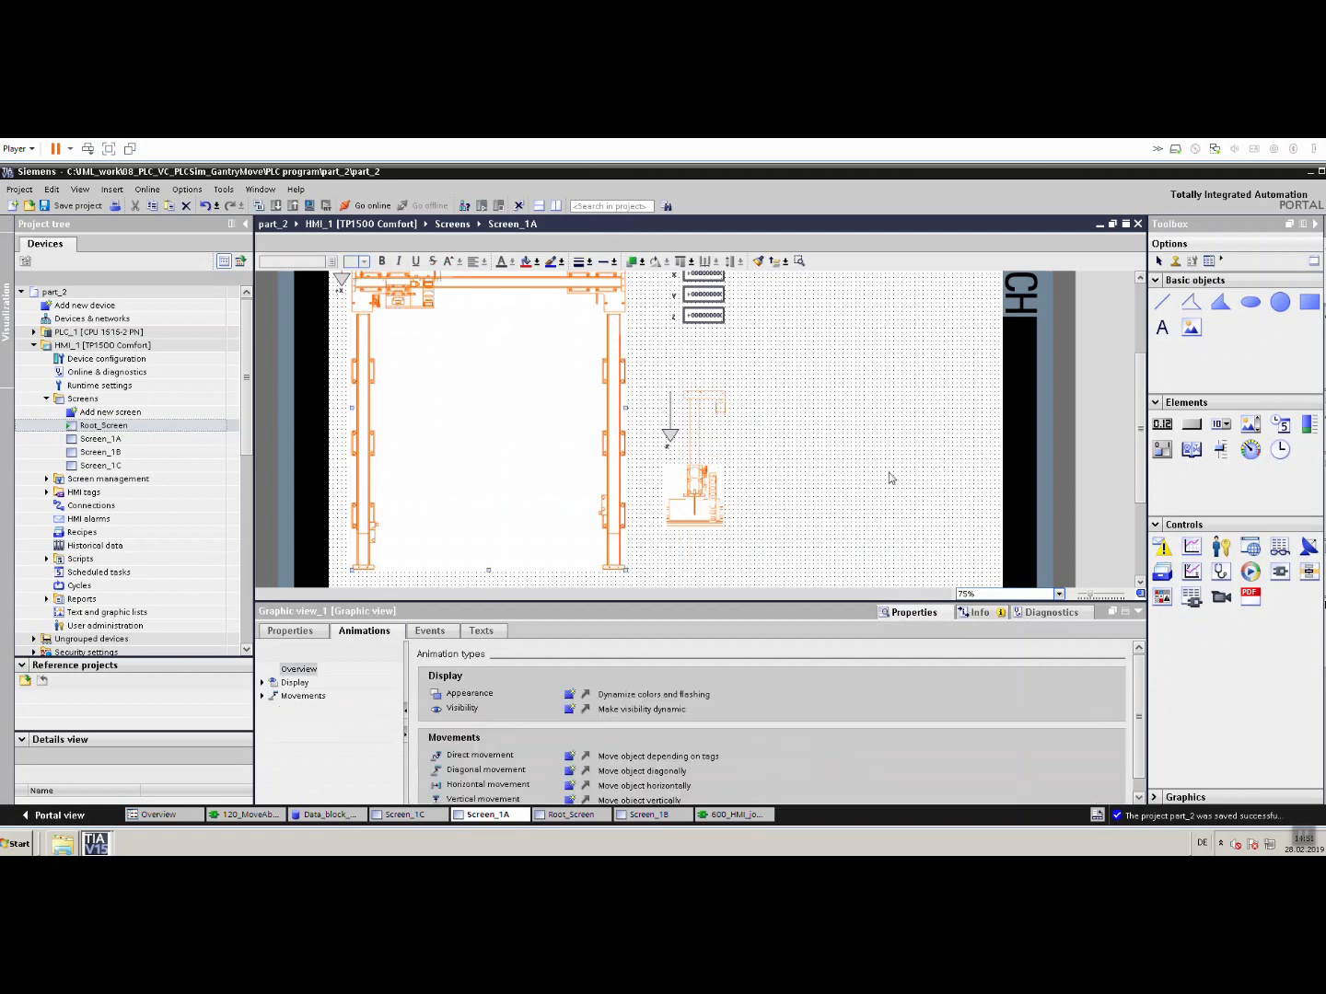
Compile the PLC_1 program from the project tree.
scroll("down", 3)
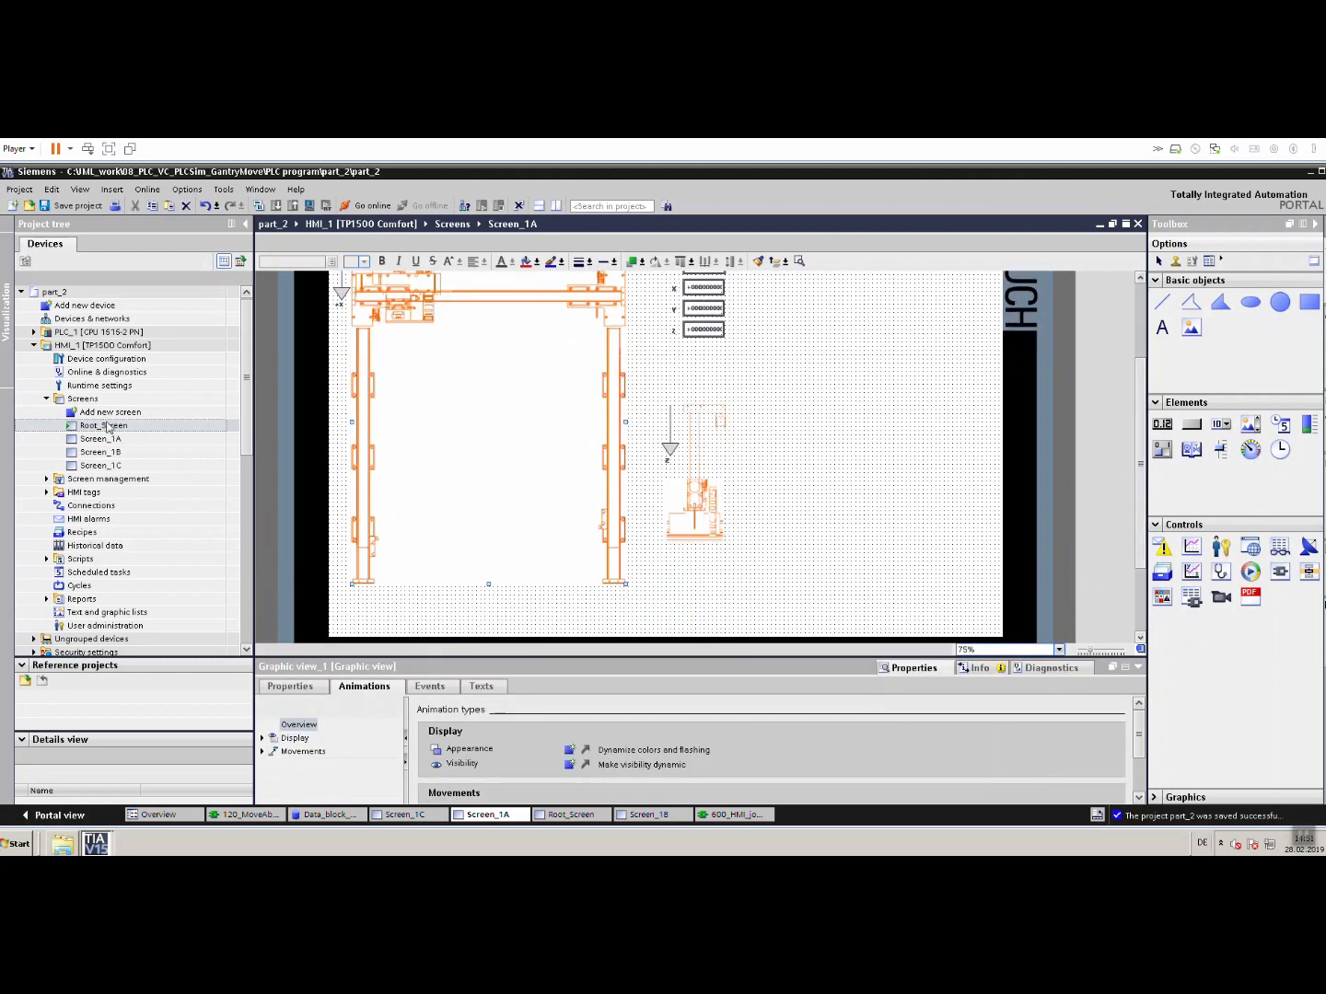
right_click(92, 346)
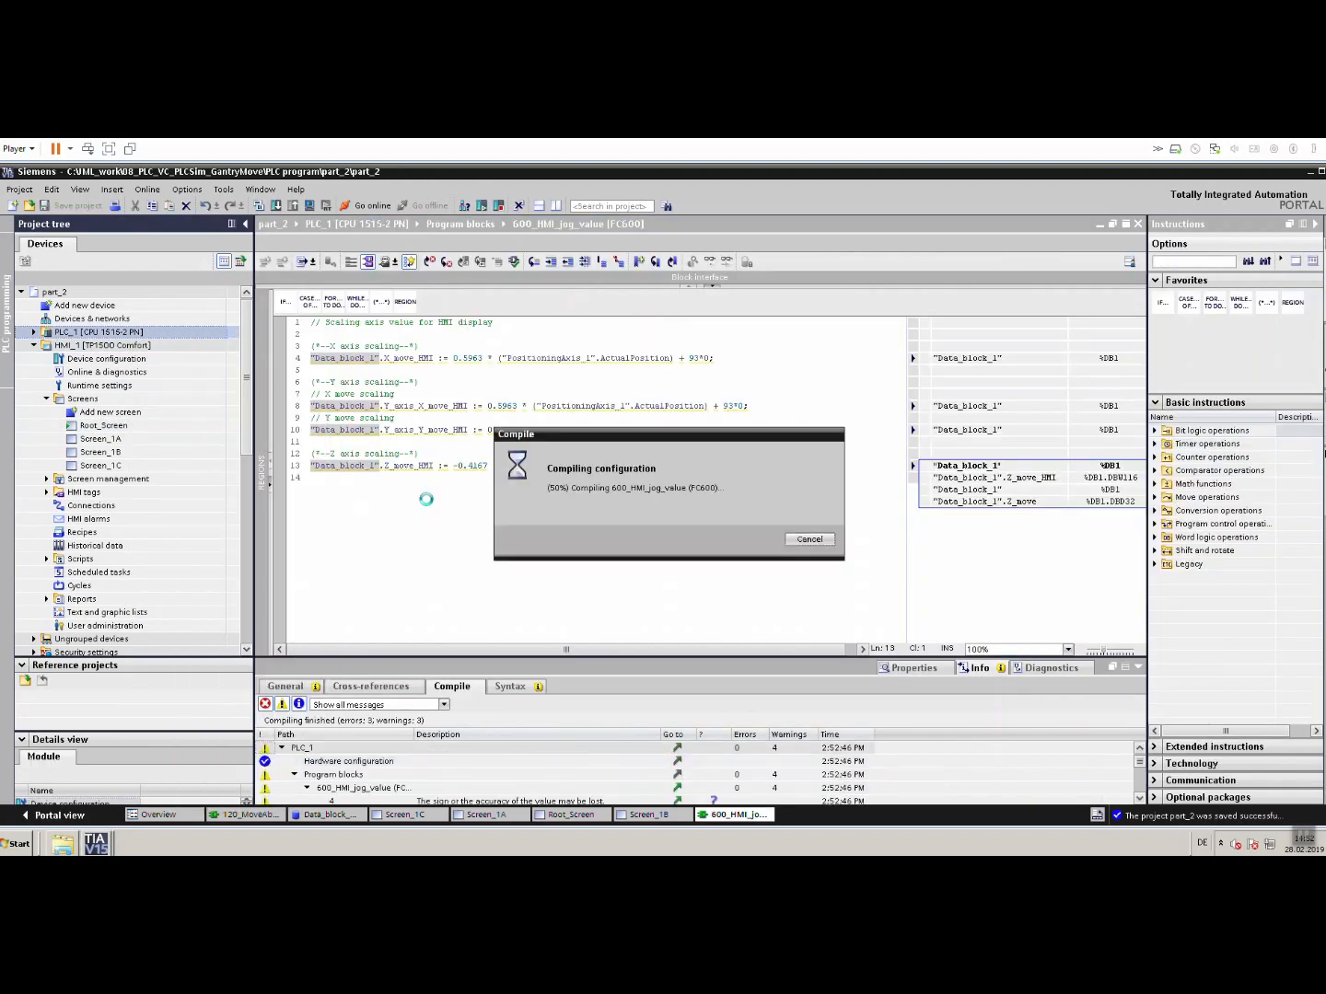
Download PLC_1 to the simulated CPU with 'Start module' set and finish without errors.
right_click(101, 346)
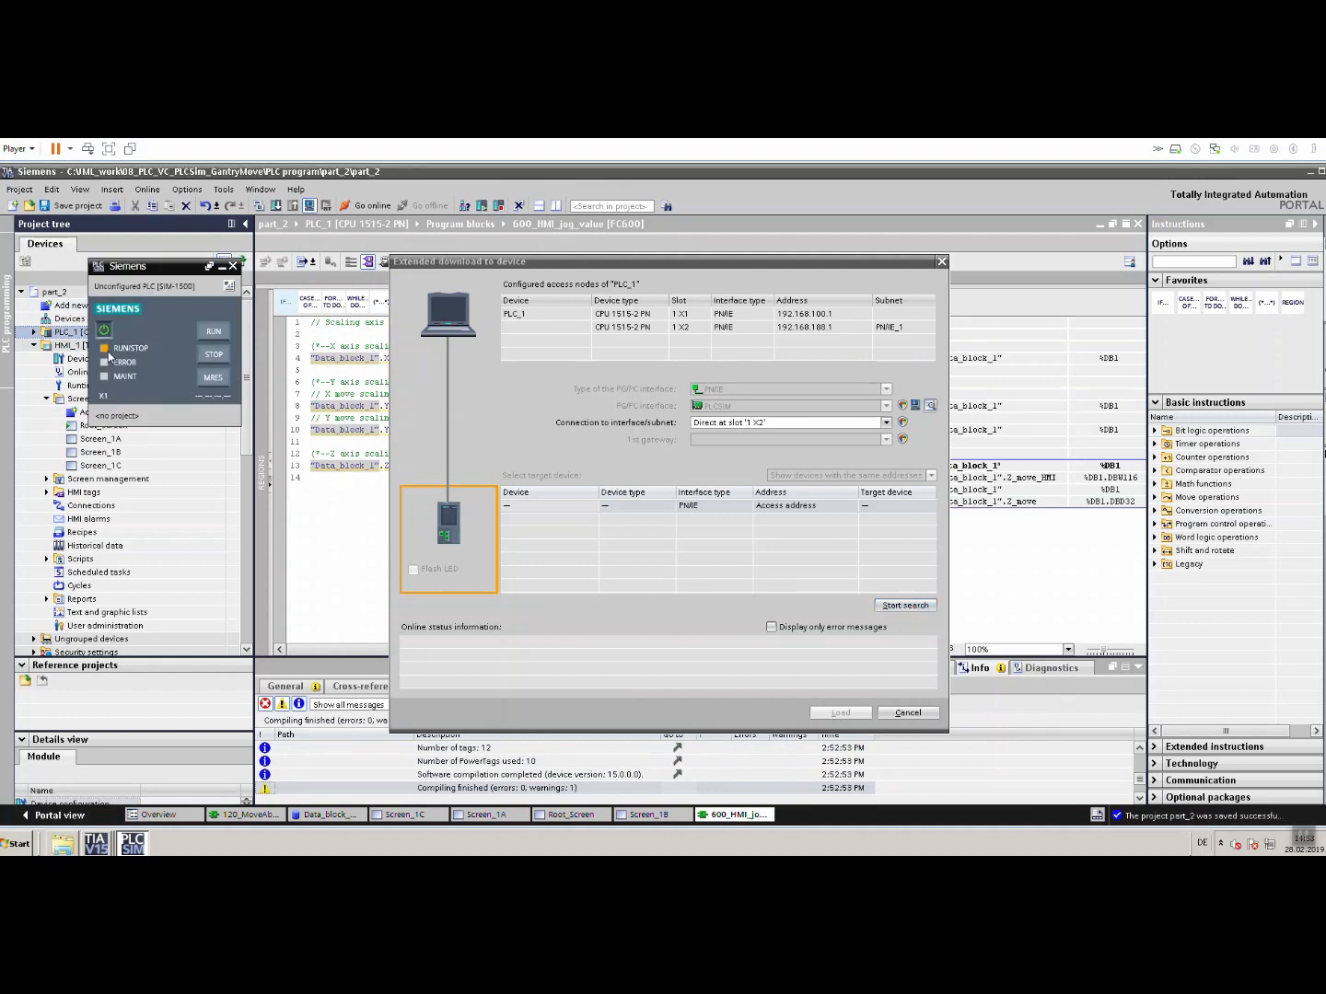
left_click(905, 604)
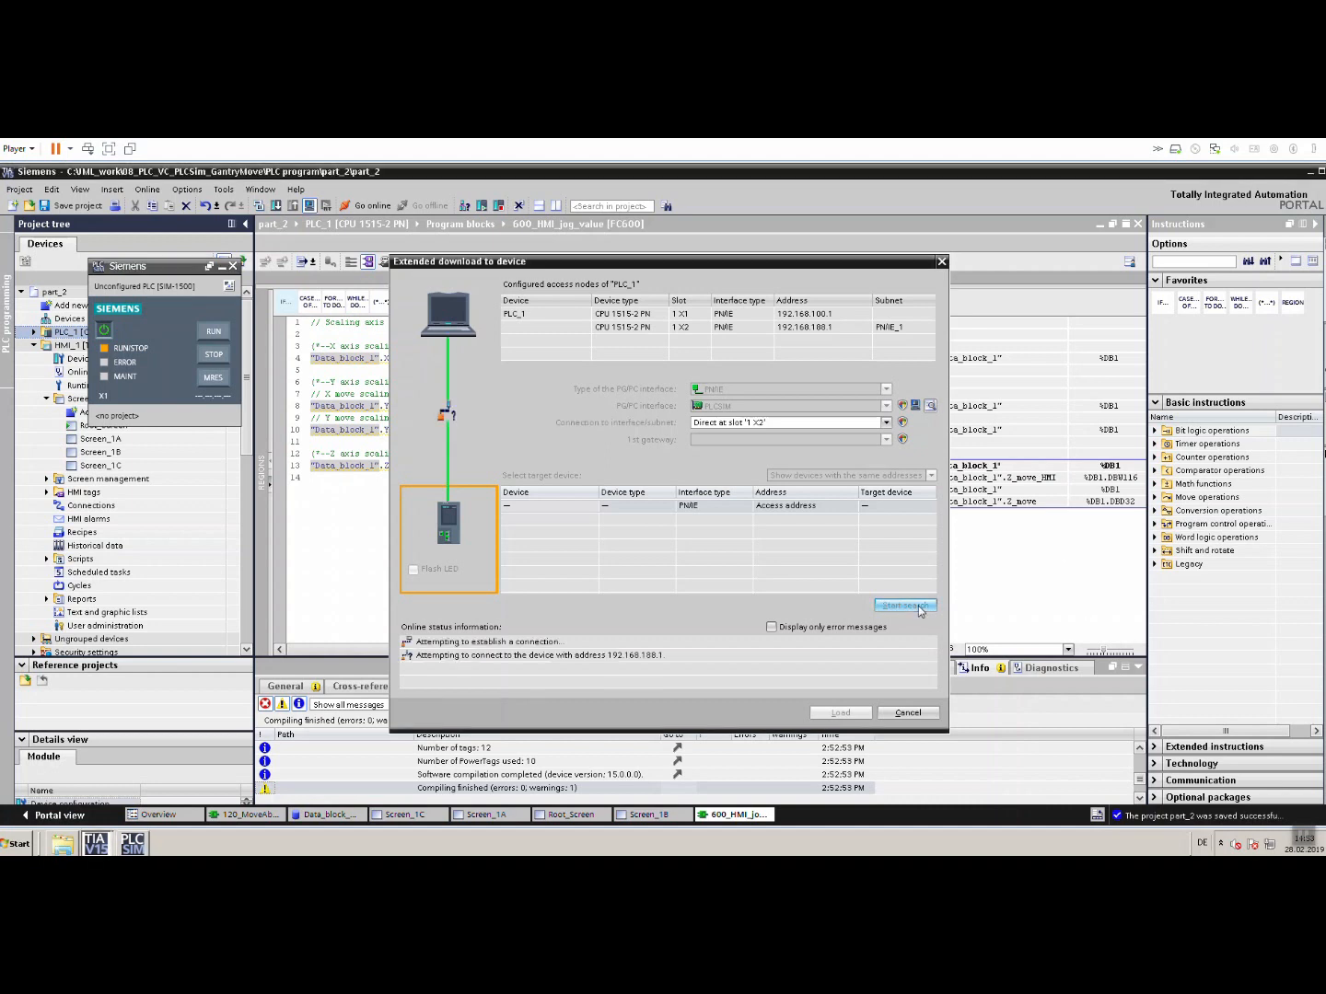
left_click(904, 604)
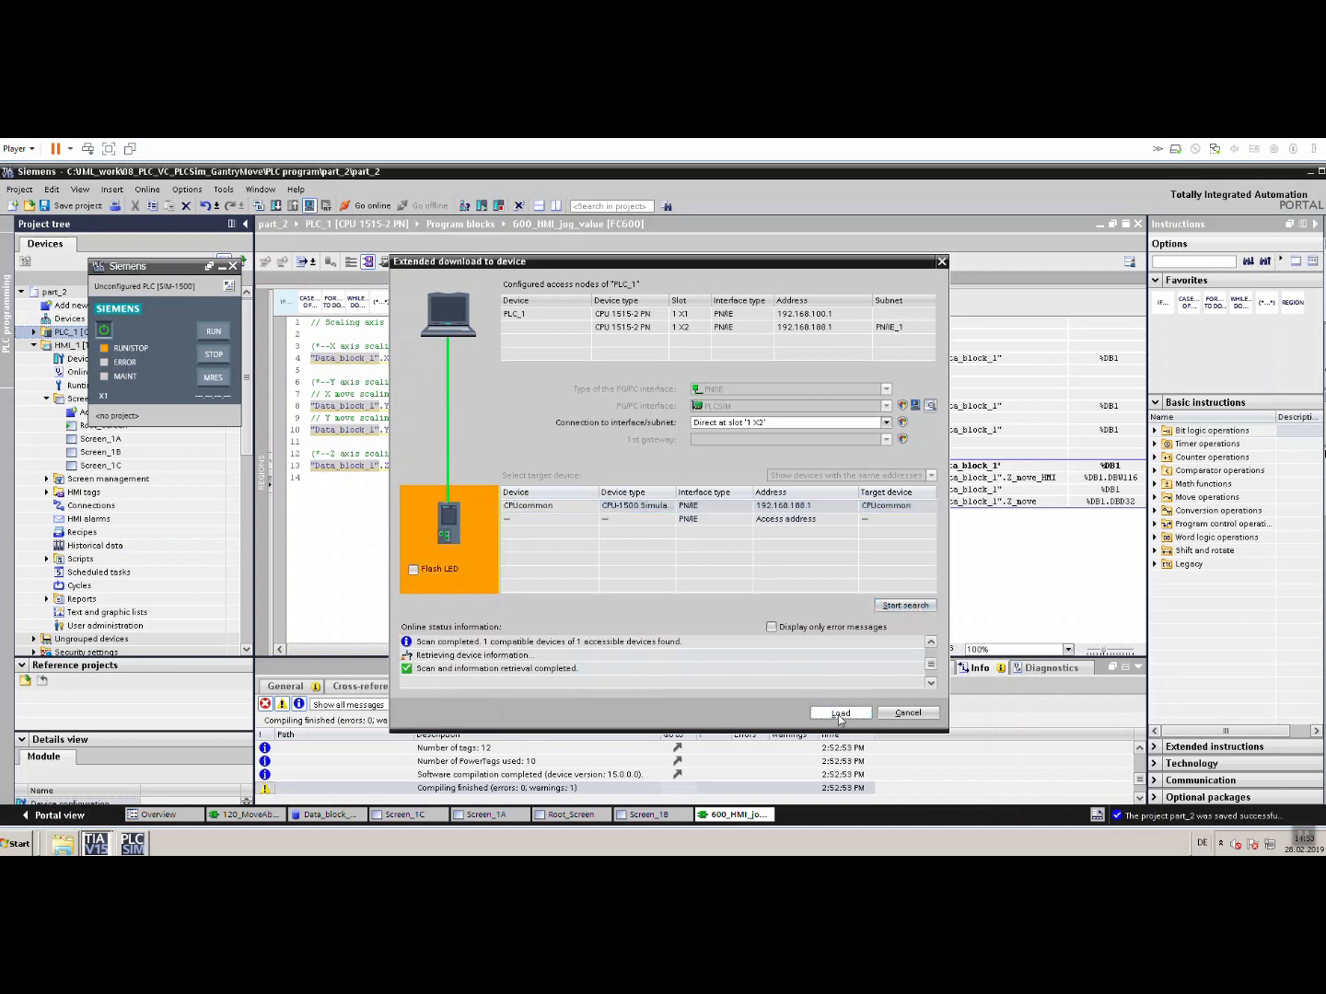
left_click(840, 712)
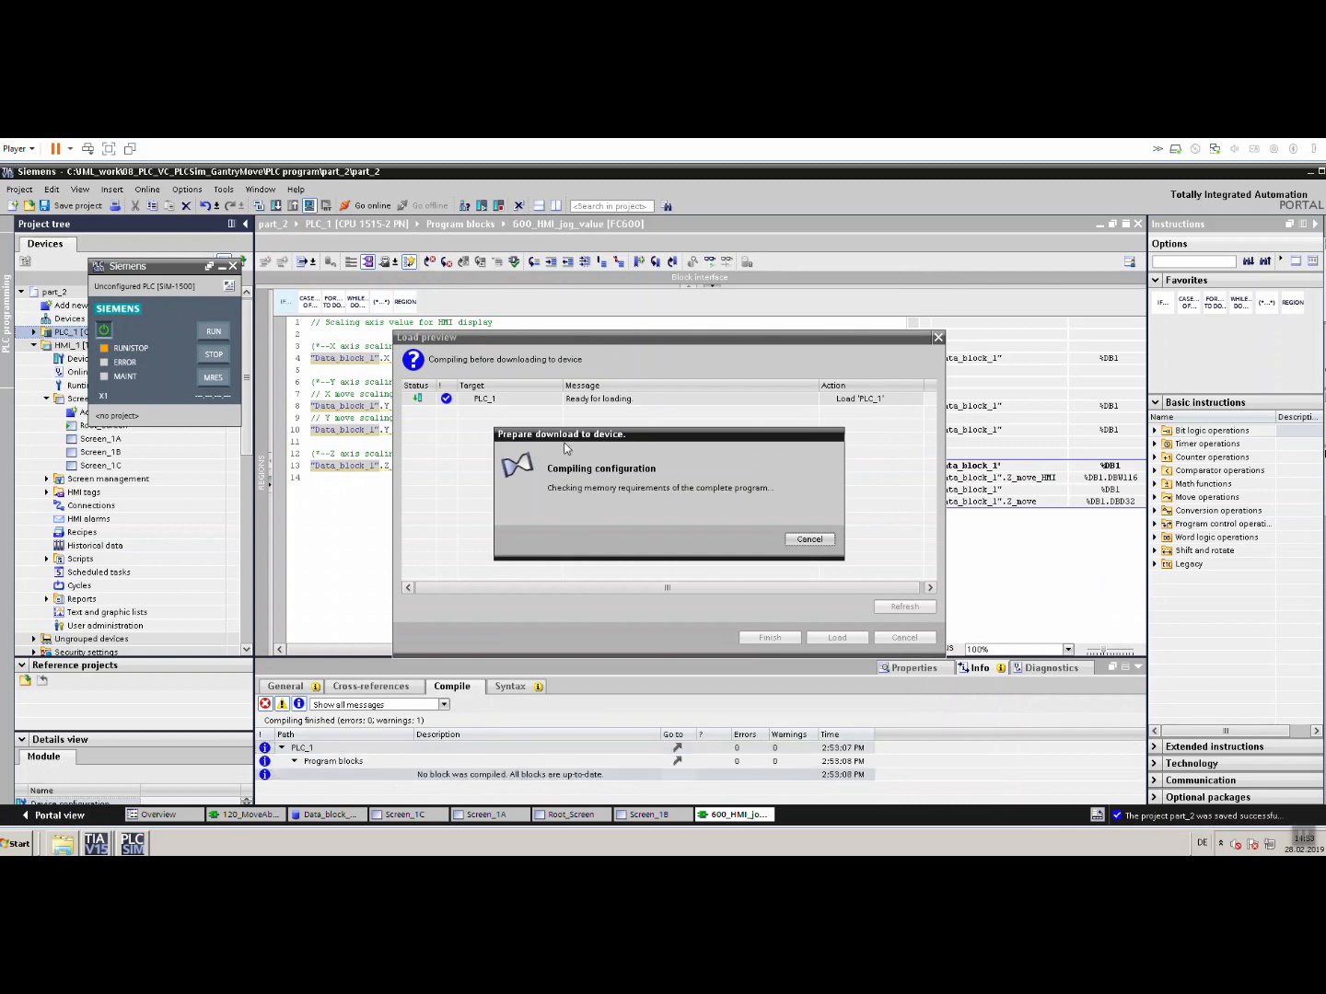
left_click(836, 637)
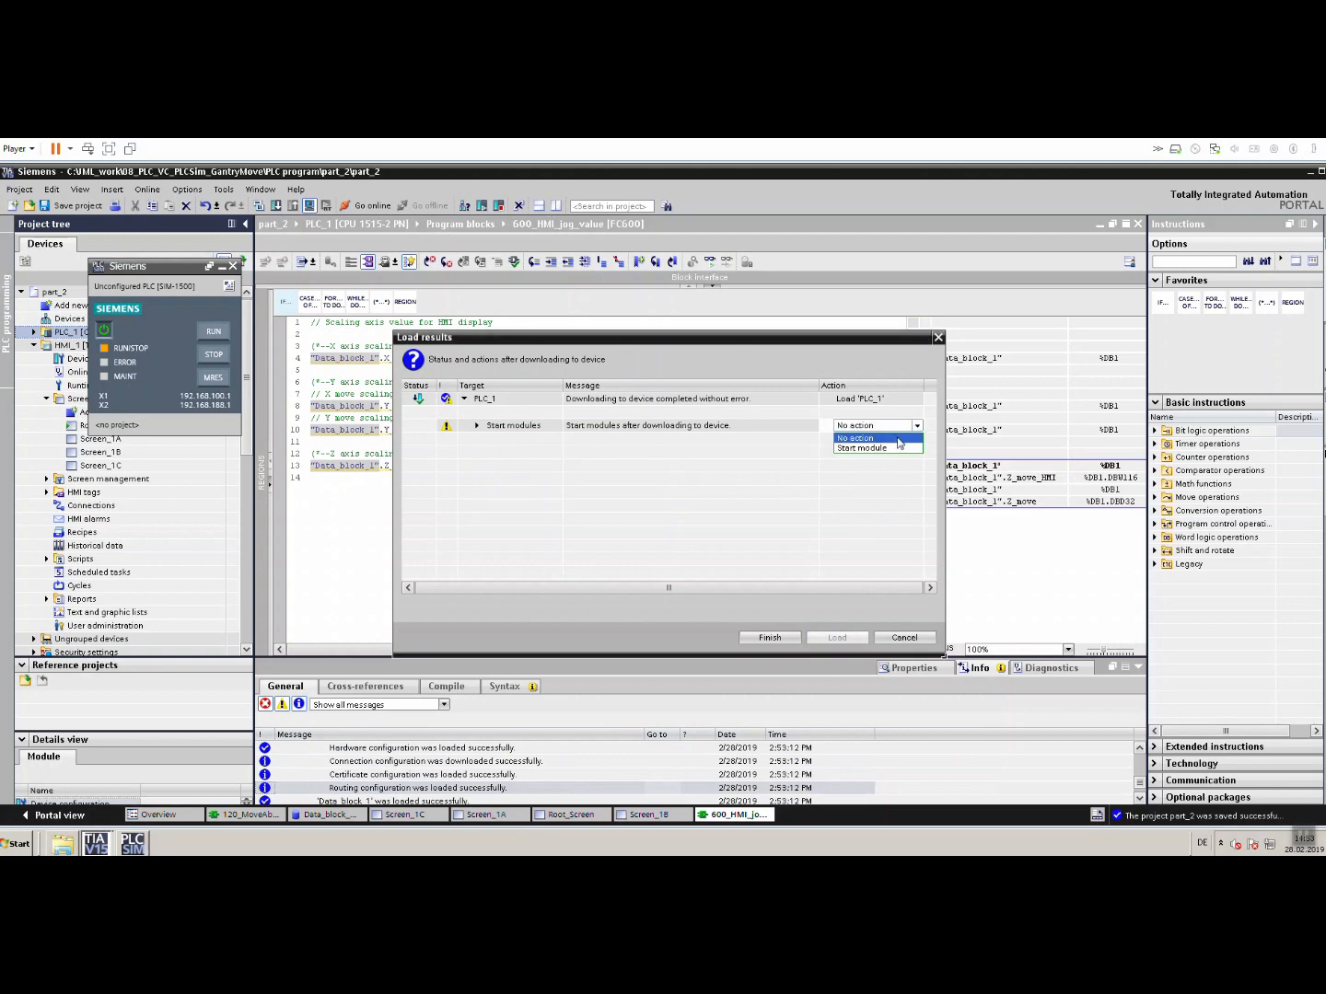
left_click(770, 637)
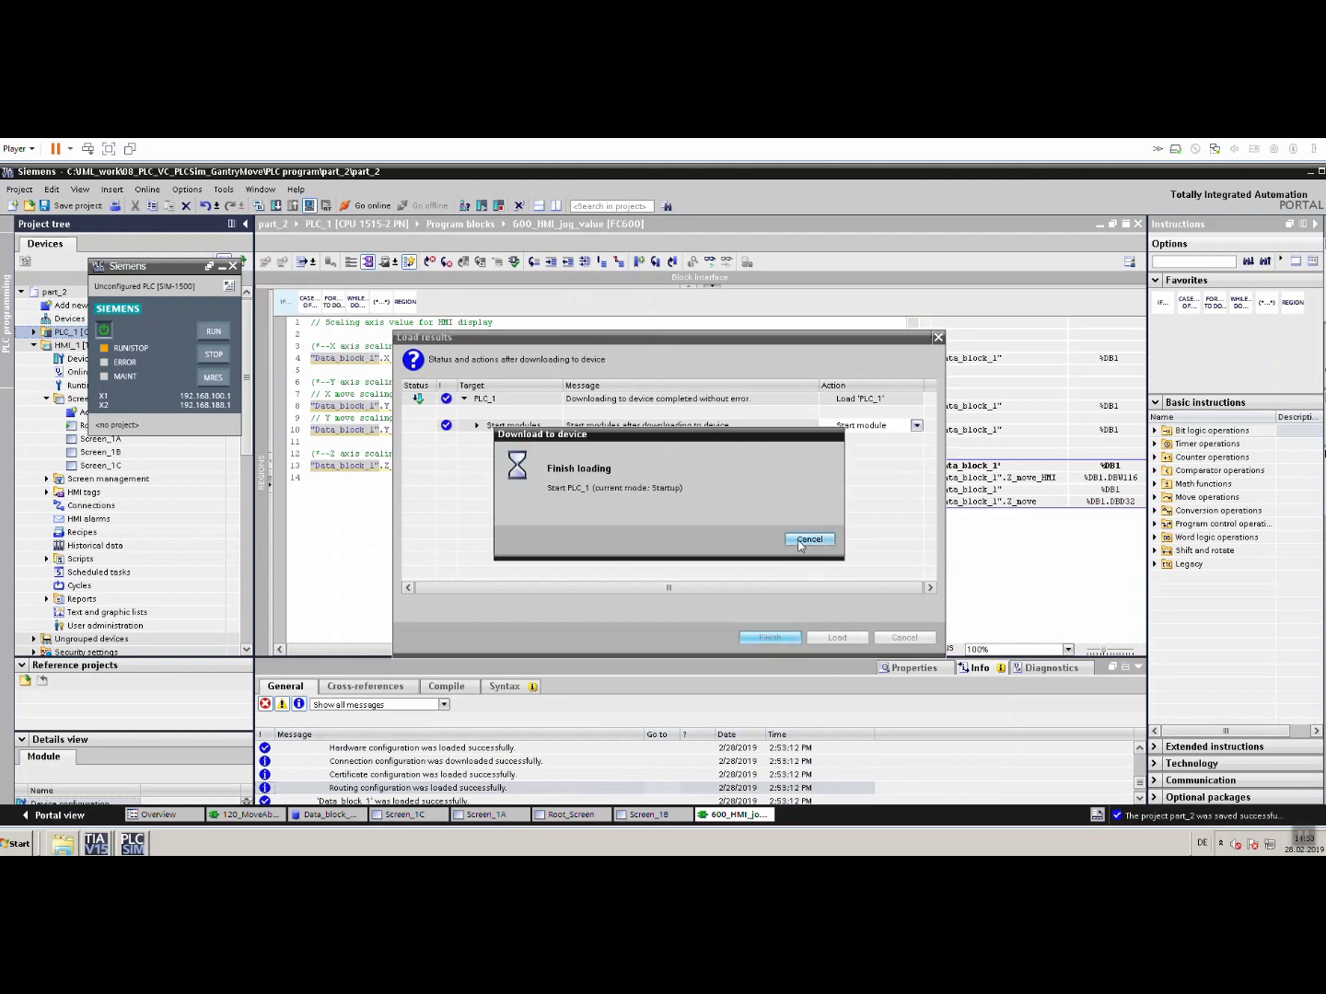
left_click(808, 538)
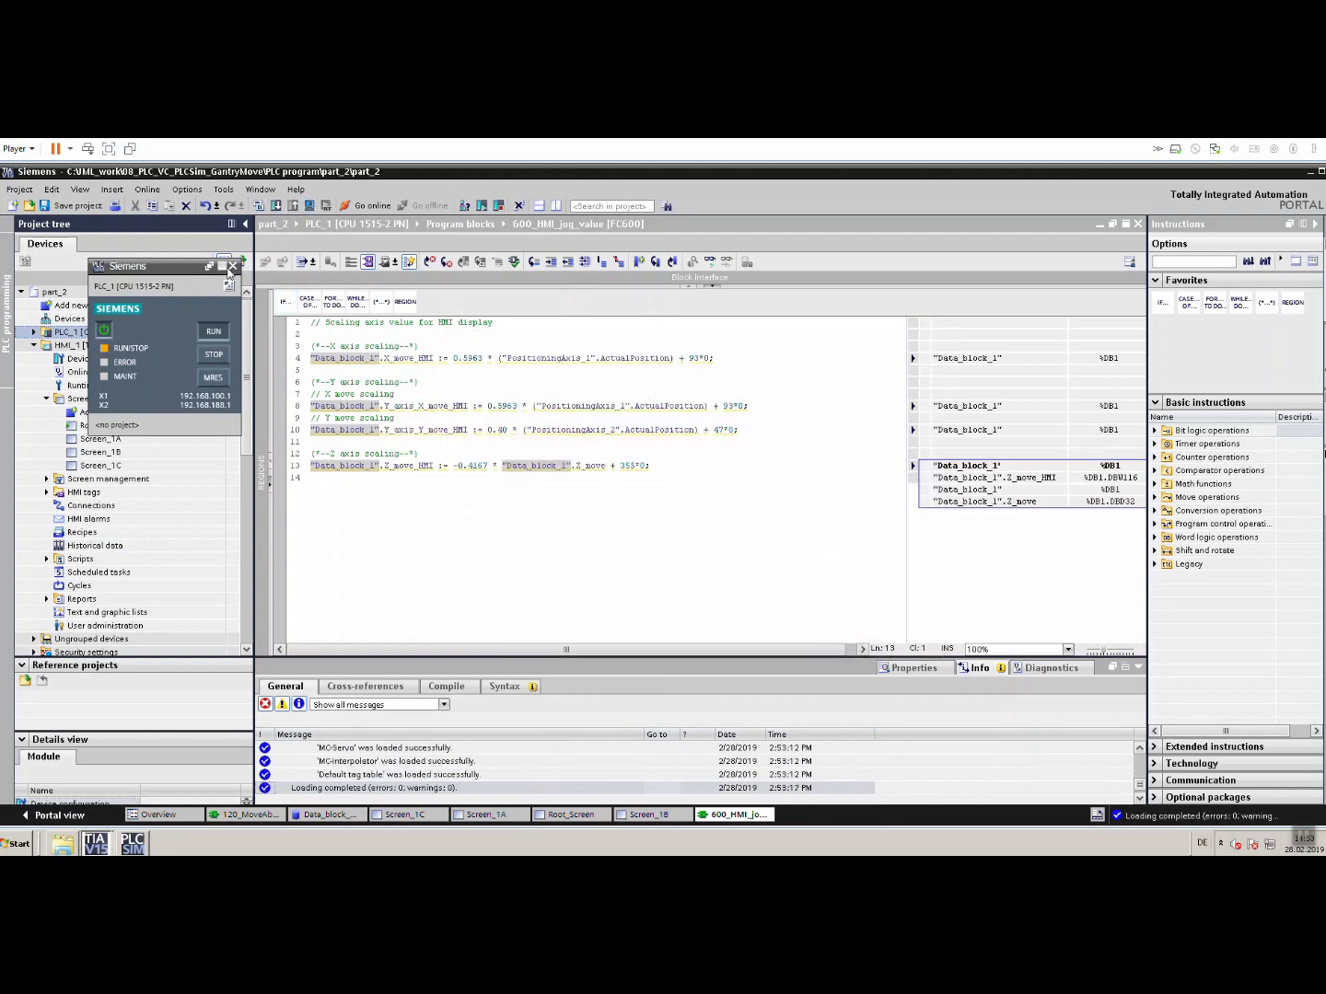
left_click(232, 265)
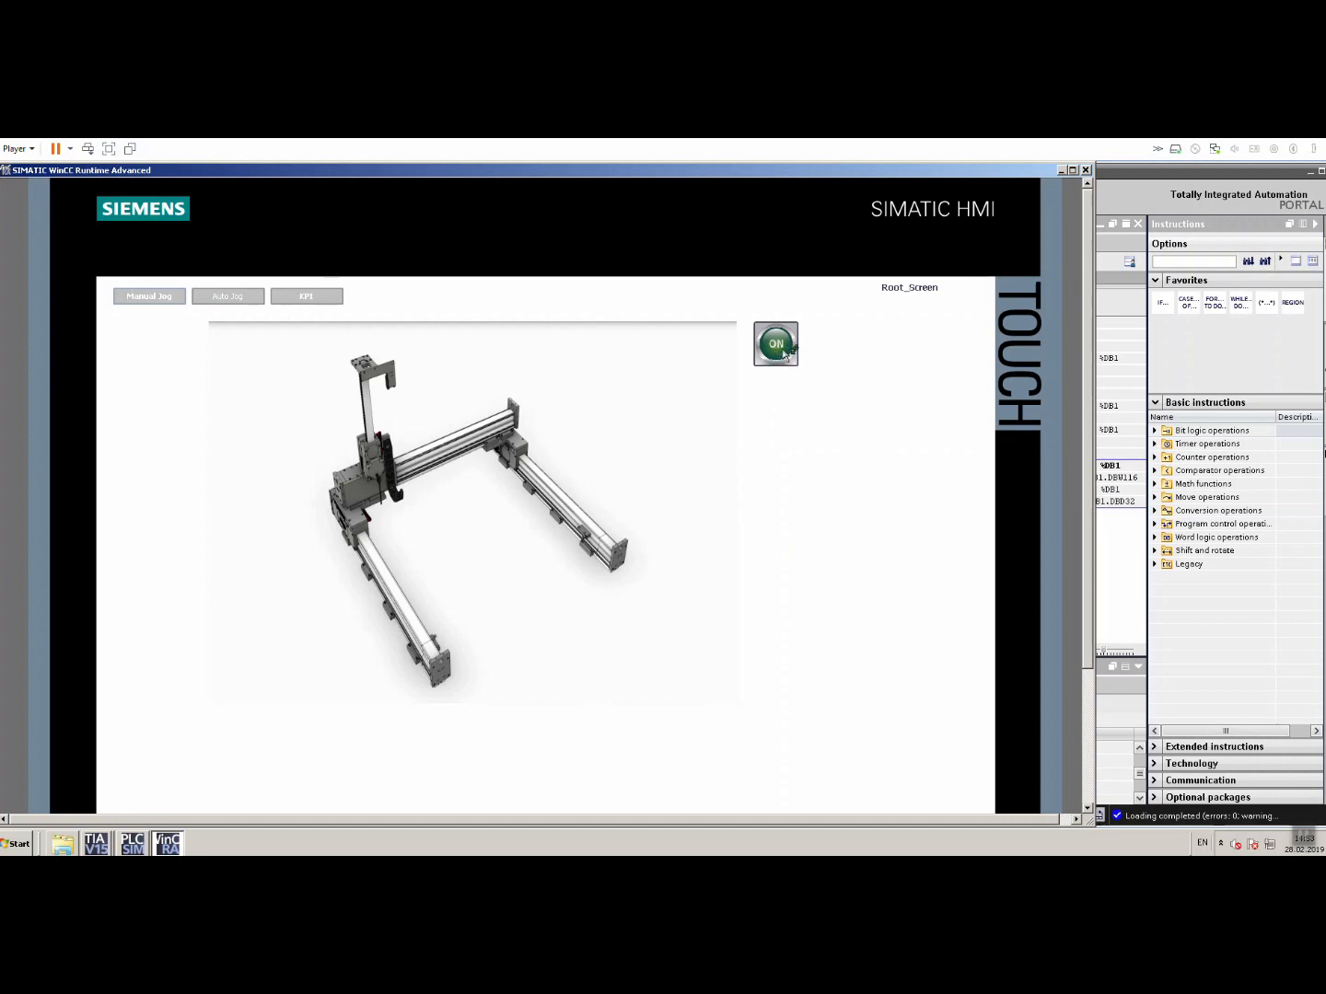
Switch the gantry on, choose Jog 1 on the manual jog screen and dismiss the PowerTags warning.
left_click(775, 342)
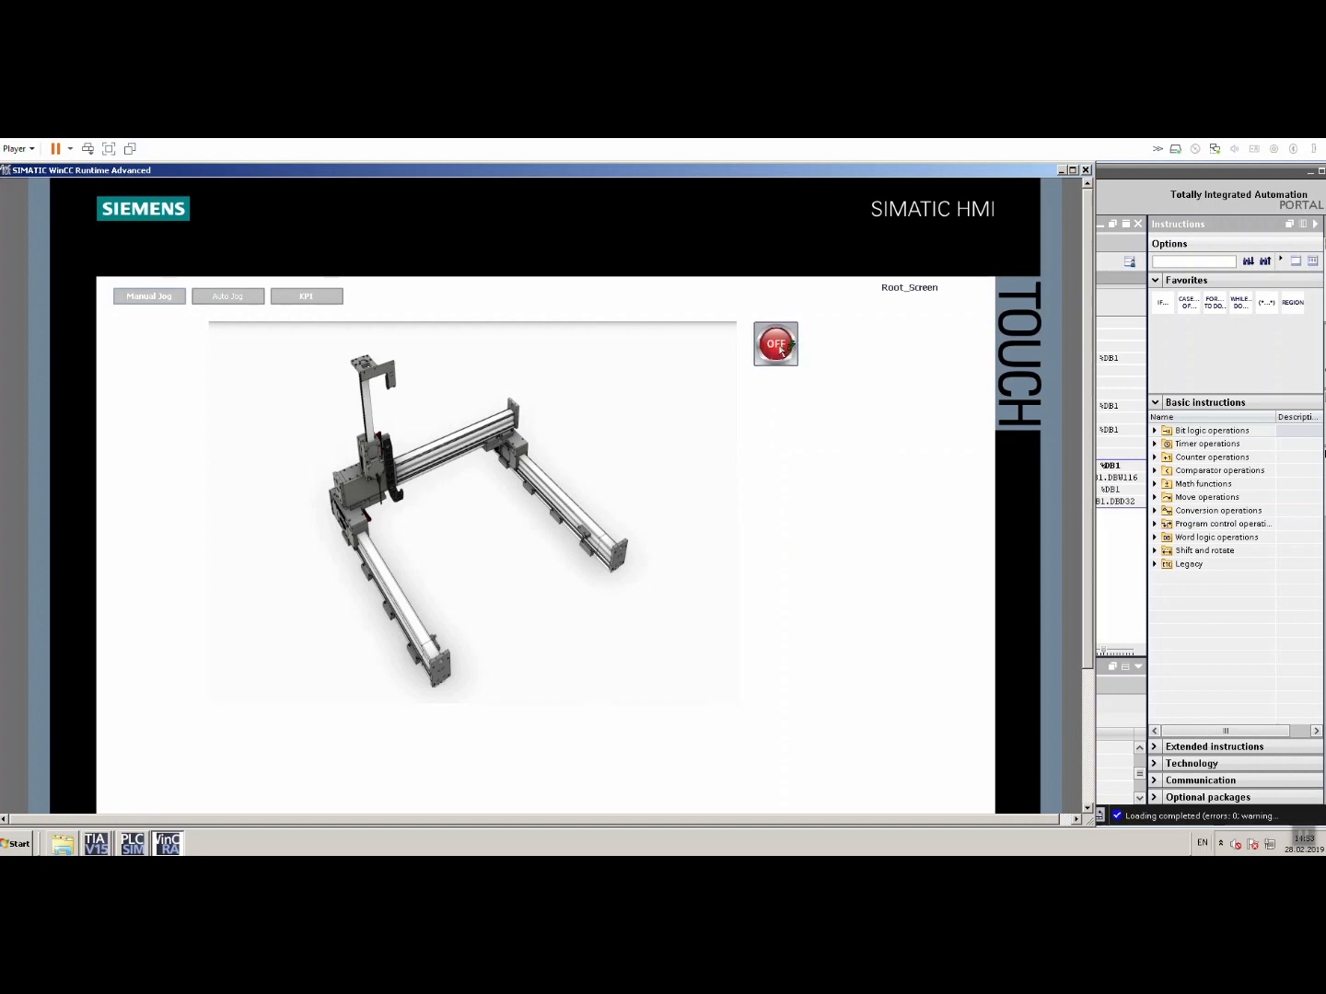
left_click(147, 295)
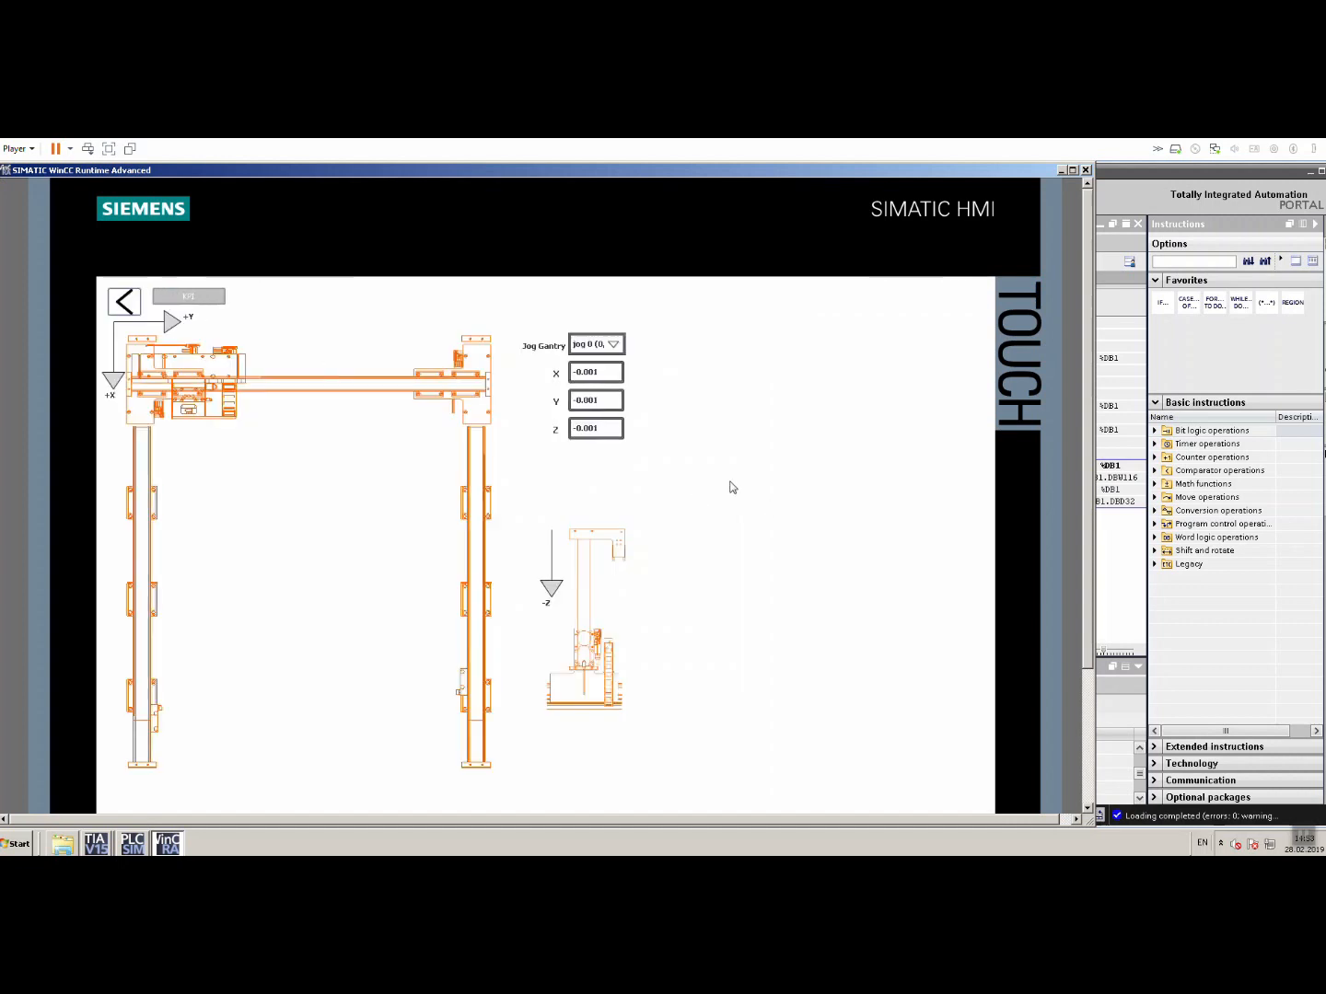
left_click(613, 344)
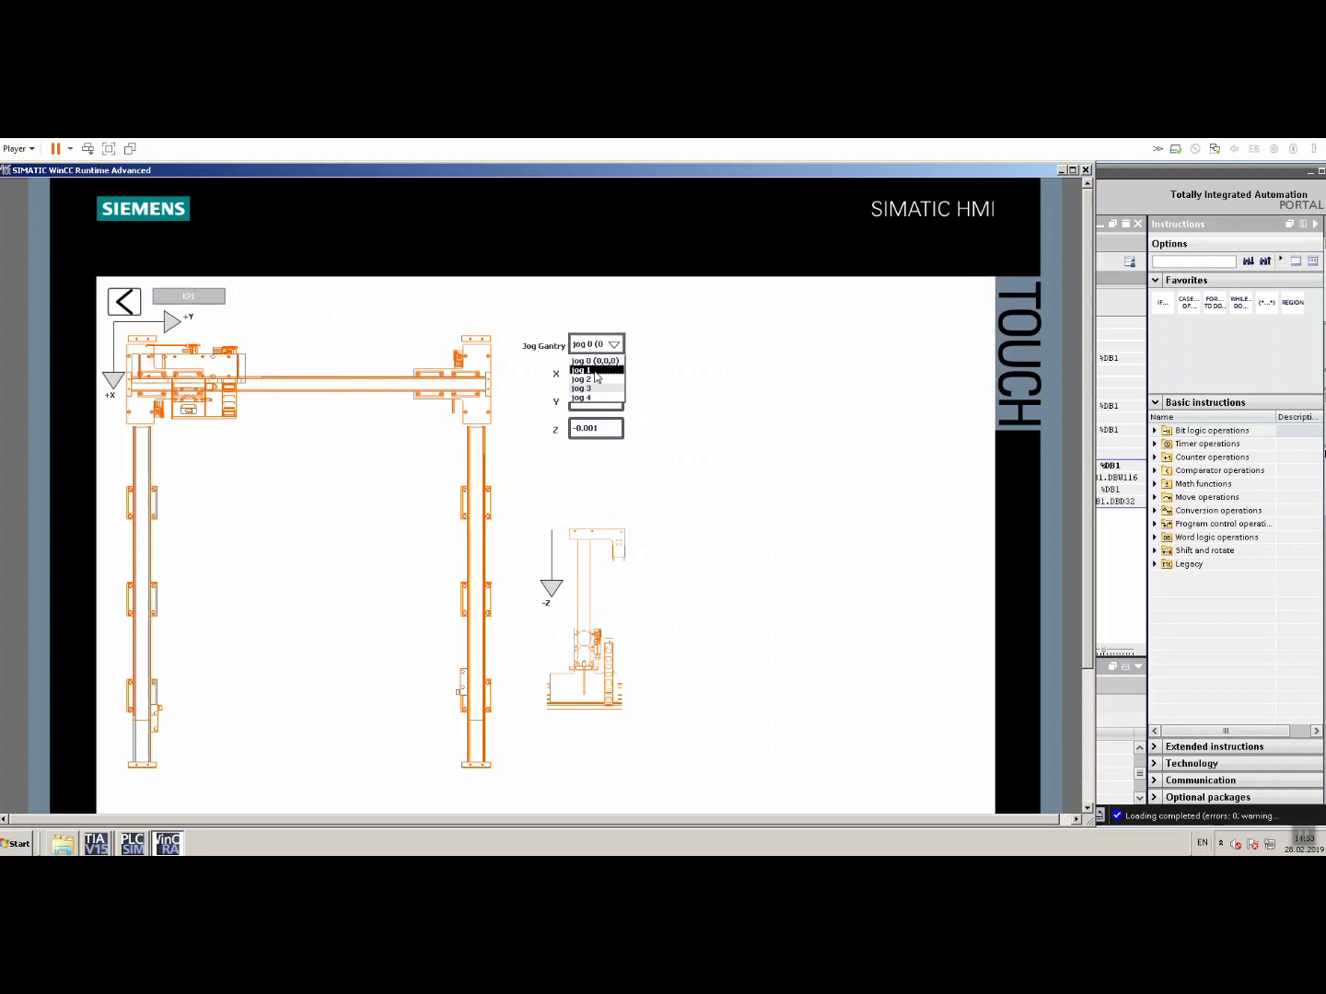
left_click(582, 368)
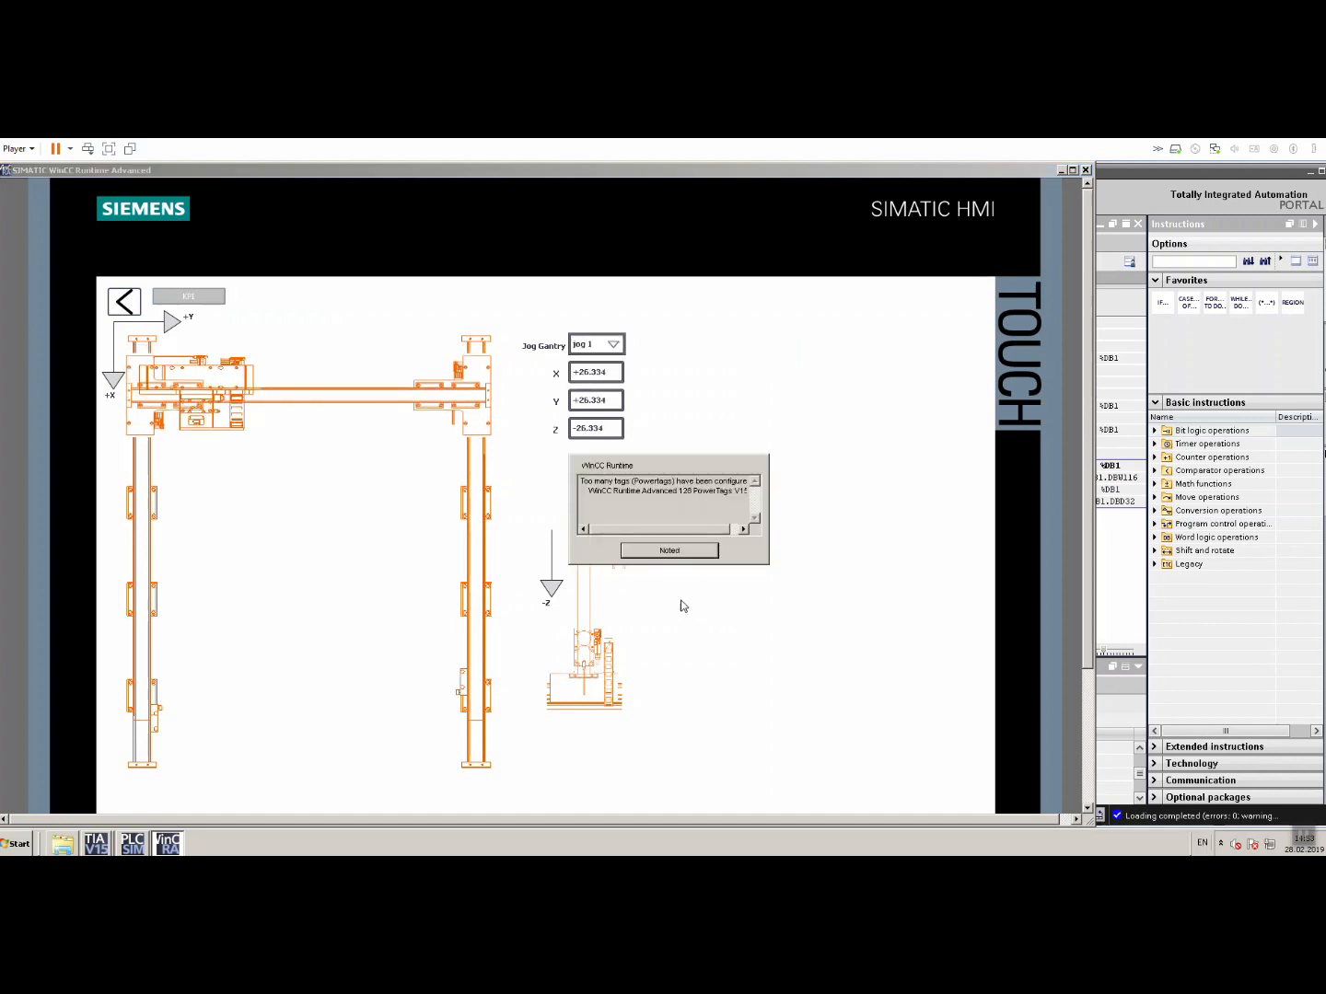
left_click(669, 551)
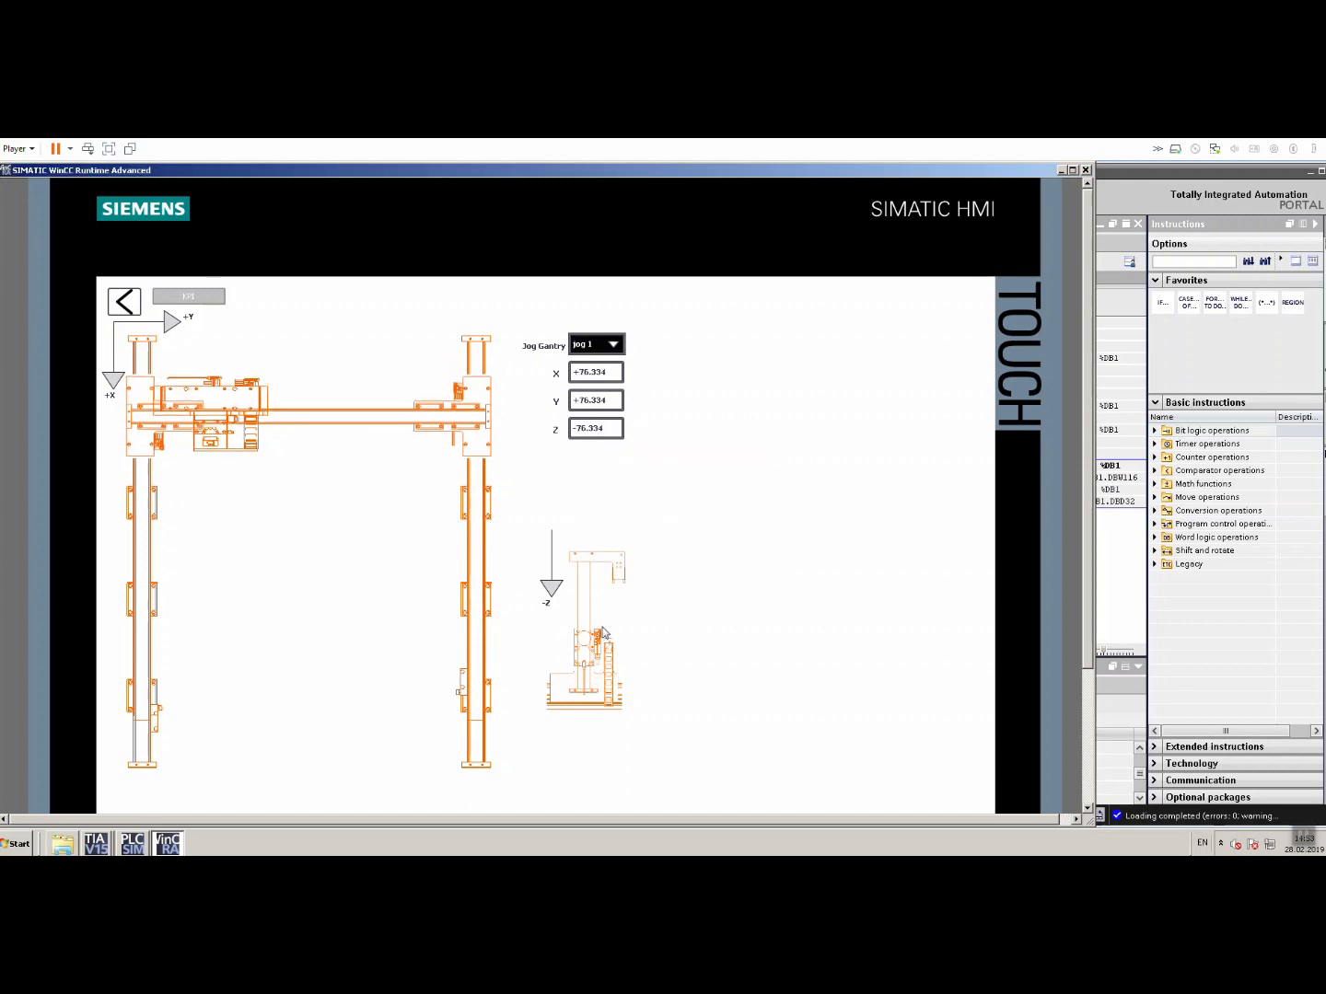